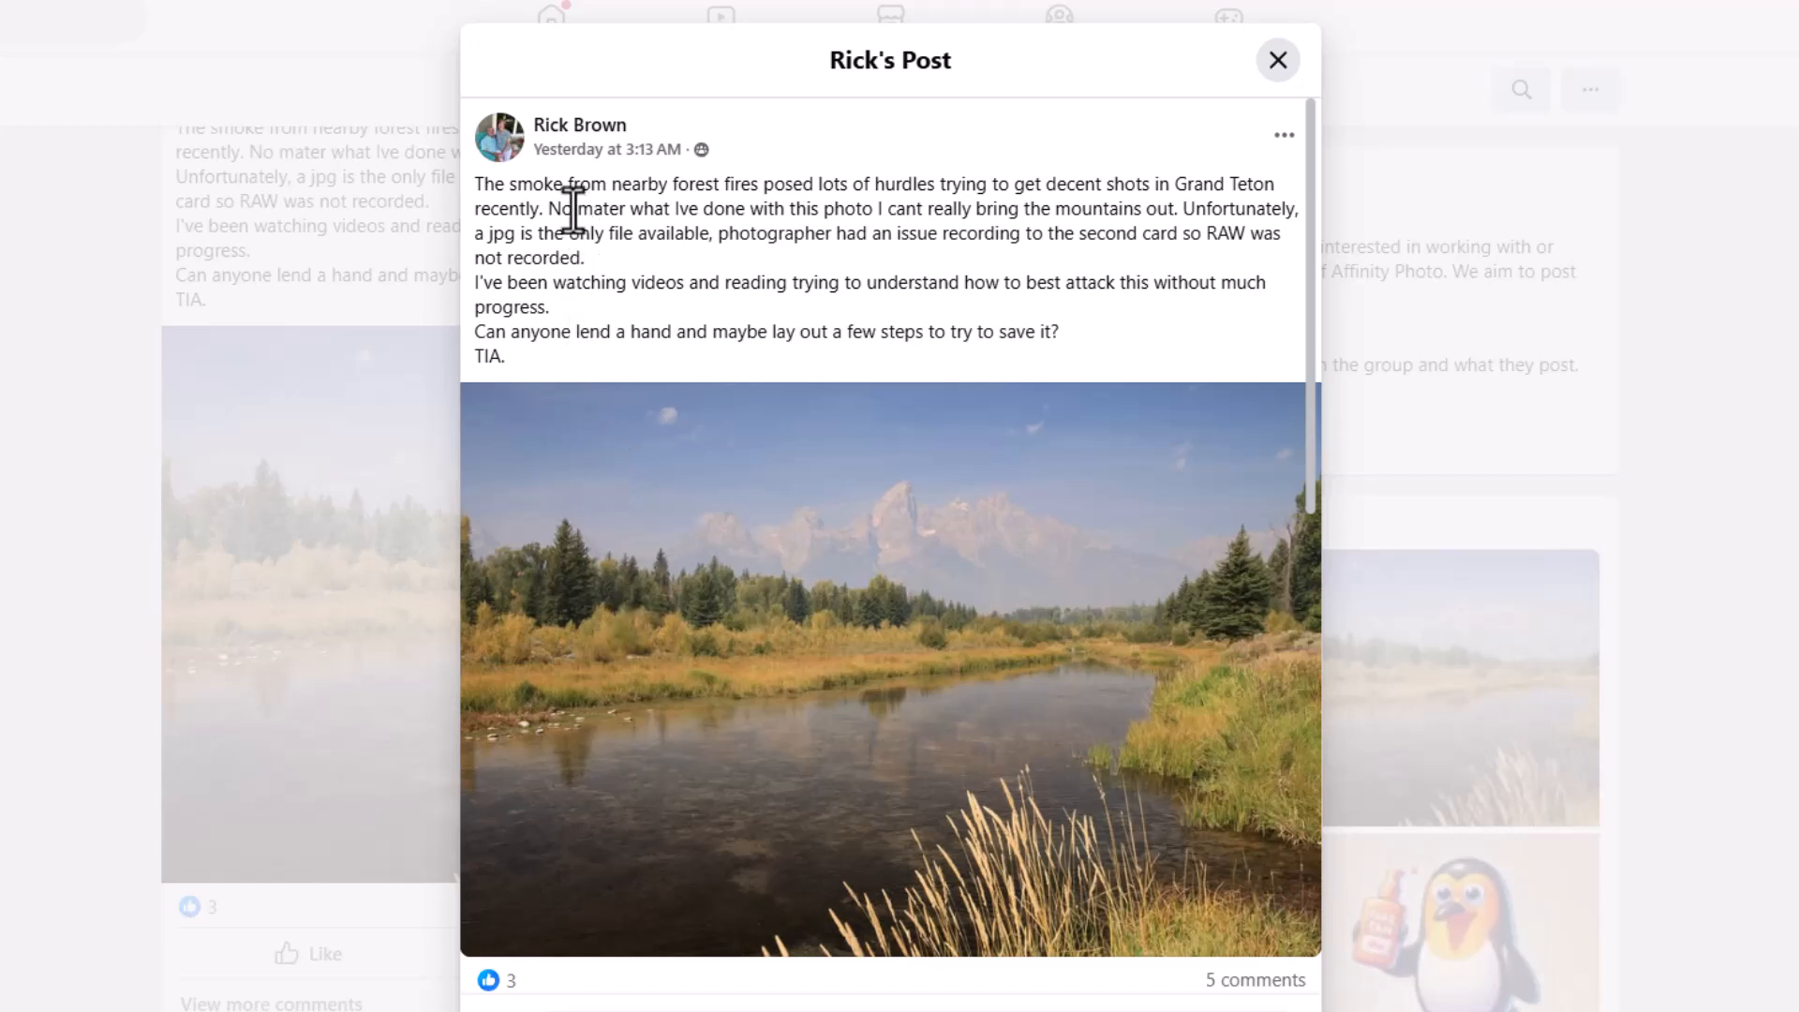
pyautogui.moveTo(685, 241)
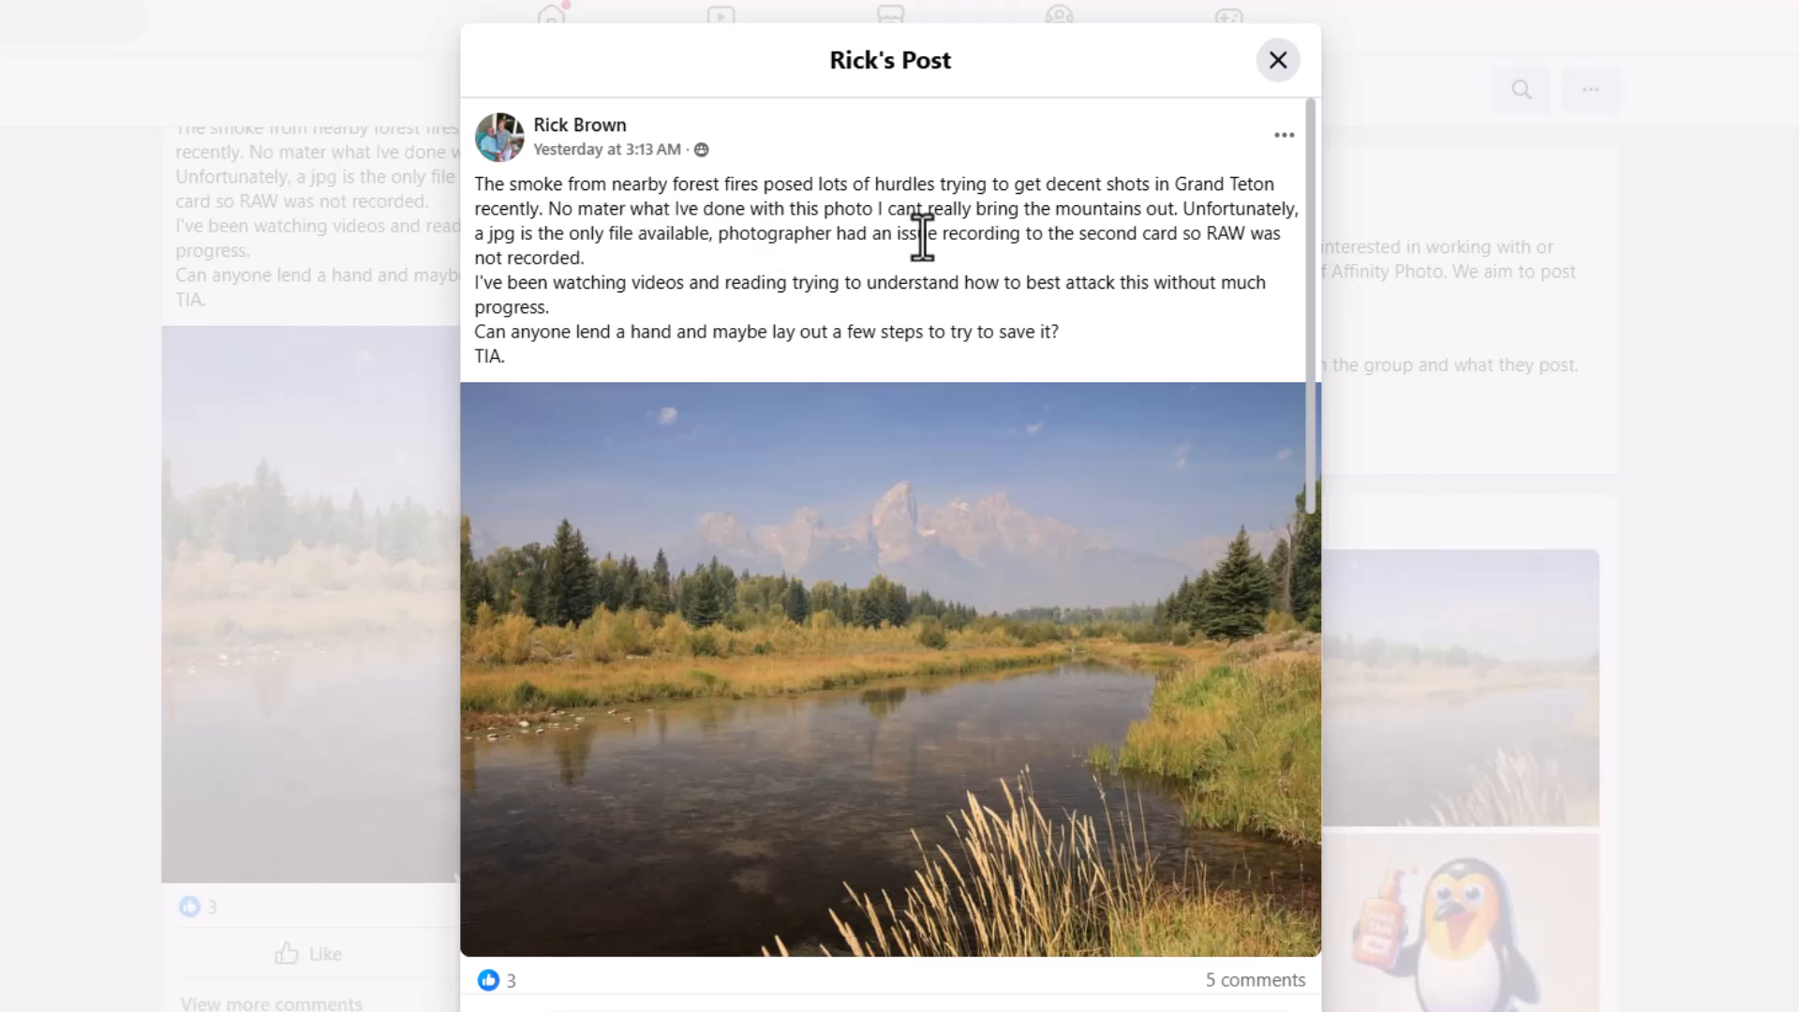
pyautogui.moveTo(1206, 227)
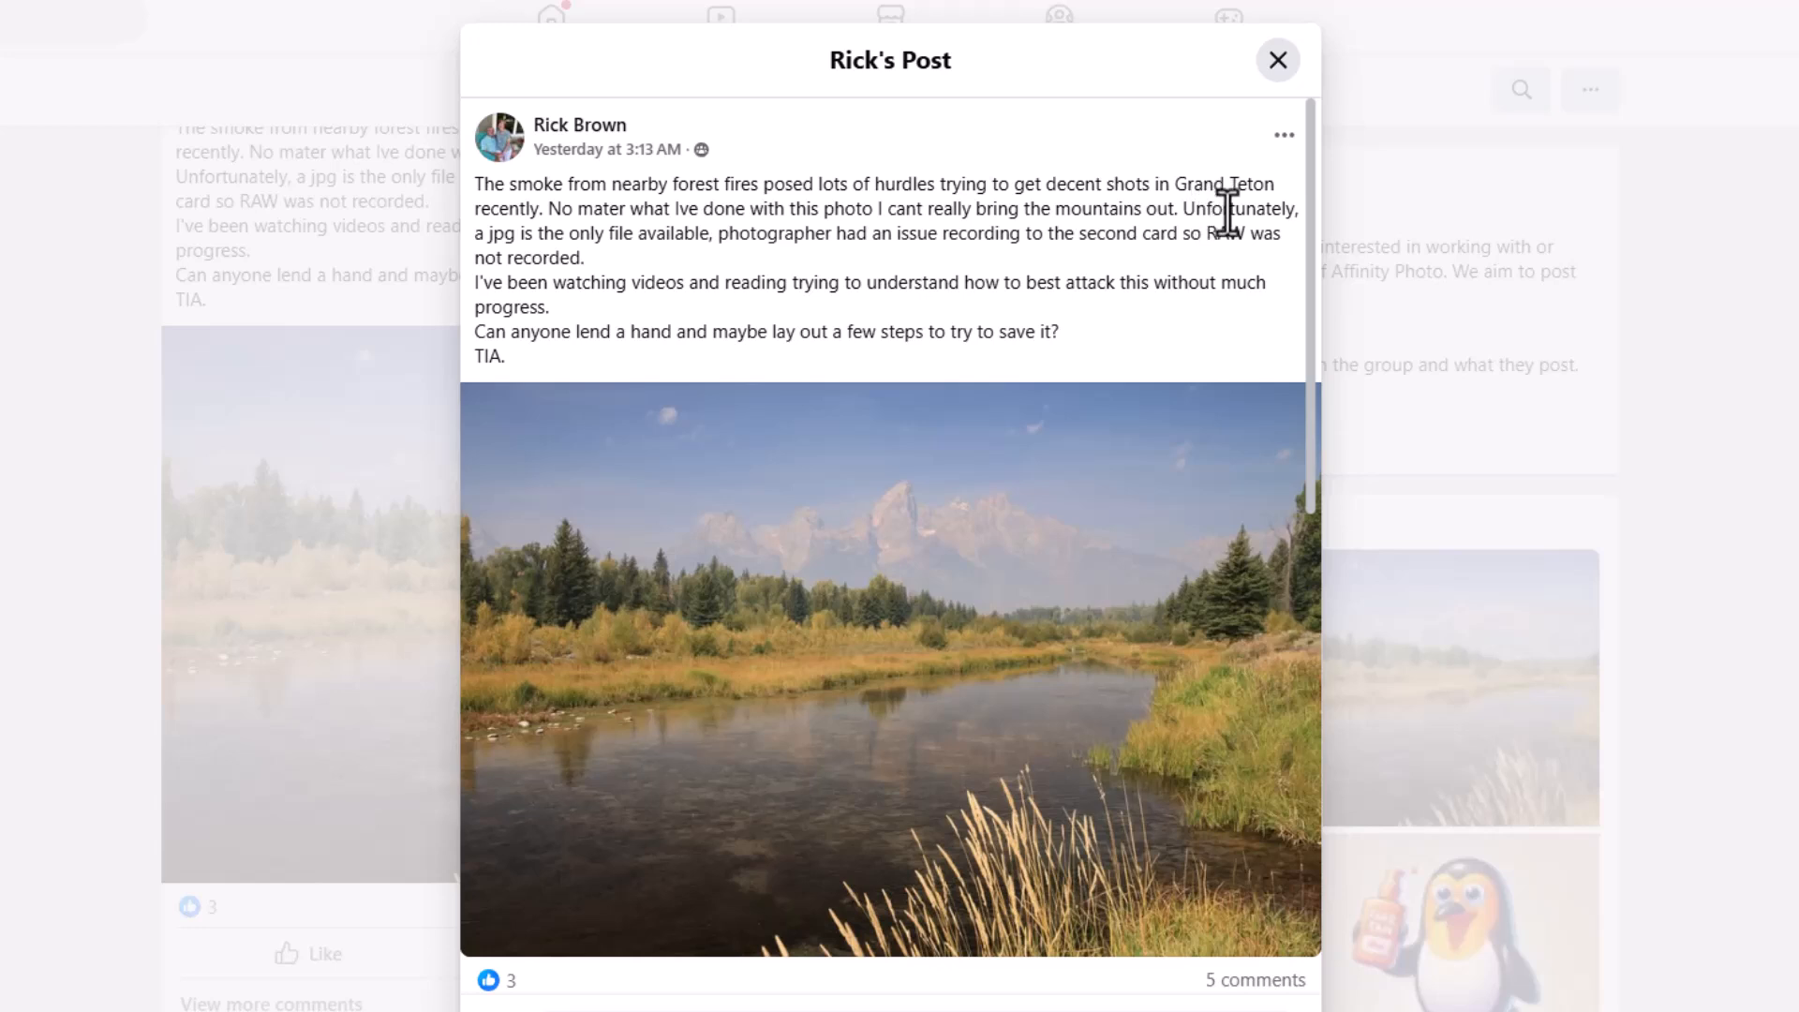
pyautogui.moveTo(654, 275)
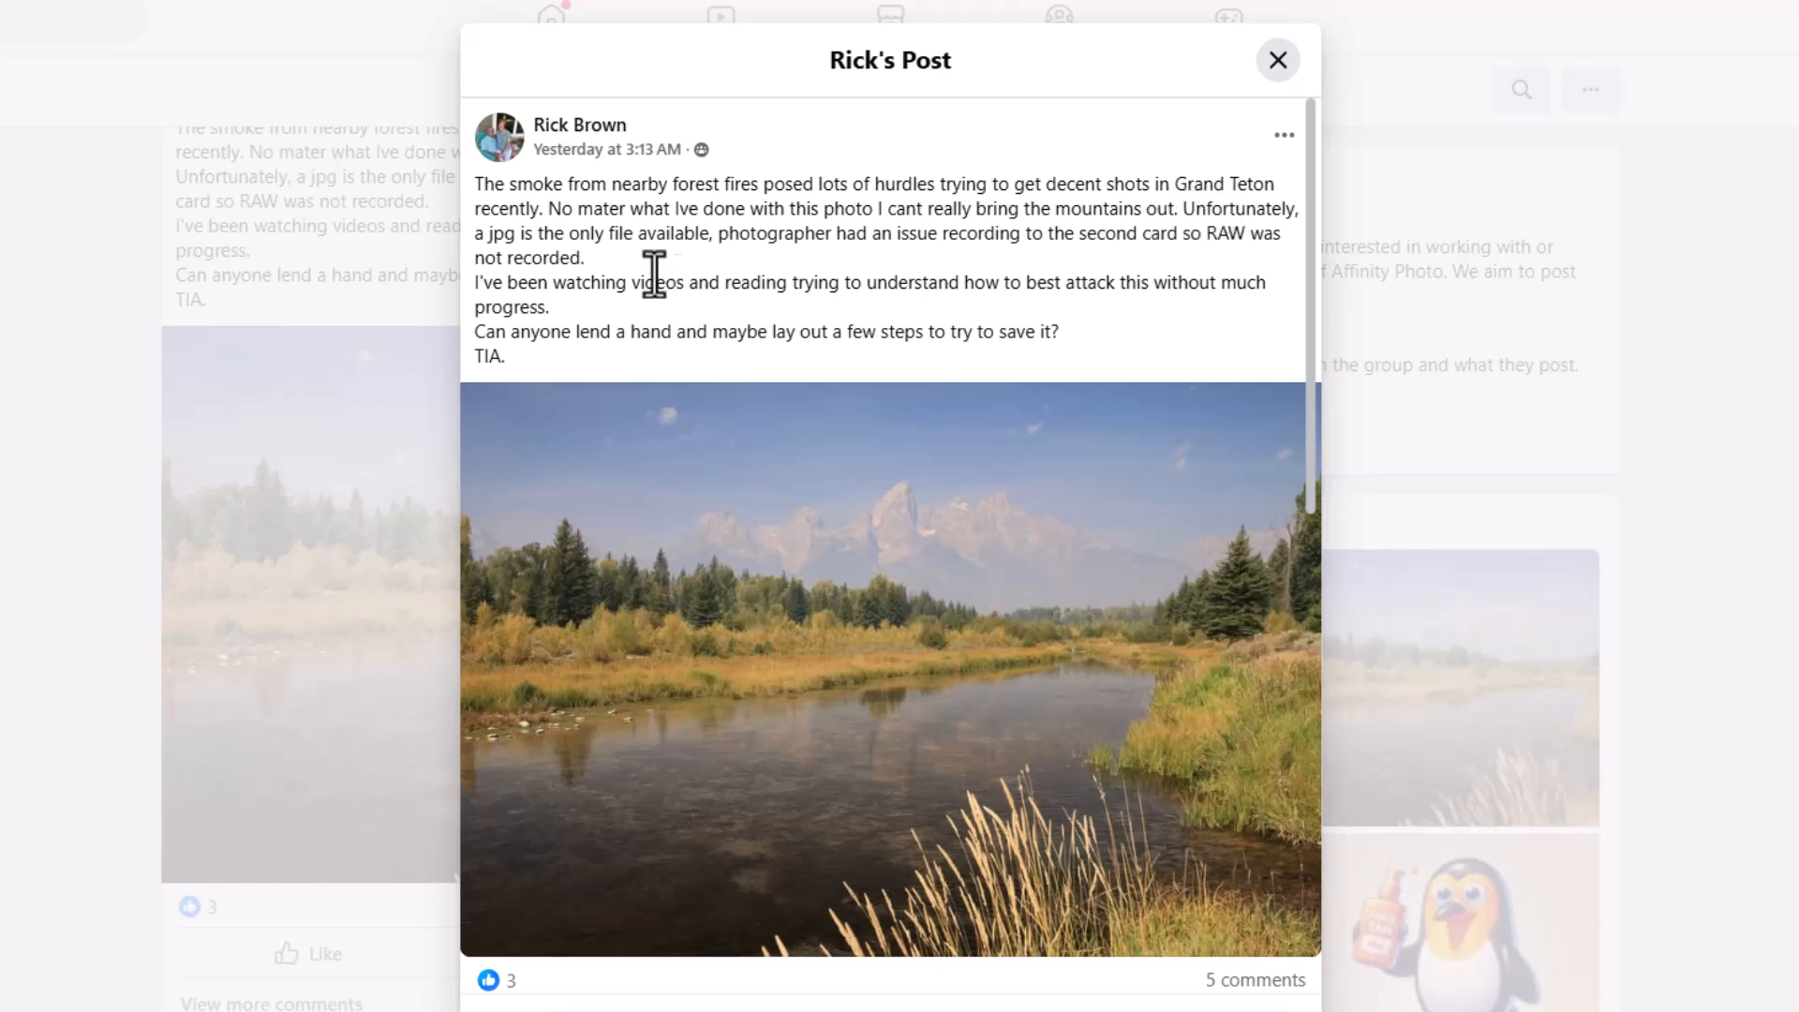
pyautogui.moveTo(675, 265)
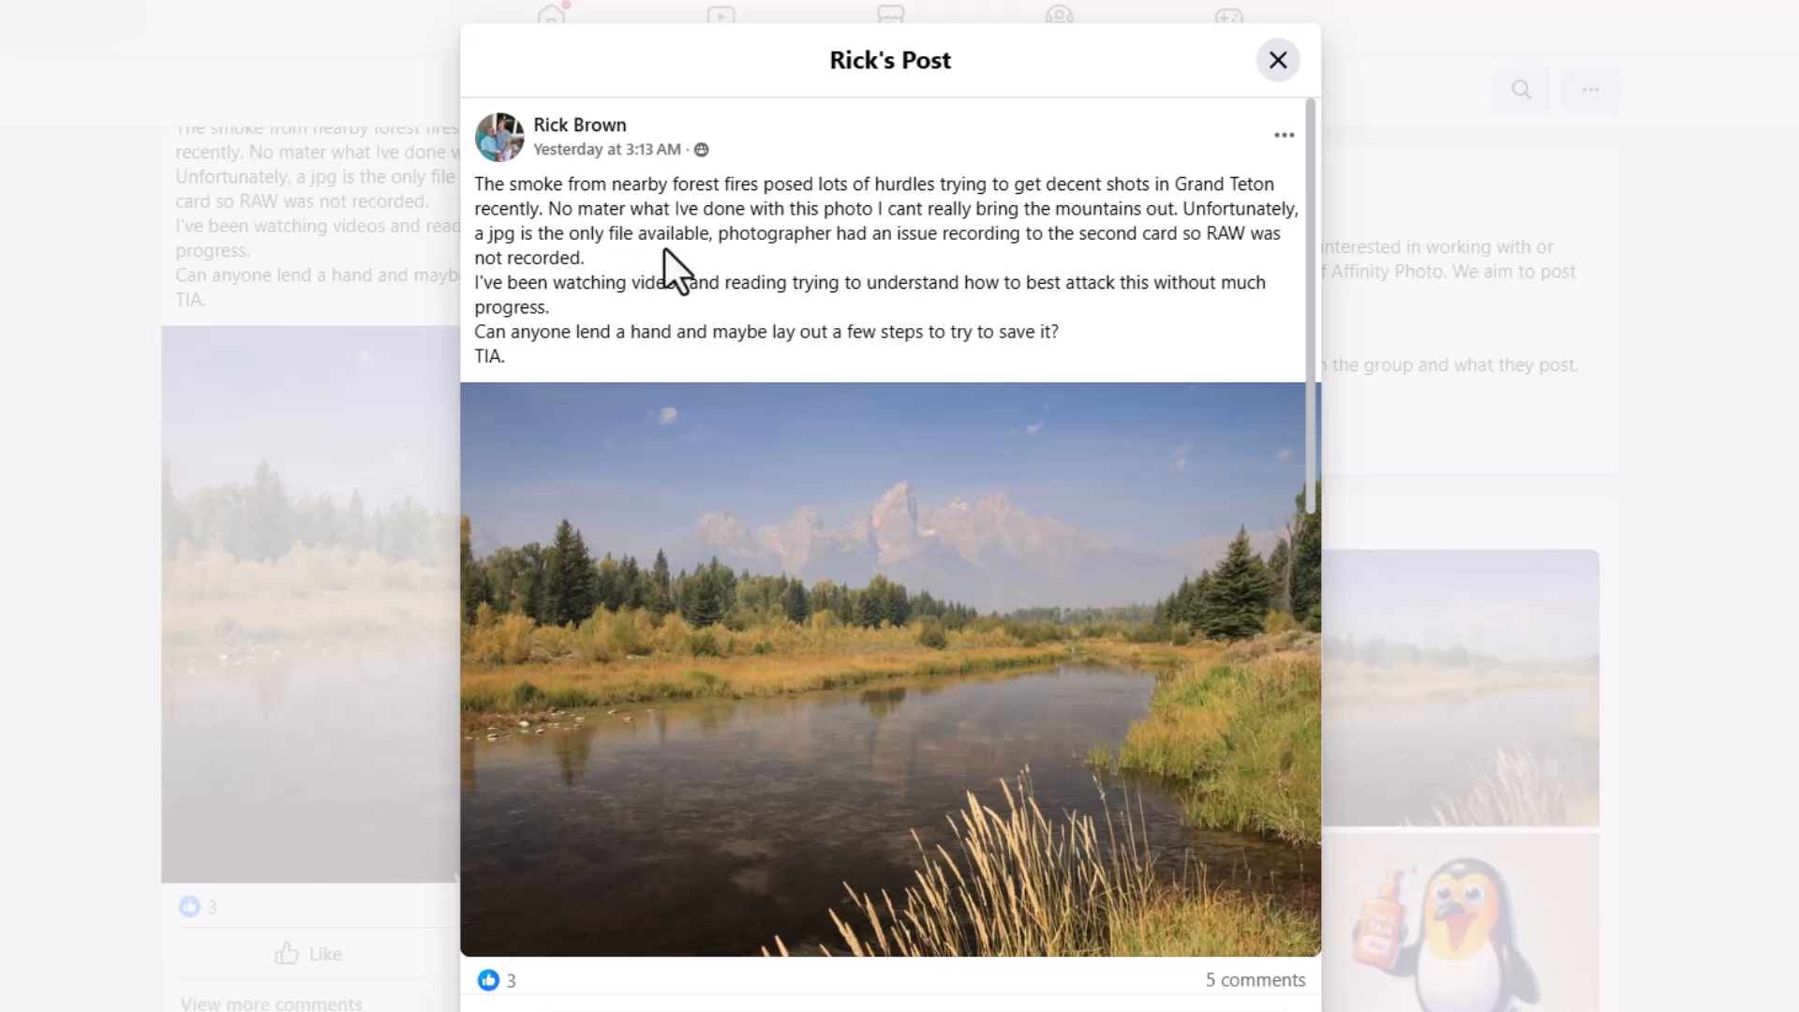
pyautogui.moveTo(983, 605)
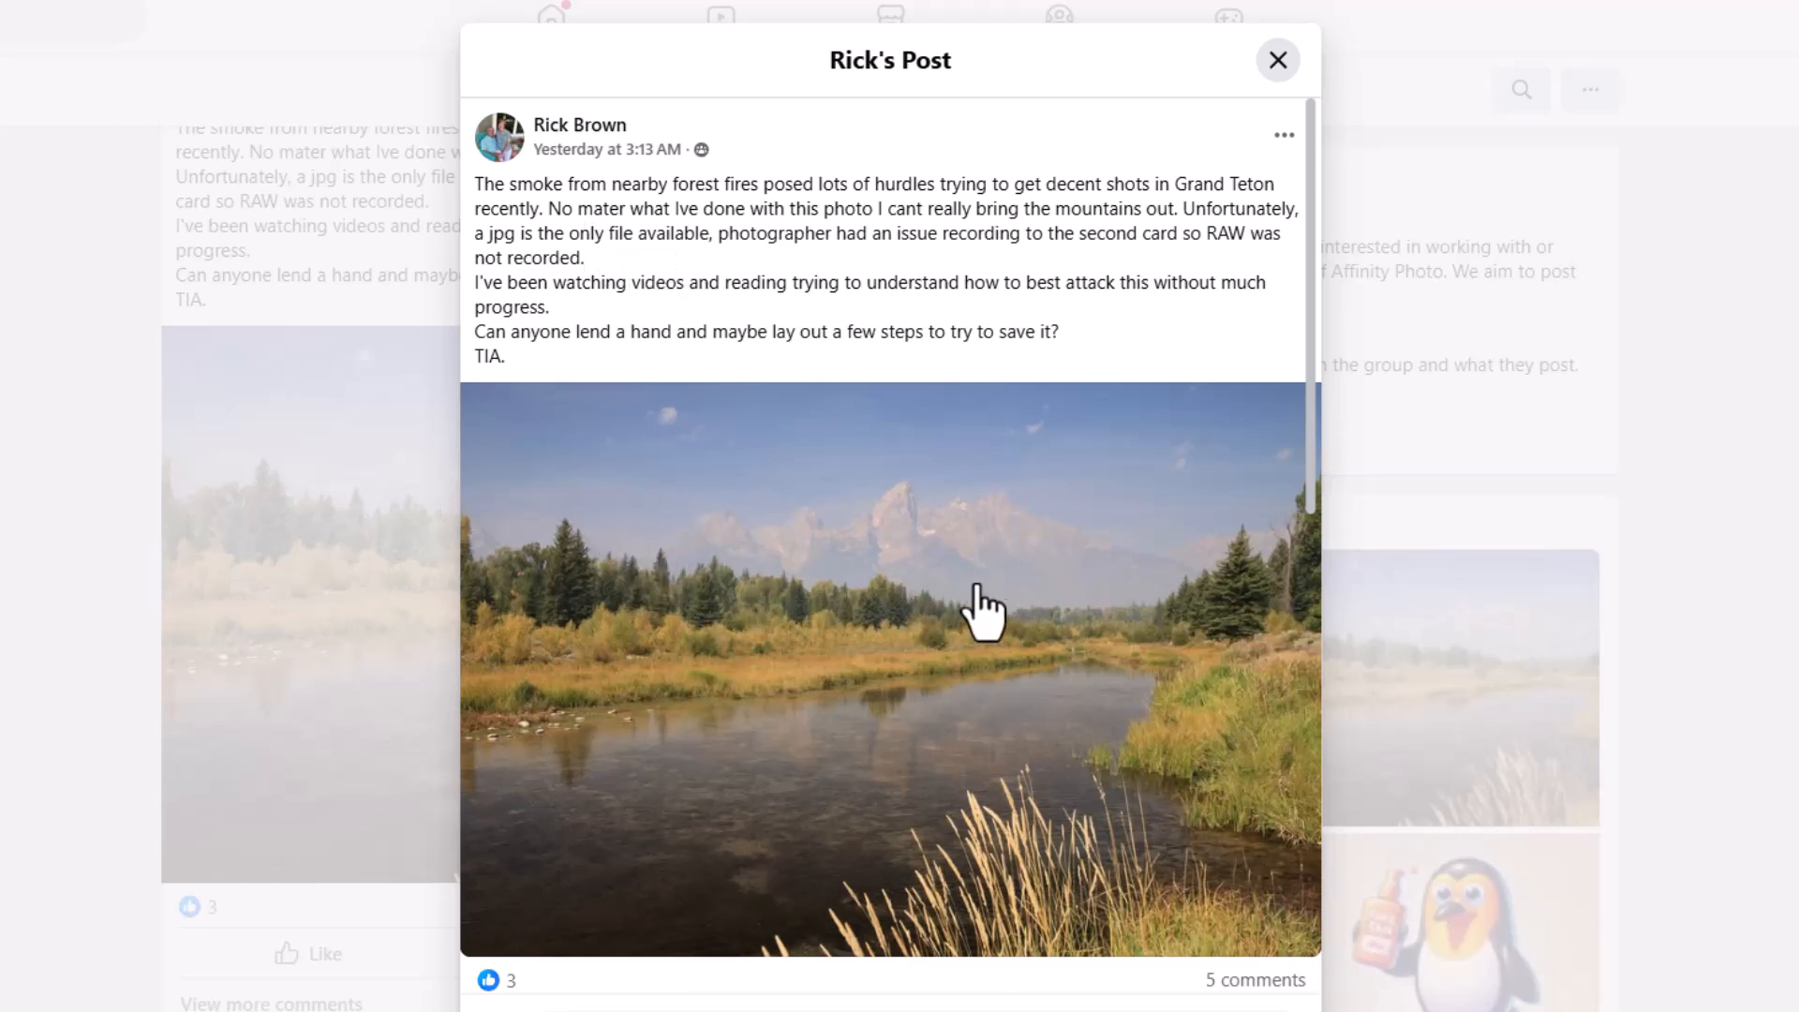
pyautogui.moveTo(785, 601)
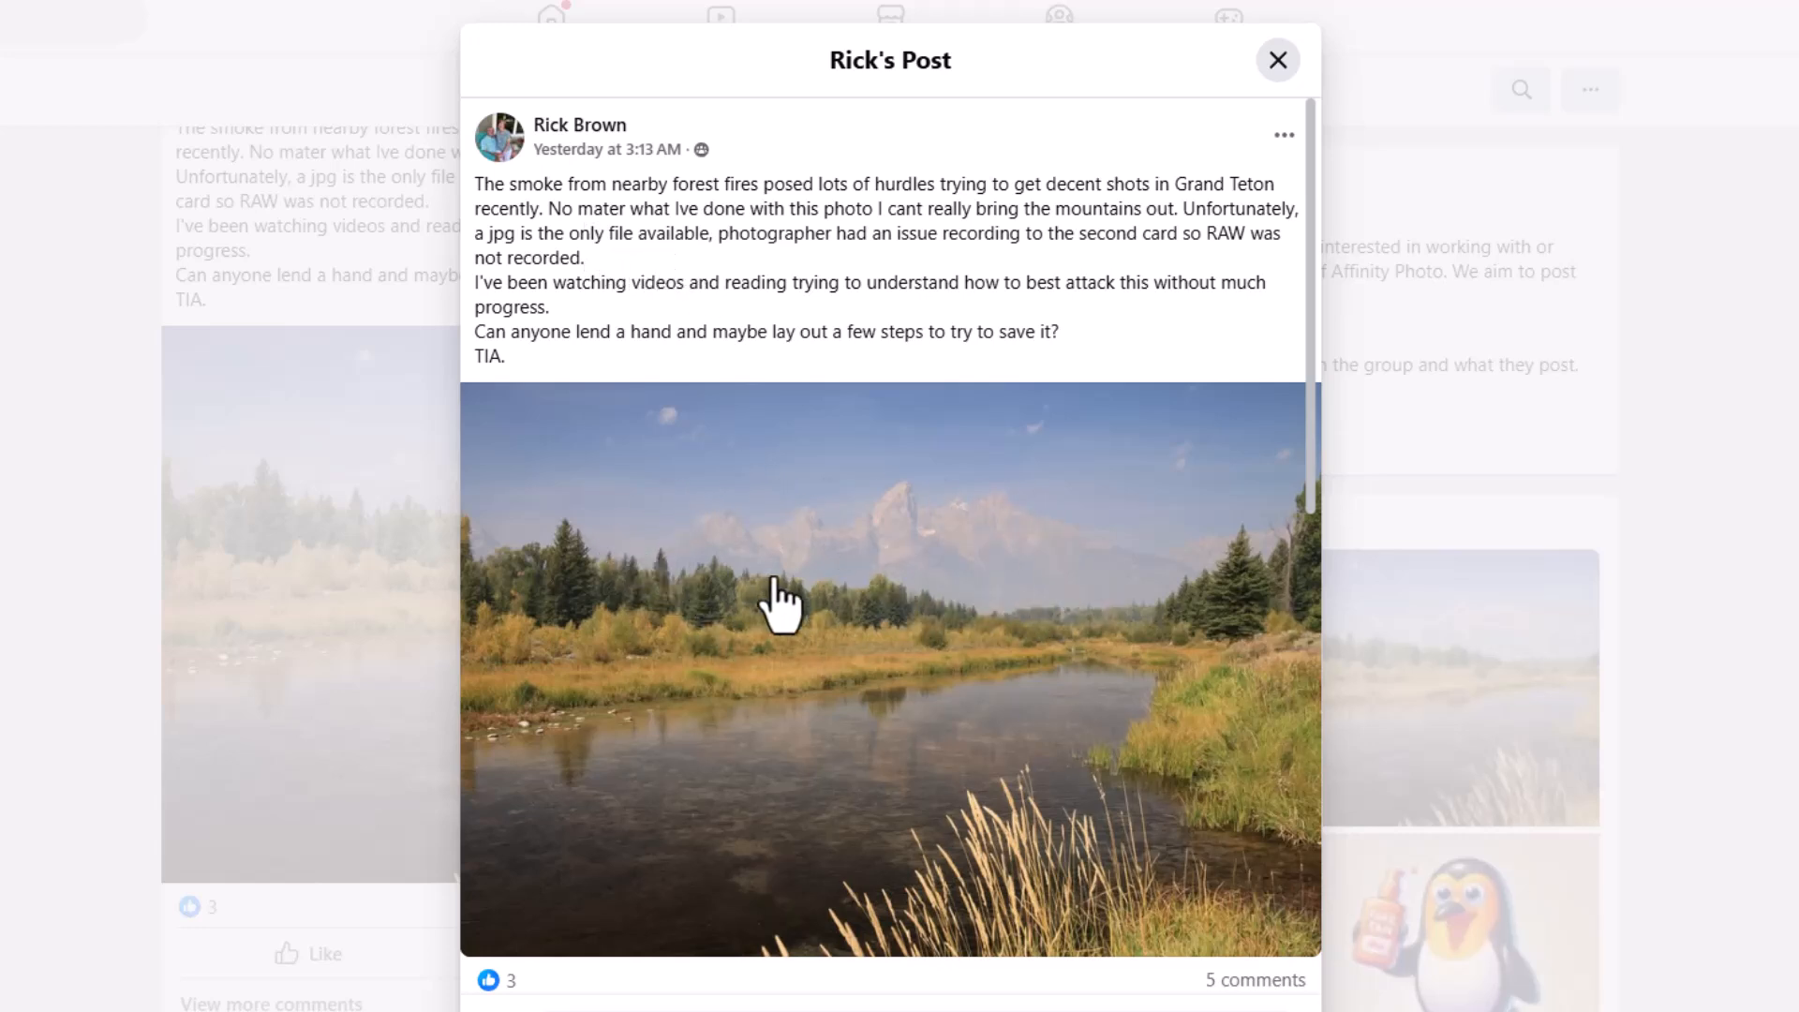
pyautogui.moveTo(972, 534)
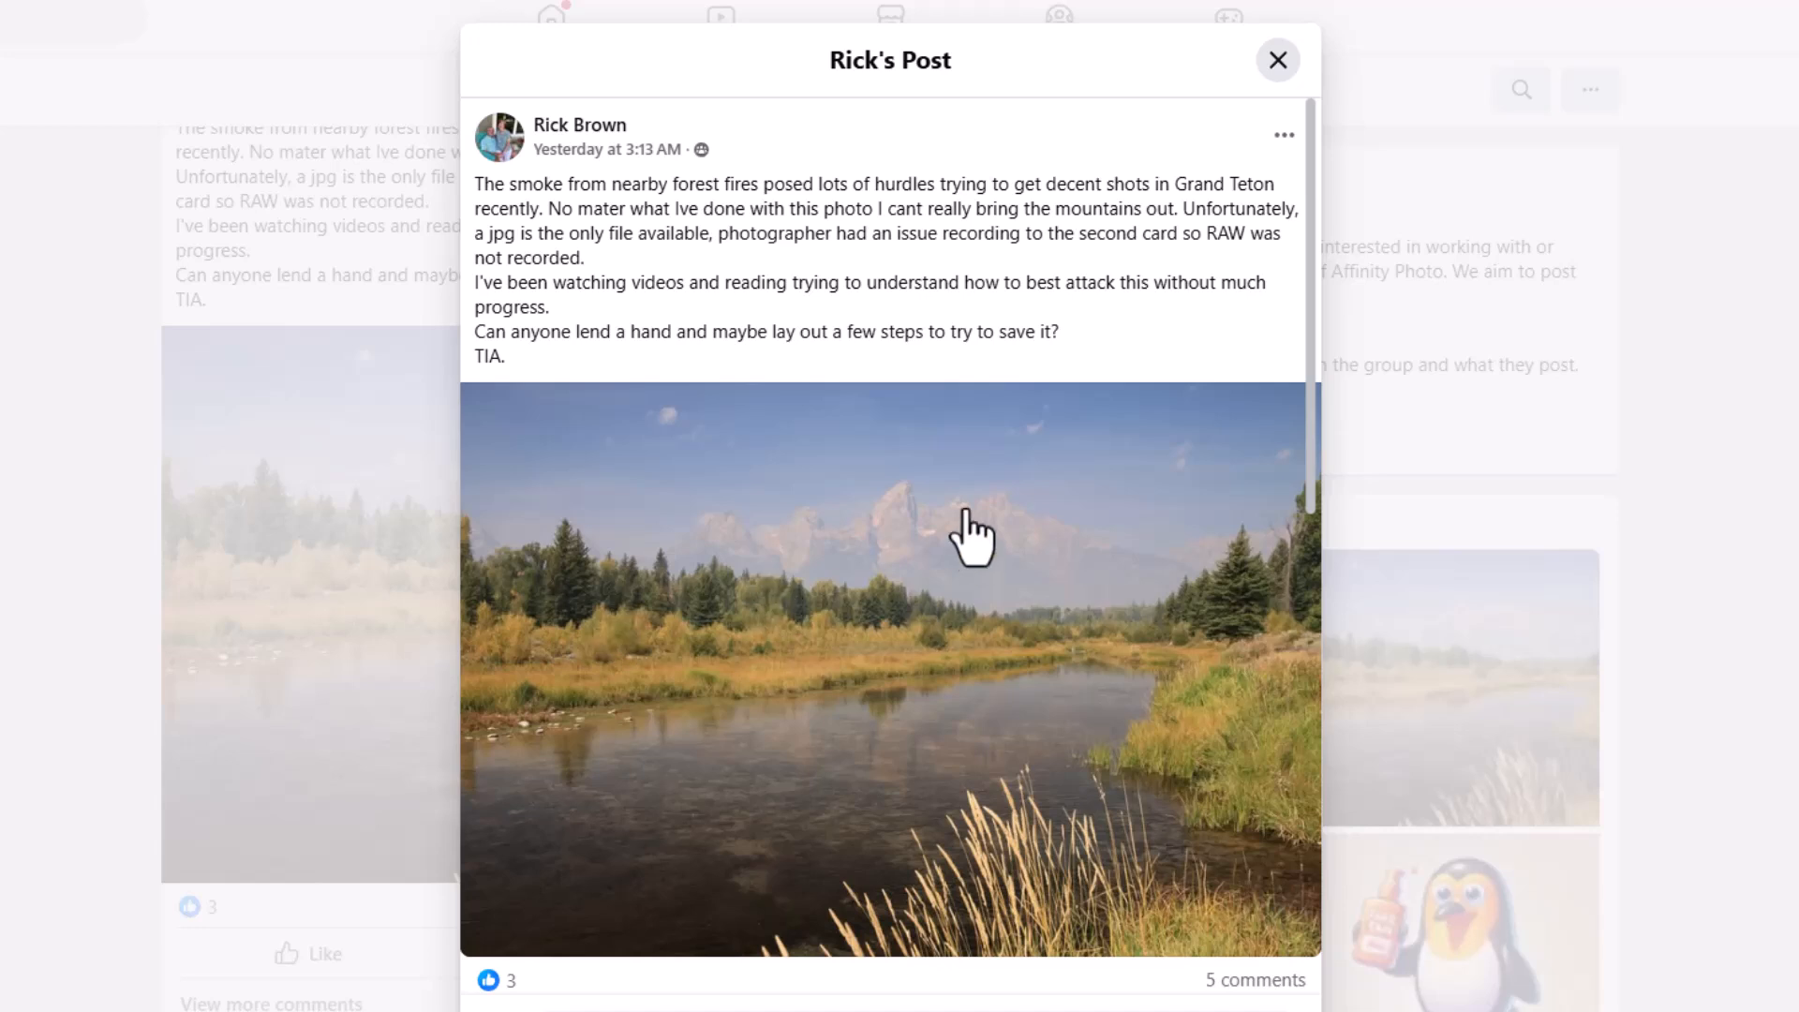
pyautogui.moveTo(688, 273)
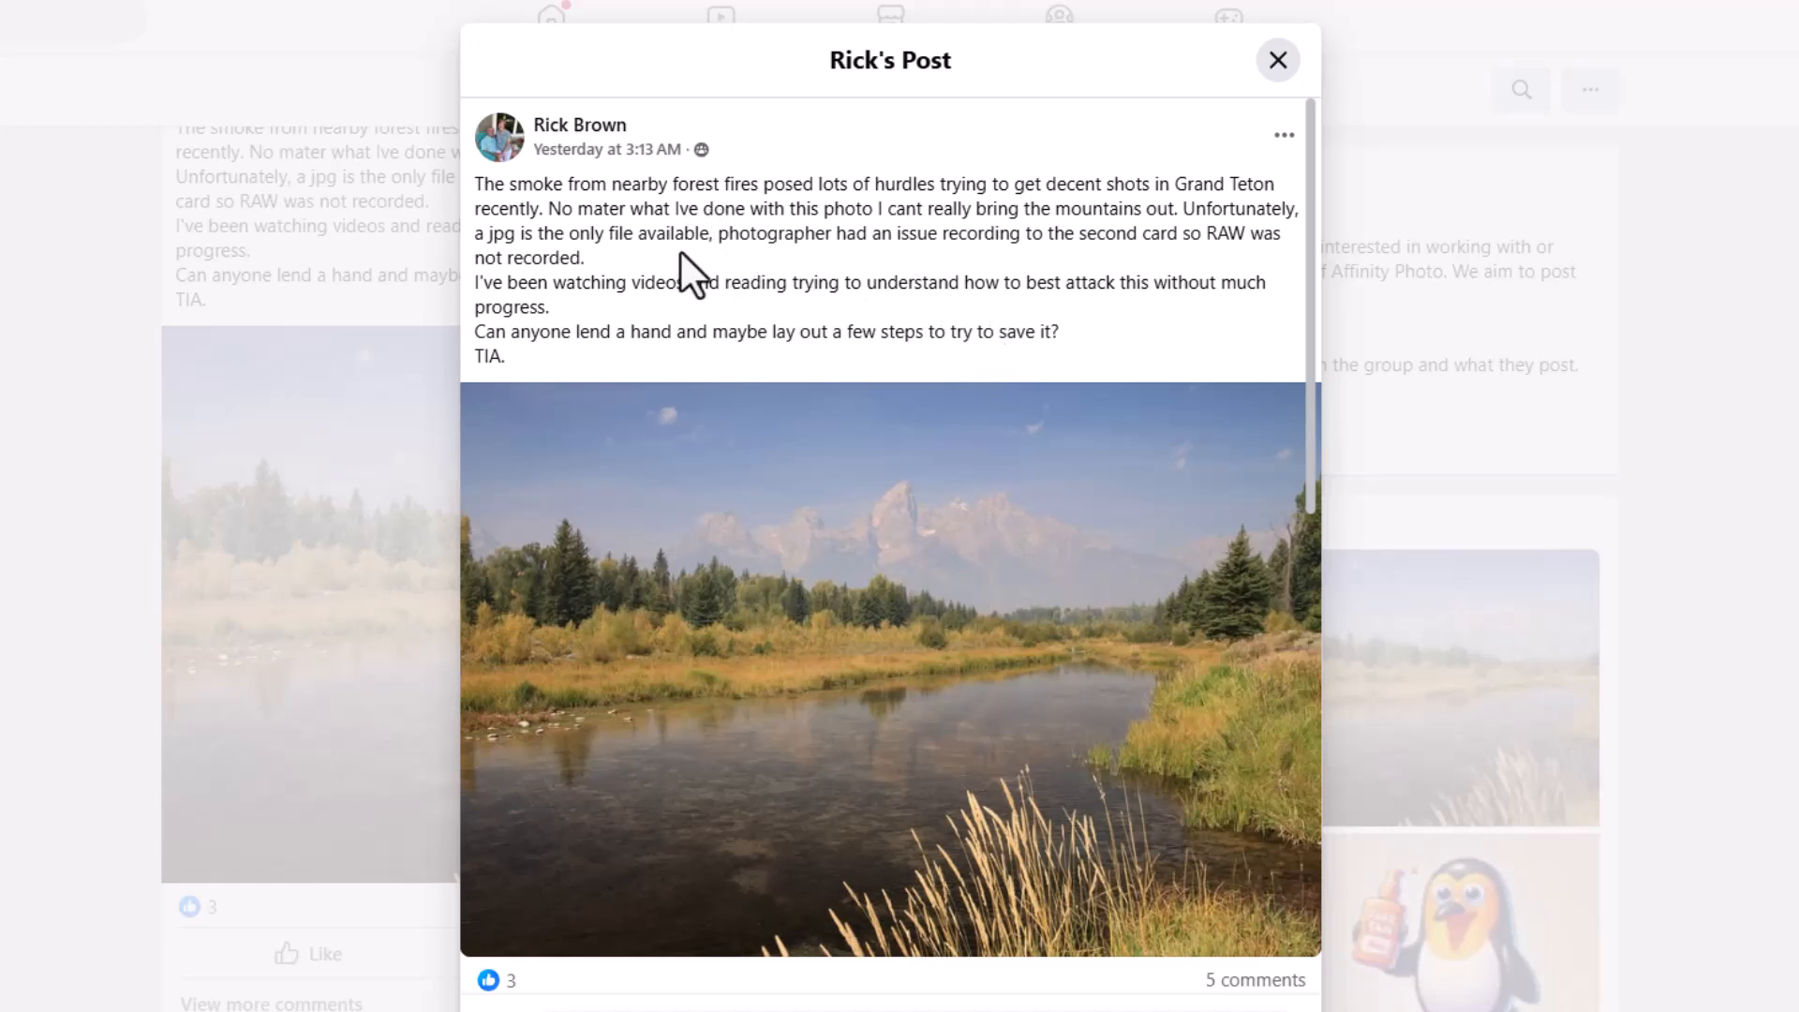
pyautogui.moveTo(751, 285)
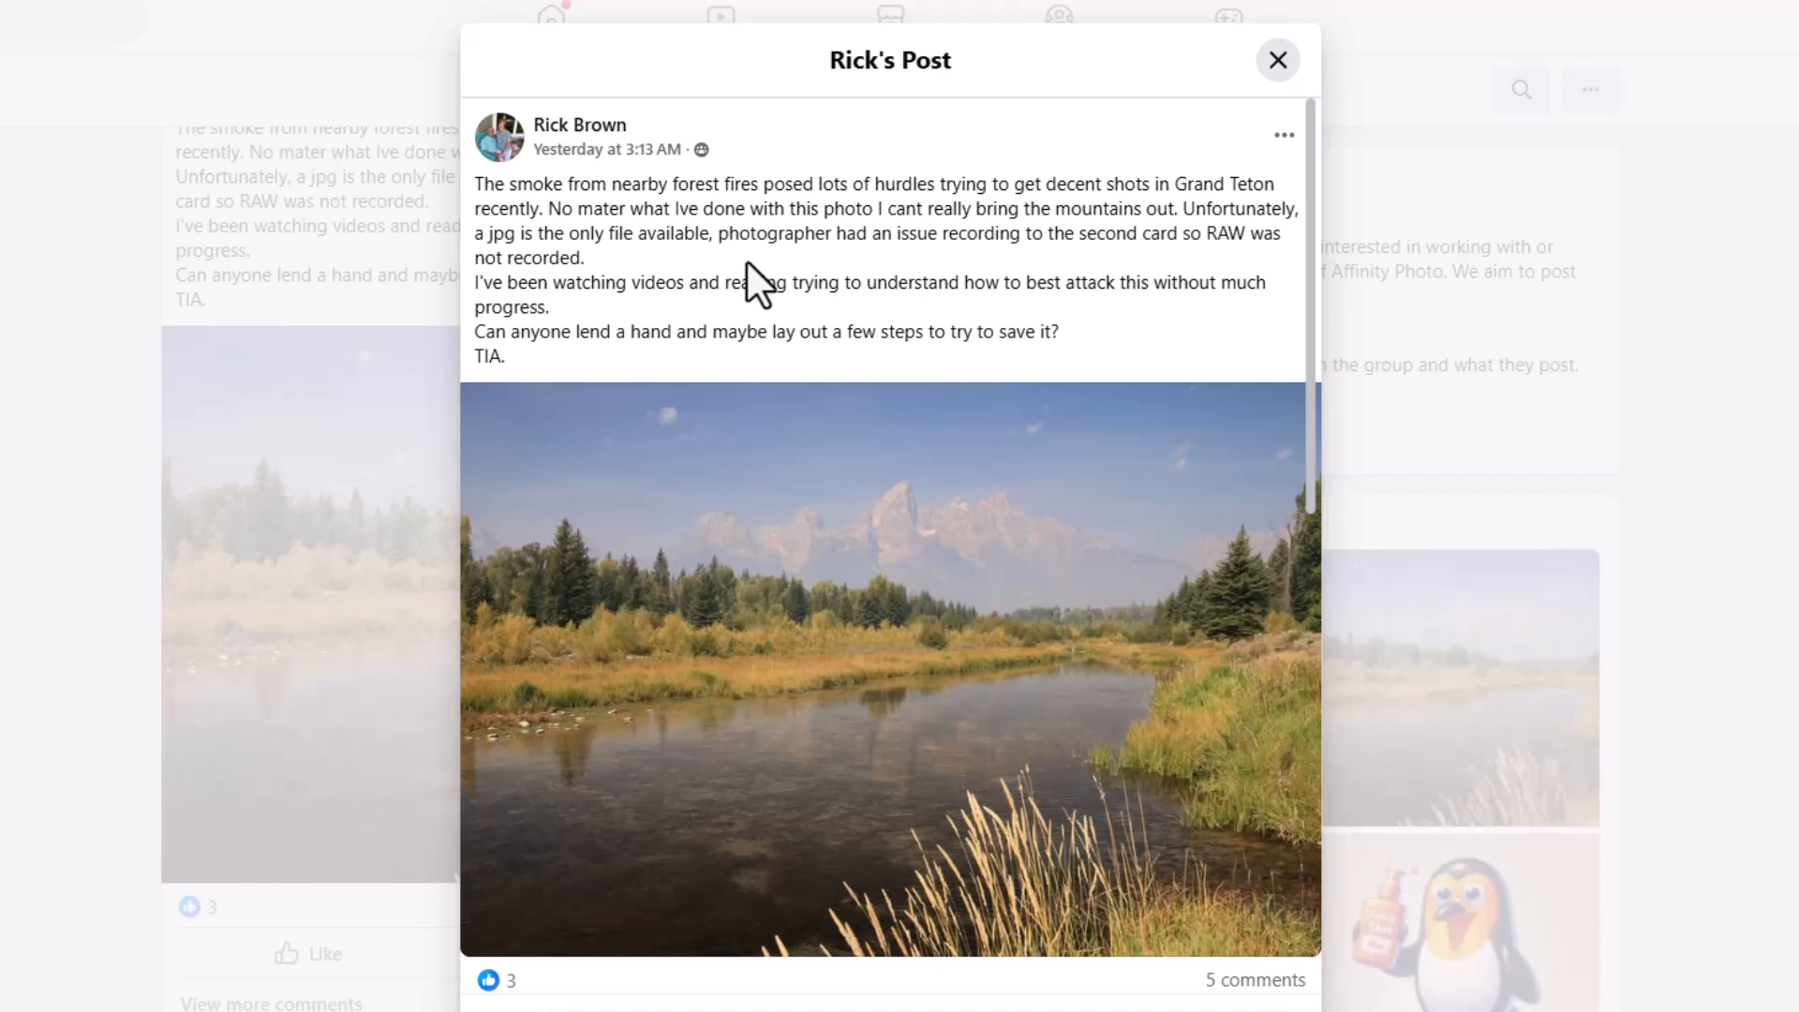
pyautogui.moveTo(768, 339)
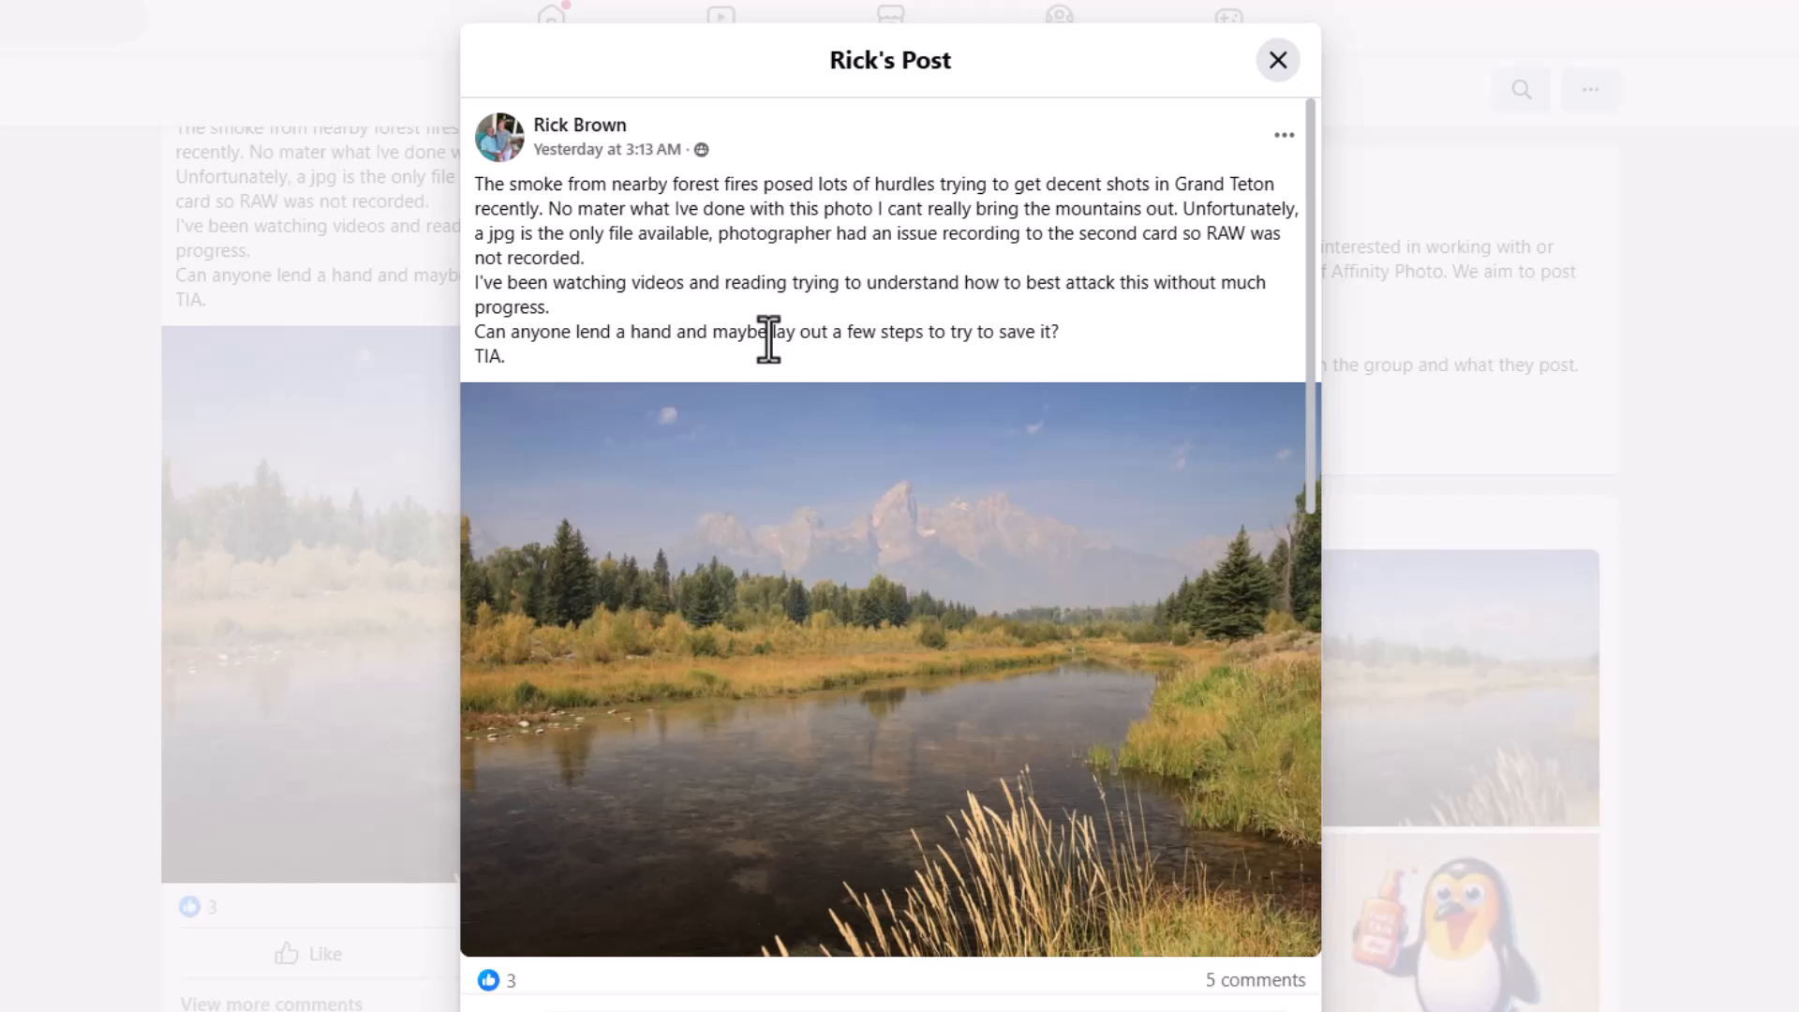
pyautogui.moveTo(712, 459)
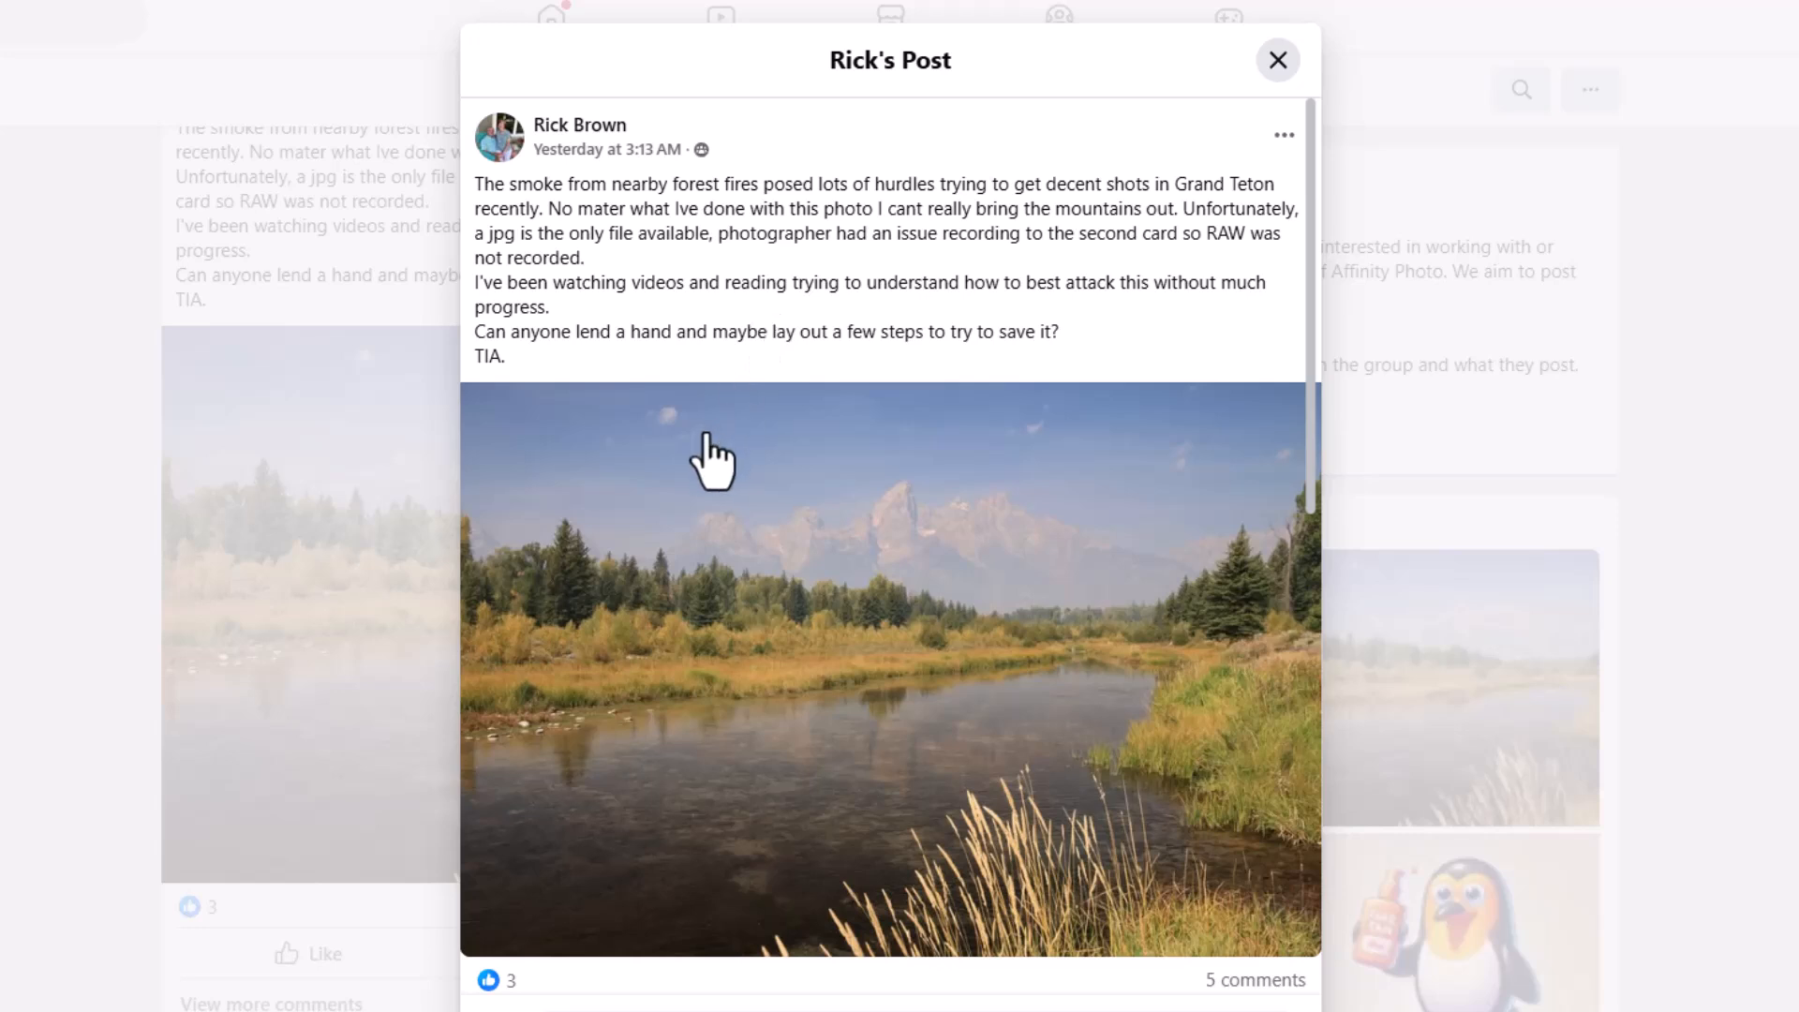
pyautogui.moveTo(1072, 186)
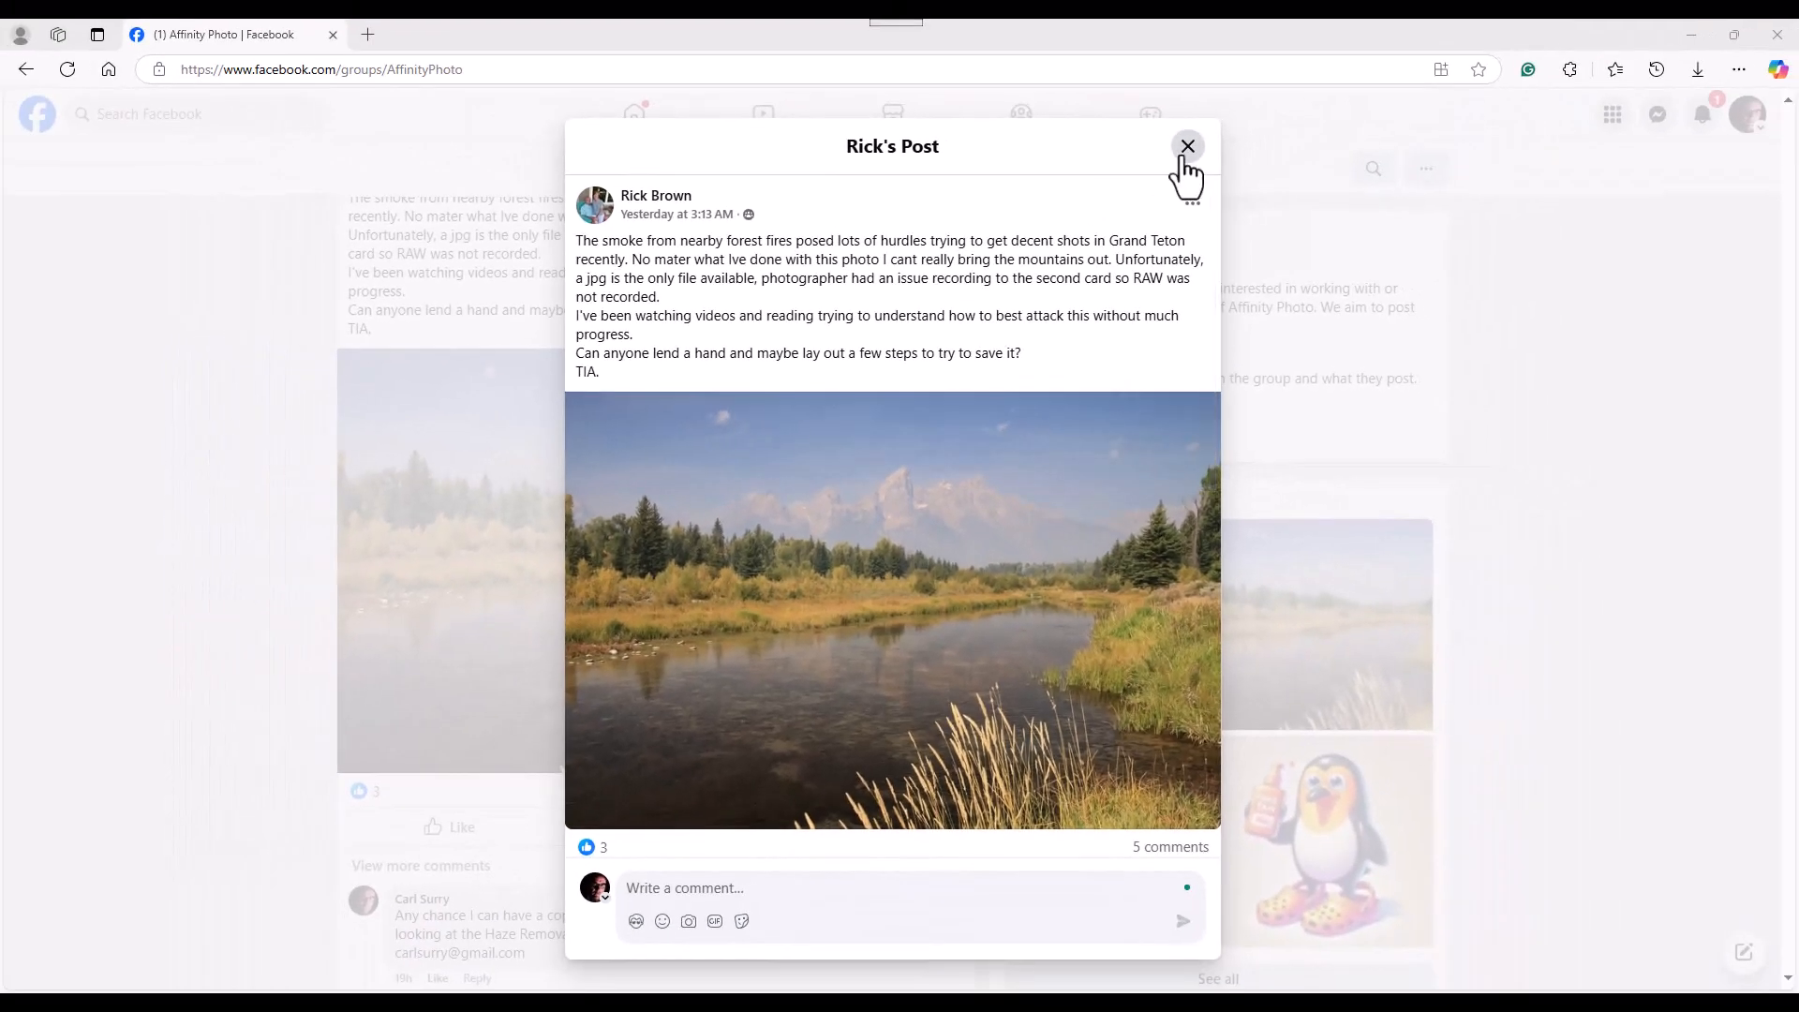
# Close the hazy Grand Teton post to return to the Affinity Photo group feed
pyautogui.click(1188, 146)
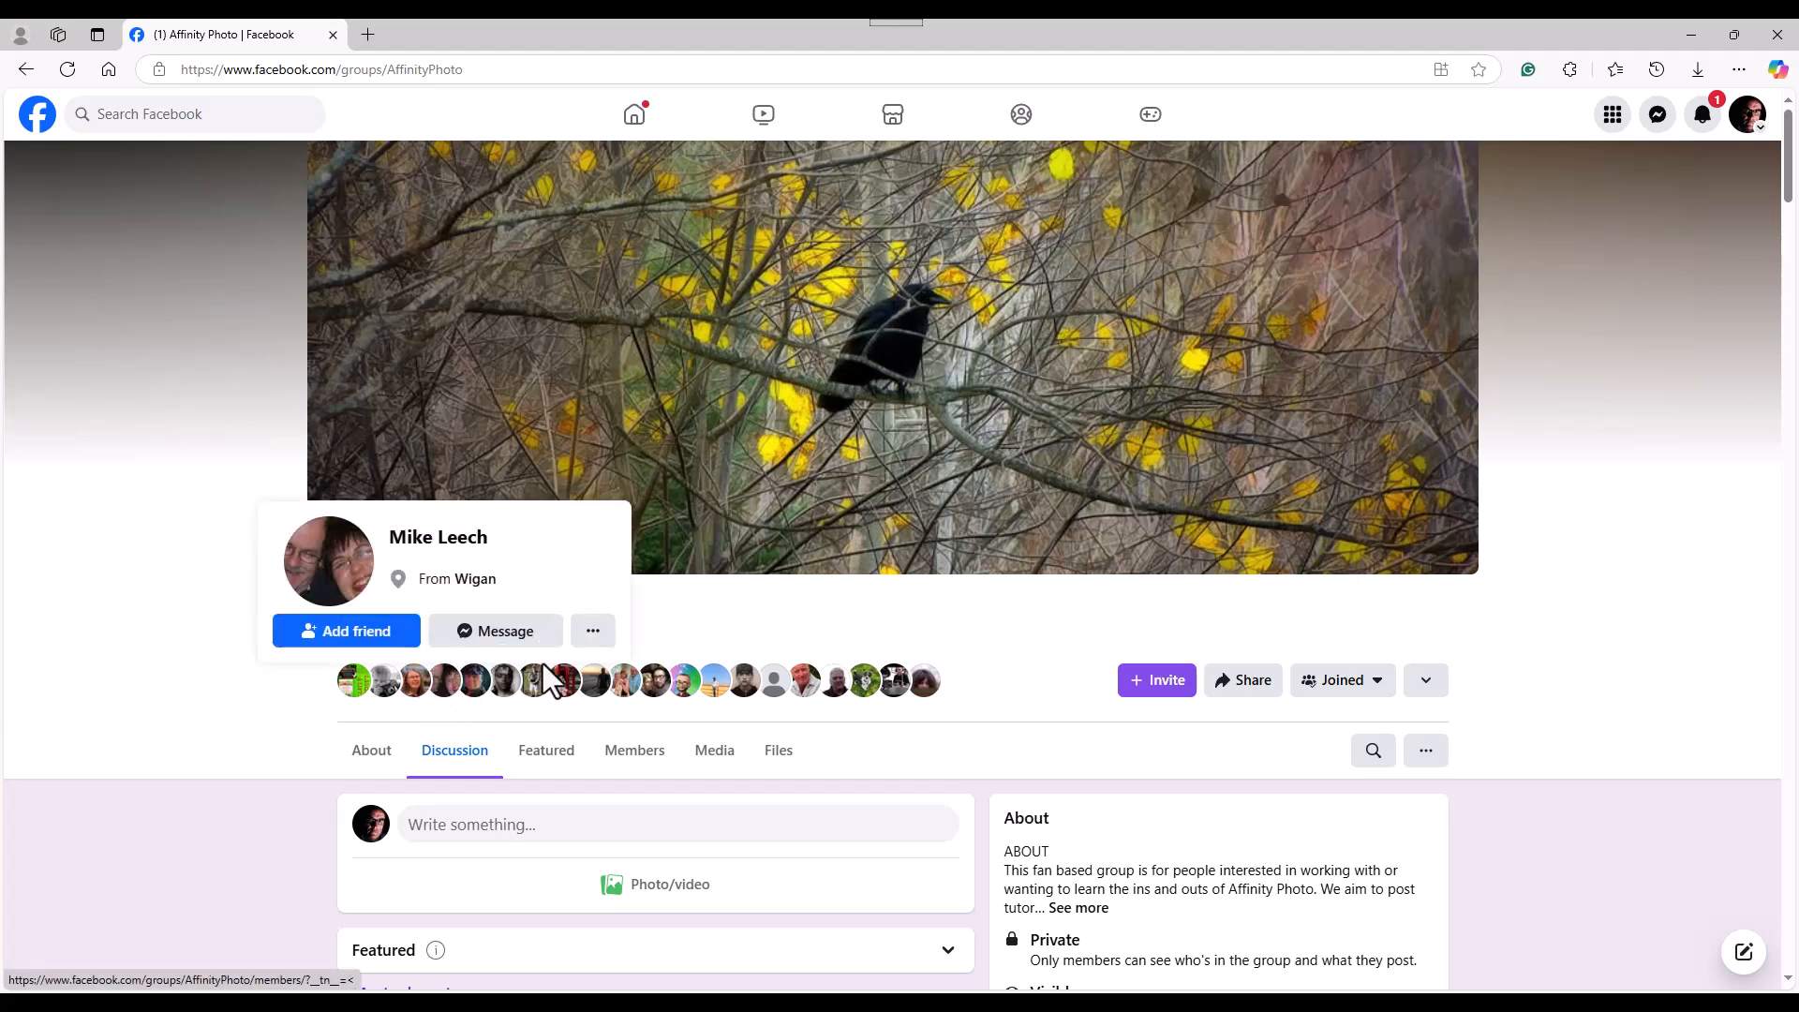
pyautogui.moveTo(39, 901)
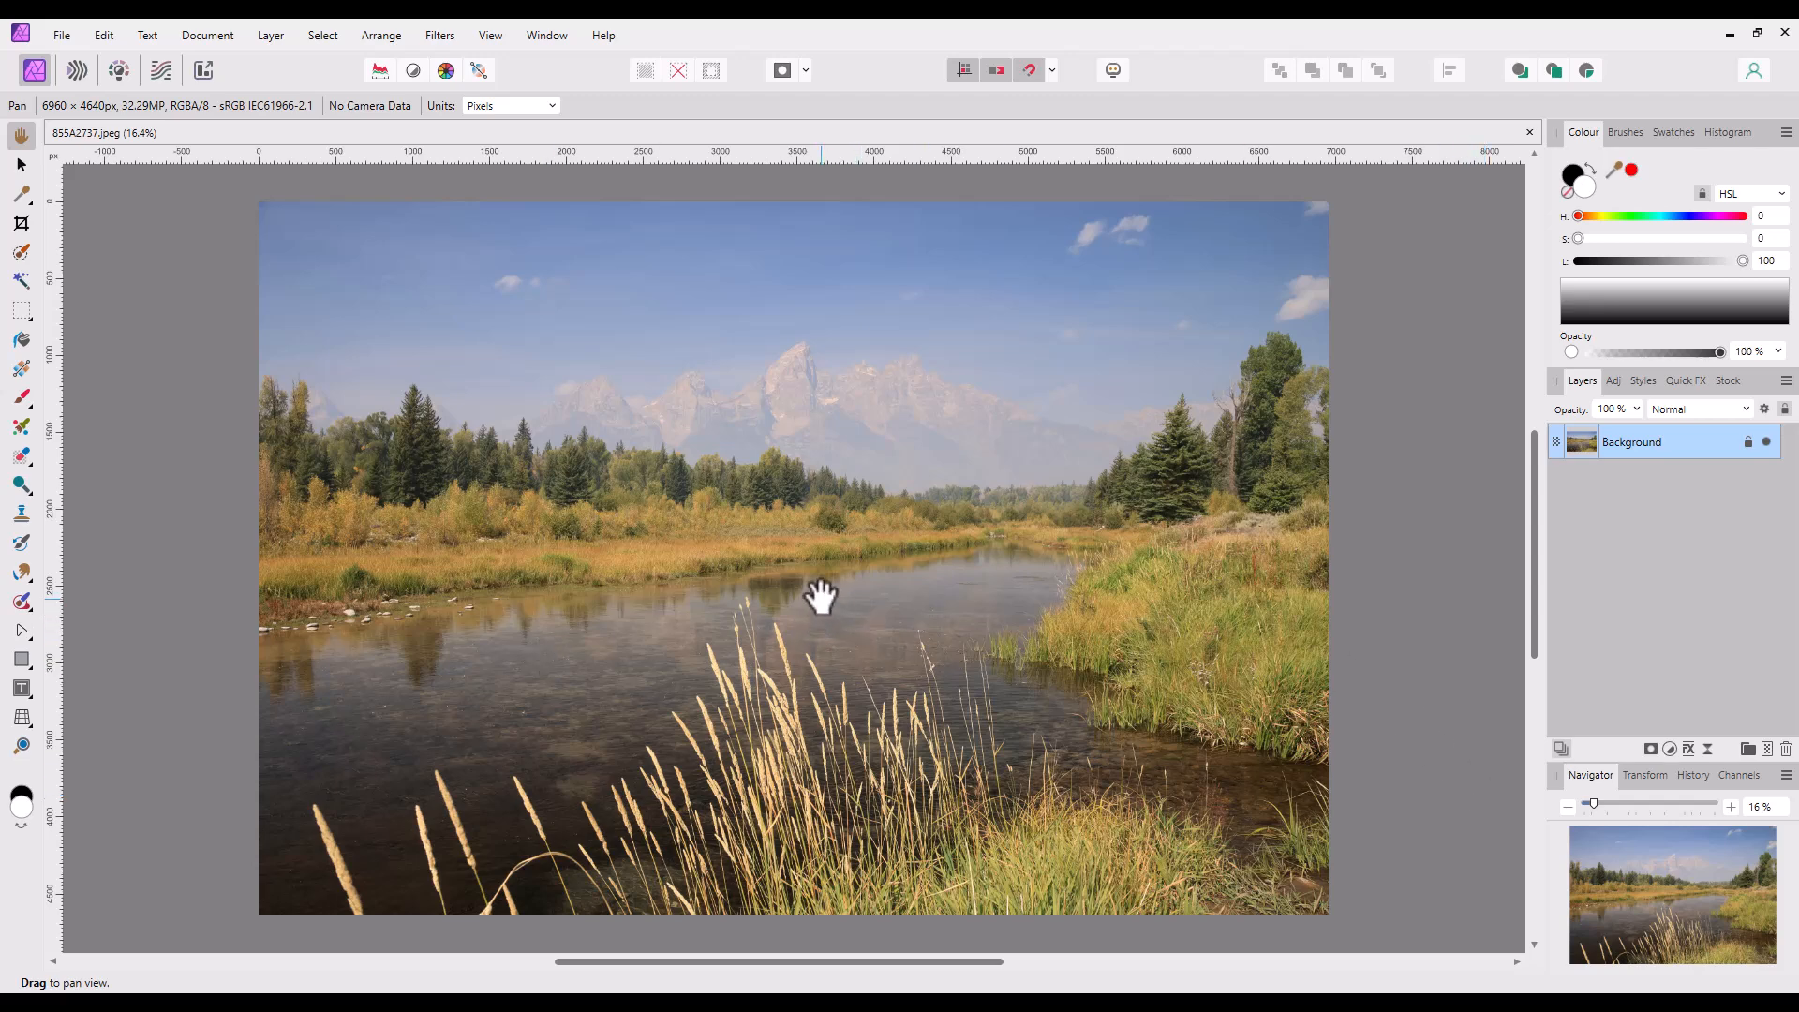
pyautogui.moveTo(1044, 562)
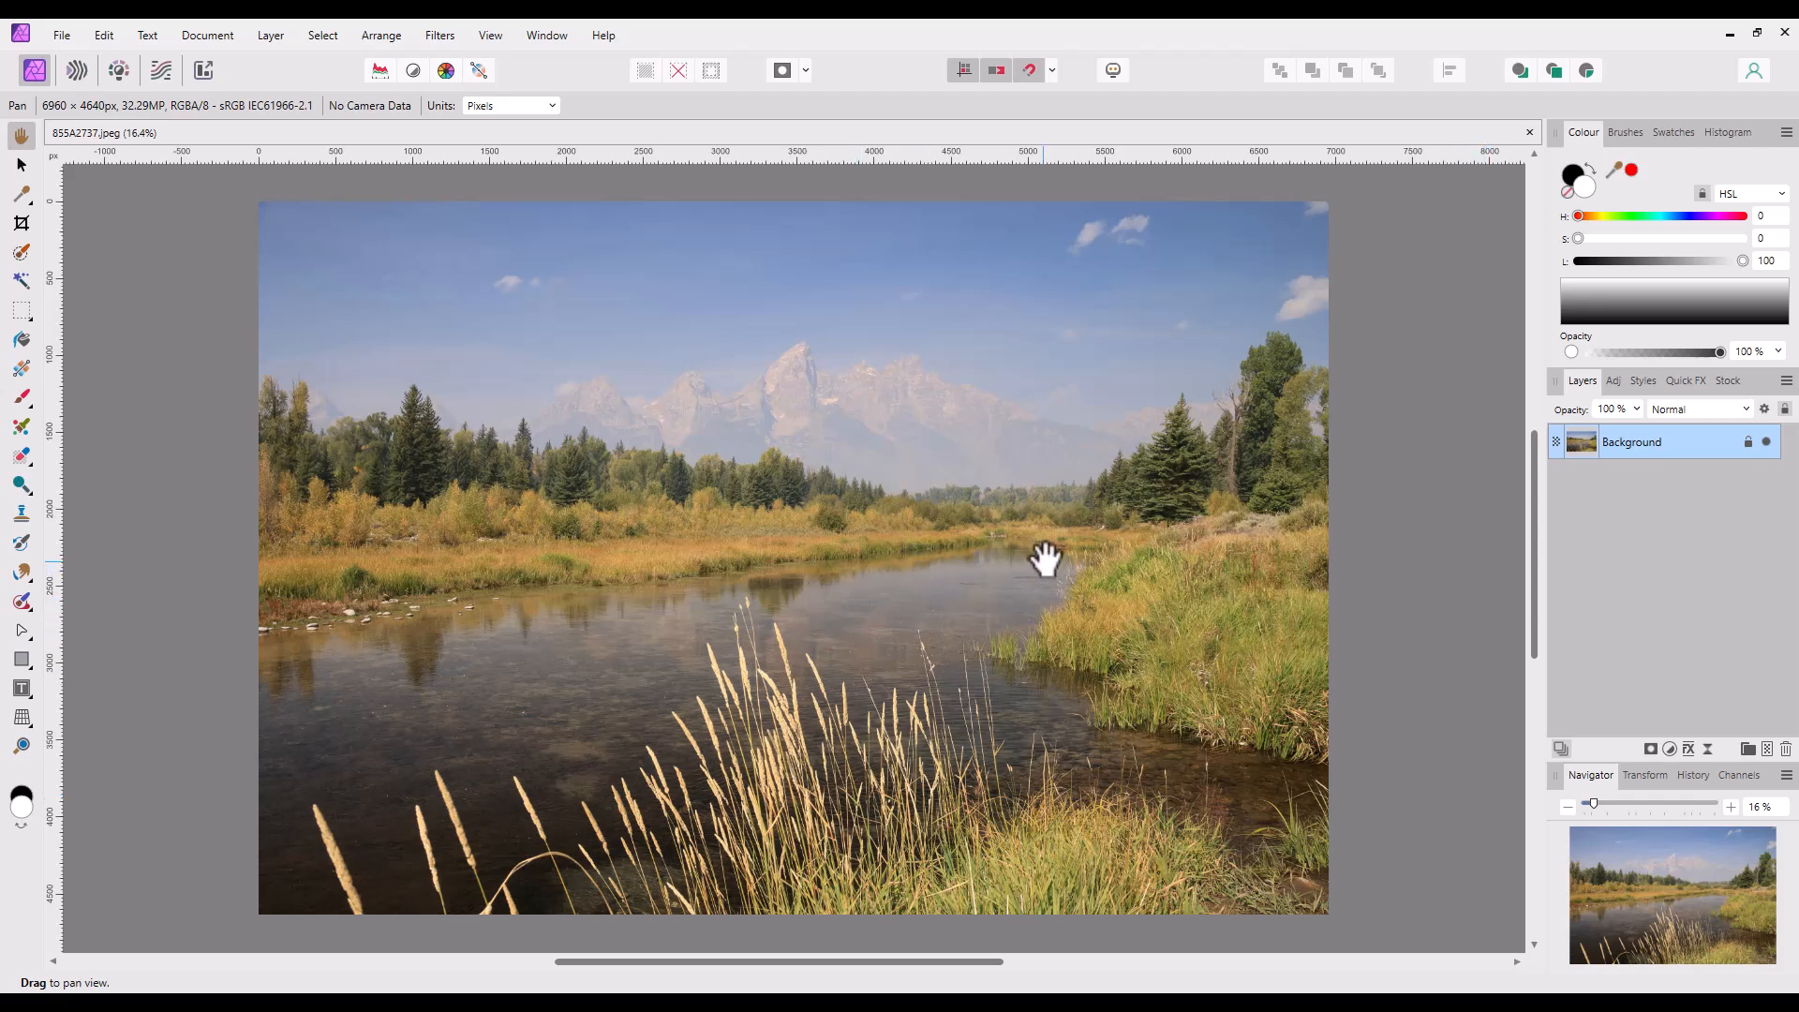
pyautogui.moveTo(1480, 493)
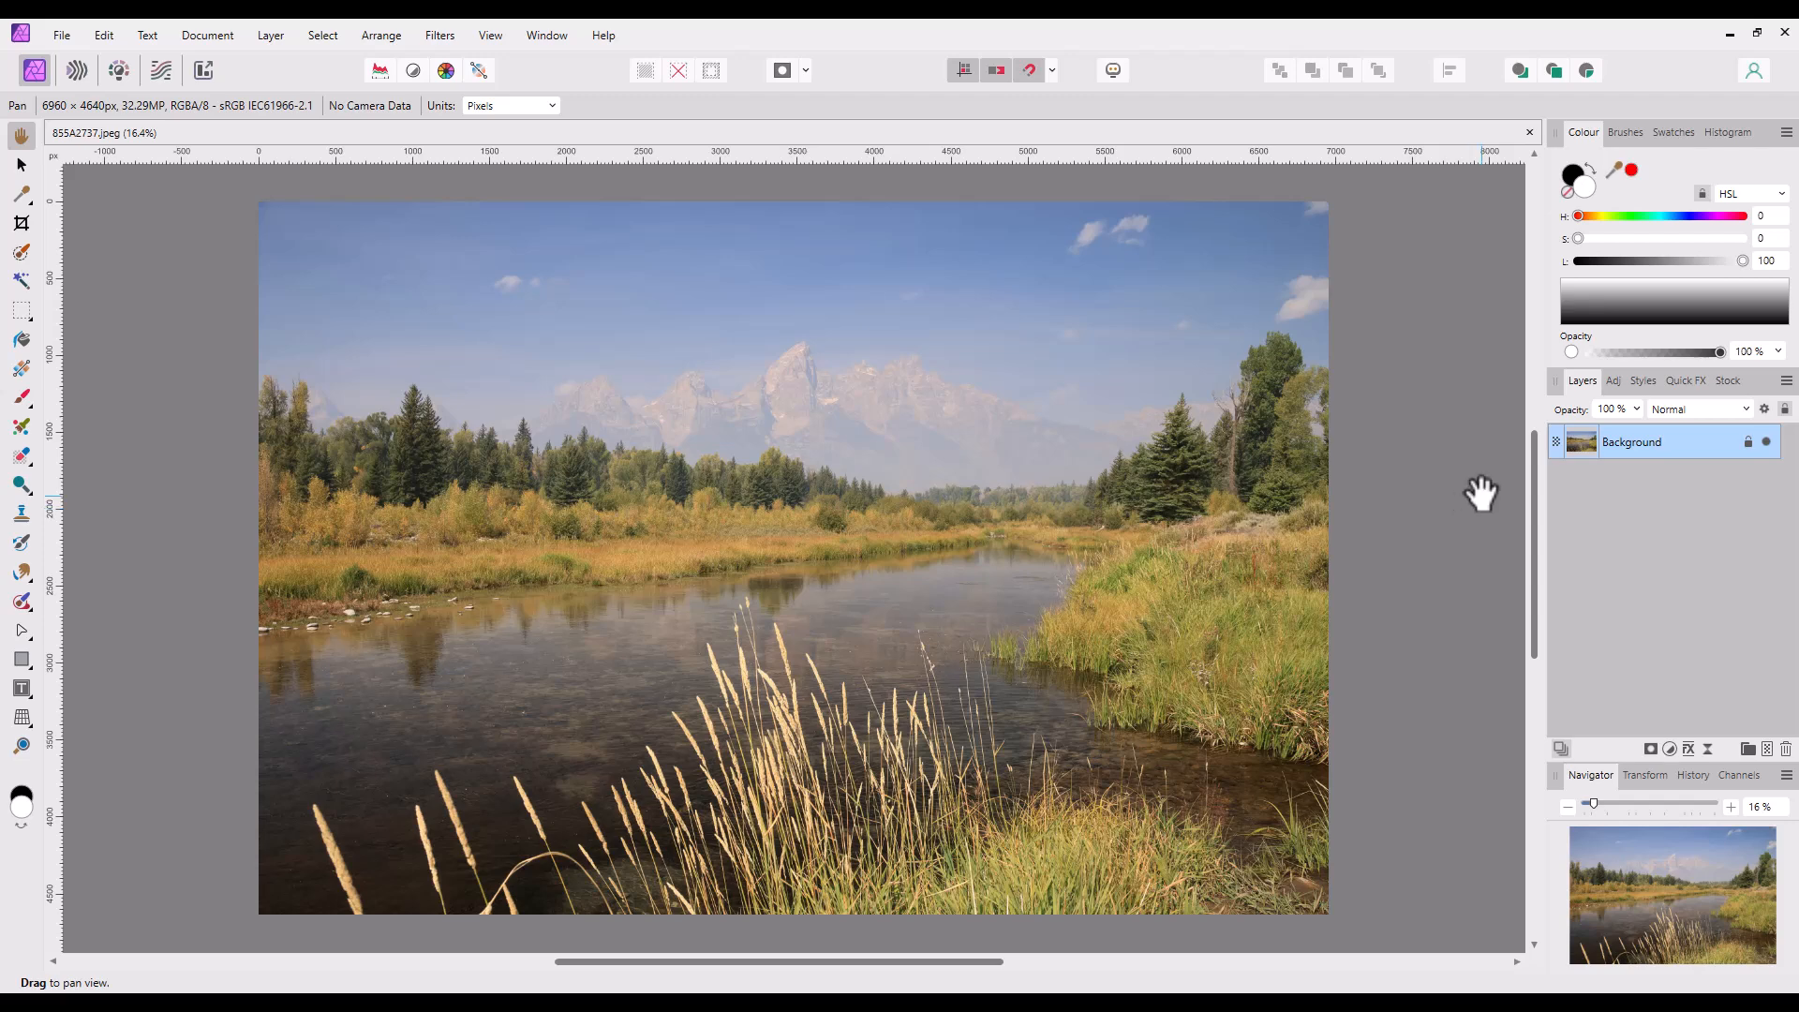
pyautogui.moveTo(1458, 504)
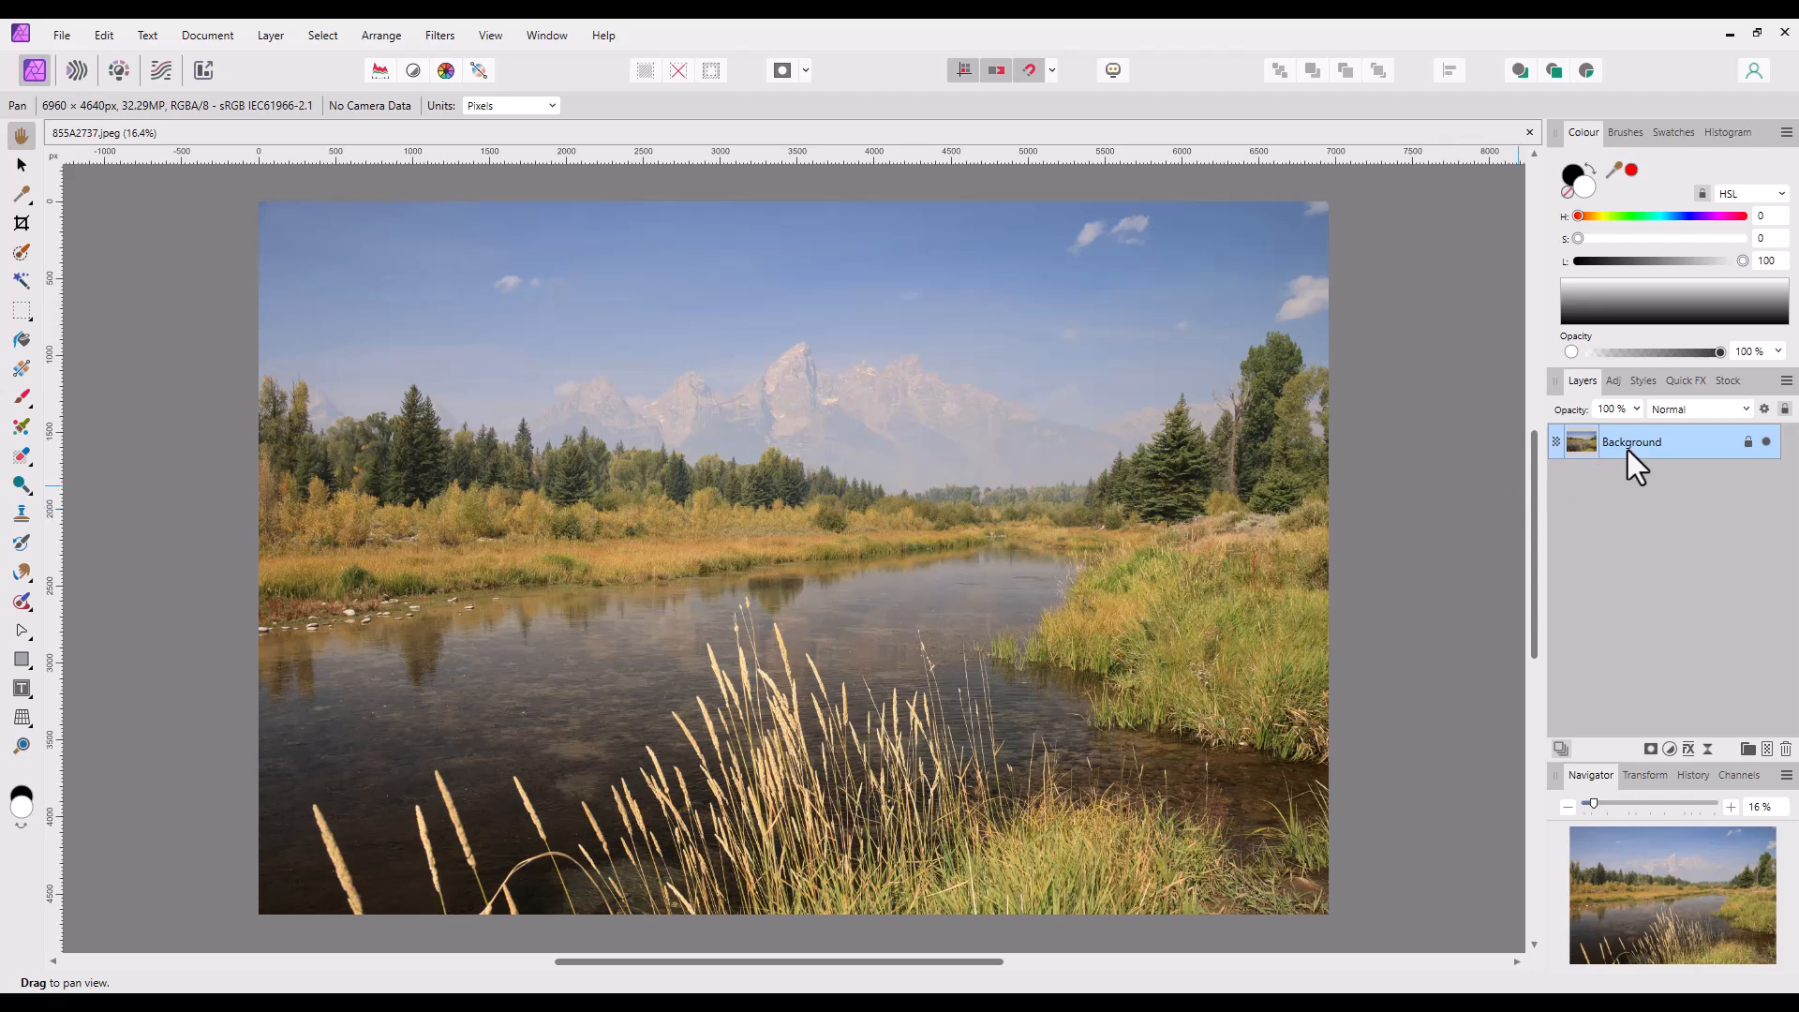
# Duplicate the Background layer via its right-click menu so an unlocked copy sits above it
pyautogui.rightClick(1630, 442)
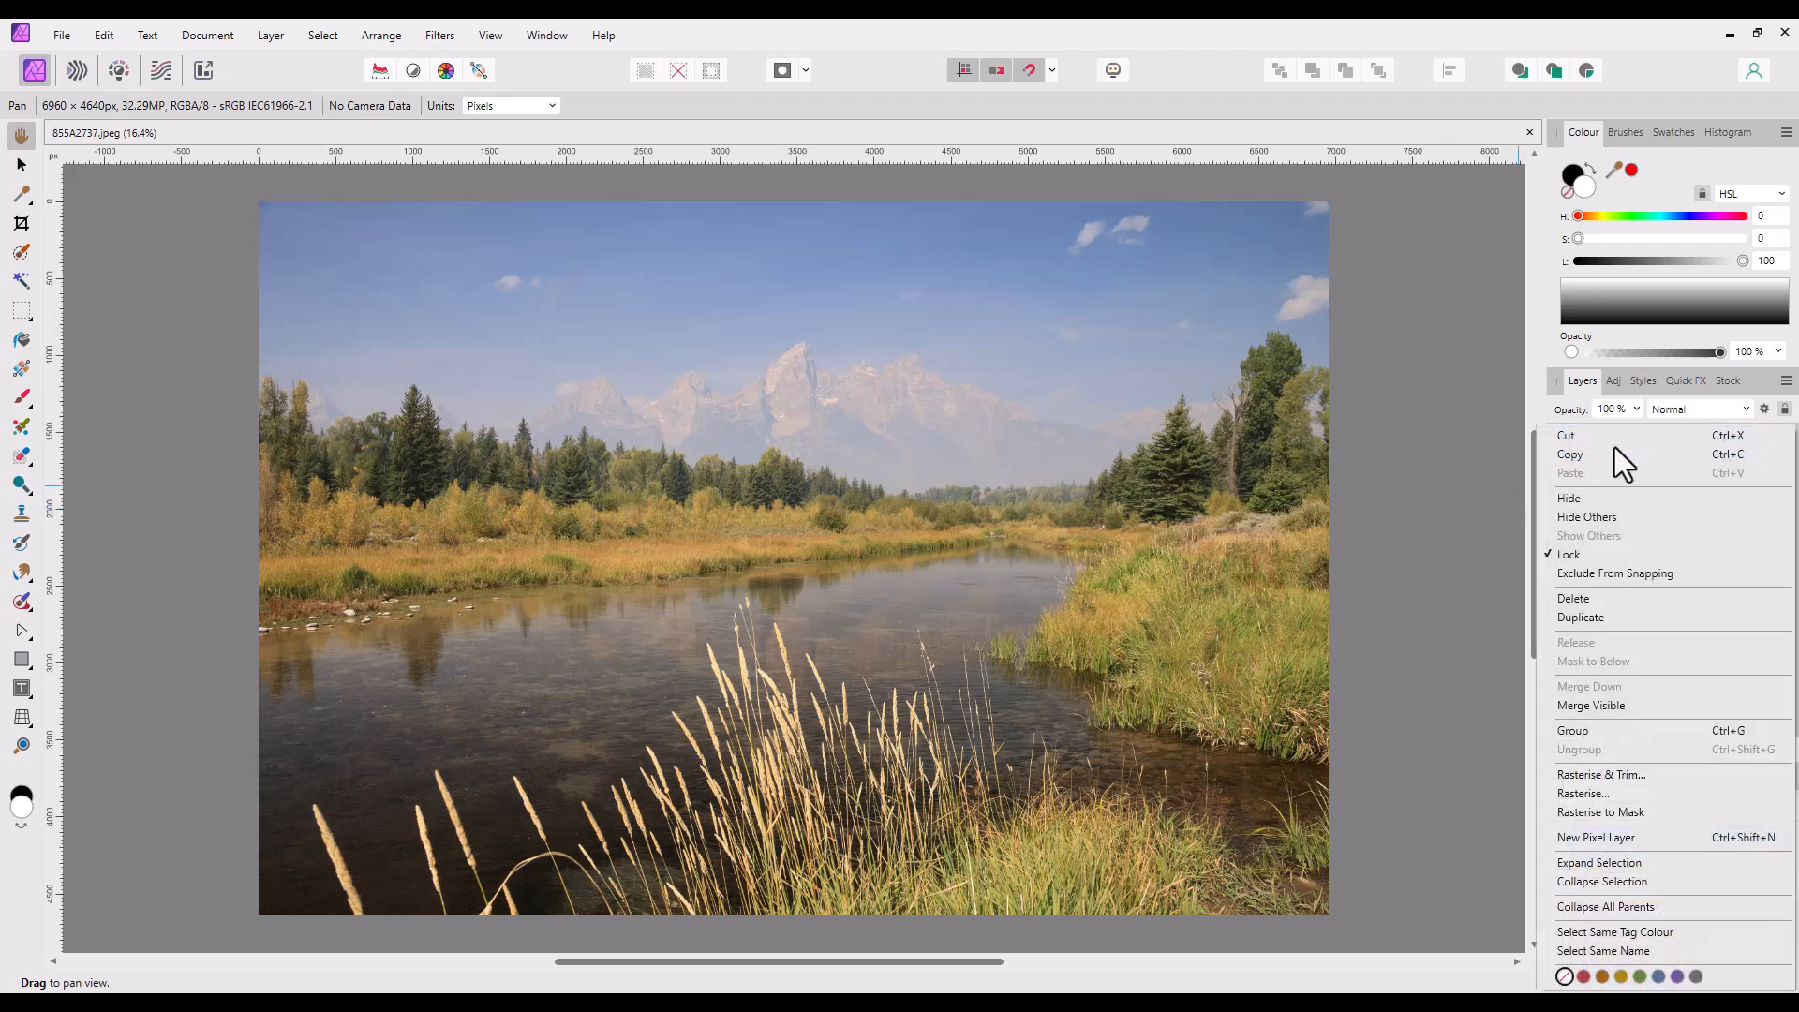
pyautogui.moveTo(1627, 648)
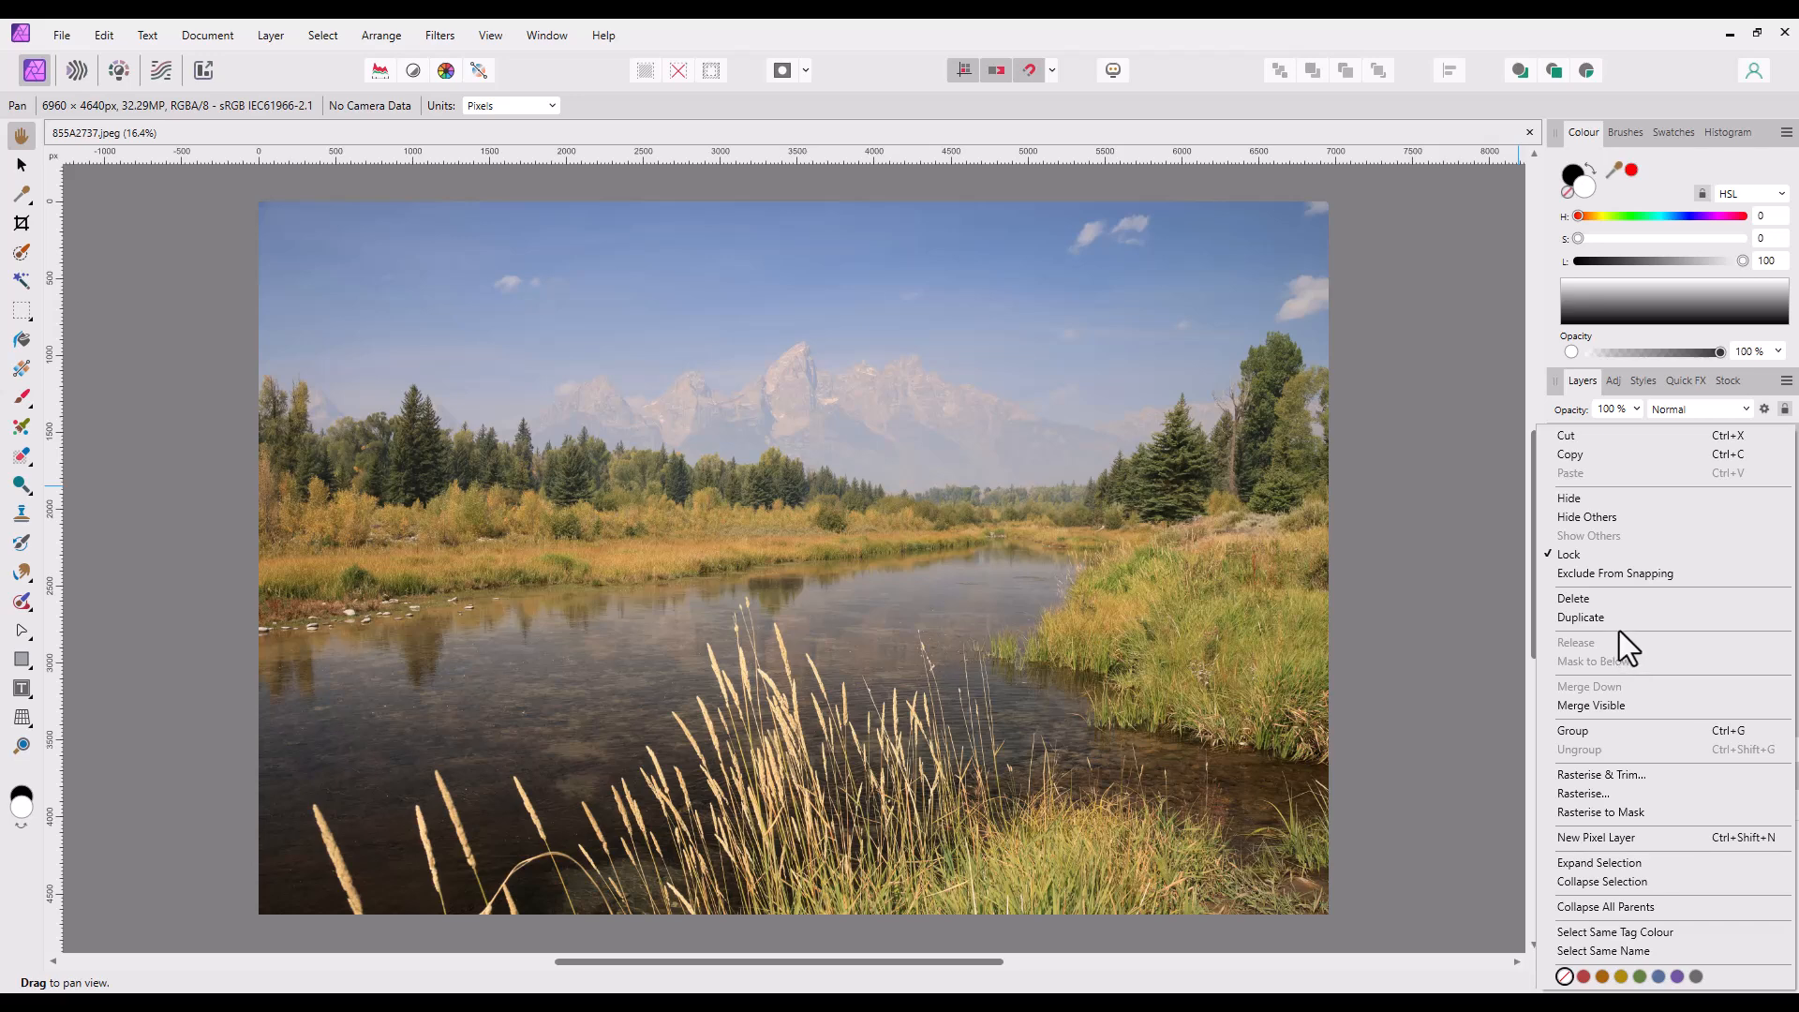
pyautogui.click(1581, 616)
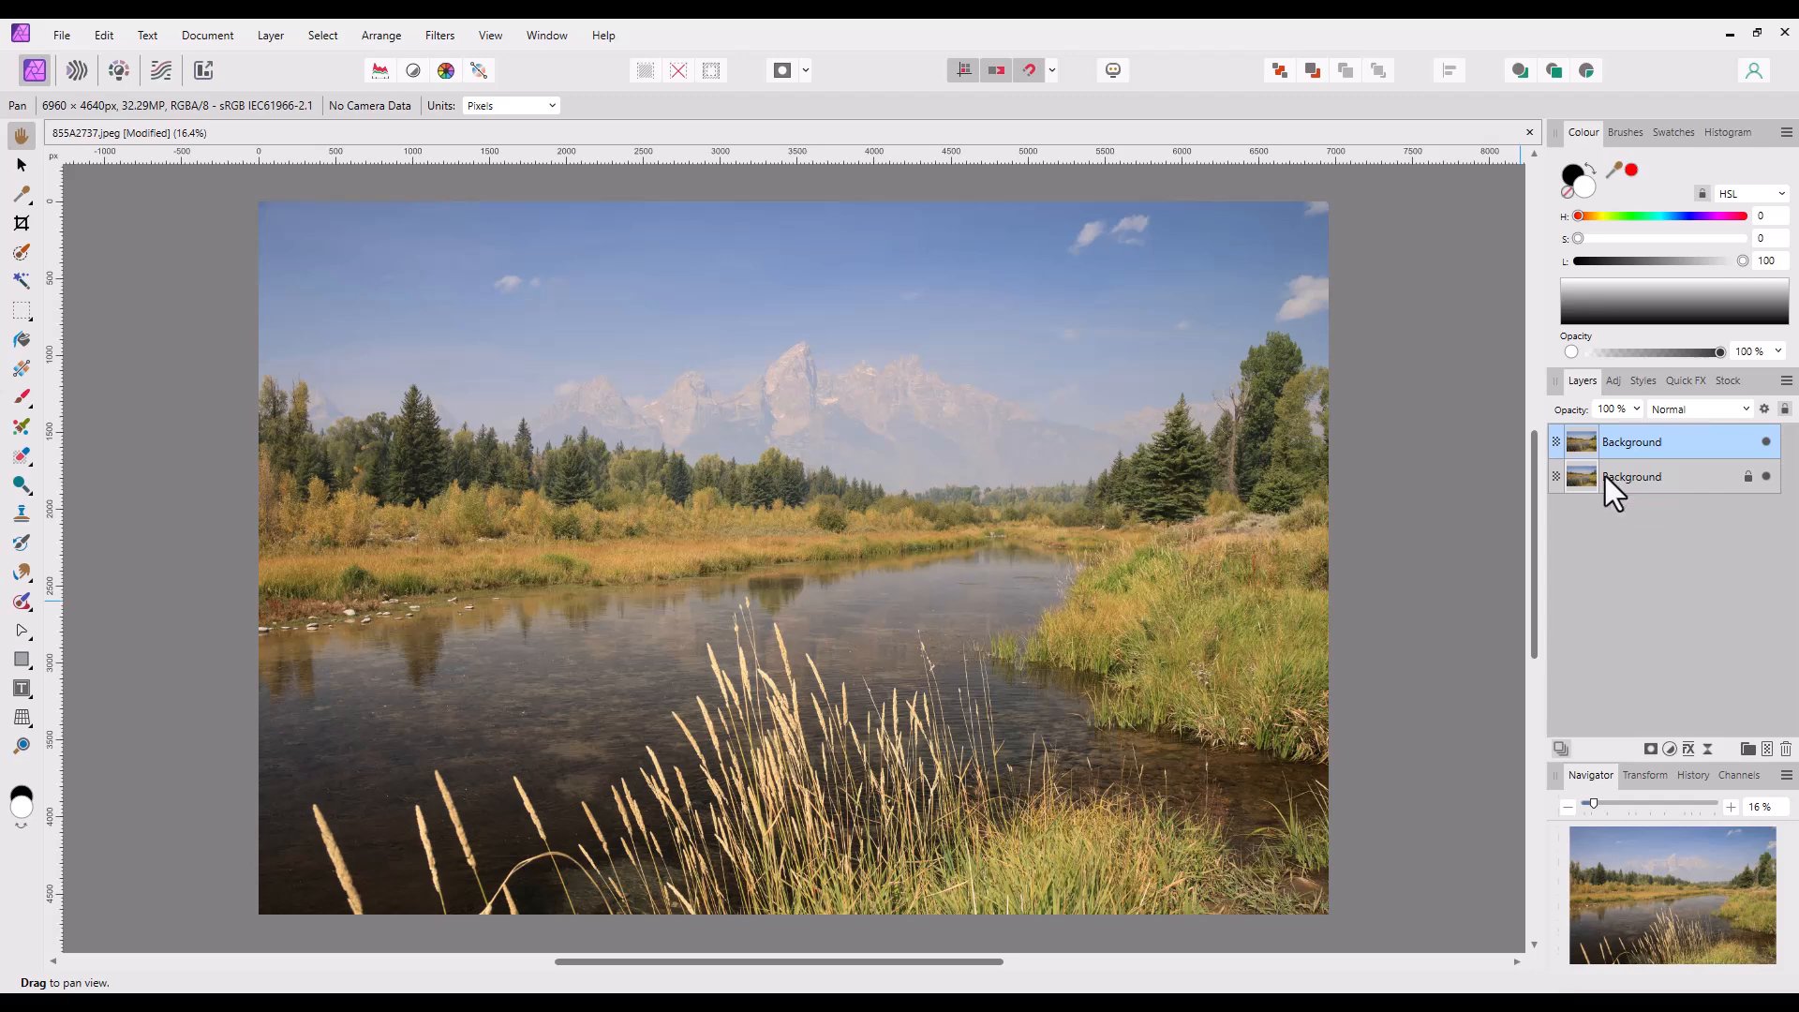
pyautogui.rightClick(1630, 475)
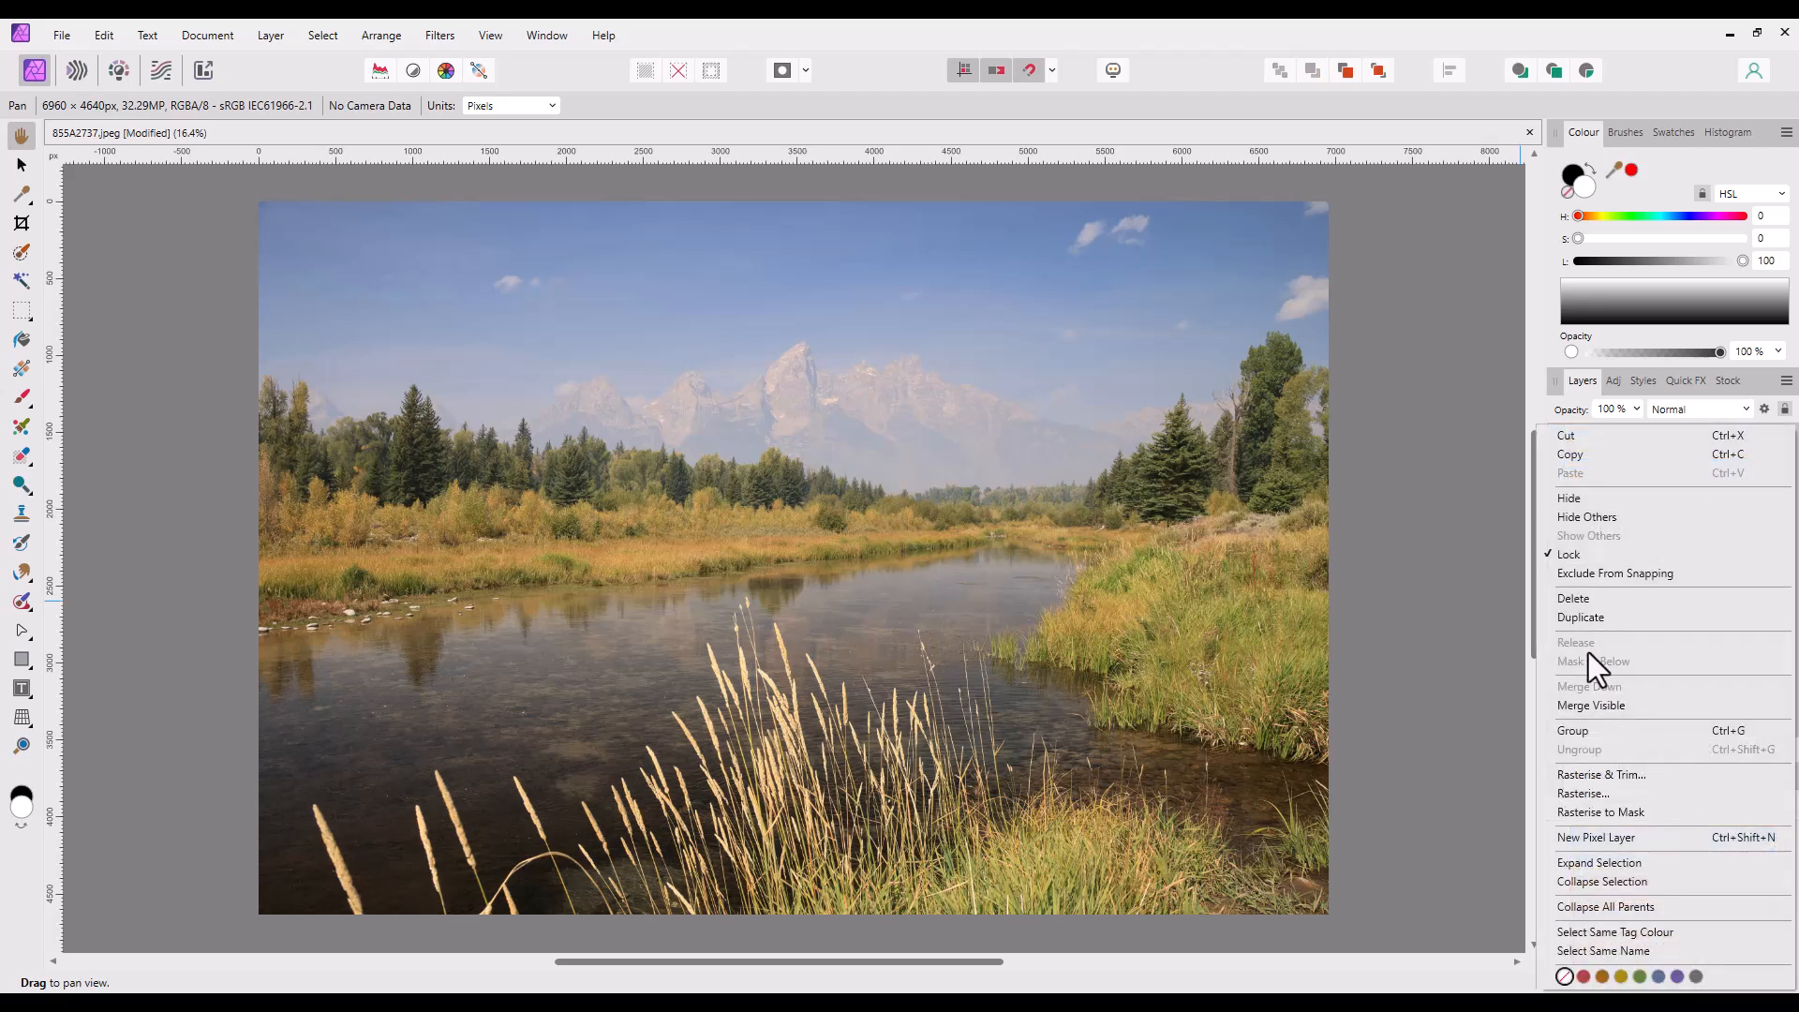
pyautogui.moveTo(1591, 705)
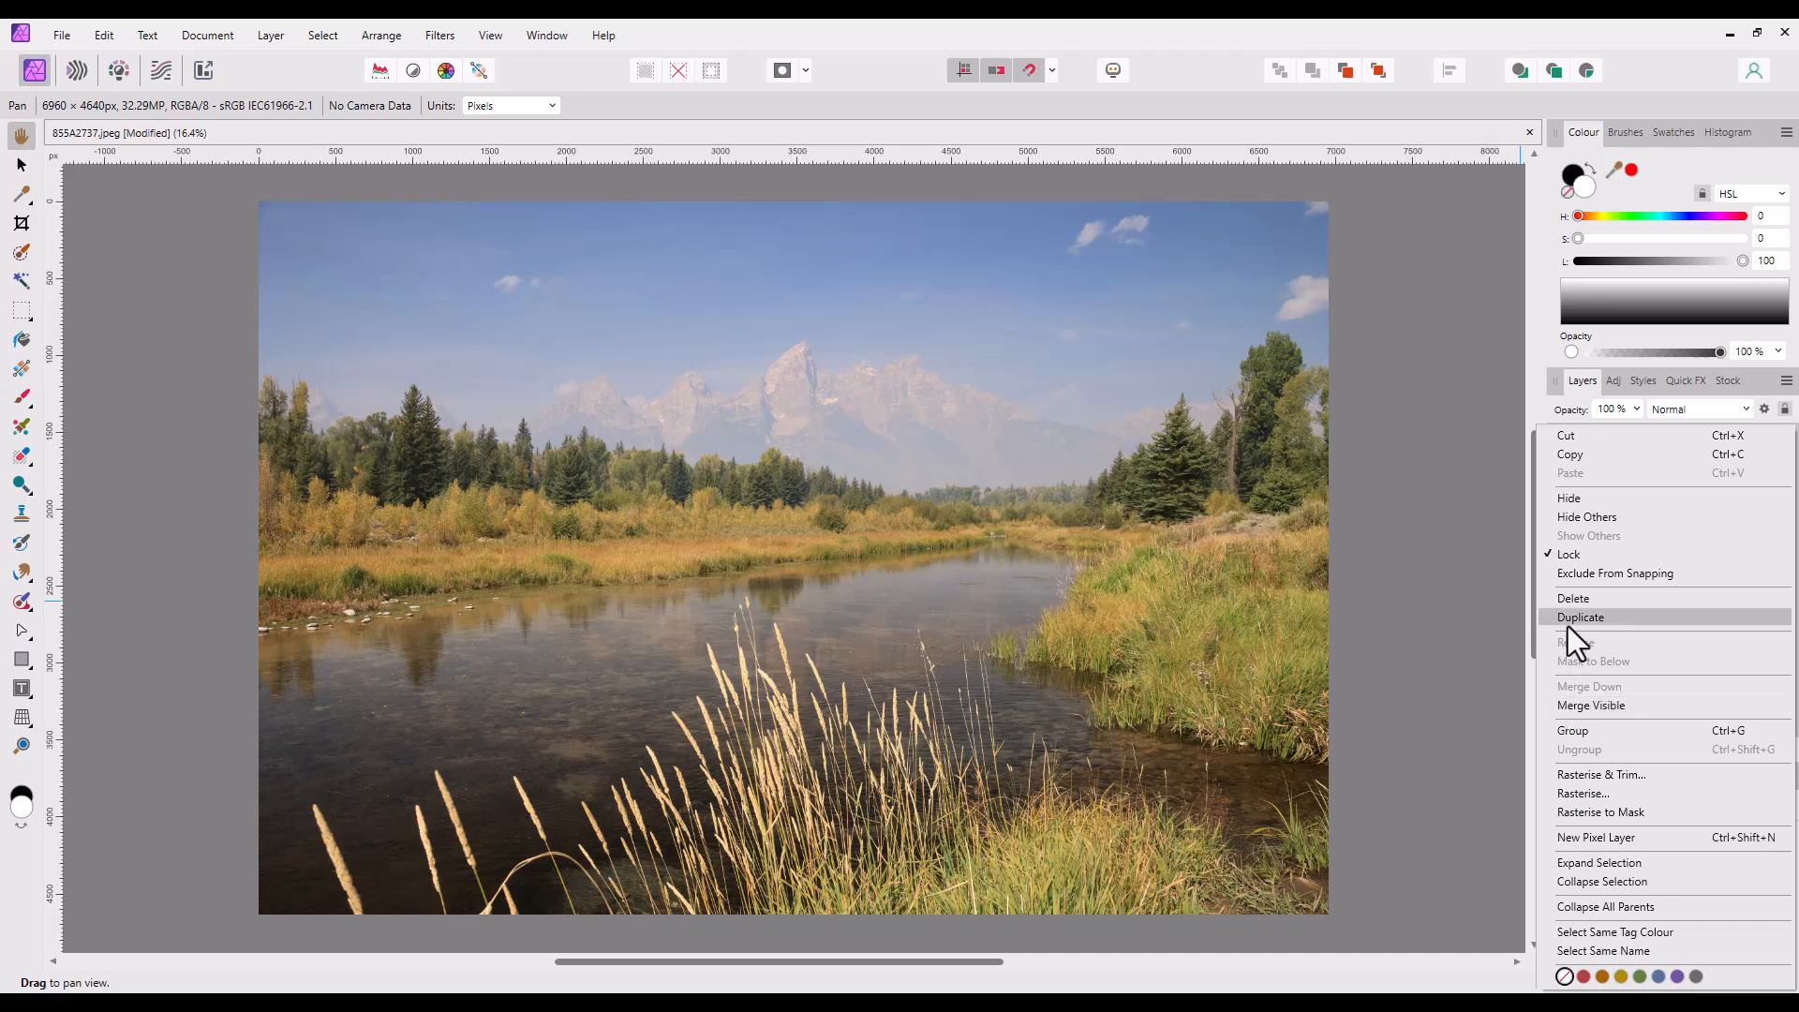
pyautogui.click(1581, 616)
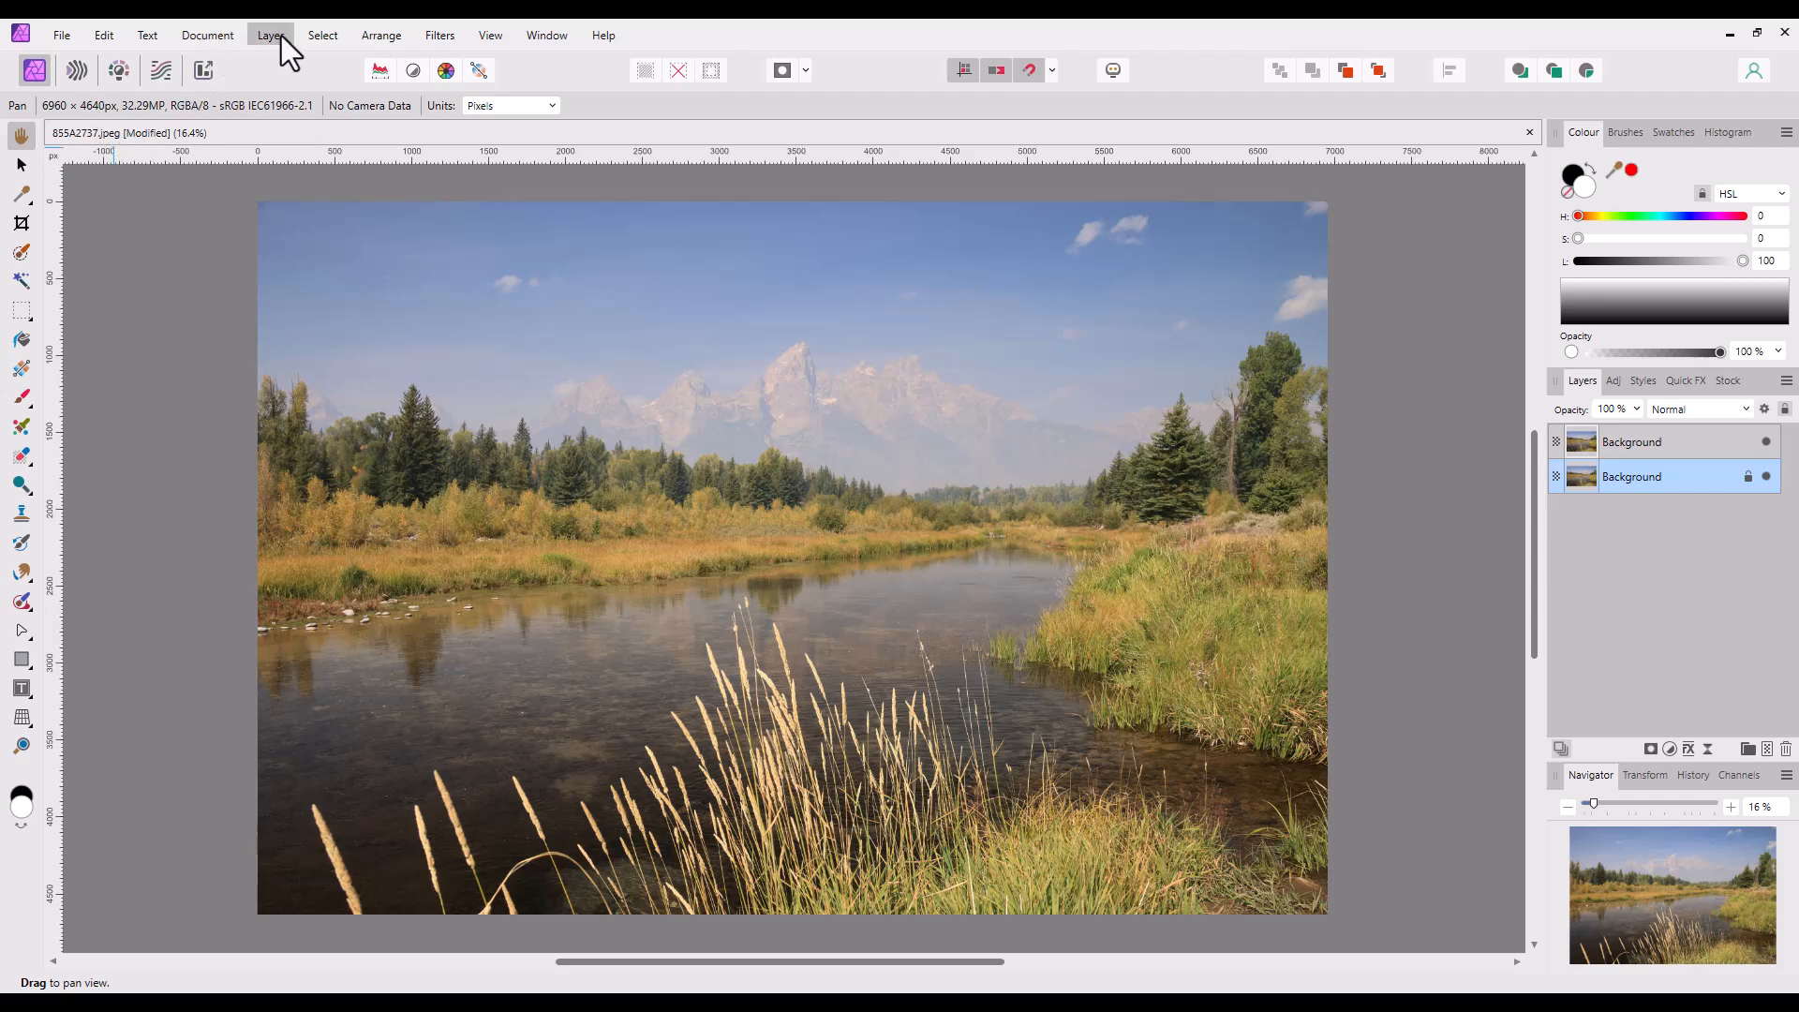
pyautogui.click(270, 34)
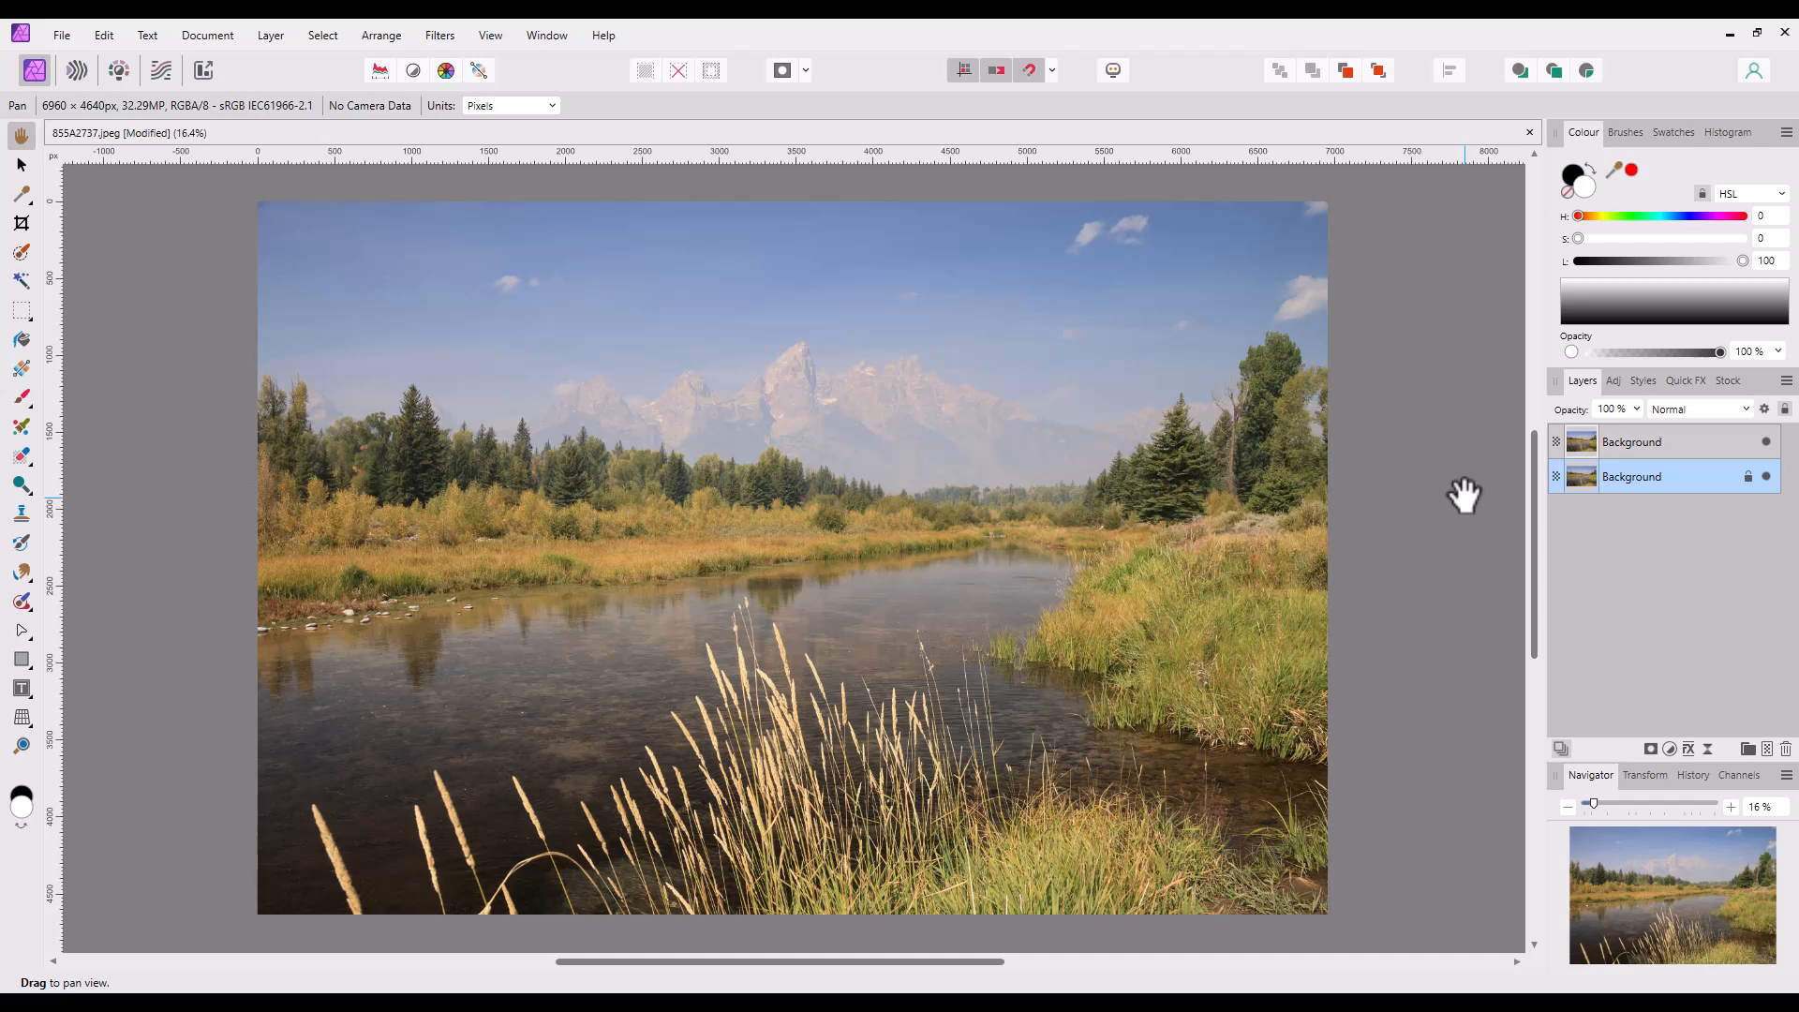
pyautogui.moveTo(1443, 508)
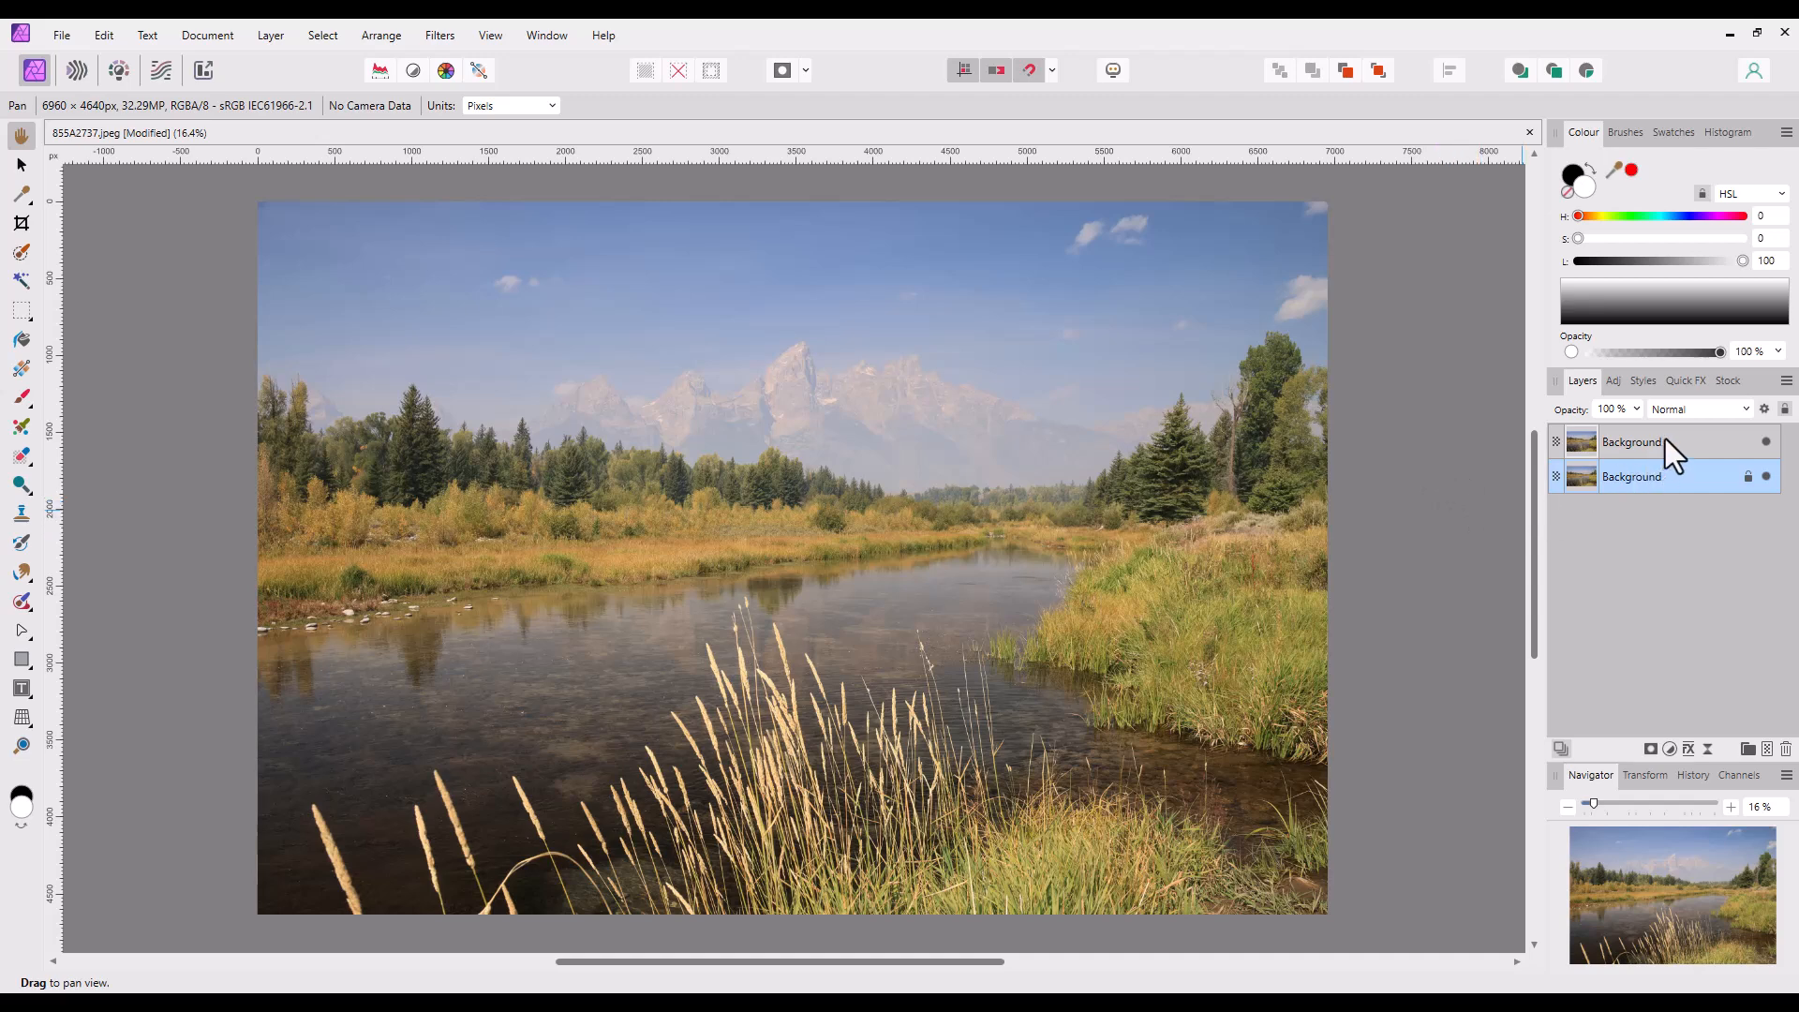
# Select the duplicated top layer and start renaming it to 'copy'
pyautogui.click(1628, 442)
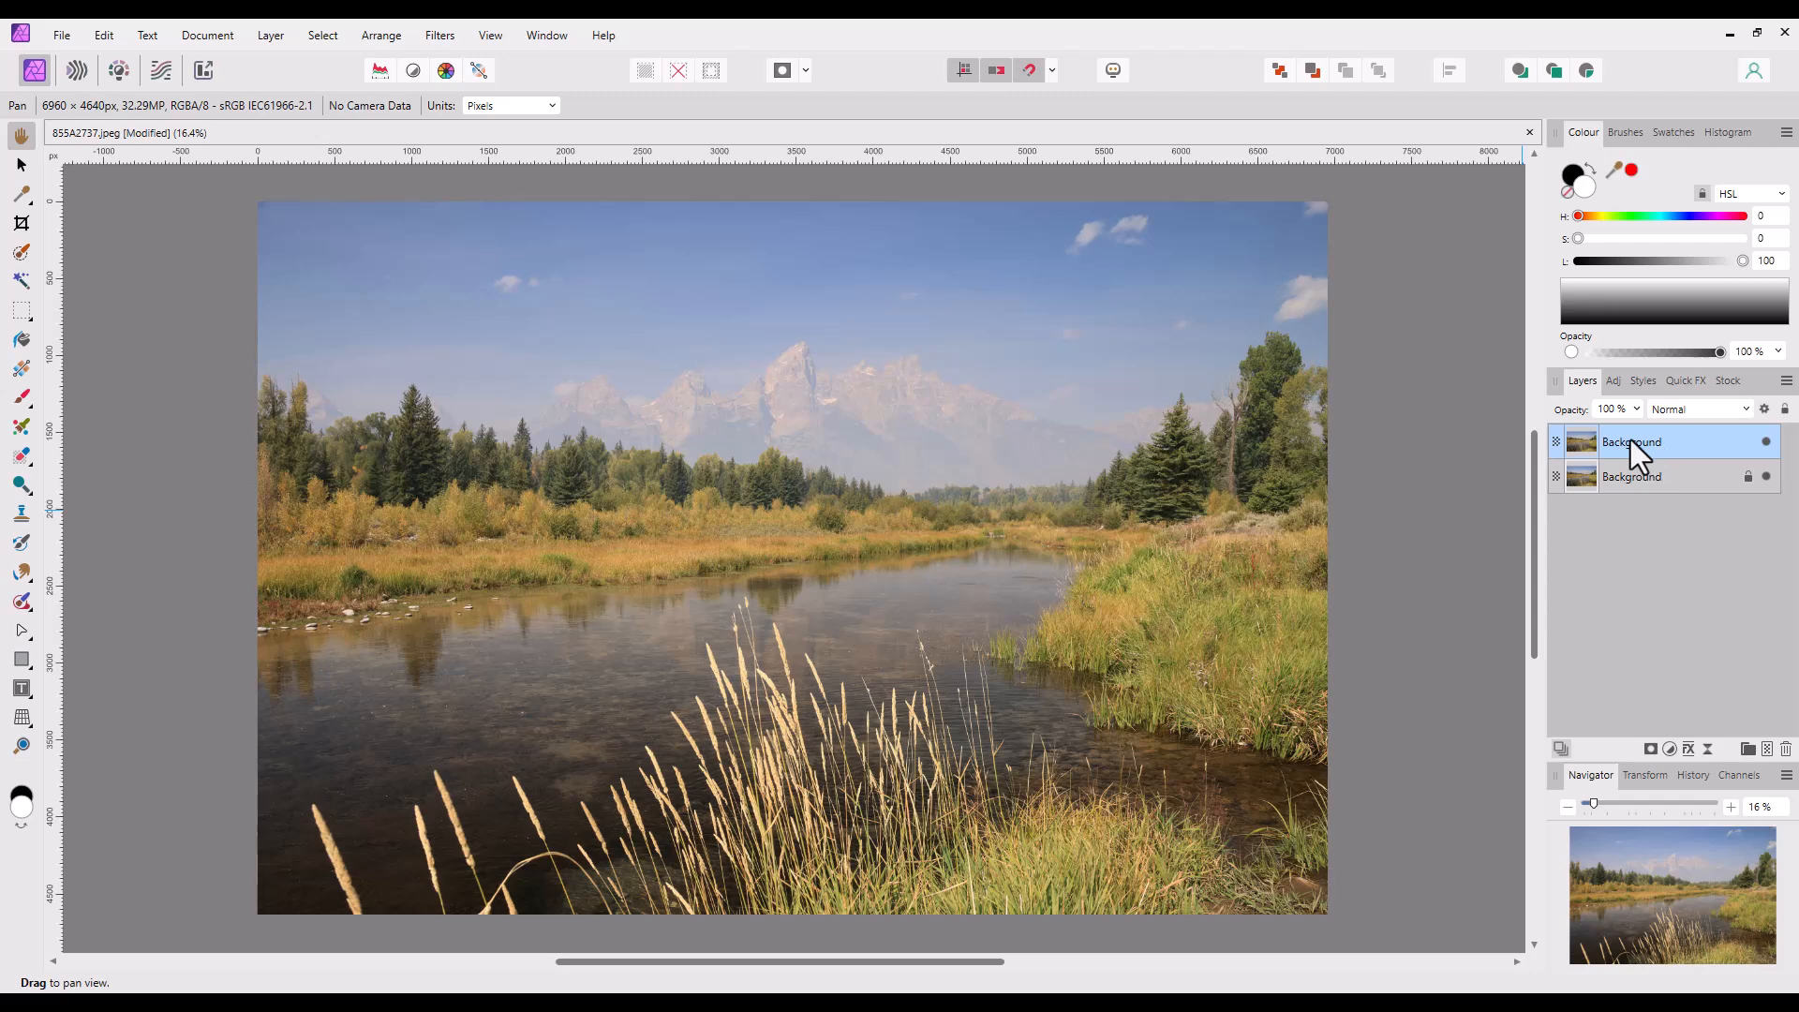
pyautogui.doubleClick(1631, 443)
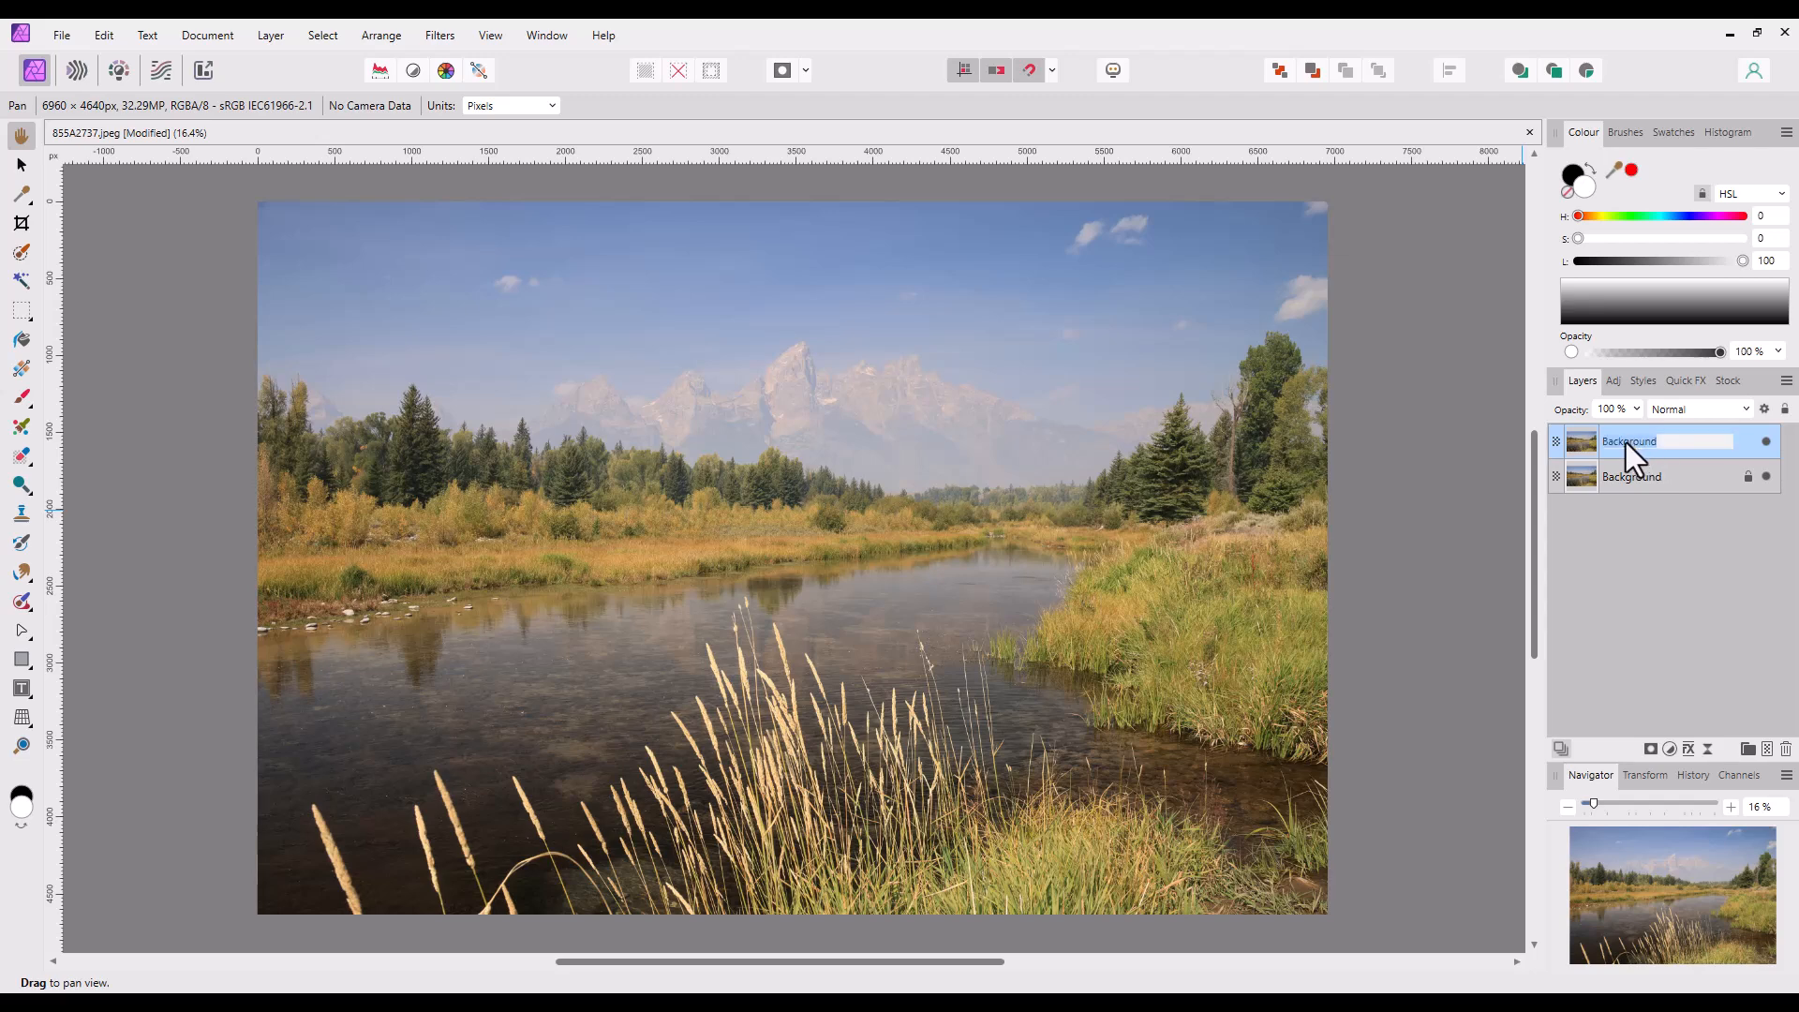
pyautogui.moveTo(1641, 476)
pyautogui.write('copy')
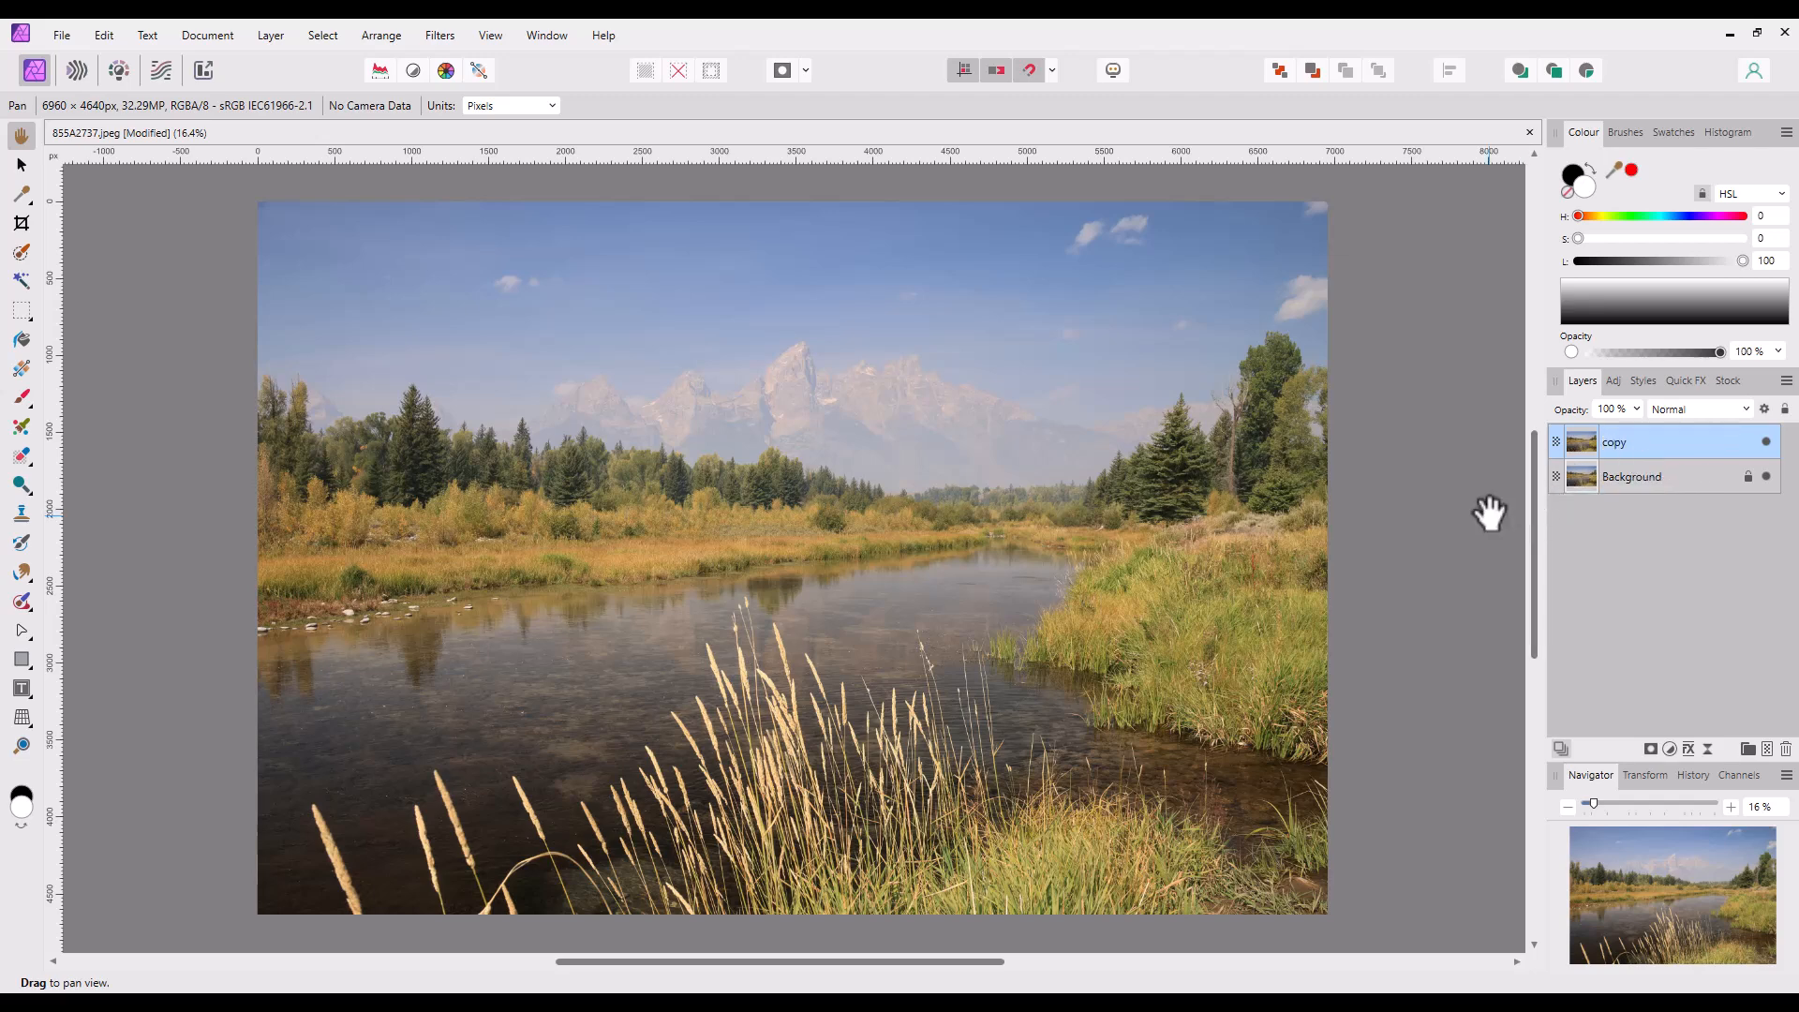
pyautogui.moveTo(1502, 528)
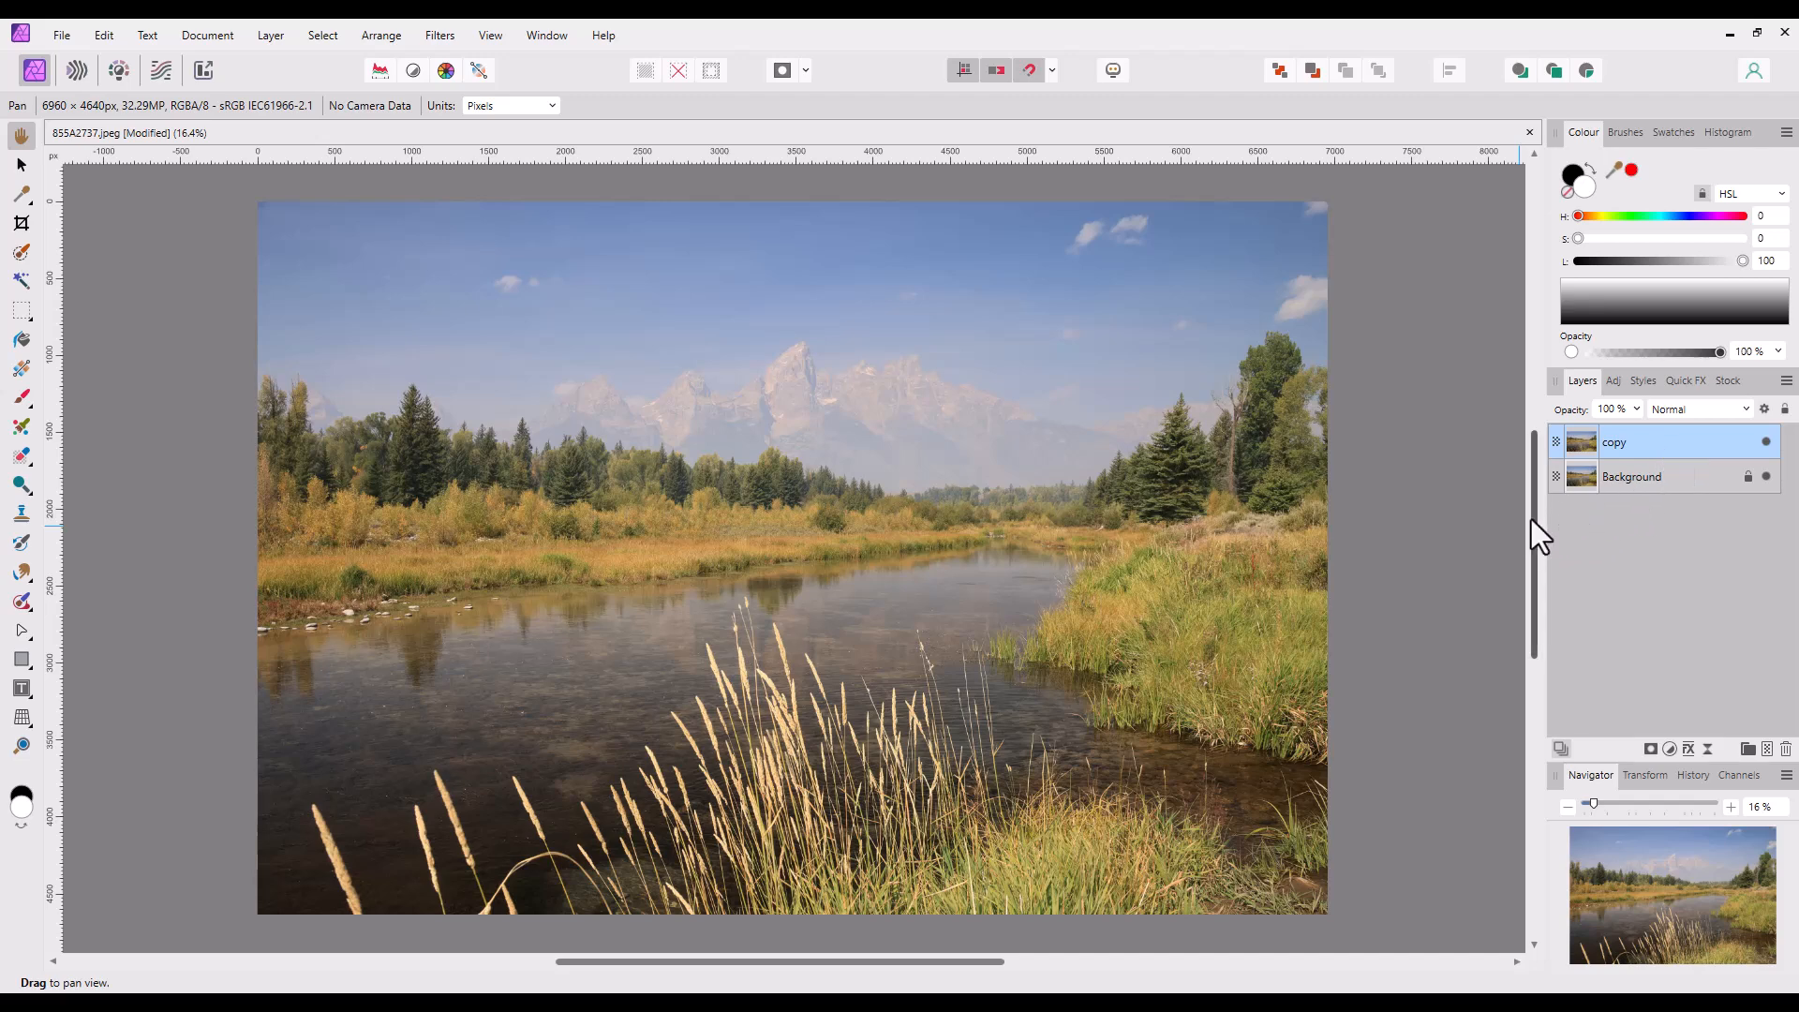
pyautogui.moveTo(1537, 534)
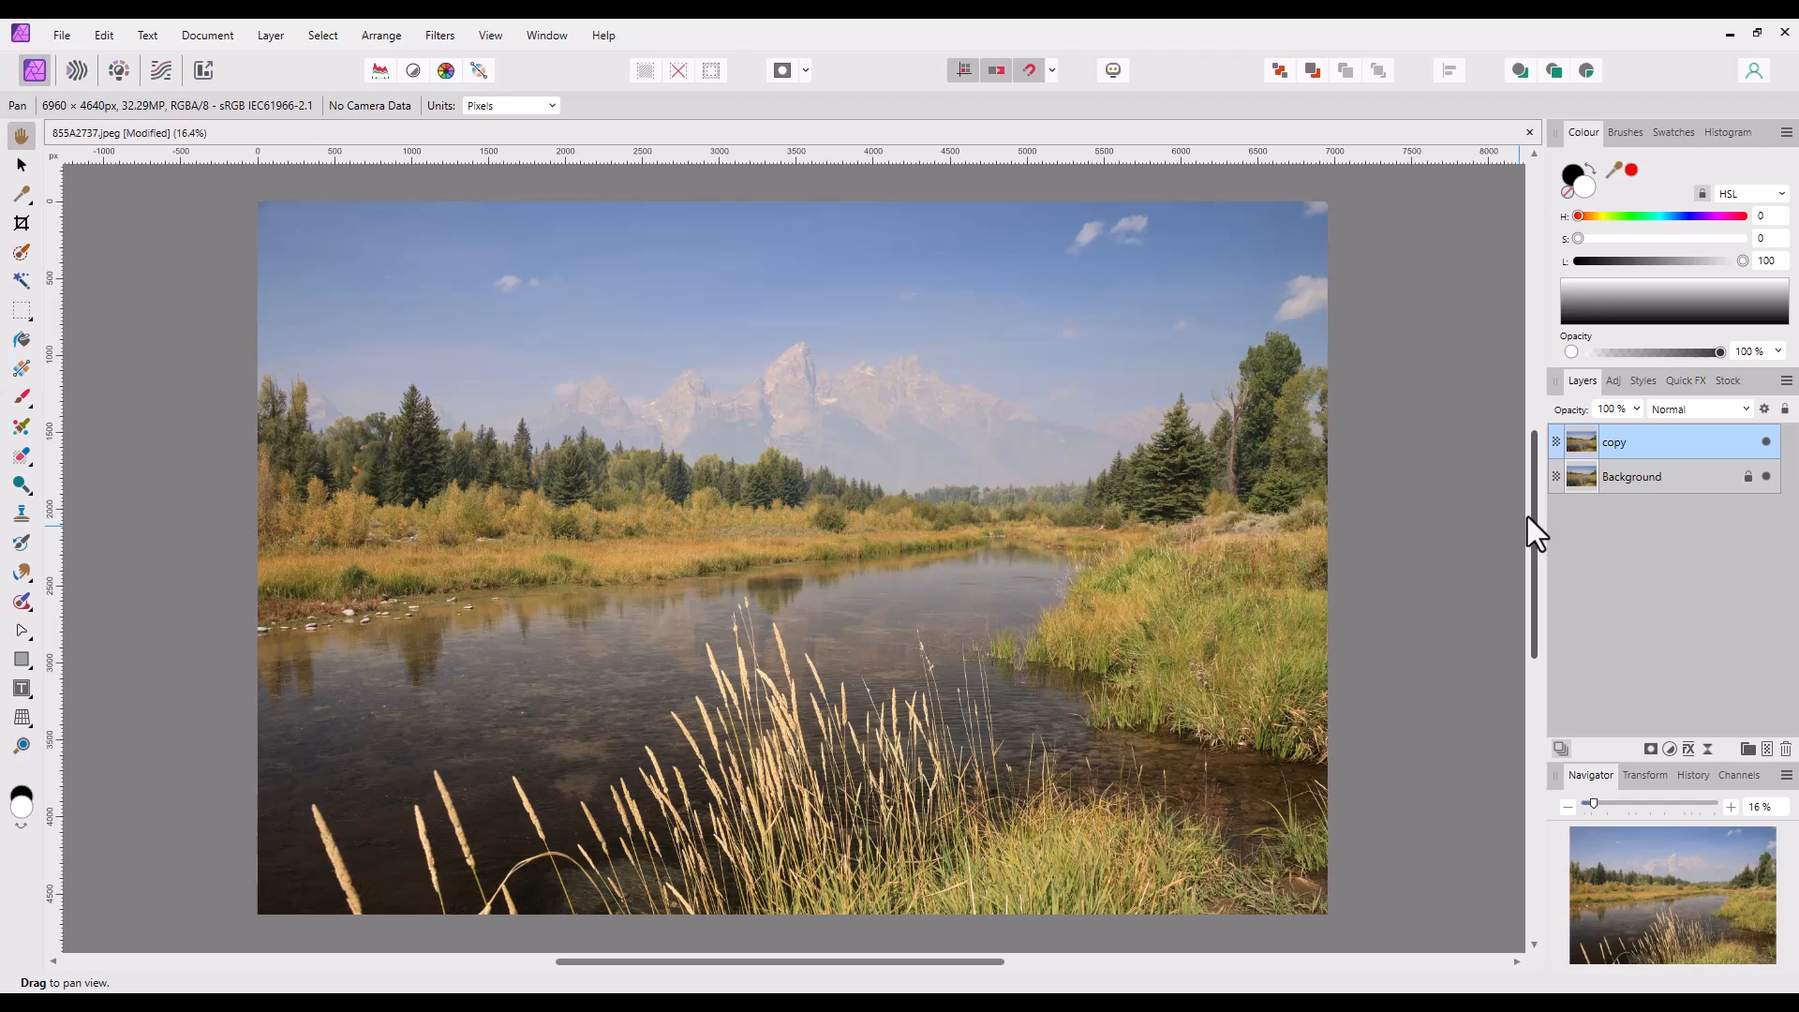
pyautogui.moveTo(491, 229)
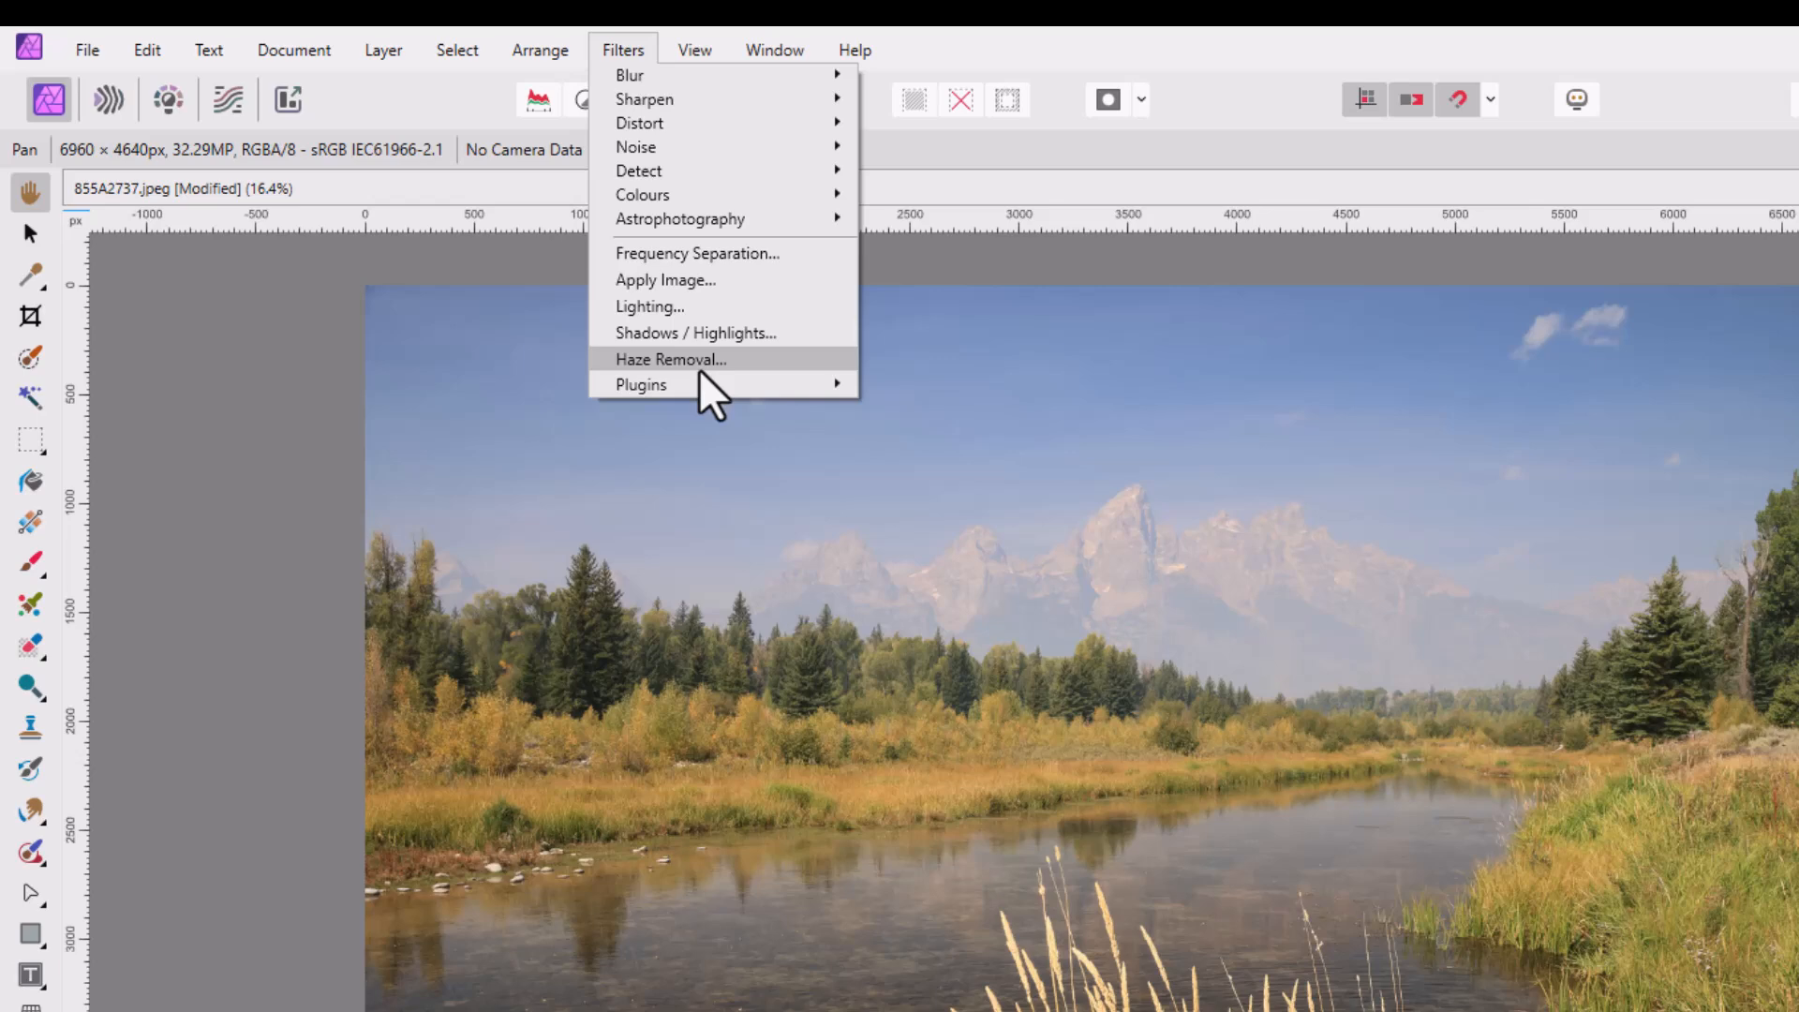
# Bring up the Haze Removal filter for the copy layer of the landscape
pyautogui.click(671, 360)
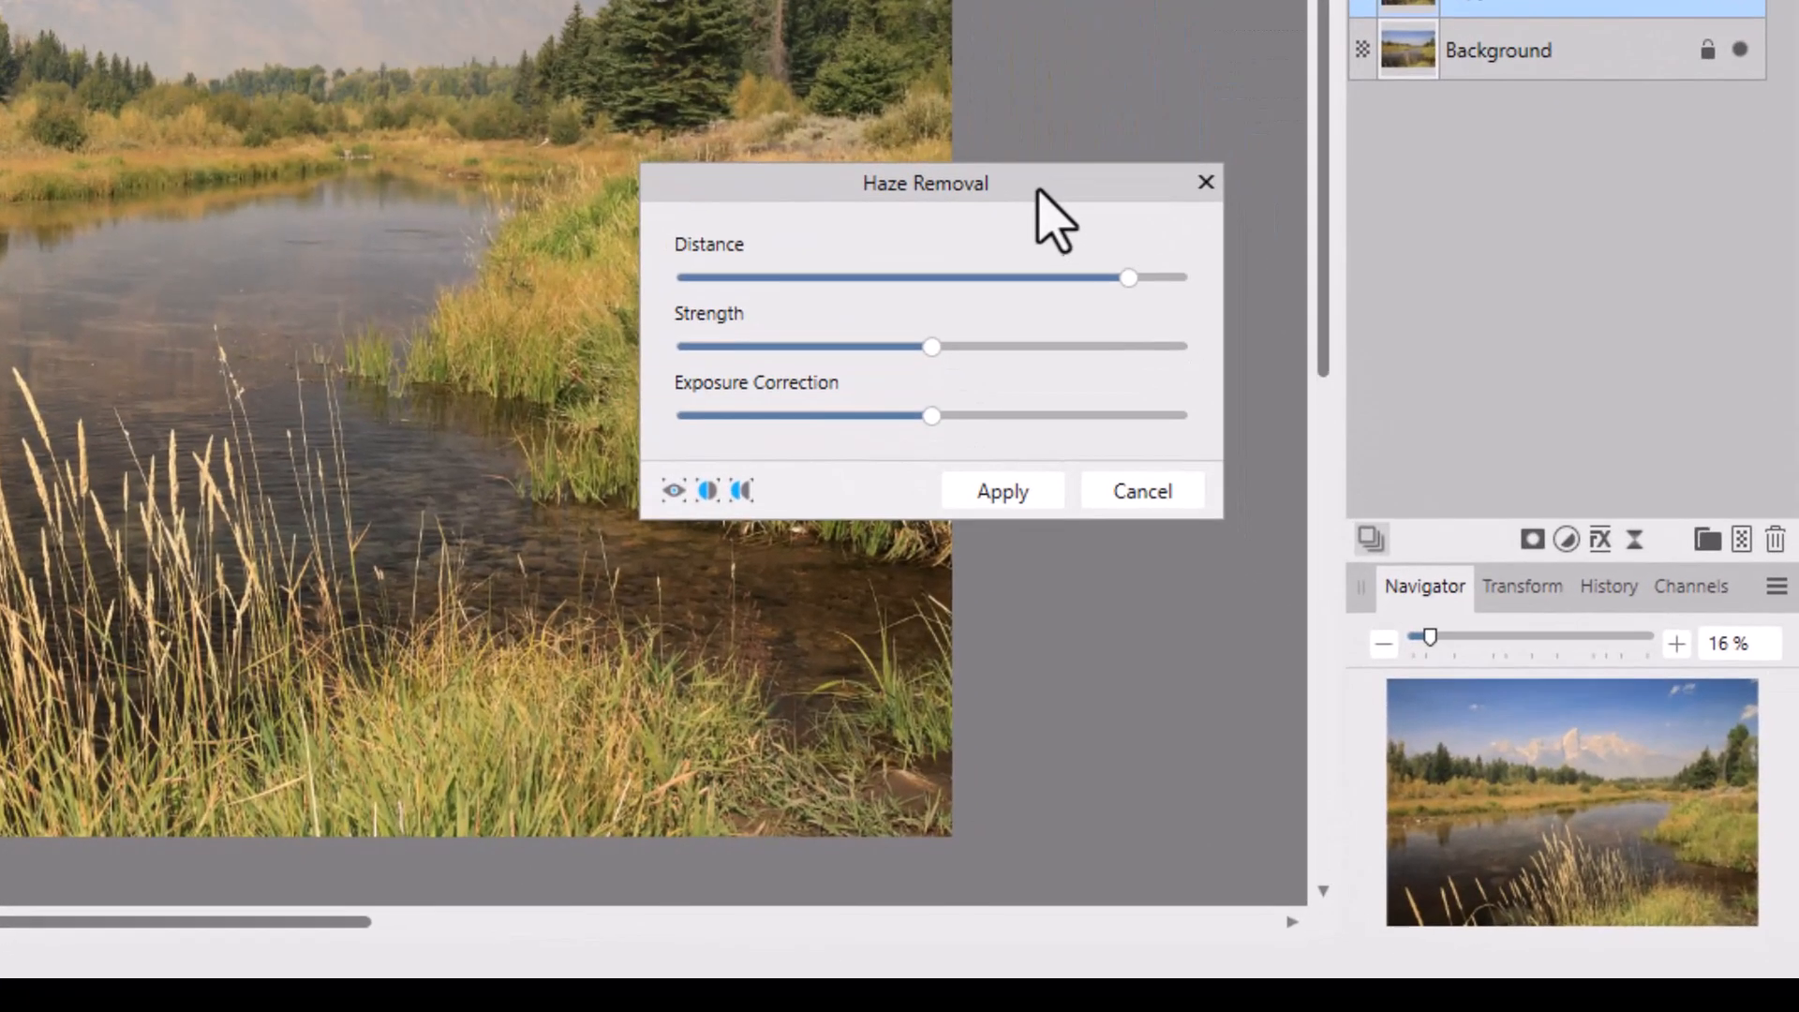
pyautogui.moveTo(1135, 309)
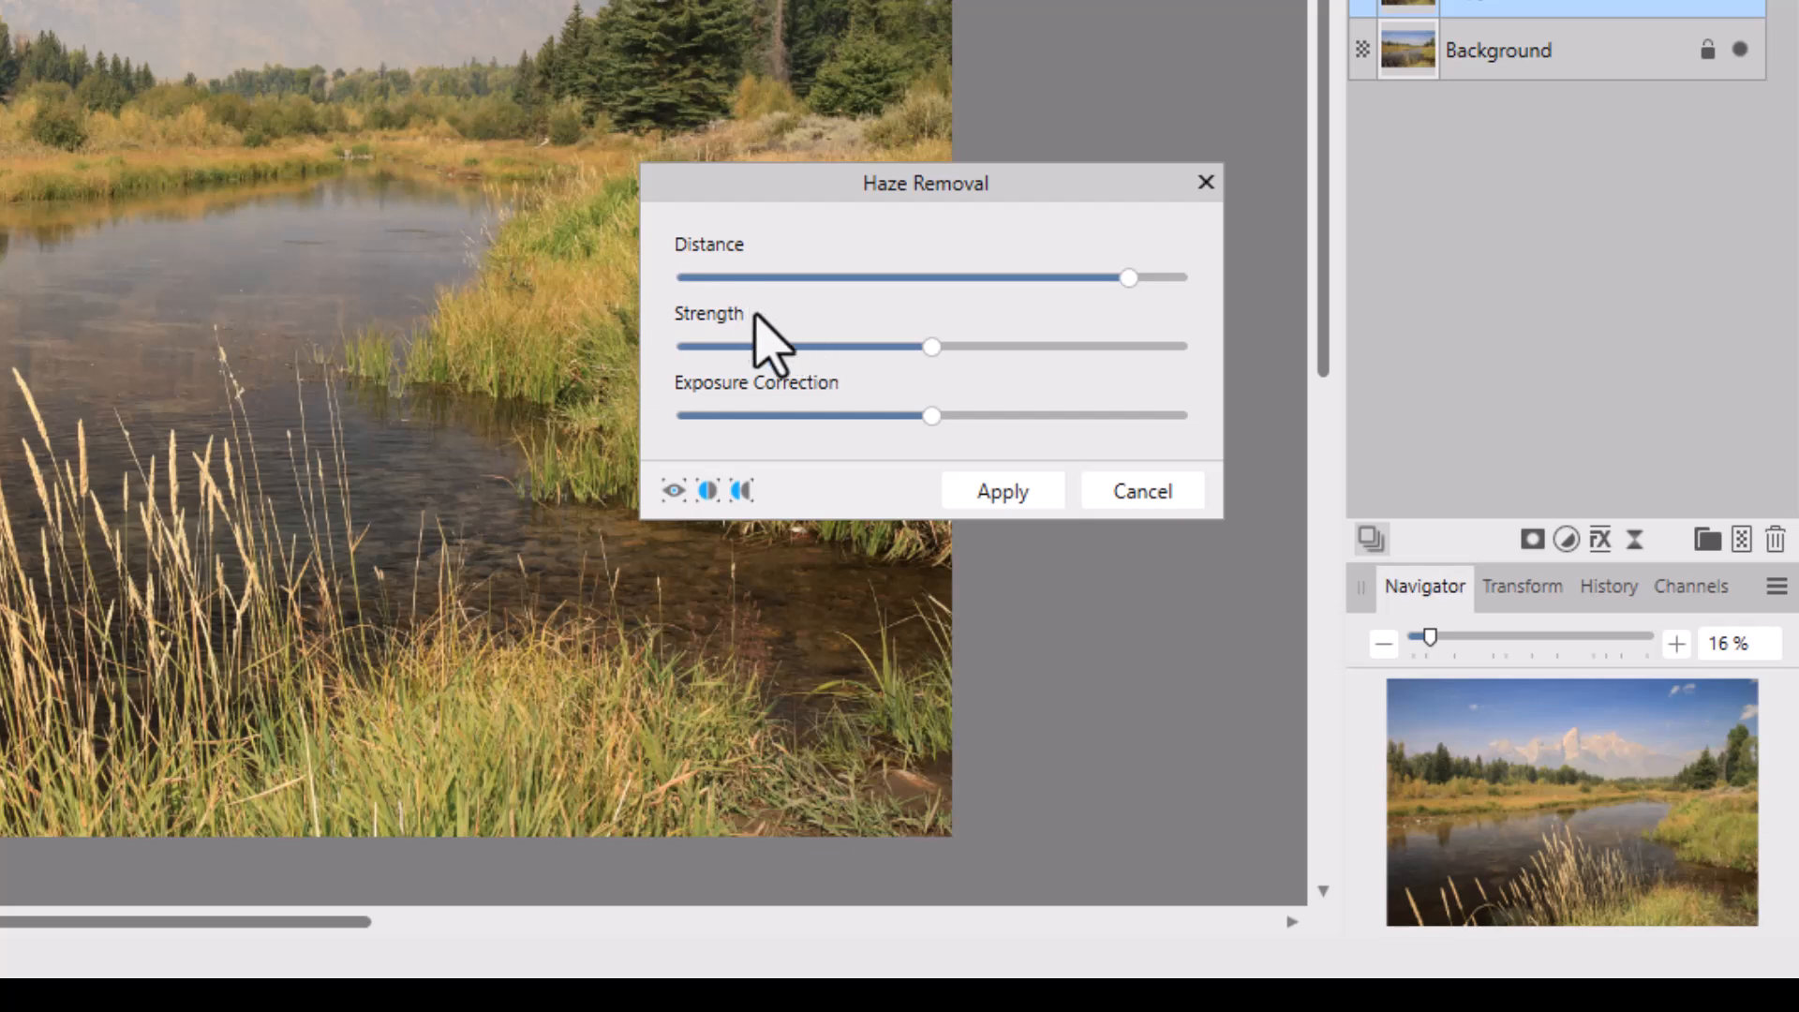
pyautogui.moveTo(832, 465)
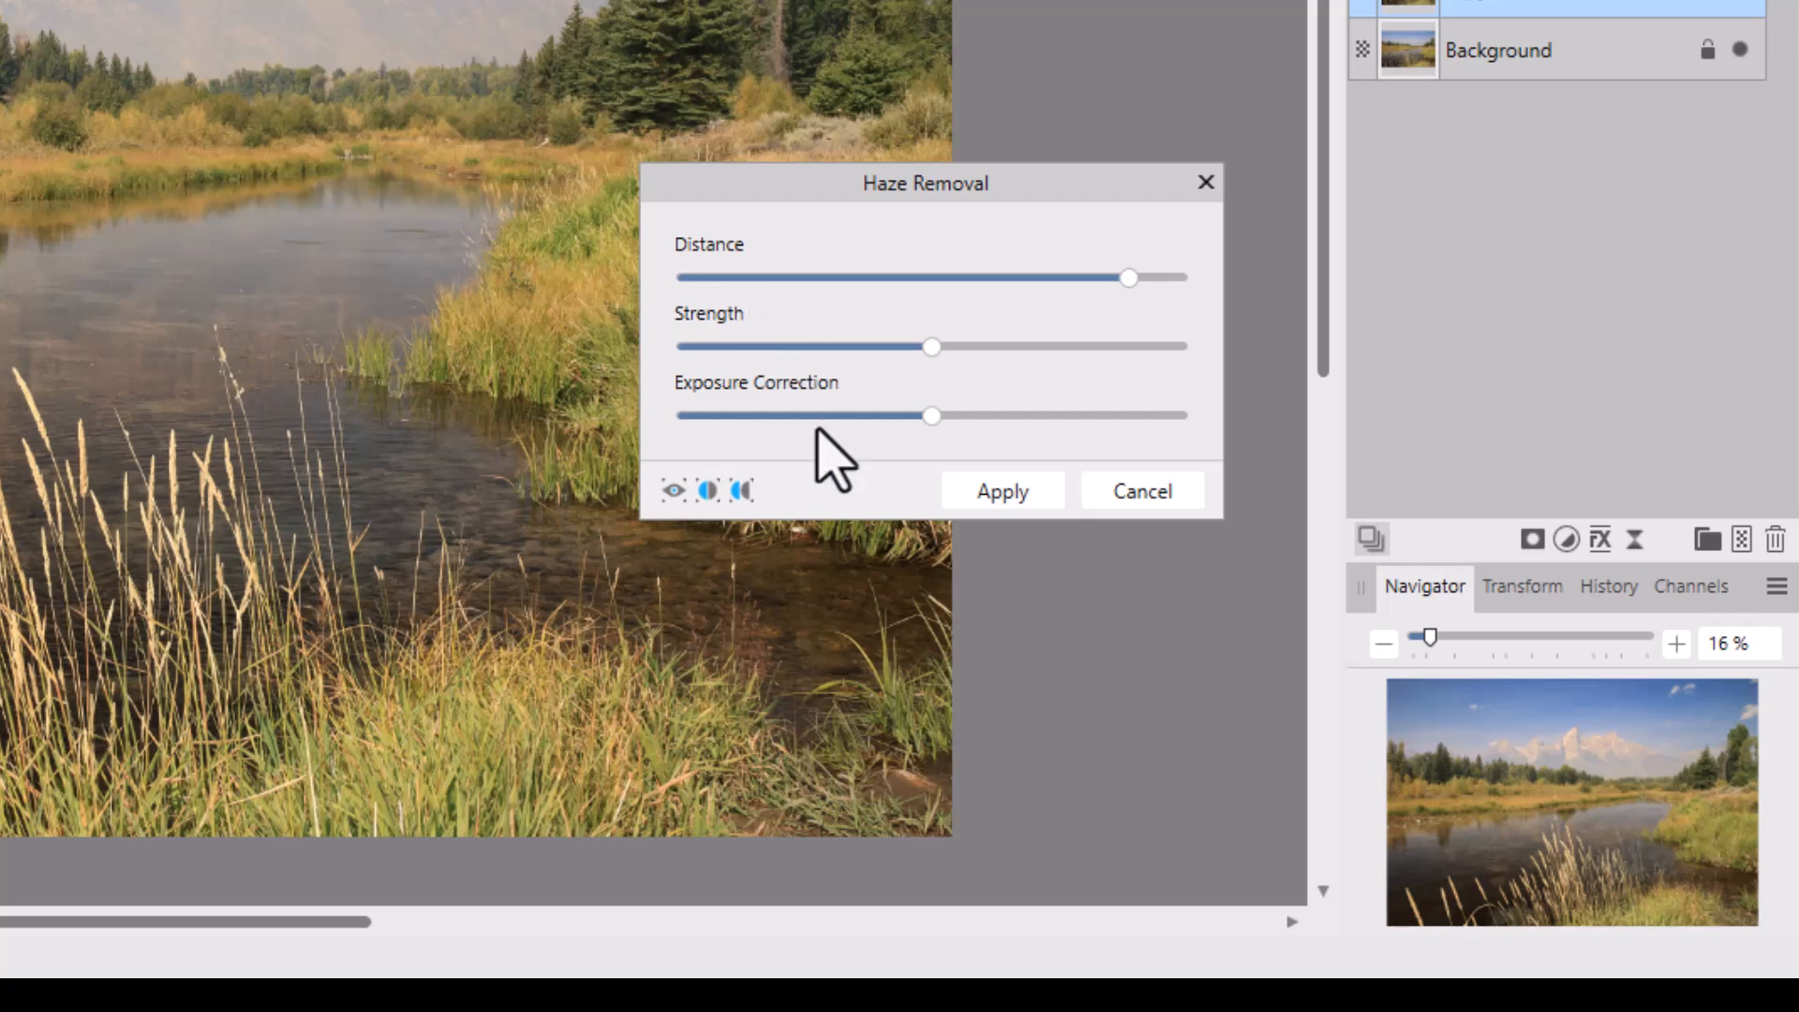
pyautogui.moveTo(1025, 321)
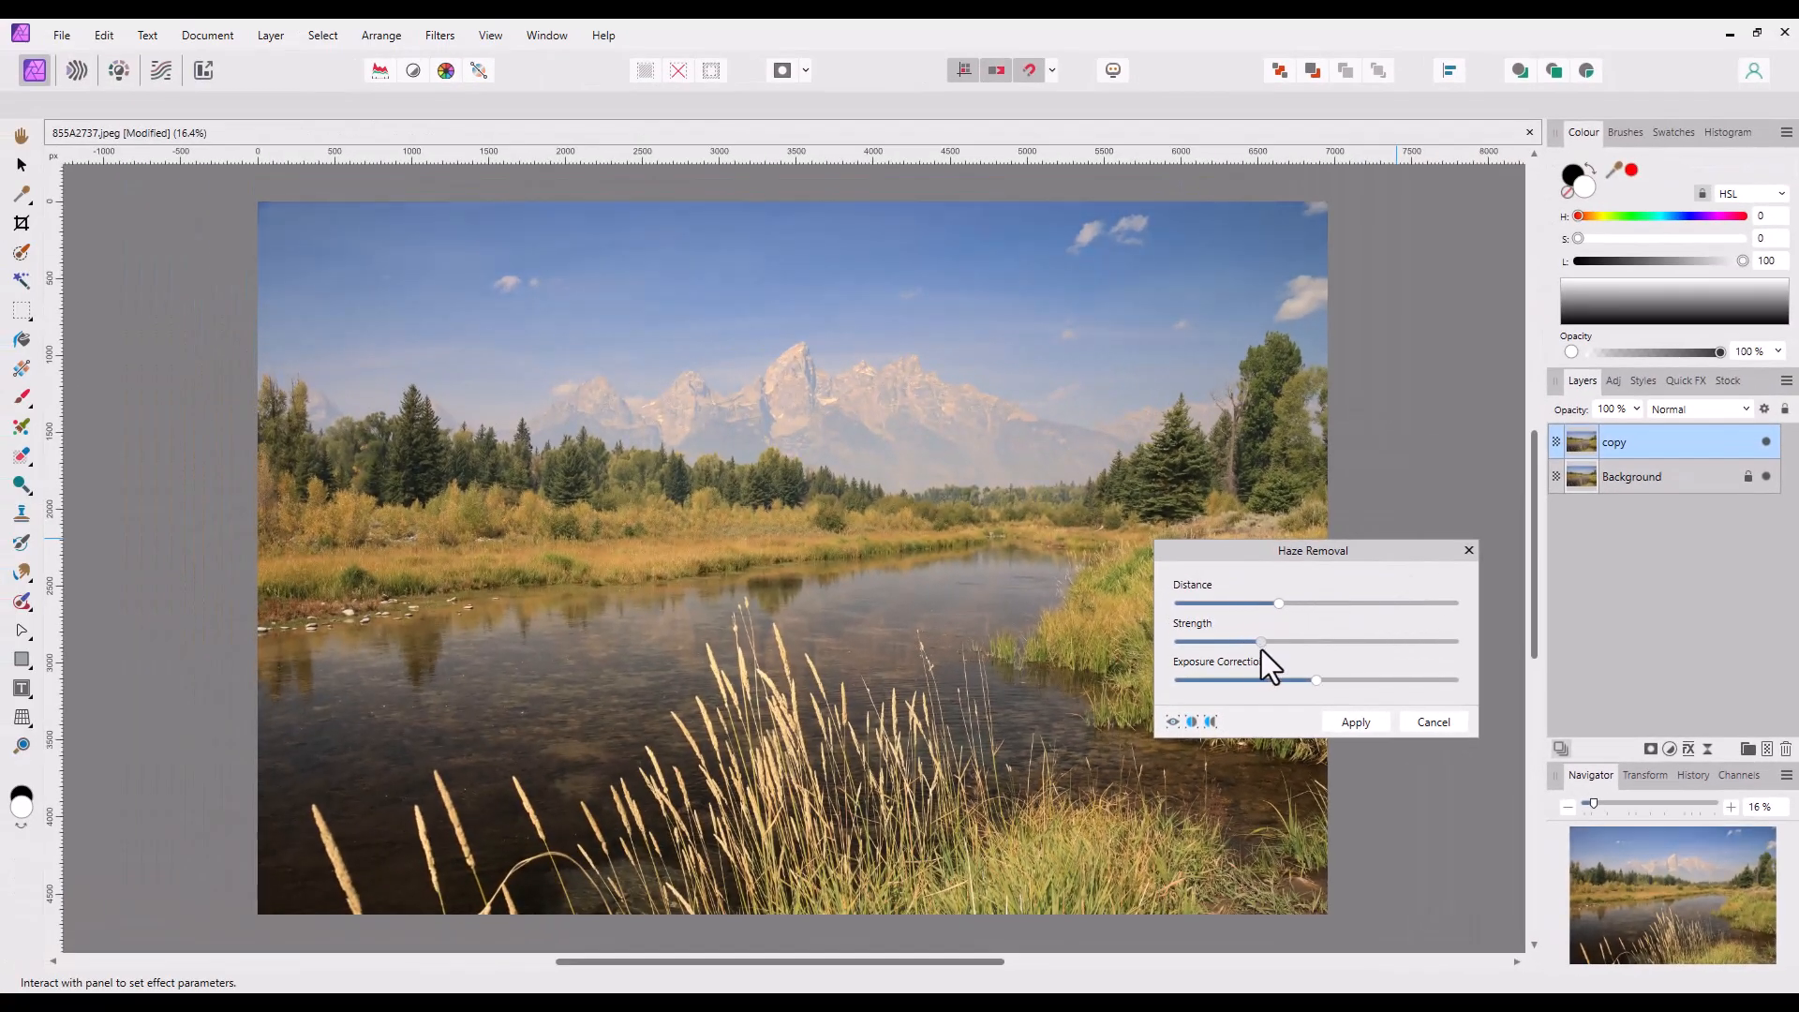
# Lower the Haze Removal exposure correction so the de-hazed mountains are less brightened
pyautogui.moveTo(1276, 601); pyautogui.dragTo(1257, 601)
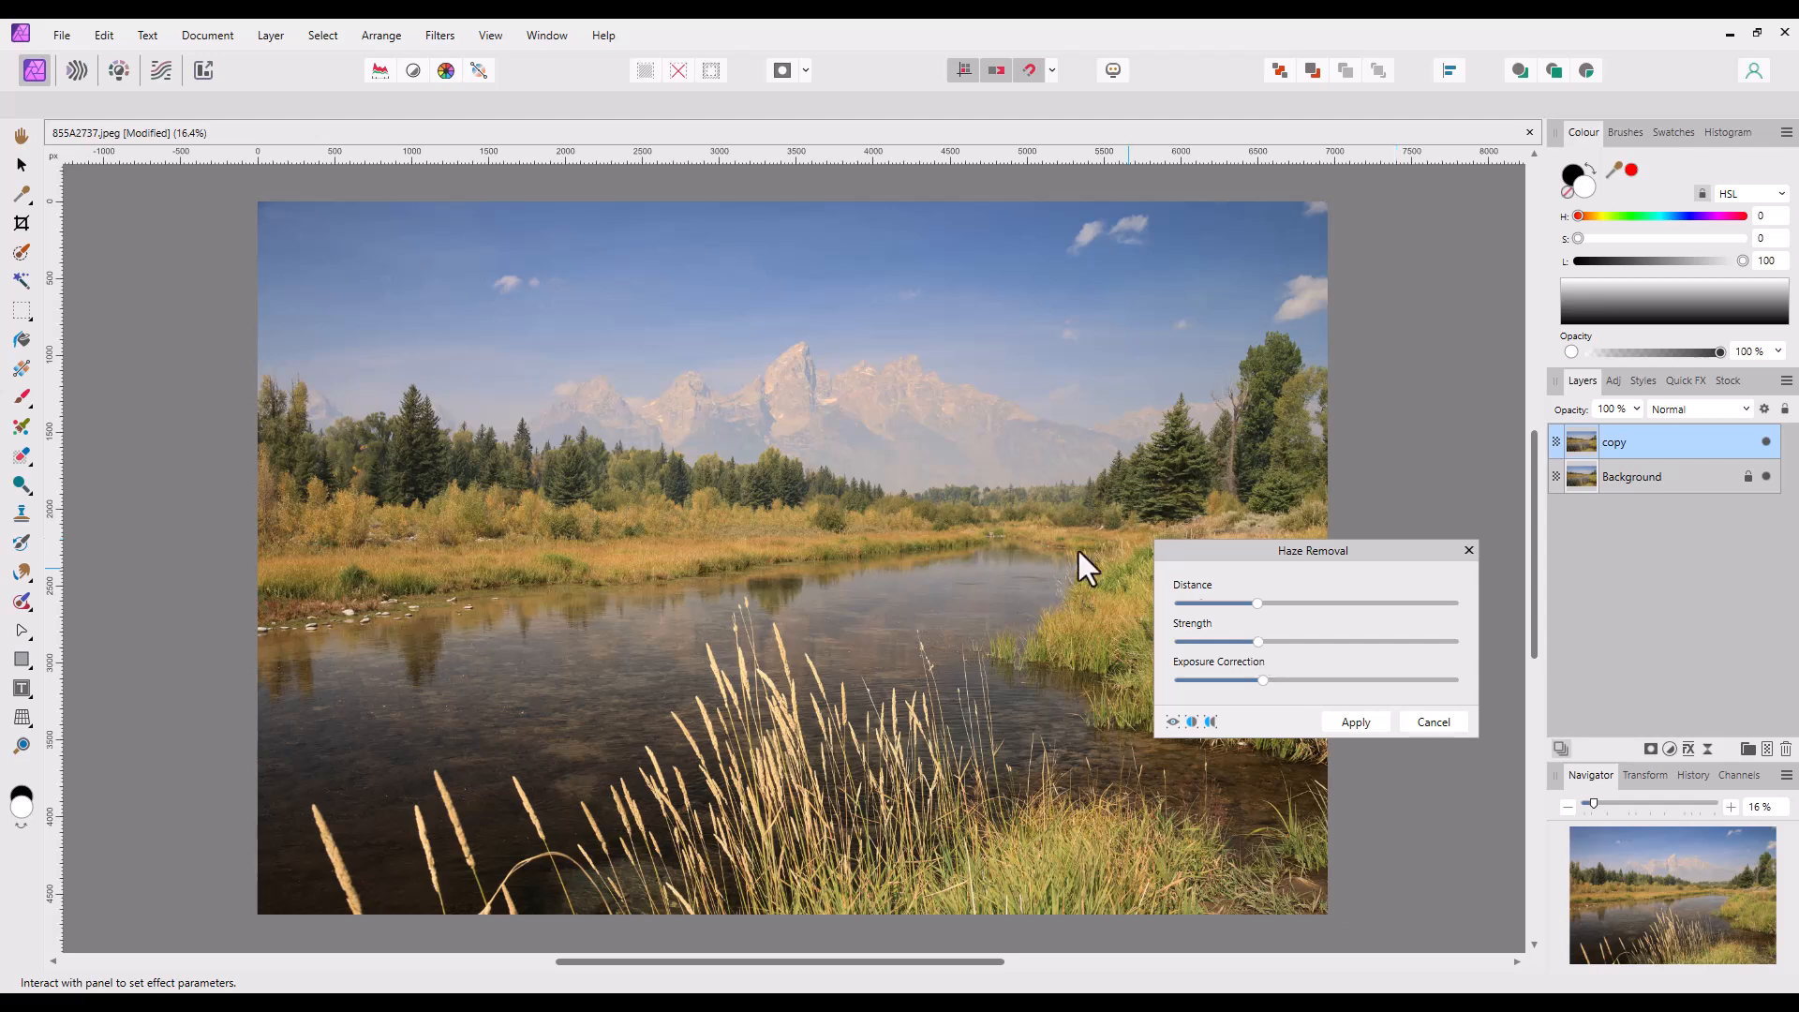
pyautogui.moveTo(1124, 779)
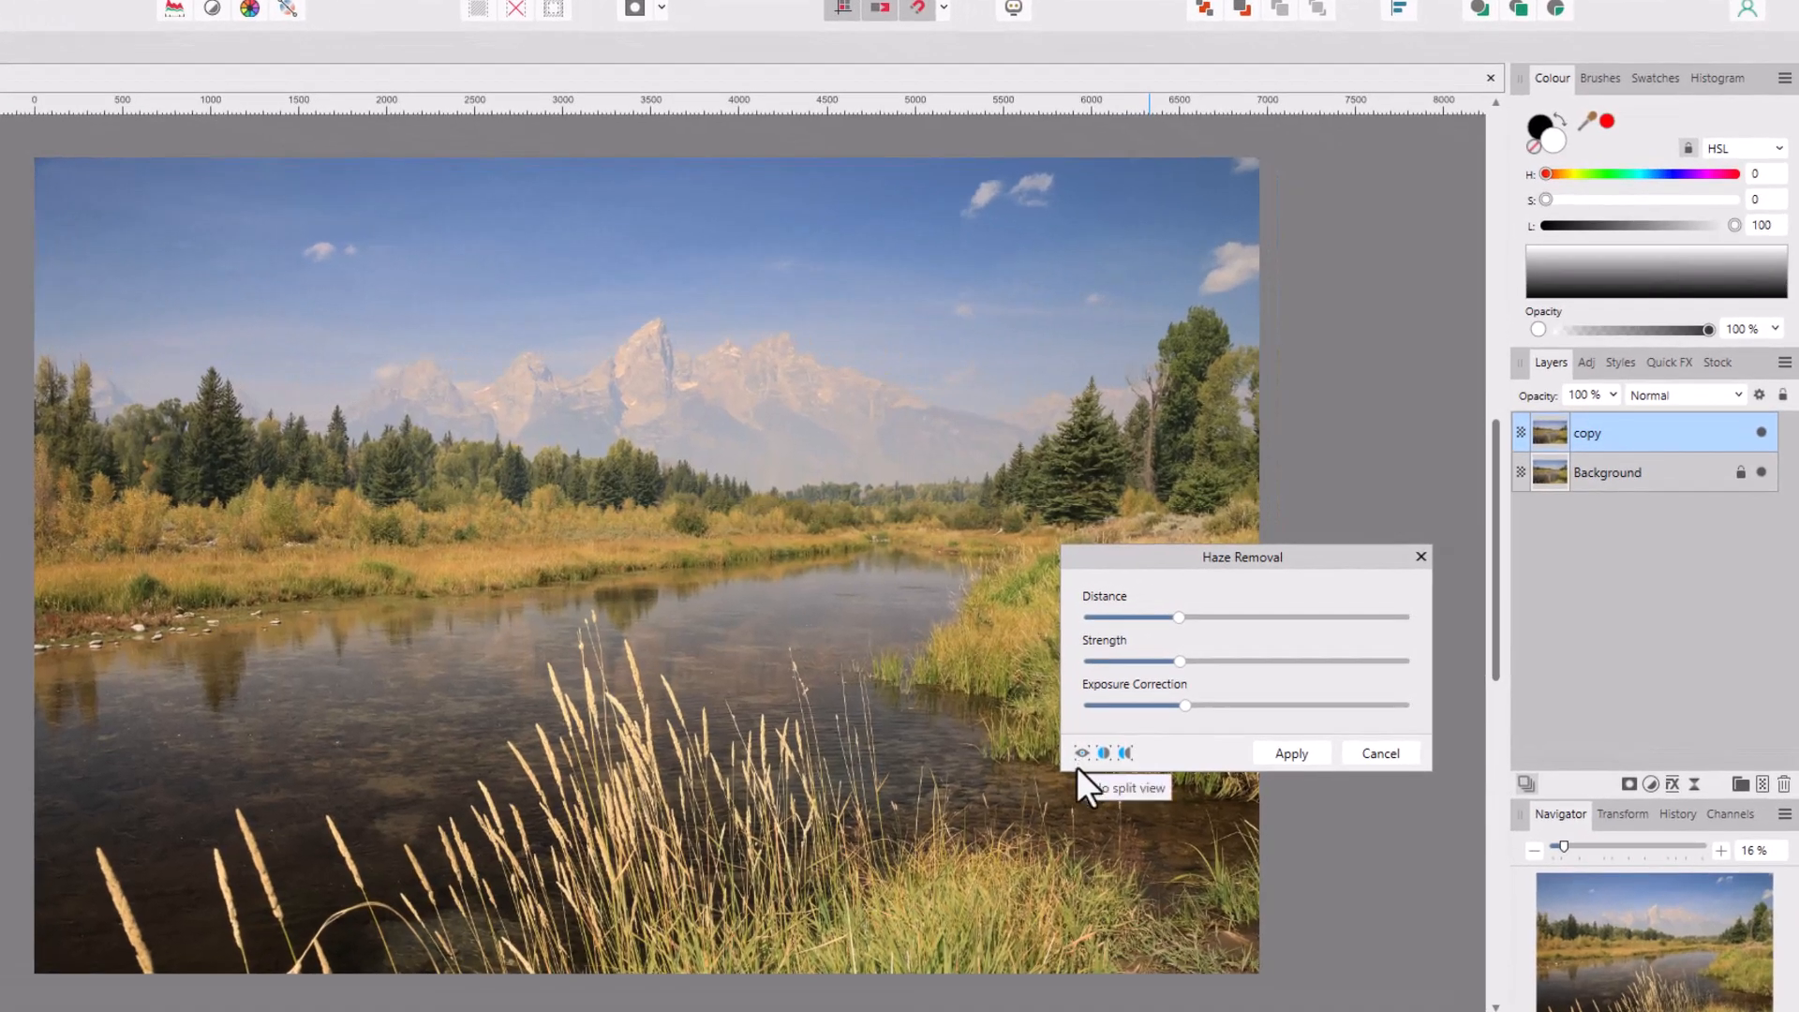
pyautogui.moveTo(253, 249)
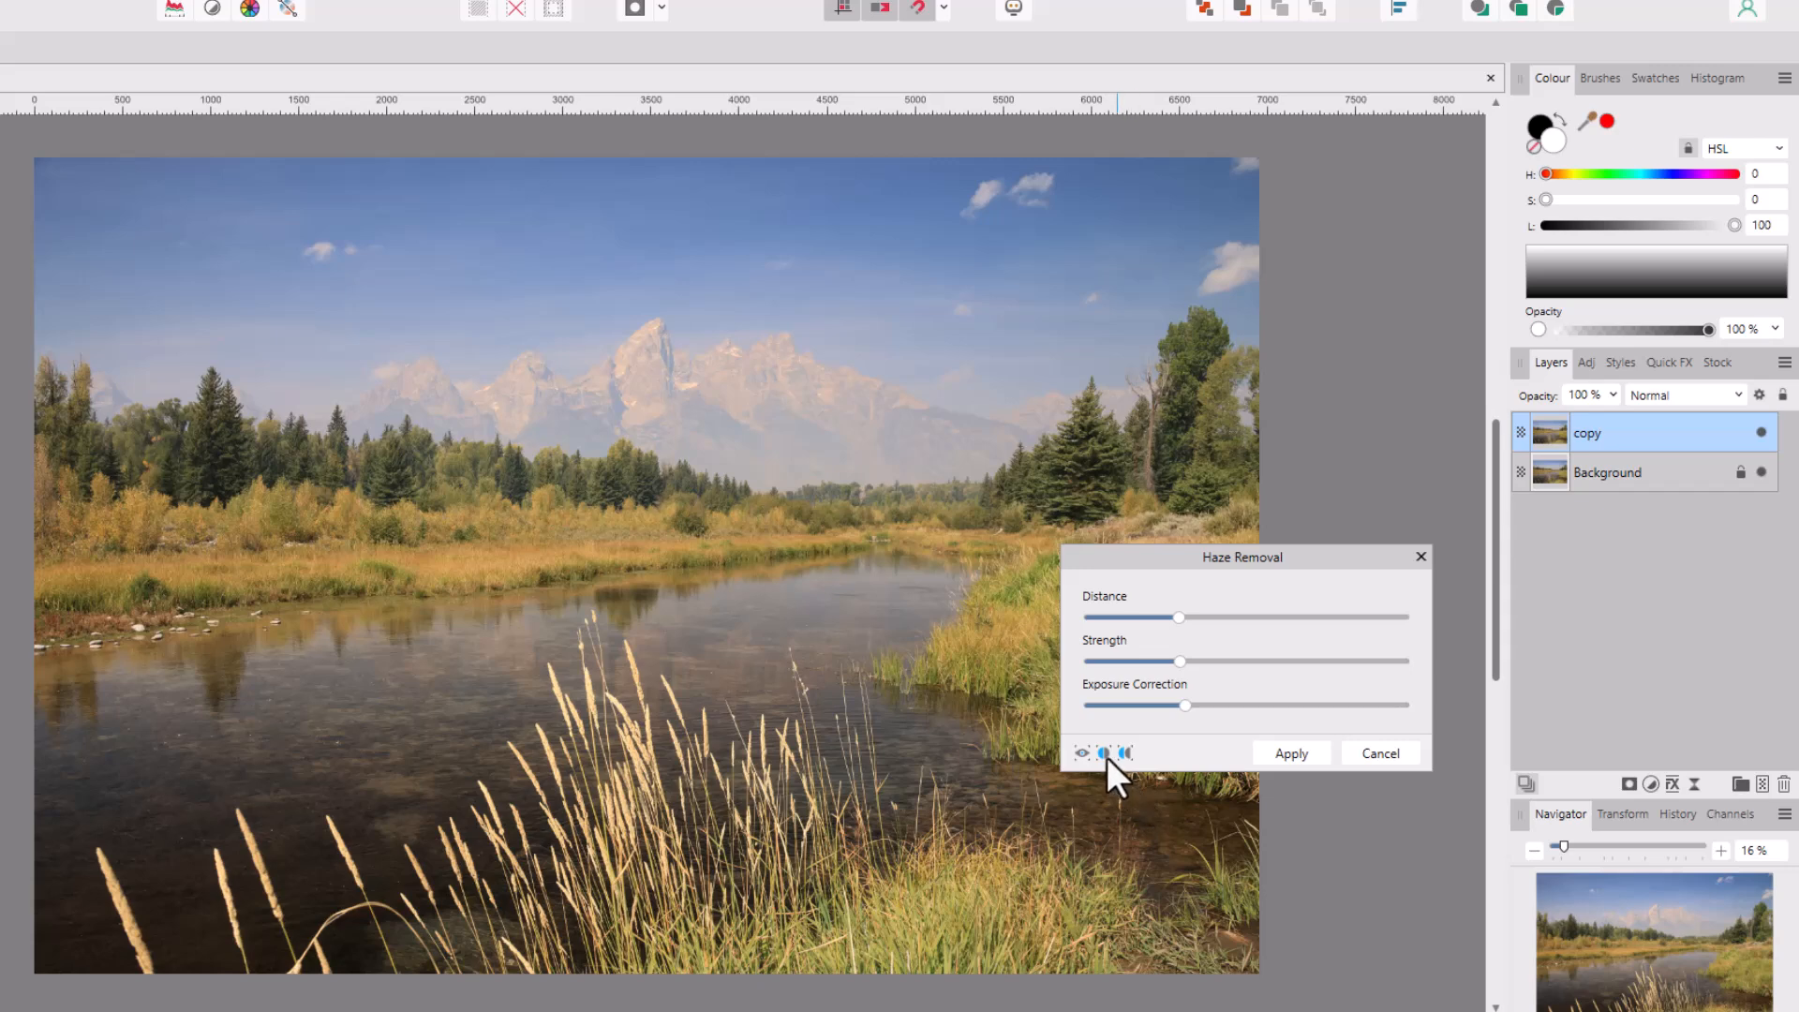
# Switch Haze Removal to split view and sweep the divider across river and mountains to compare
pyautogui.click(1106, 753)
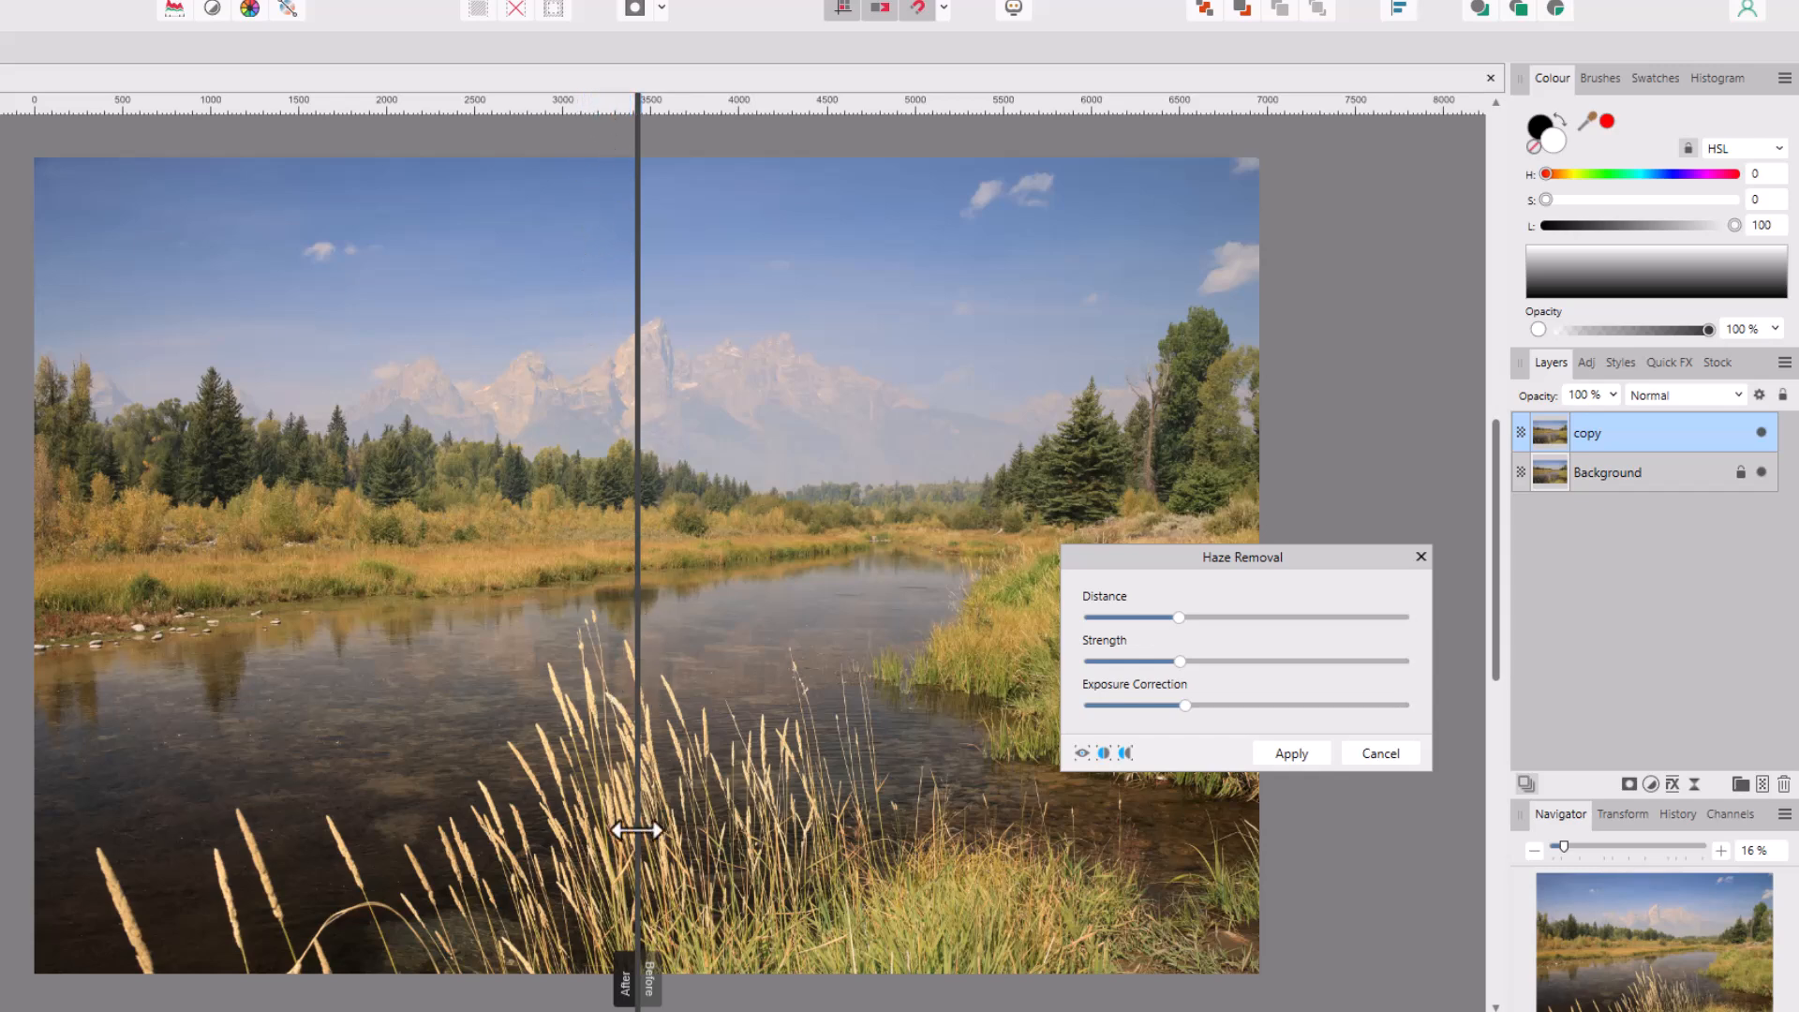
pyautogui.moveTo(621, 481)
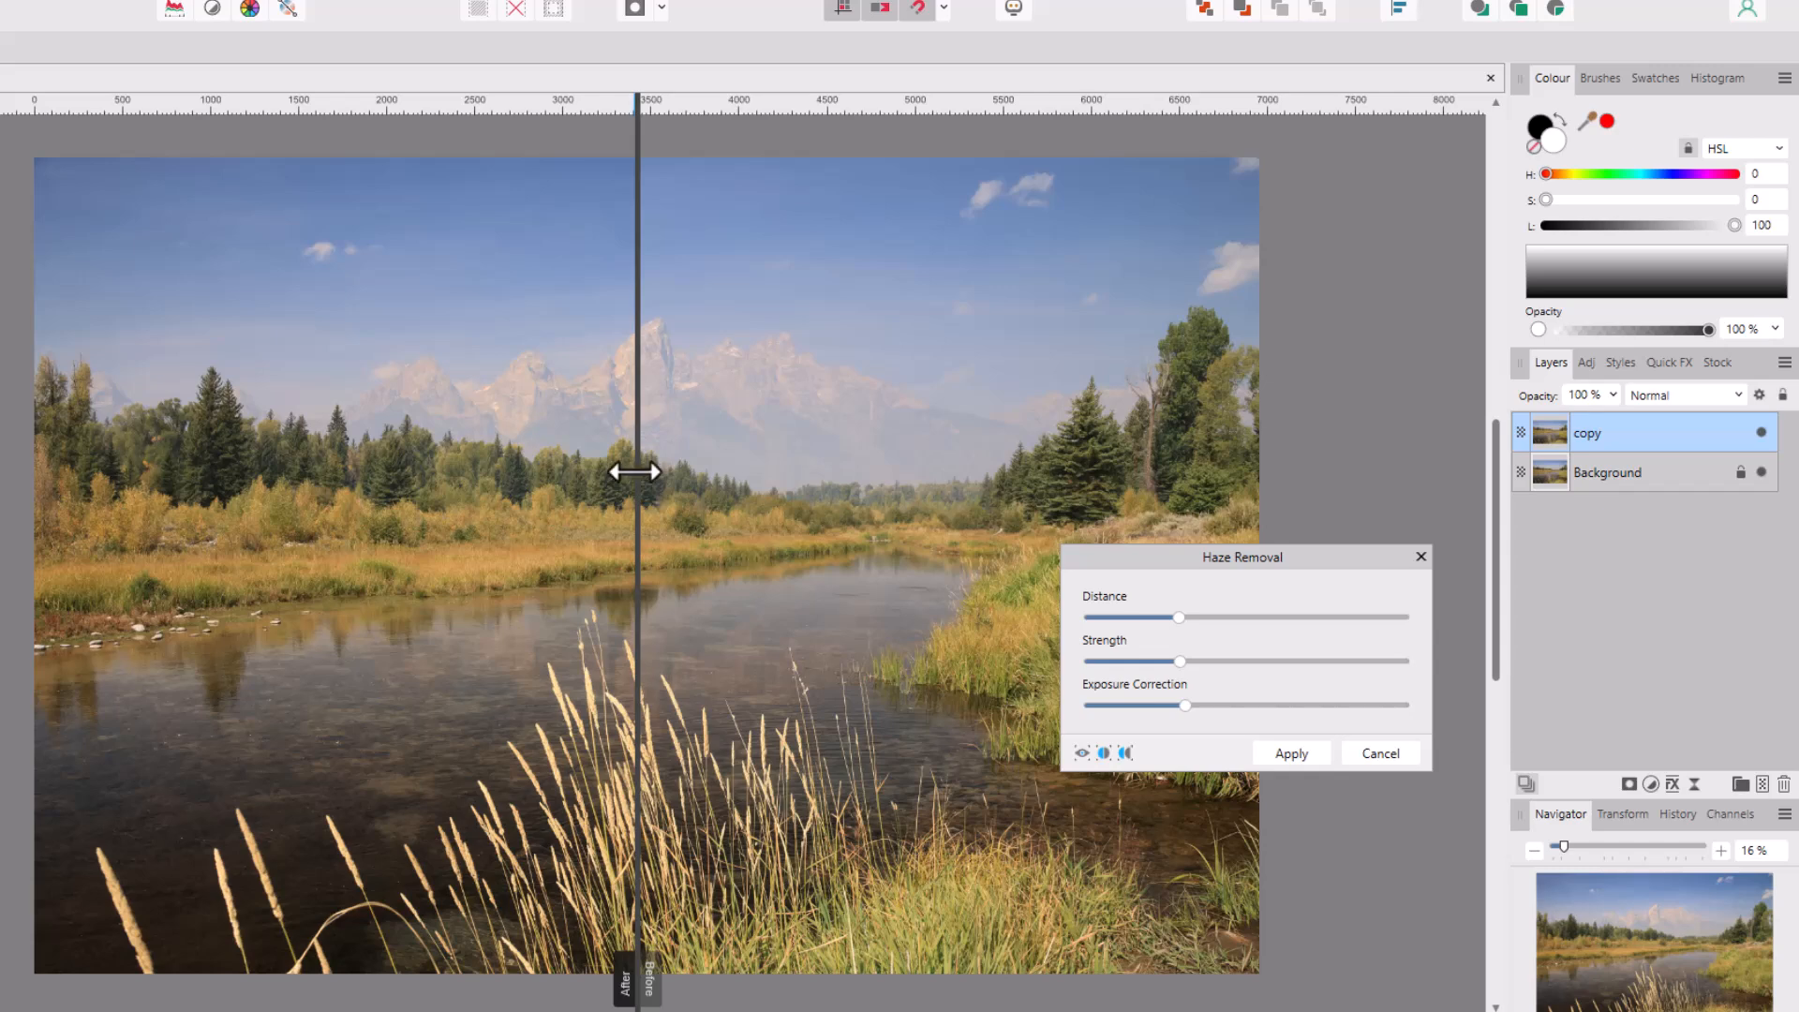
pyautogui.moveTo(637, 470); pyautogui.dragTo(470, 476)
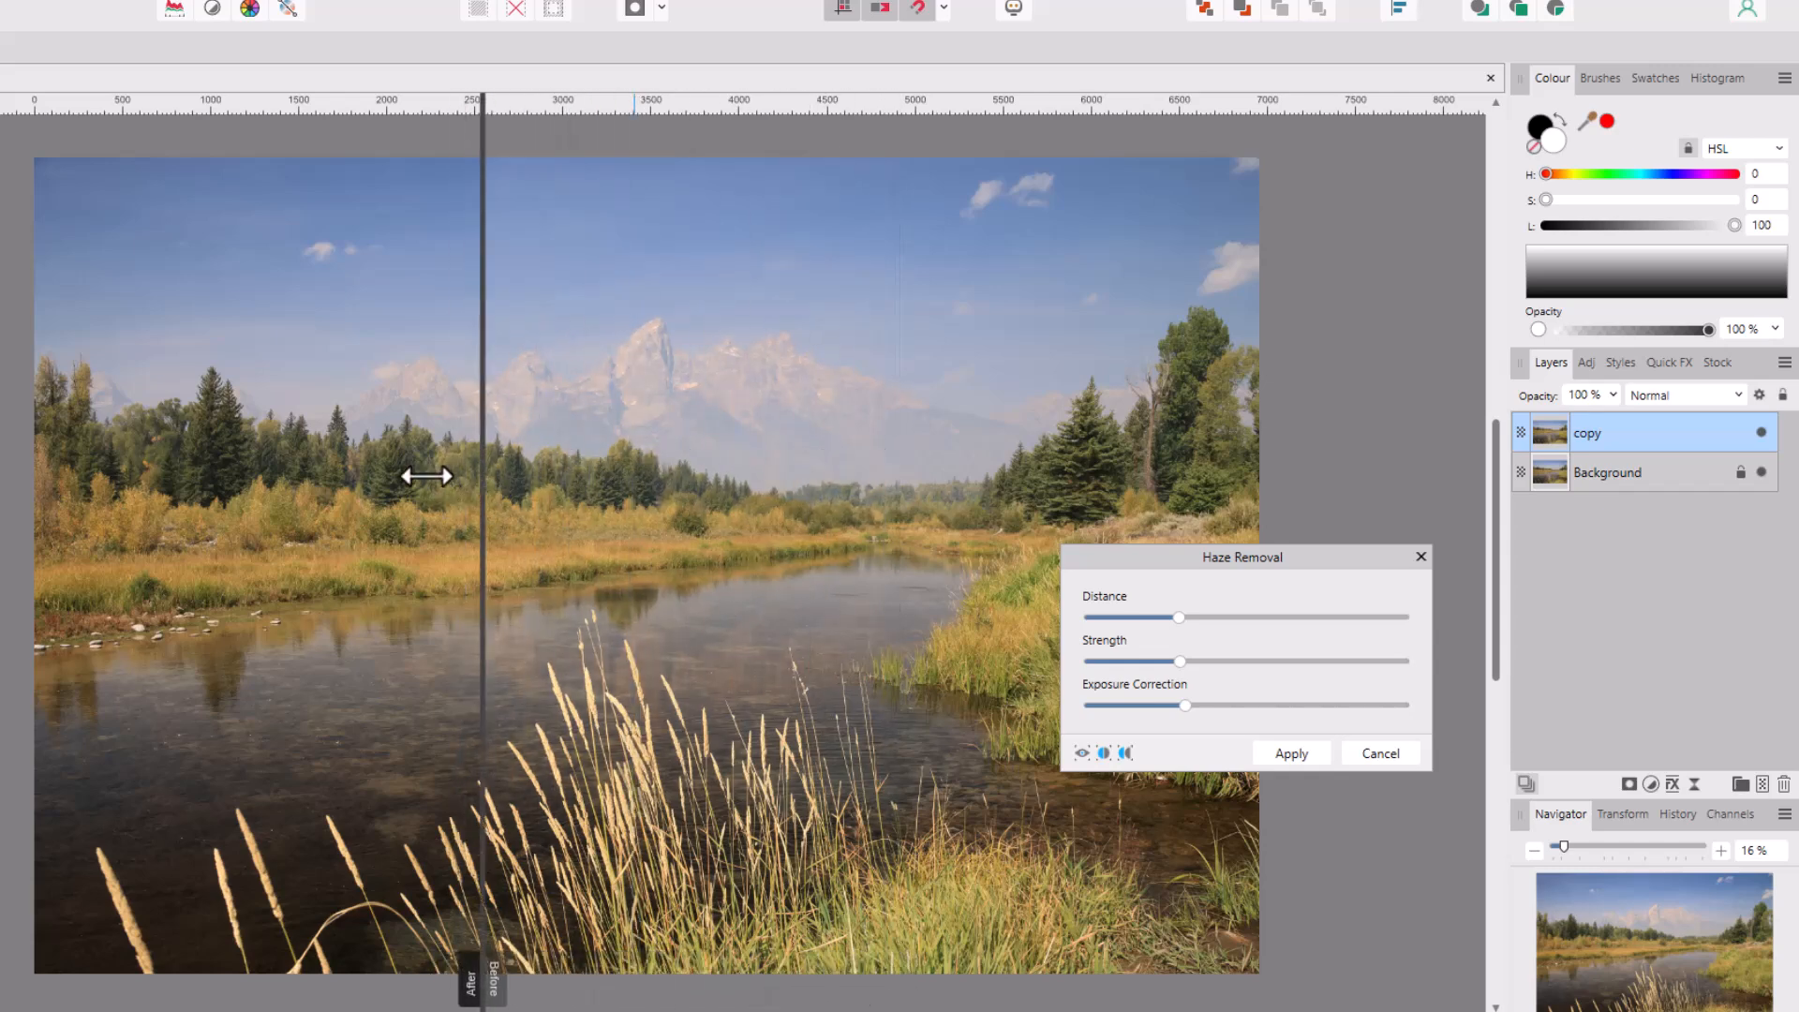
pyautogui.moveTo(470, 476); pyautogui.dragTo(427, 528)
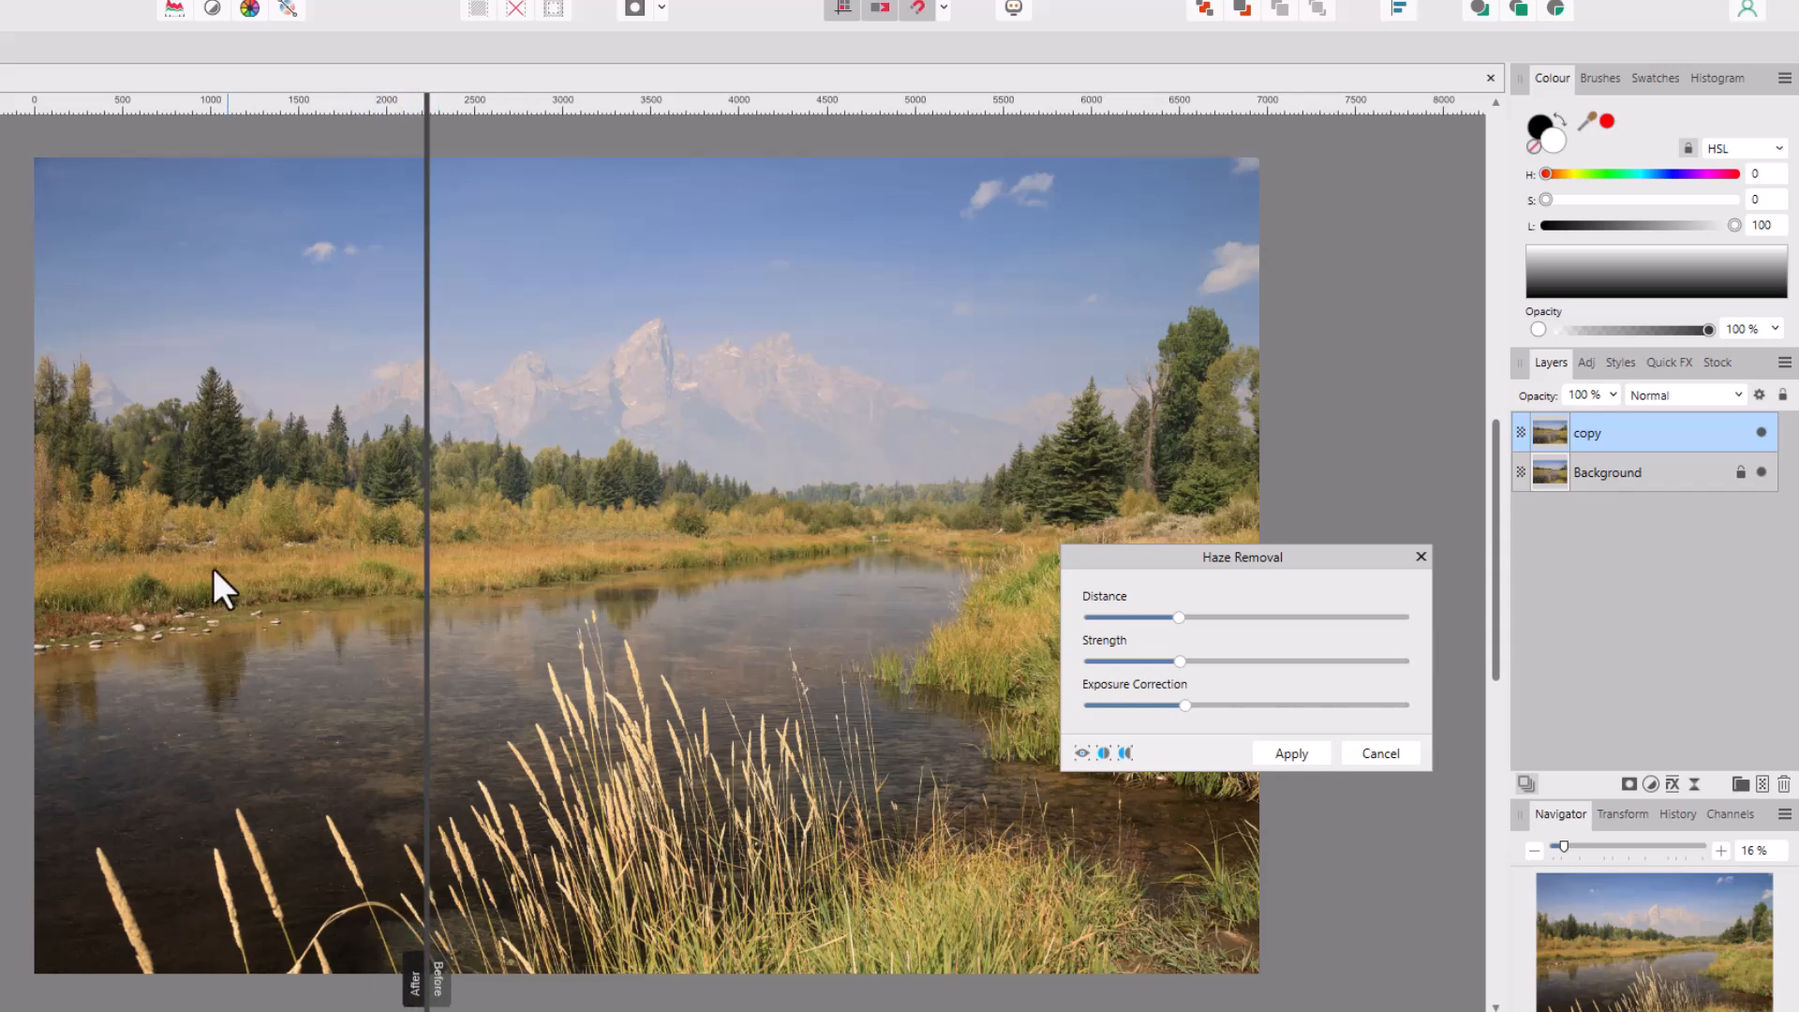
pyautogui.moveTo(173, 562)
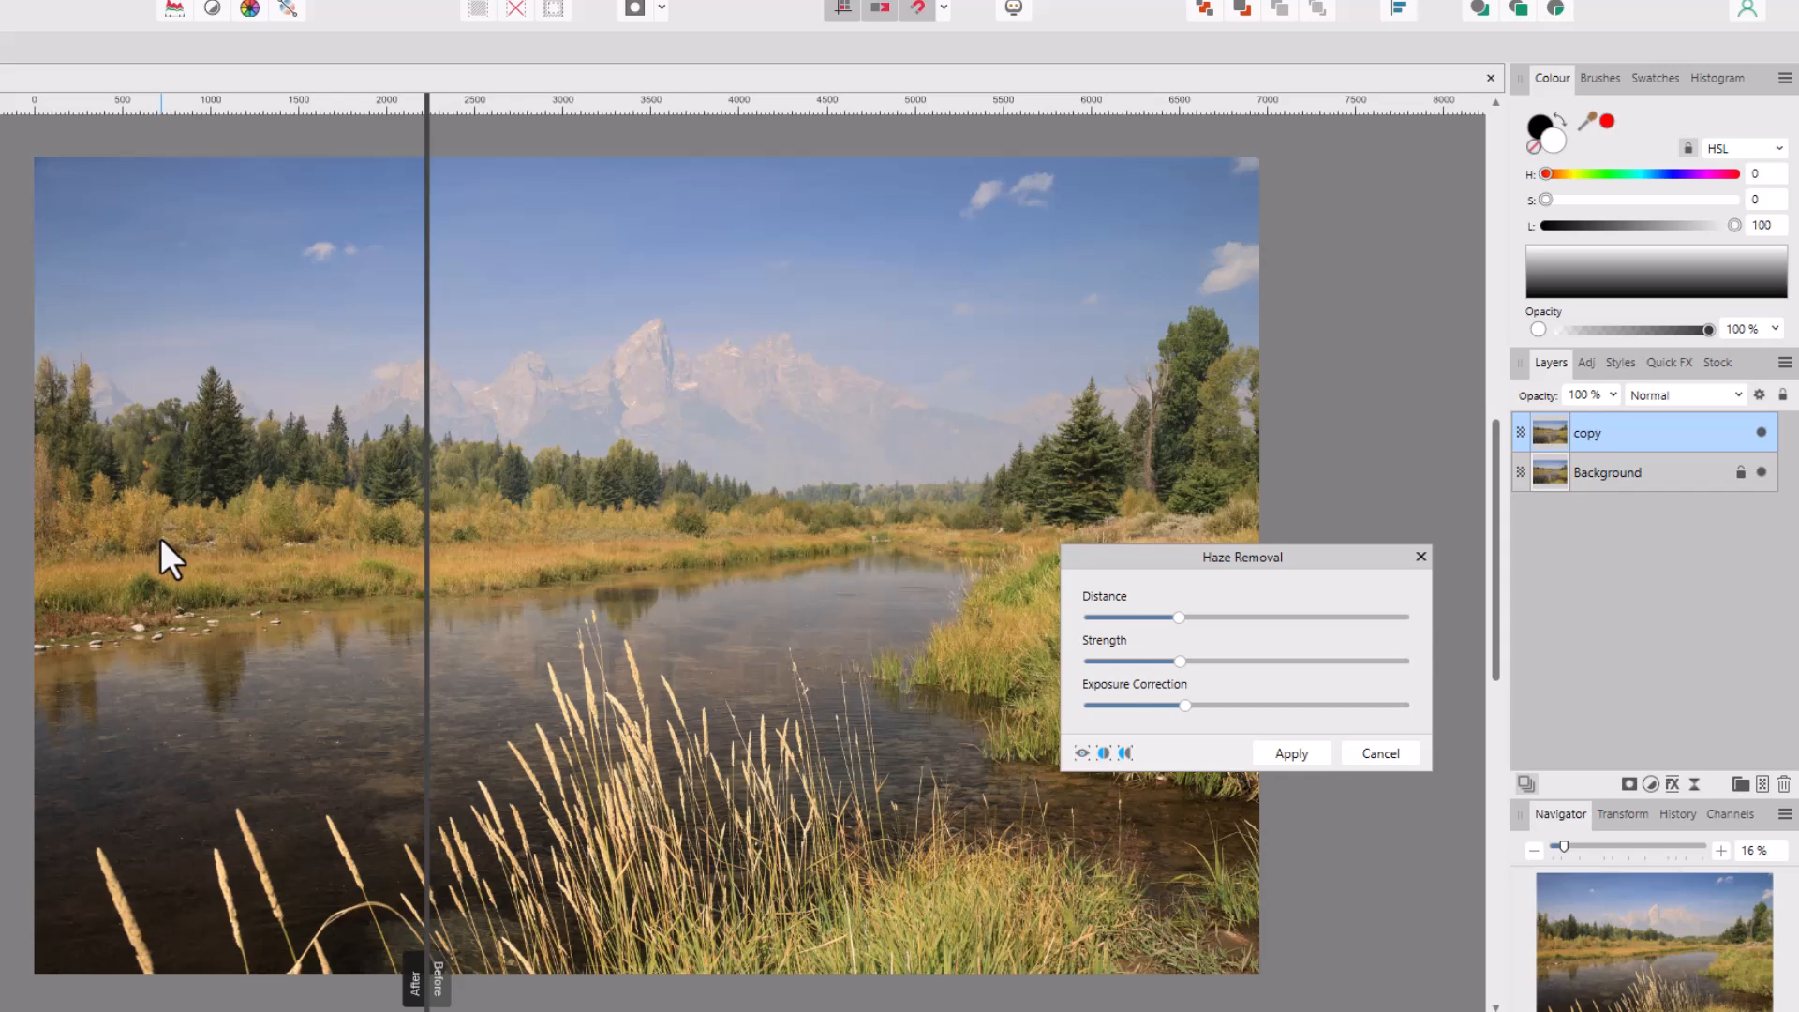
pyautogui.moveTo(187, 588)
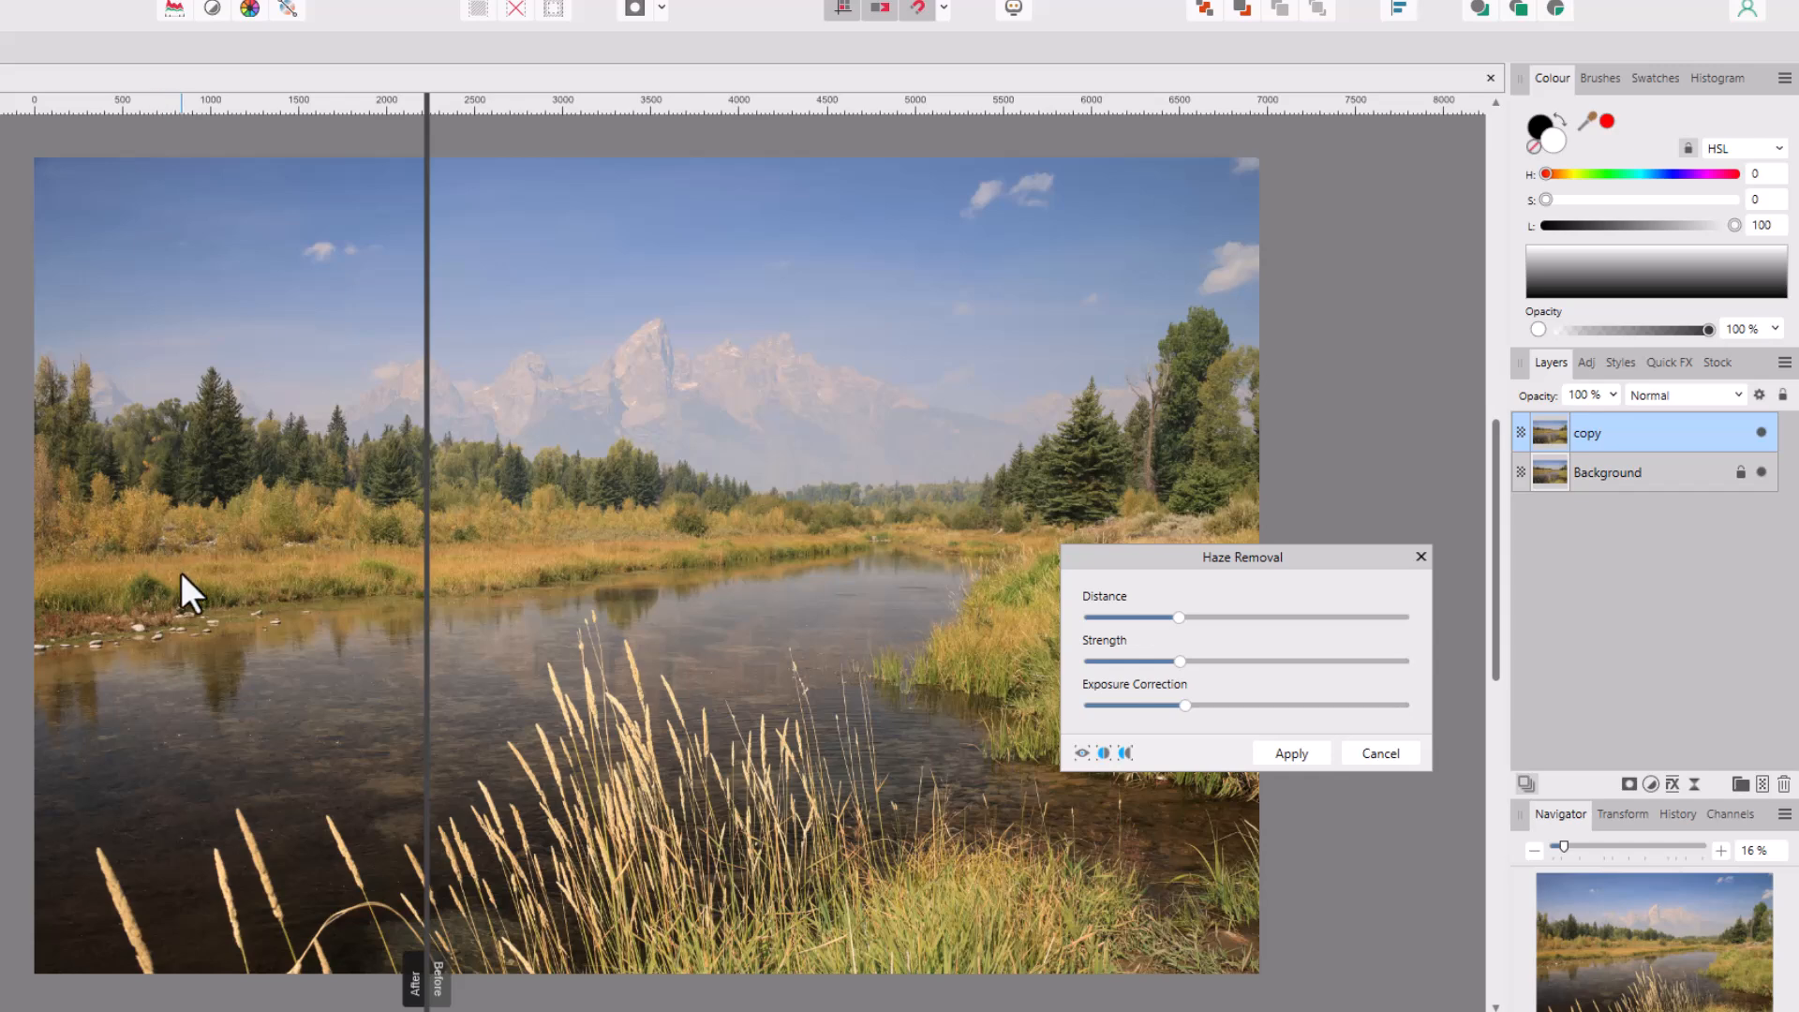
pyautogui.moveTo(340, 843)
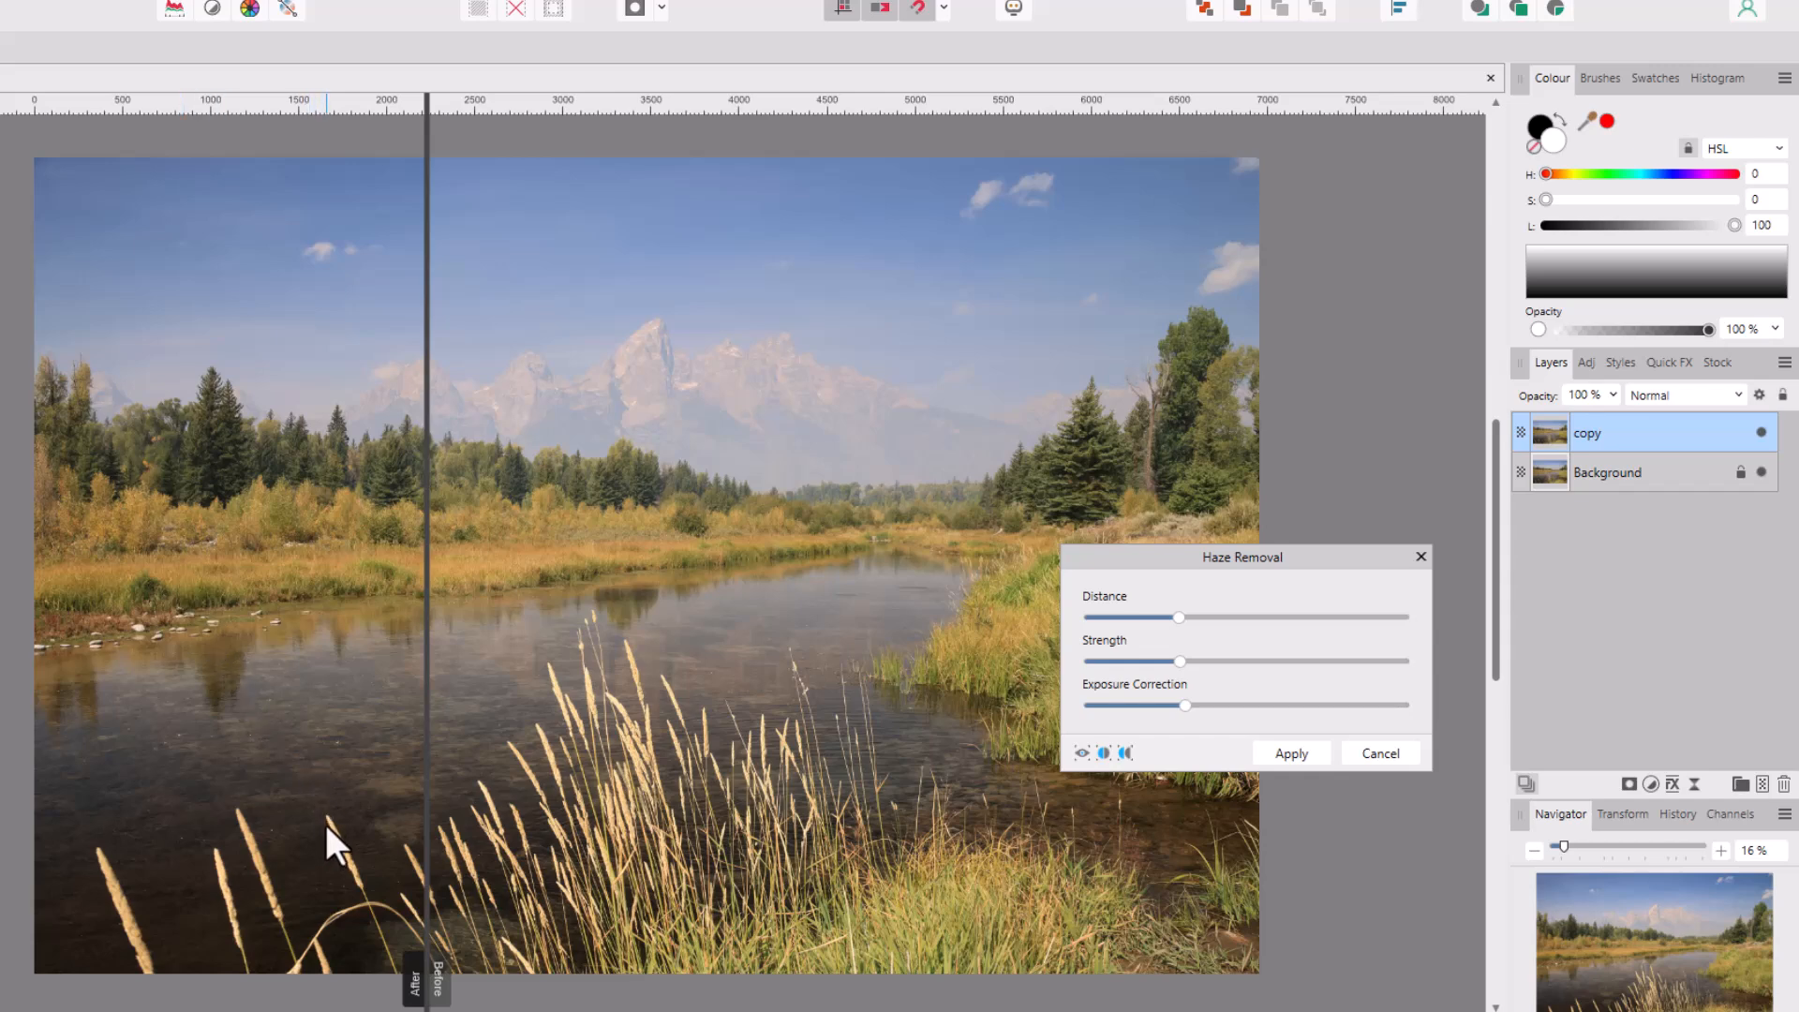
pyautogui.moveTo(817, 678)
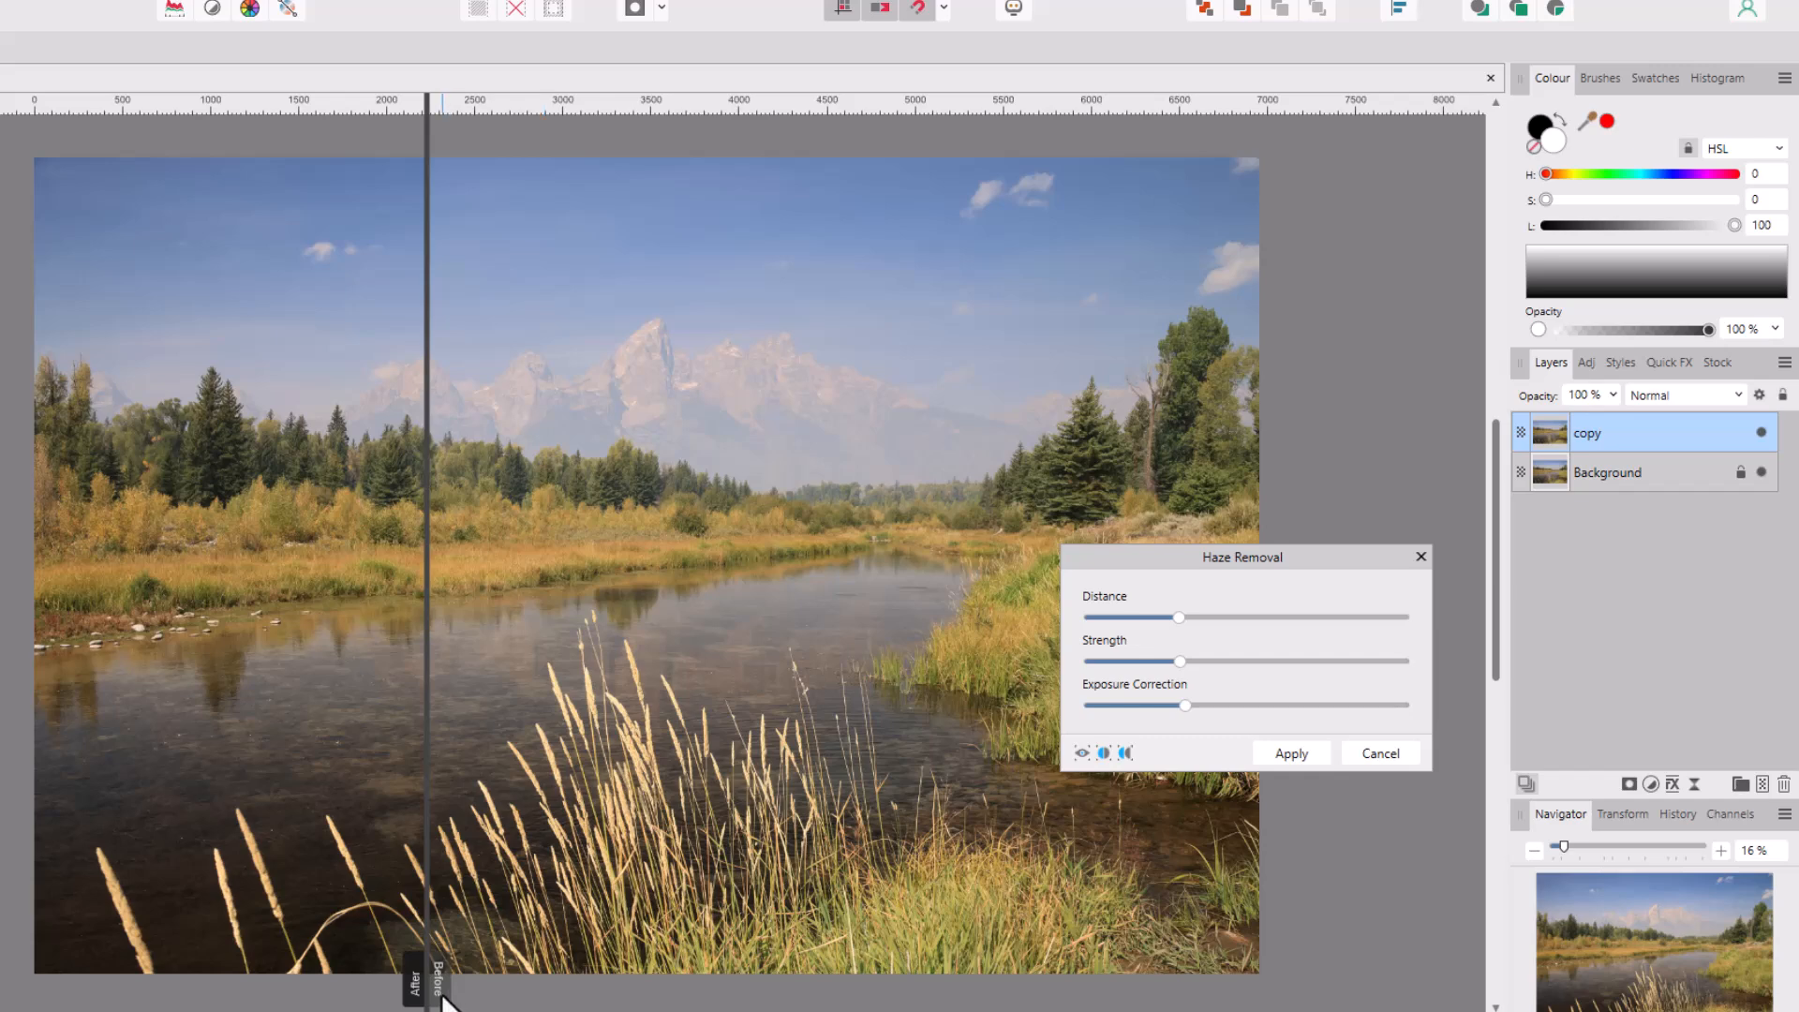
pyautogui.moveTo(426, 596)
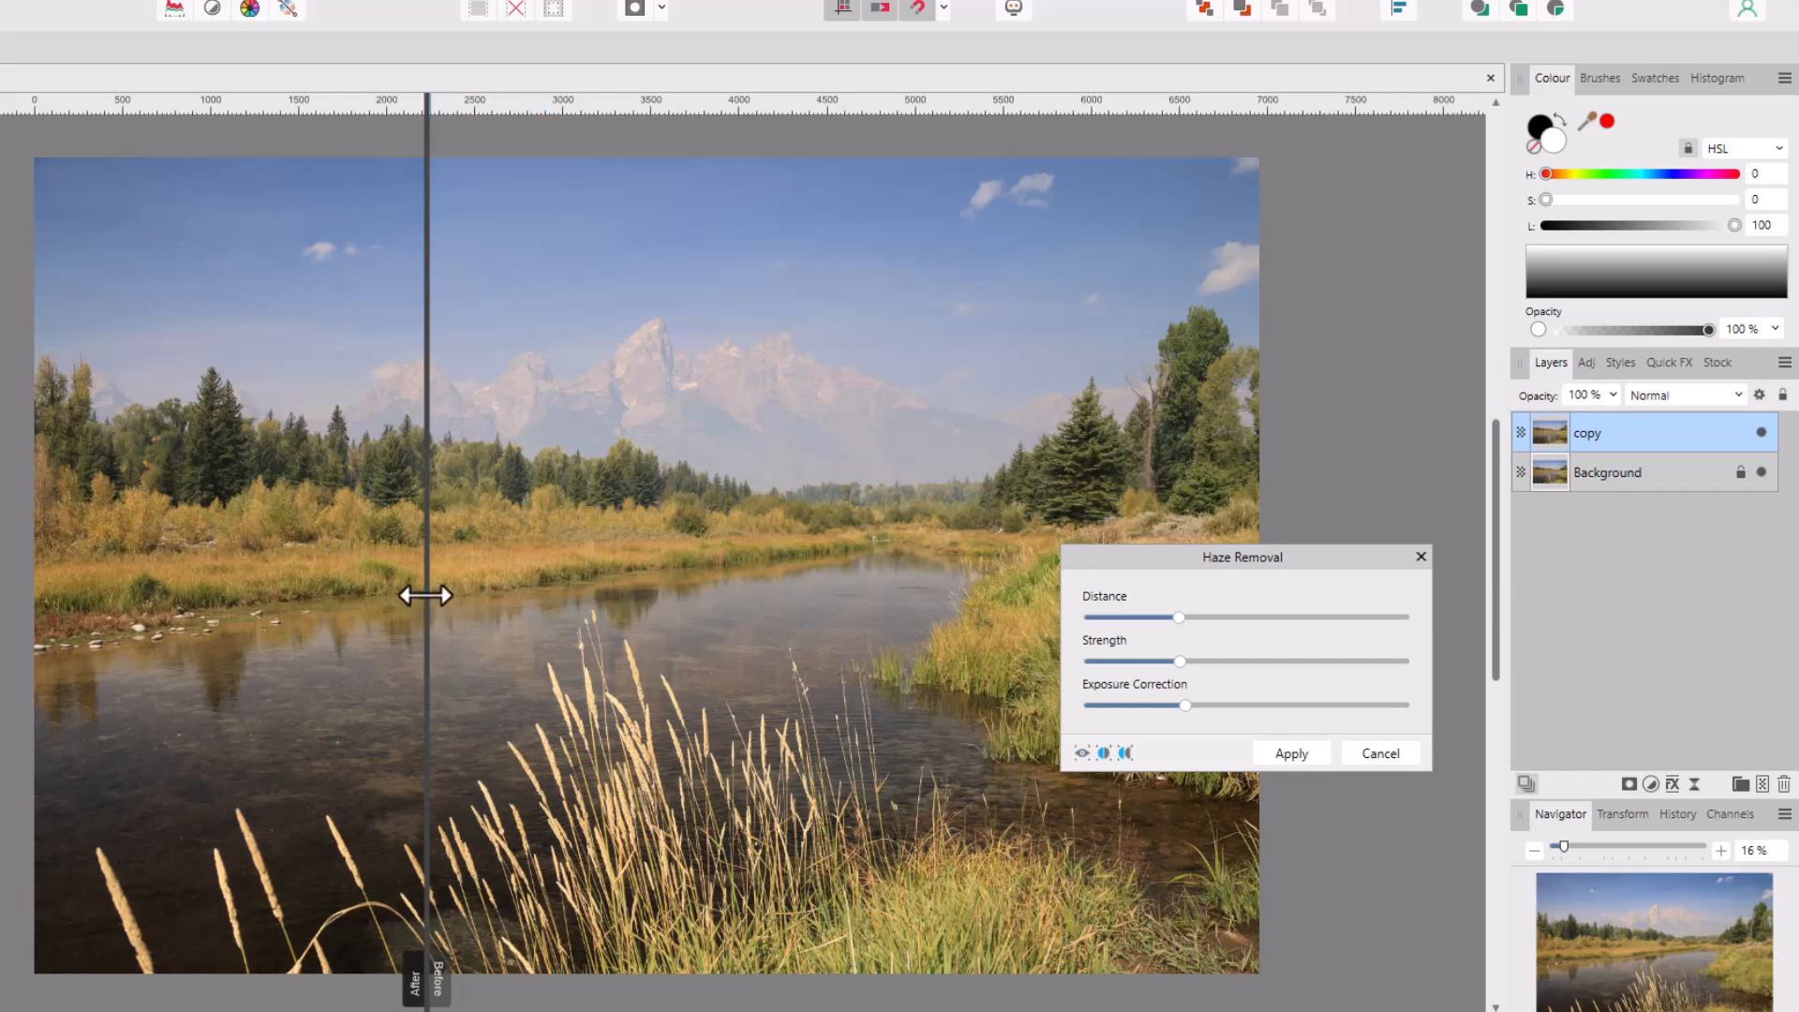
pyautogui.moveTo(426, 594); pyautogui.dragTo(341, 631)
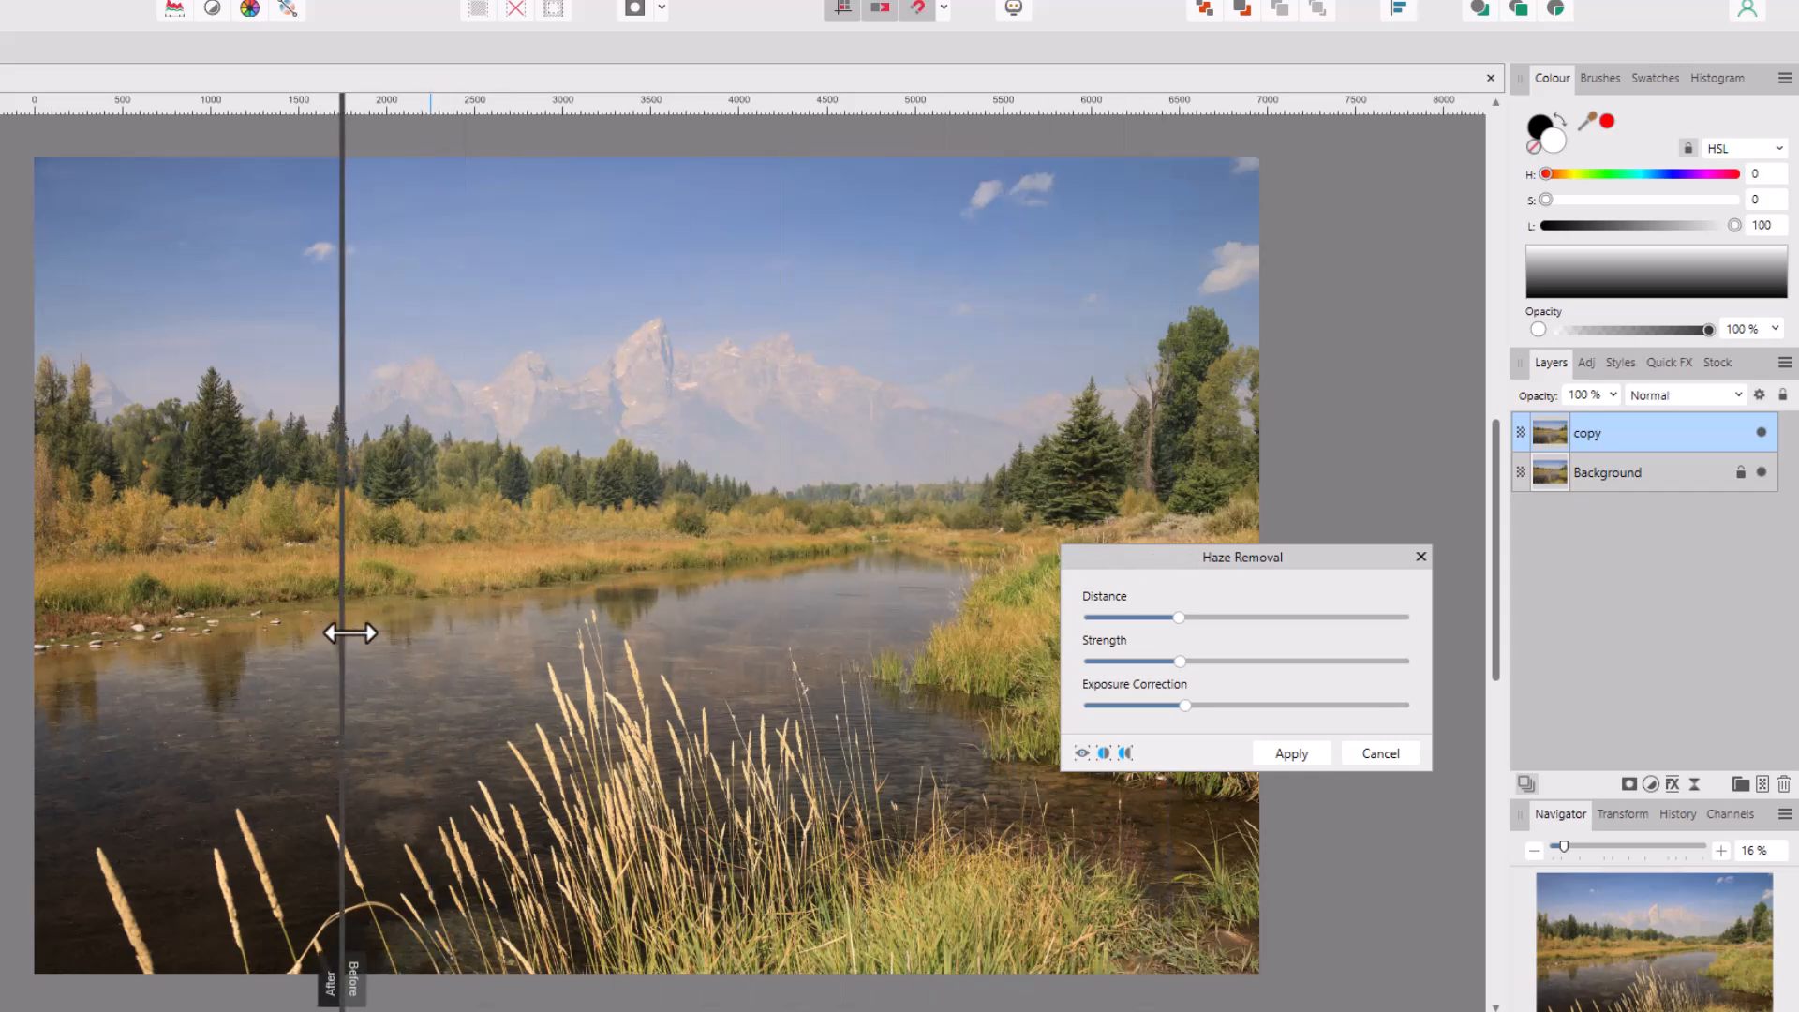
pyautogui.moveTo(352, 632); pyautogui.dragTo(564, 627)
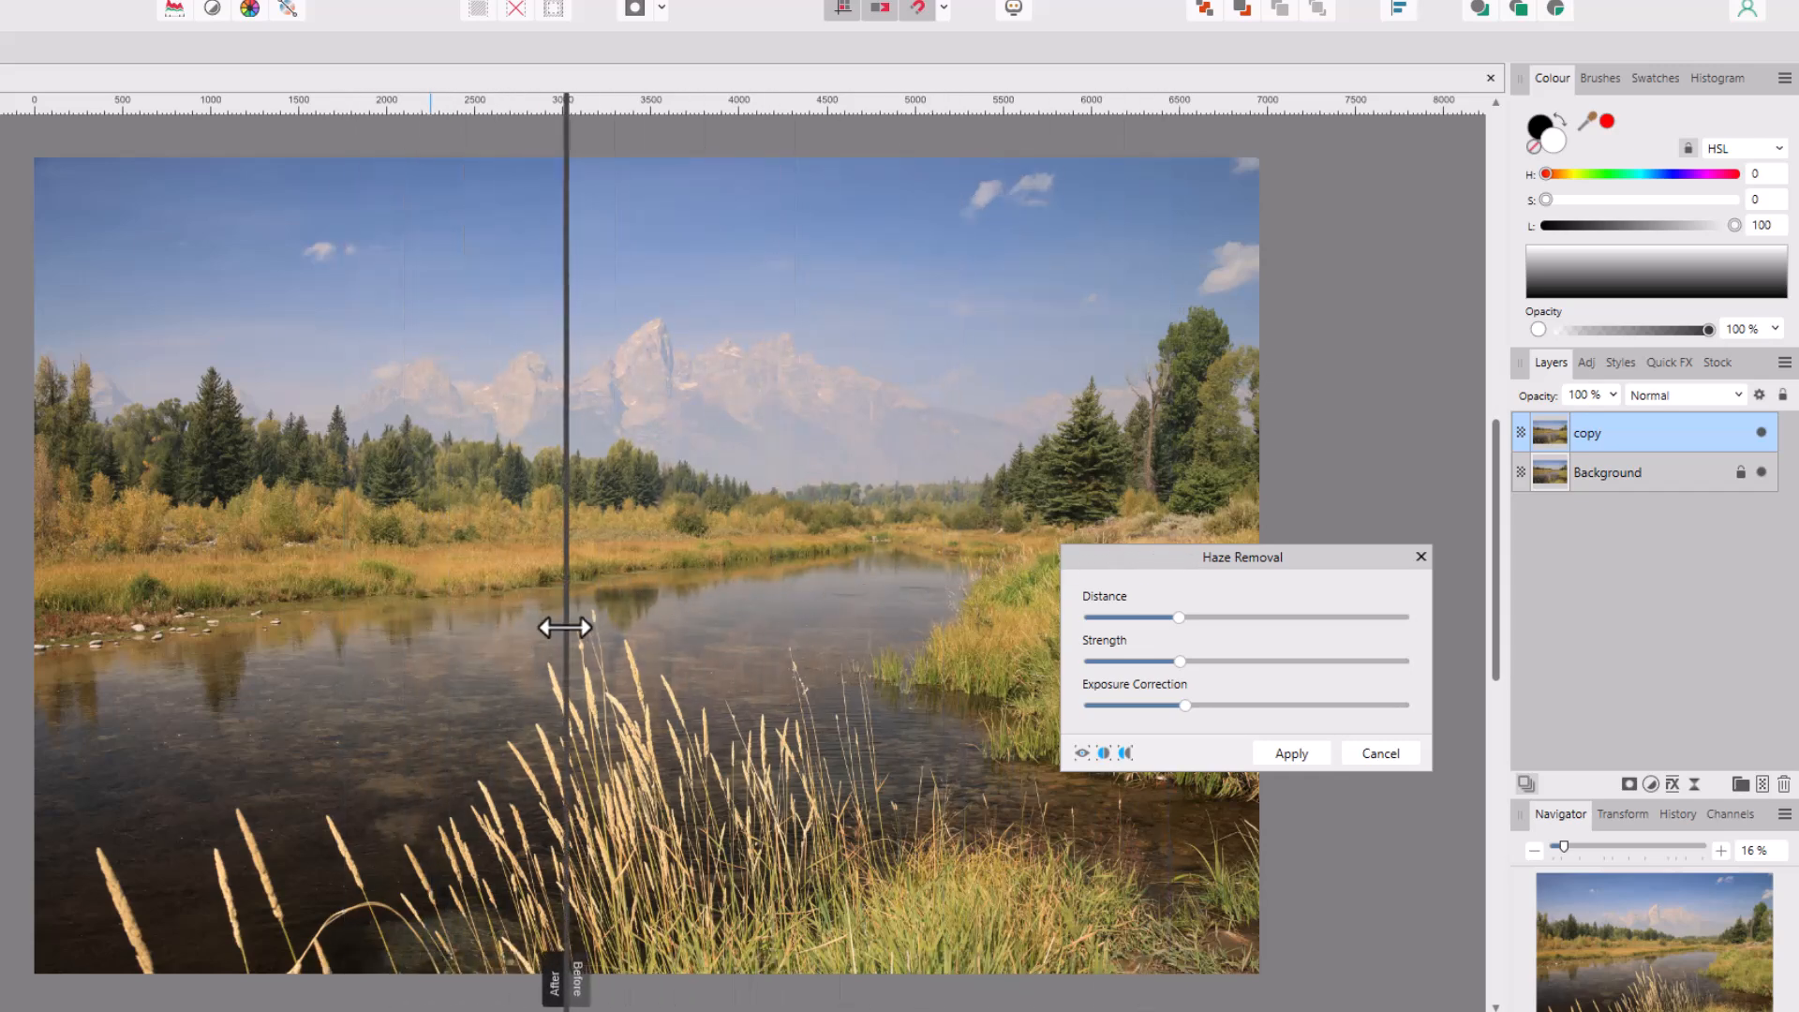
pyautogui.moveTo(562, 628); pyautogui.dragTo(1042, 628)
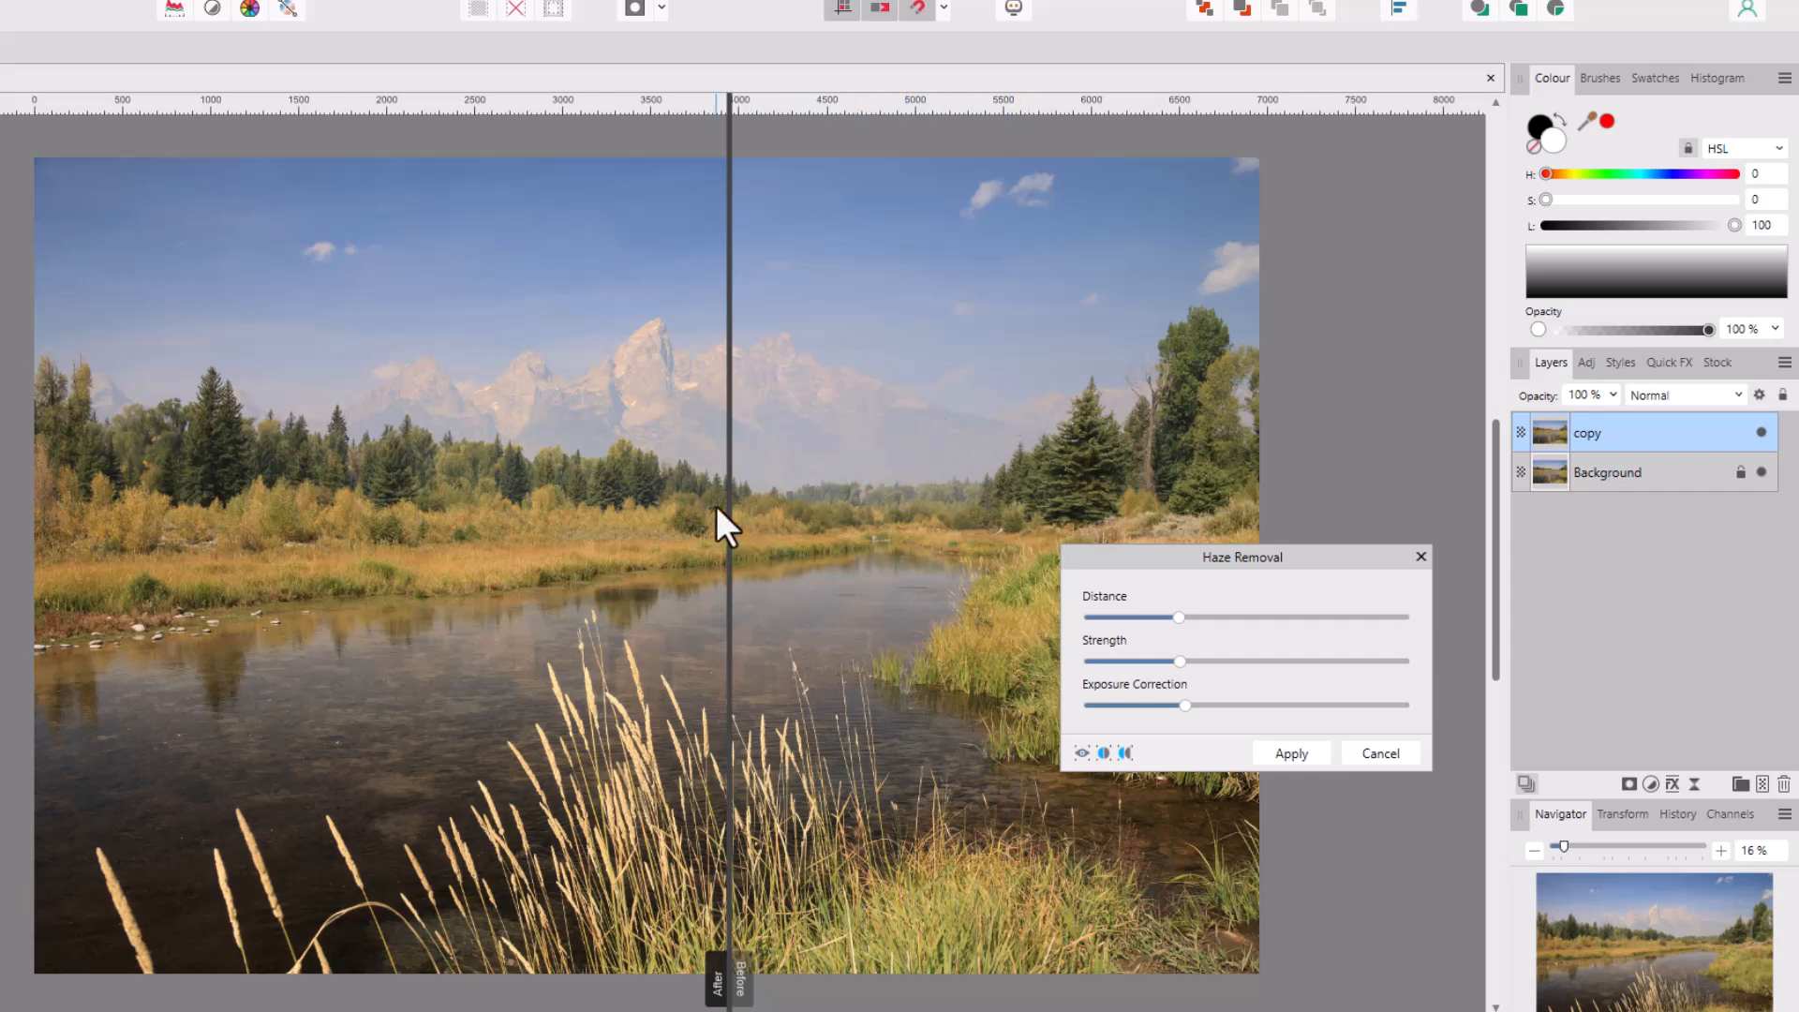
pyautogui.moveTo(723, 523); pyautogui.dragTo(1060, 476)
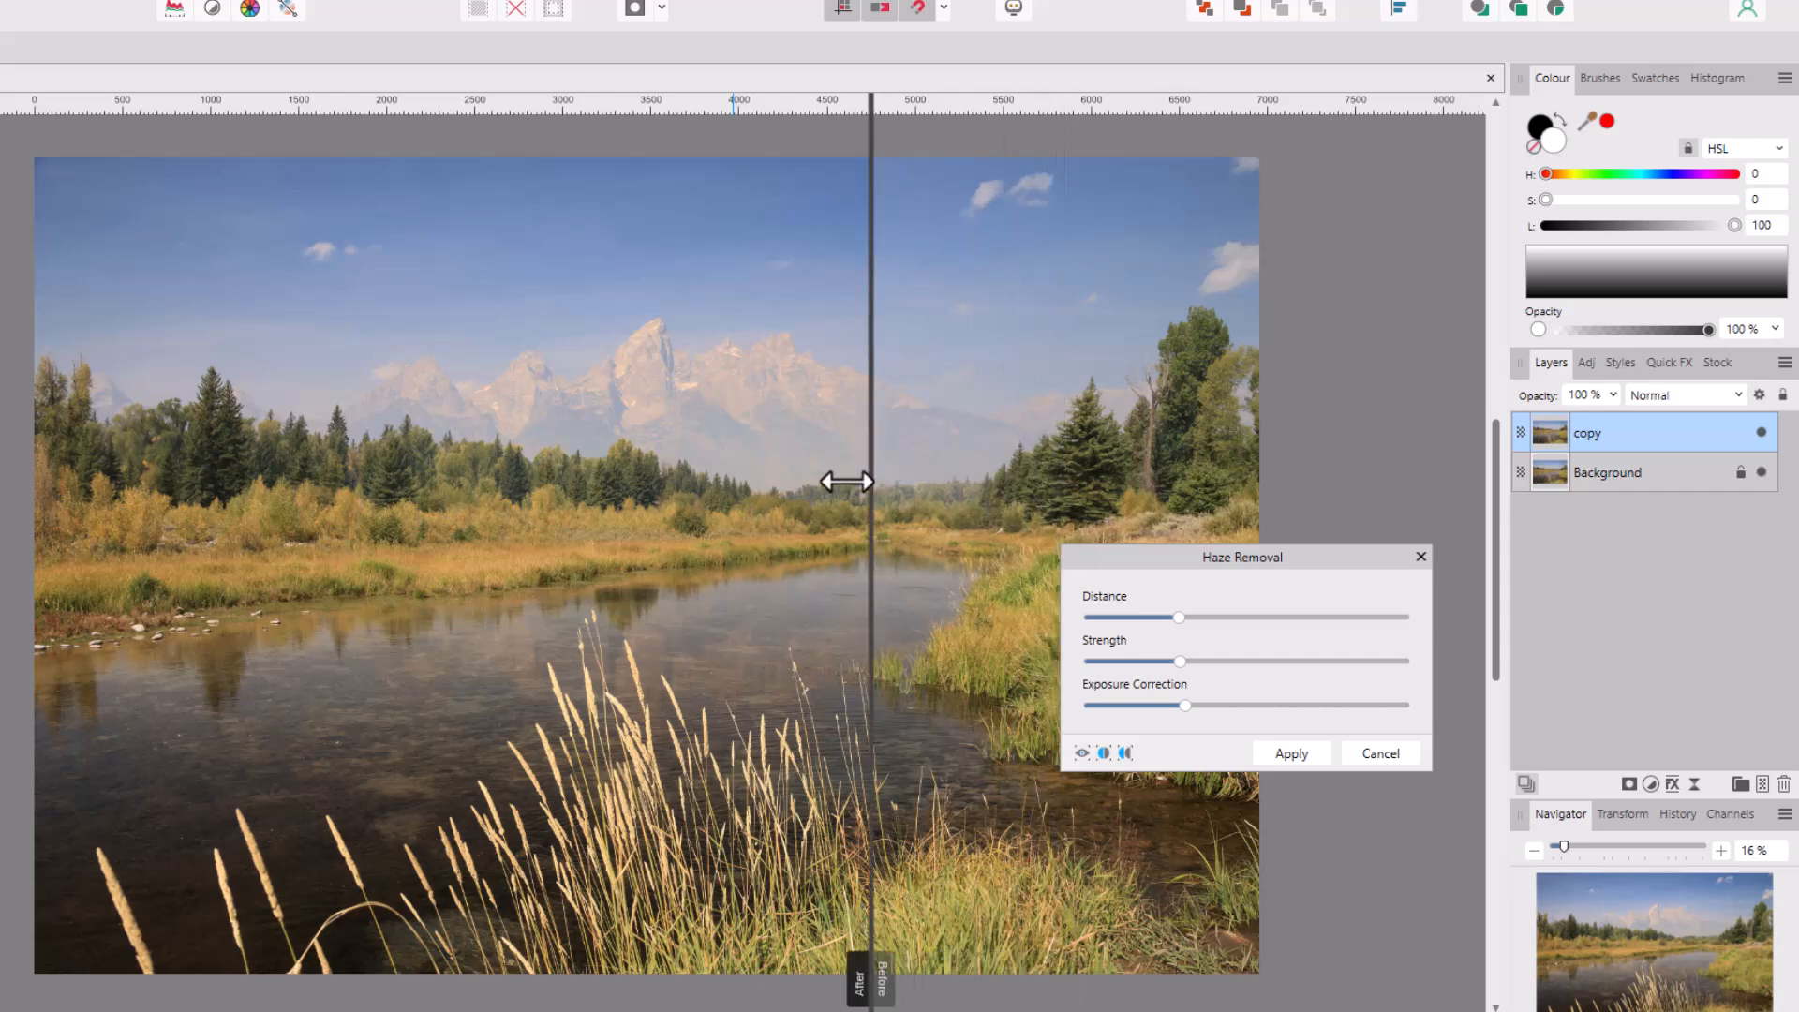
pyautogui.moveTo(868, 482); pyautogui.dragTo(746, 498)
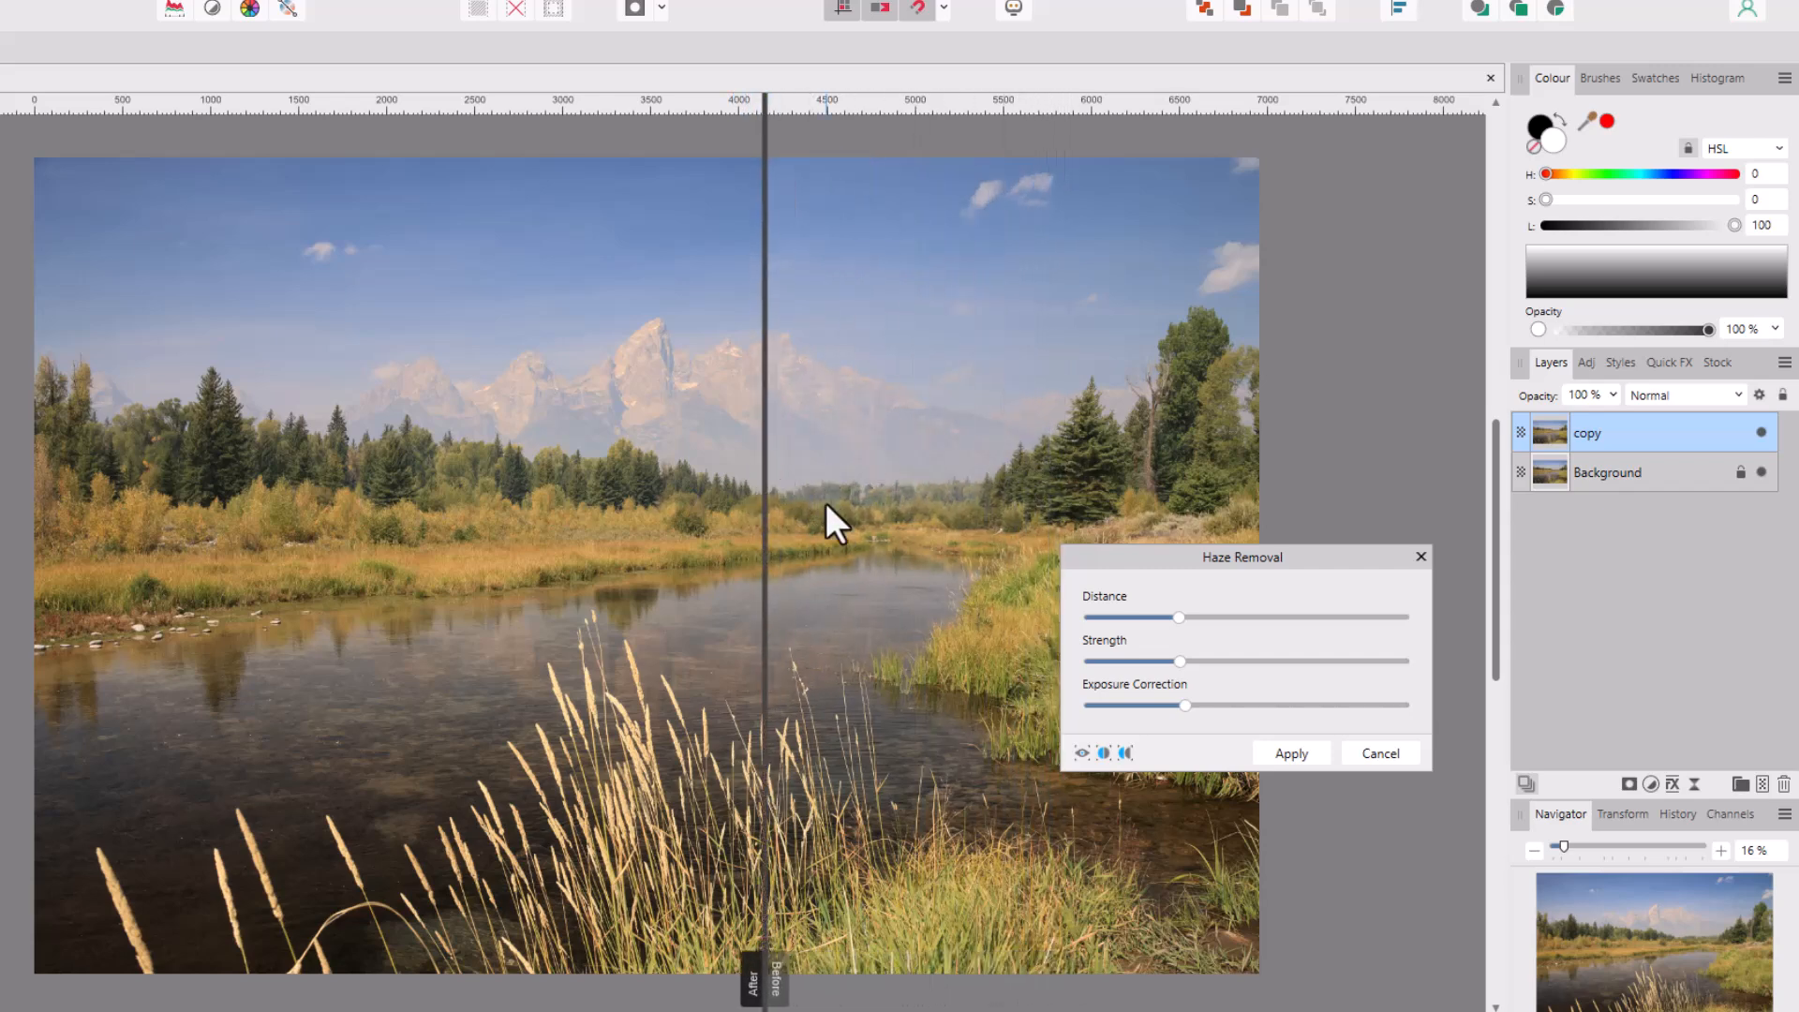
pyautogui.moveTo(1153, 778)
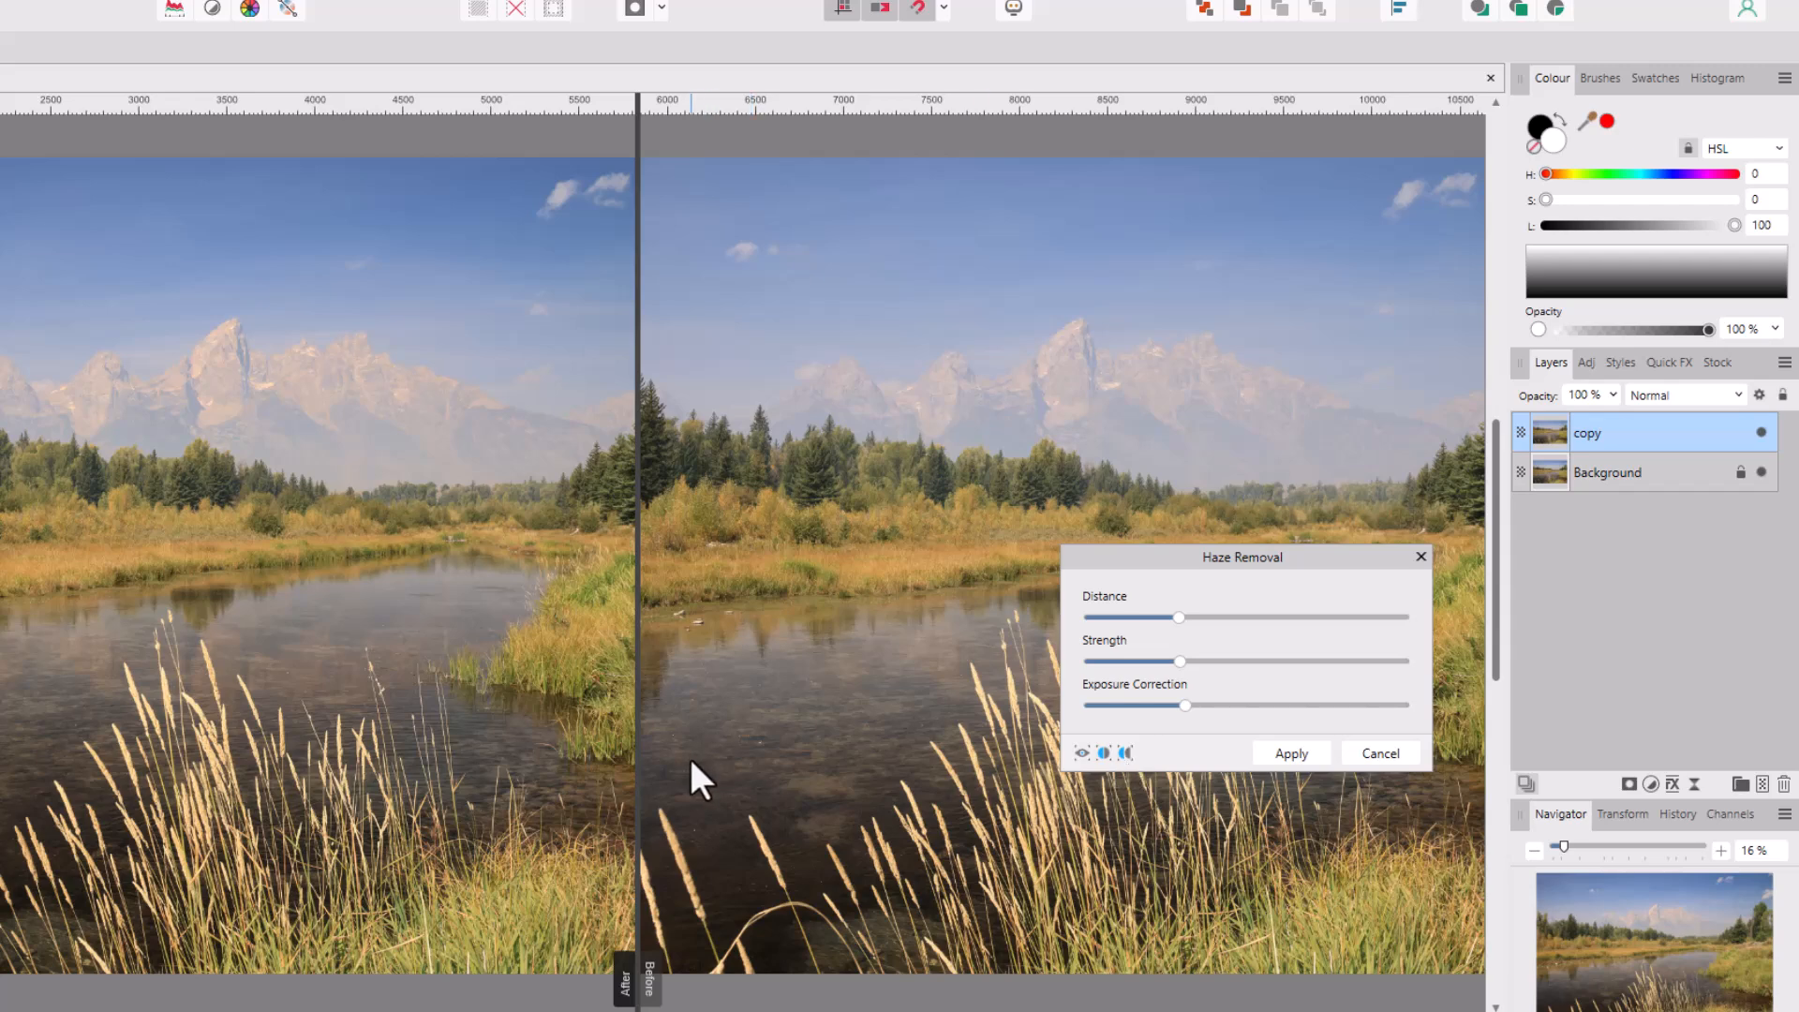
pyautogui.moveTo(126, 620)
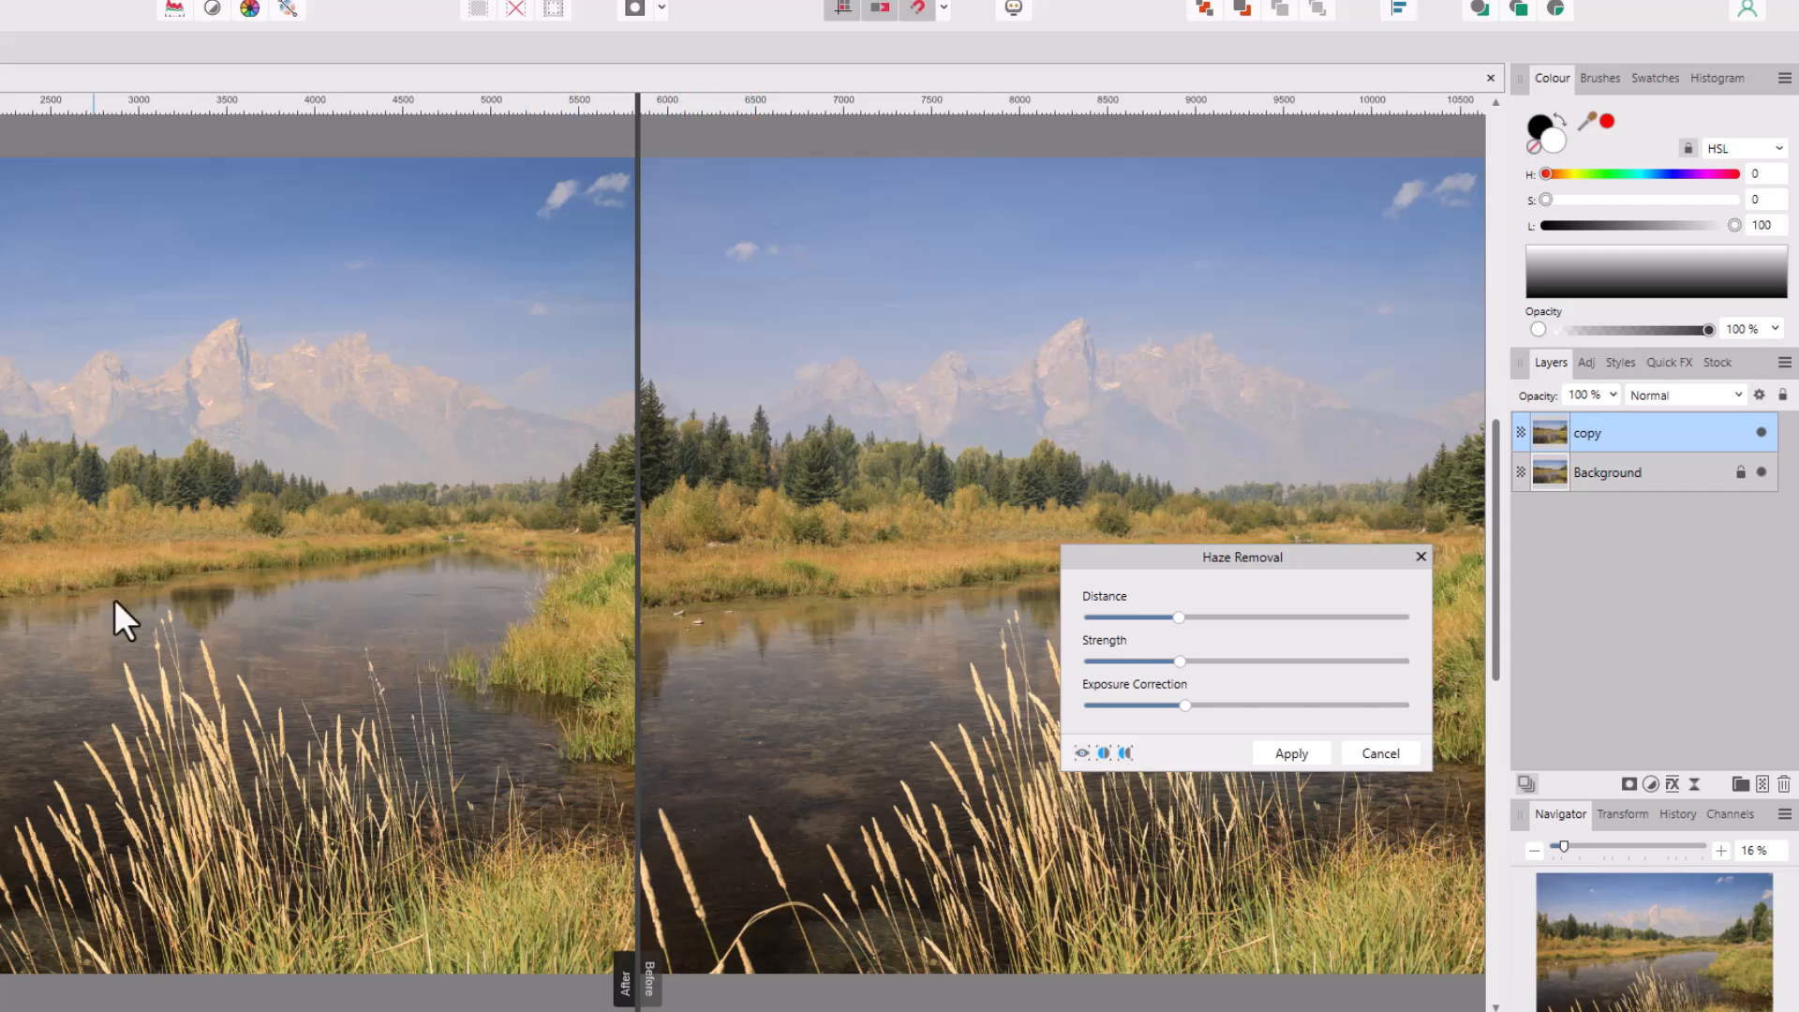
pyautogui.moveTo(649, 579)
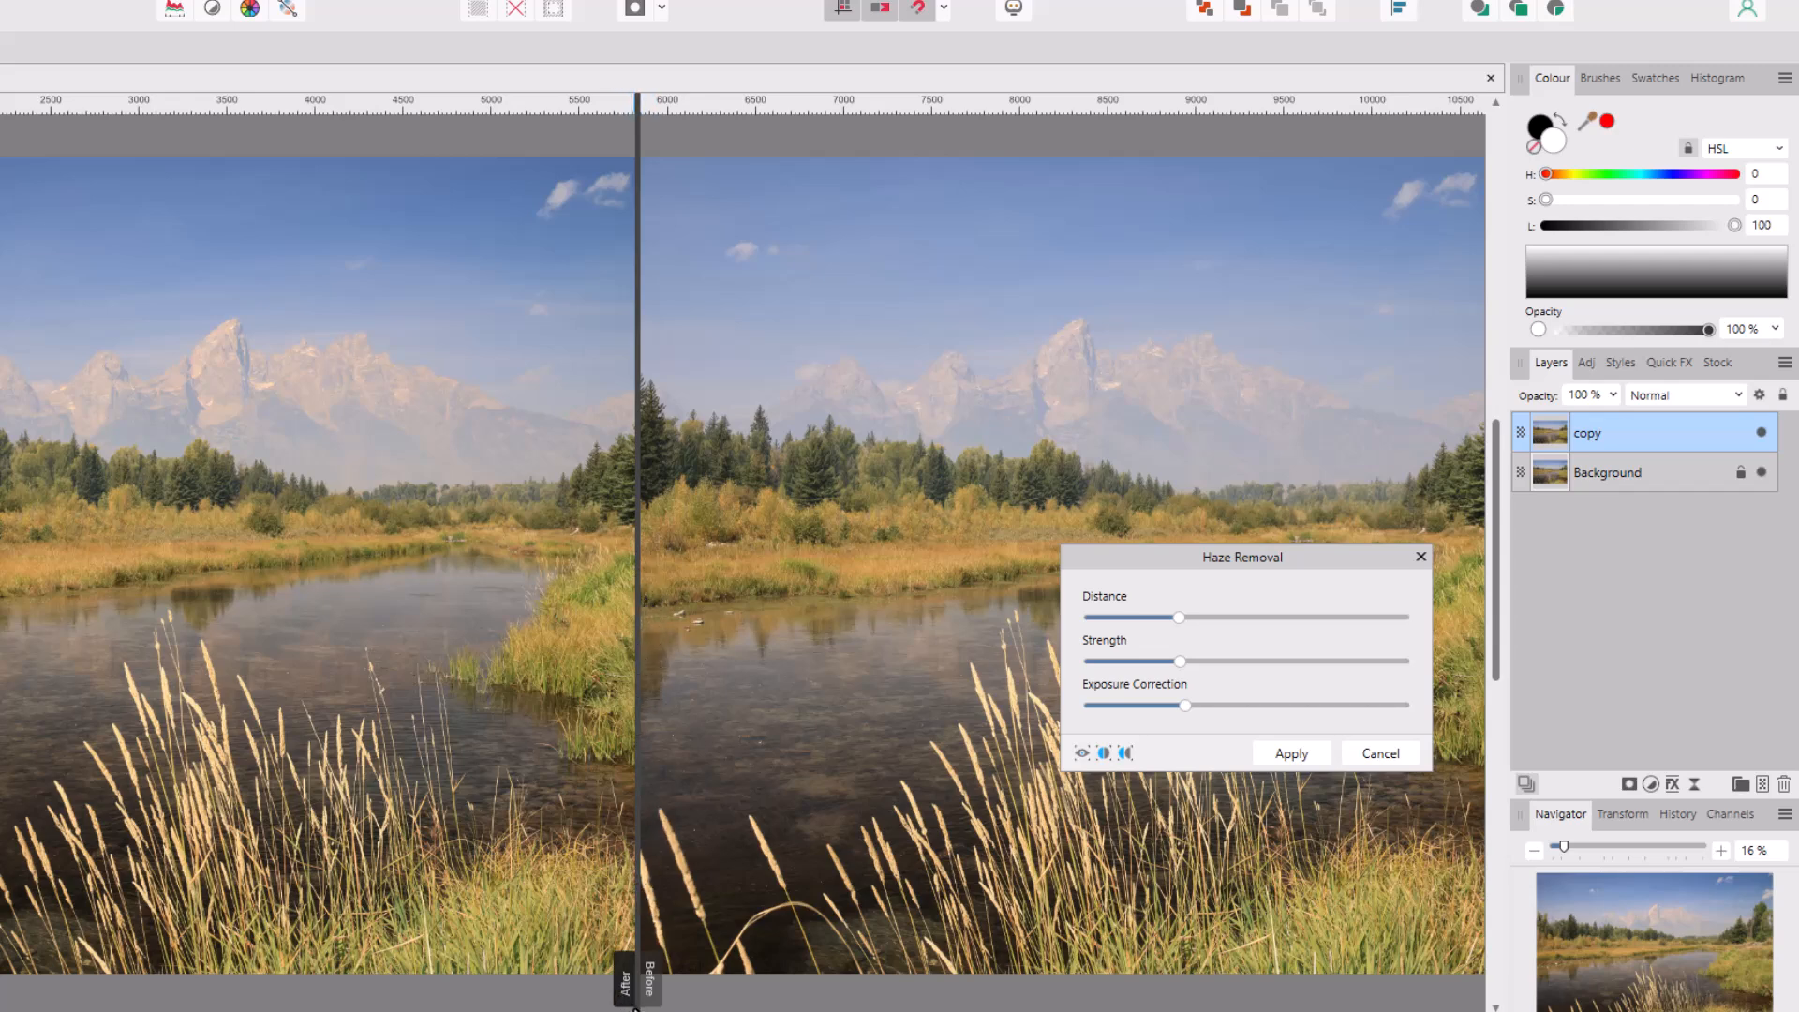
pyautogui.moveTo(433, 688)
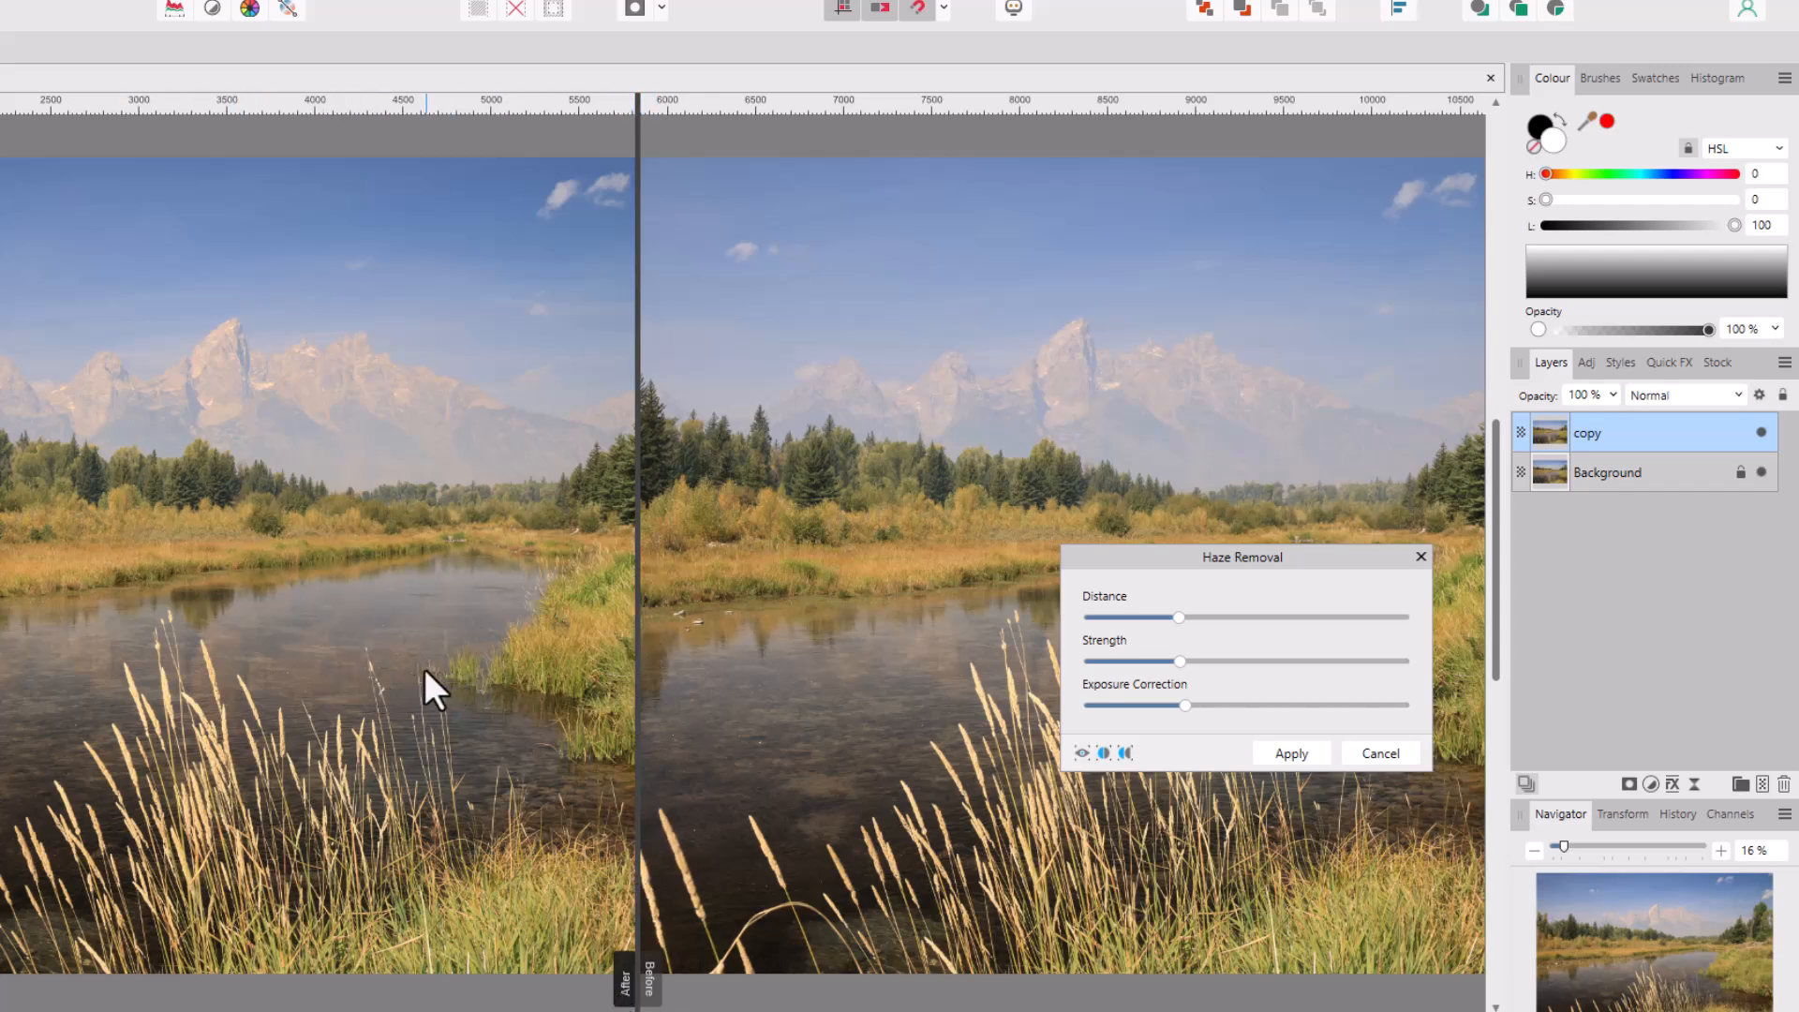
pyautogui.moveTo(959, 513)
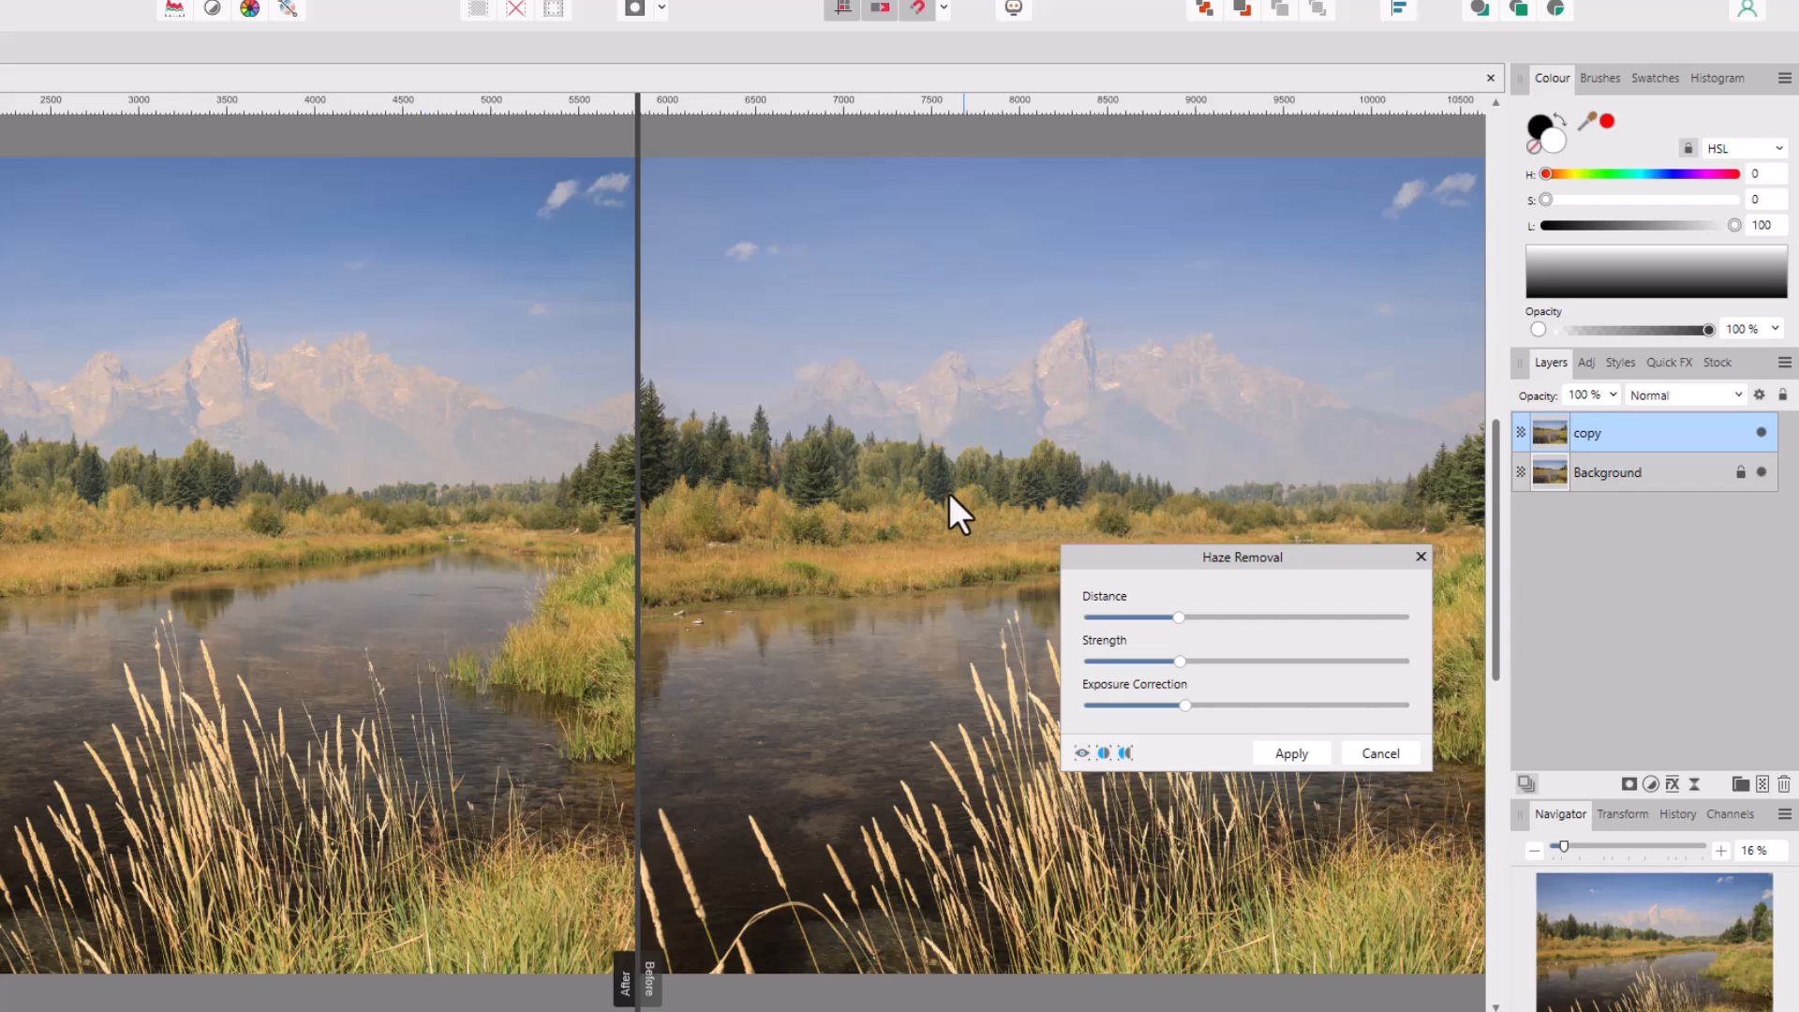
pyautogui.moveTo(1255, 442)
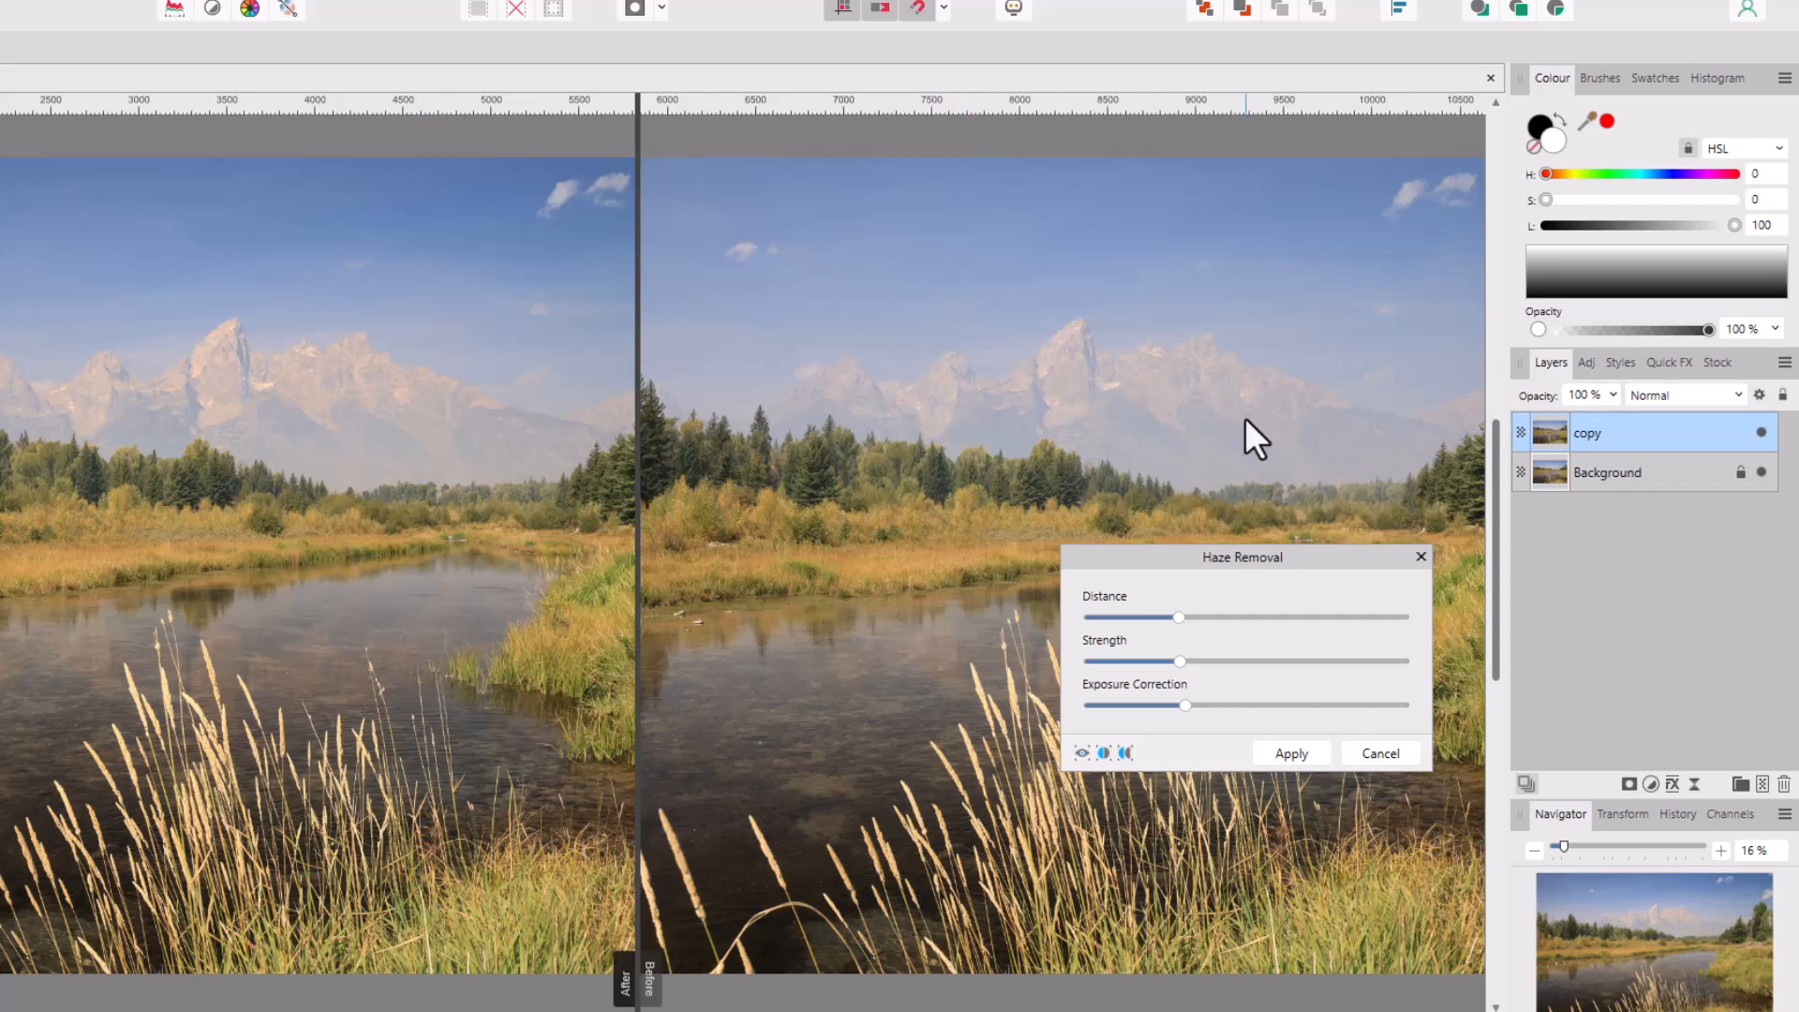
pyautogui.moveTo(674, 862)
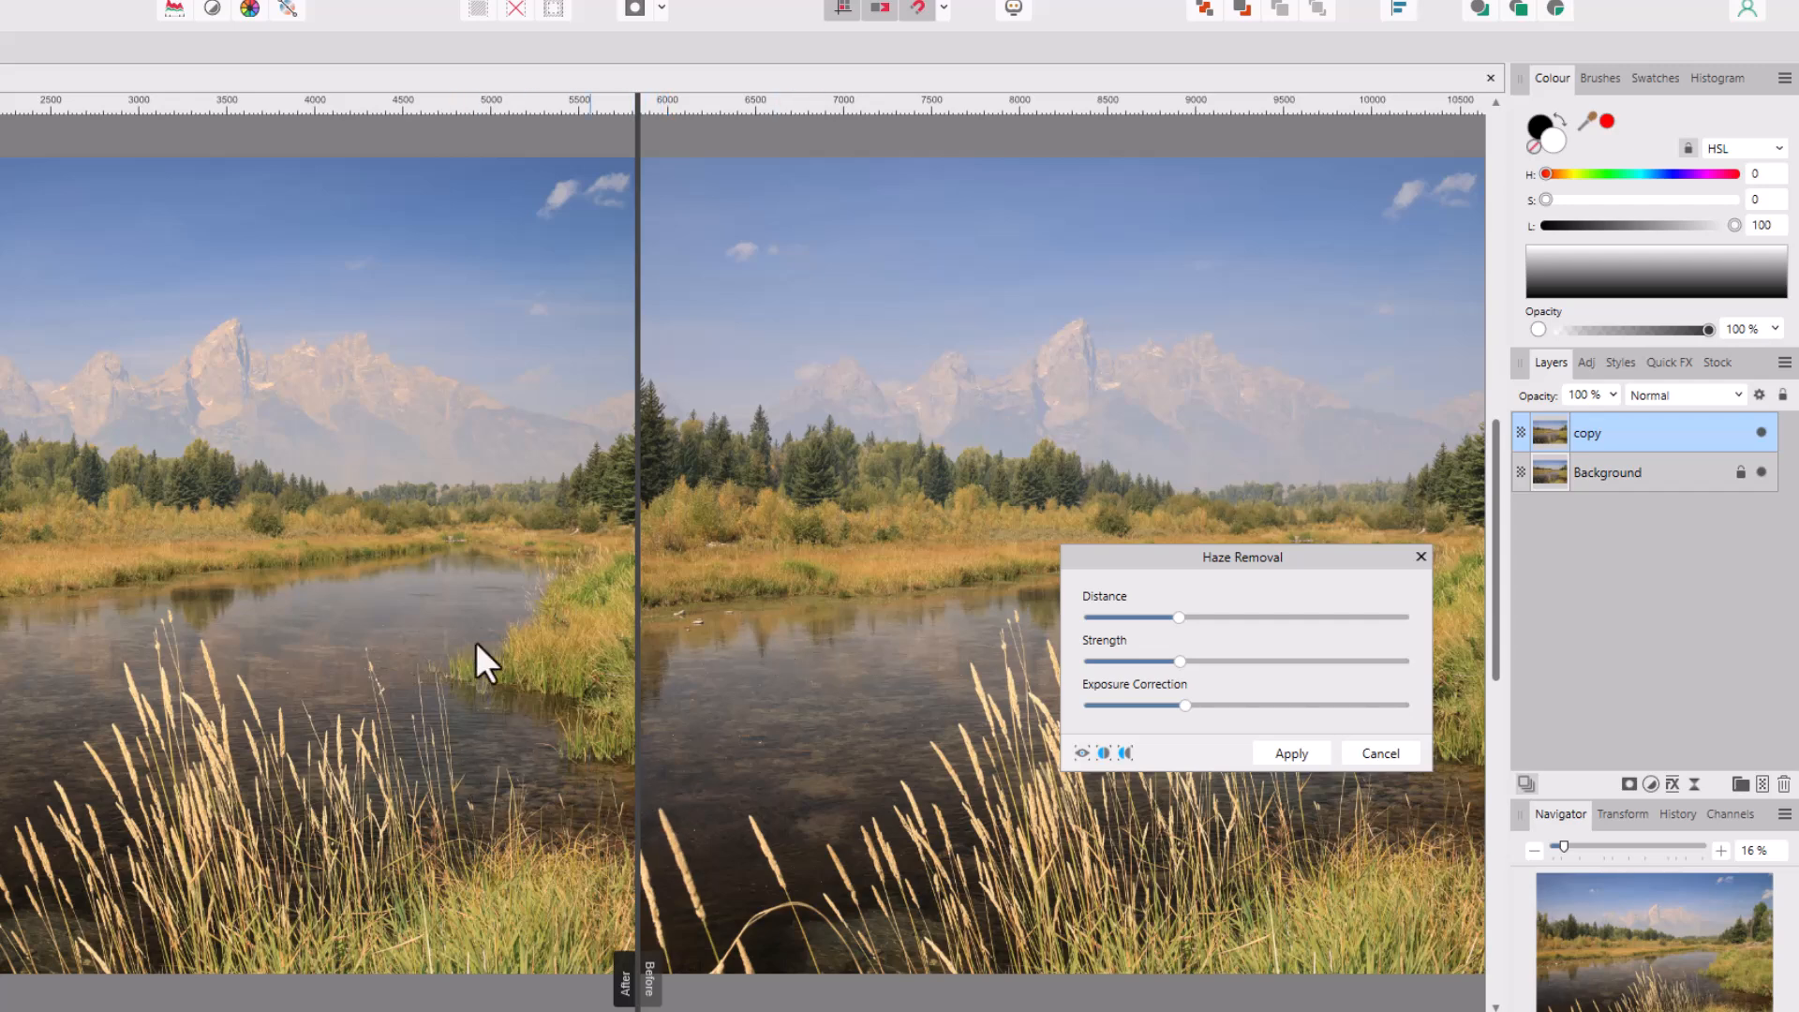
pyautogui.moveTo(704, 628)
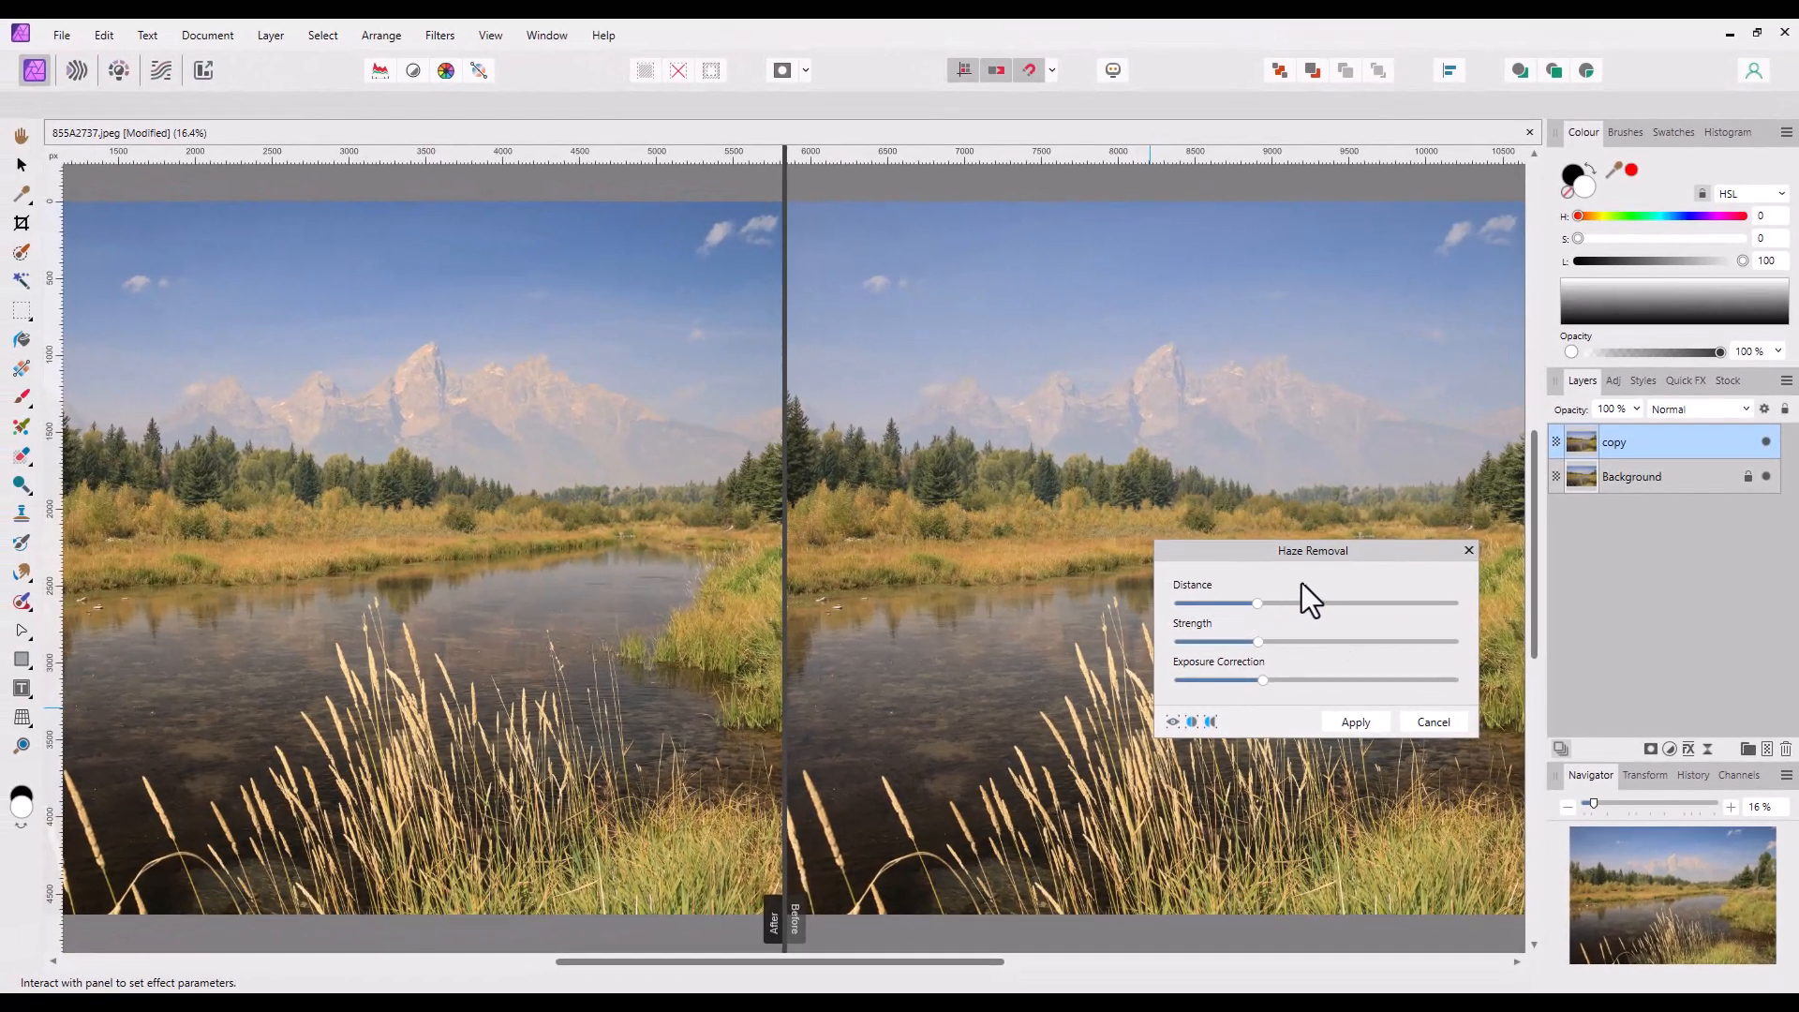
# Raise the Haze Removal distance, strength and exposure correction for a clearer, richer landscape
pyautogui.moveTo(1257, 604); pyautogui.dragTo(1287, 603)
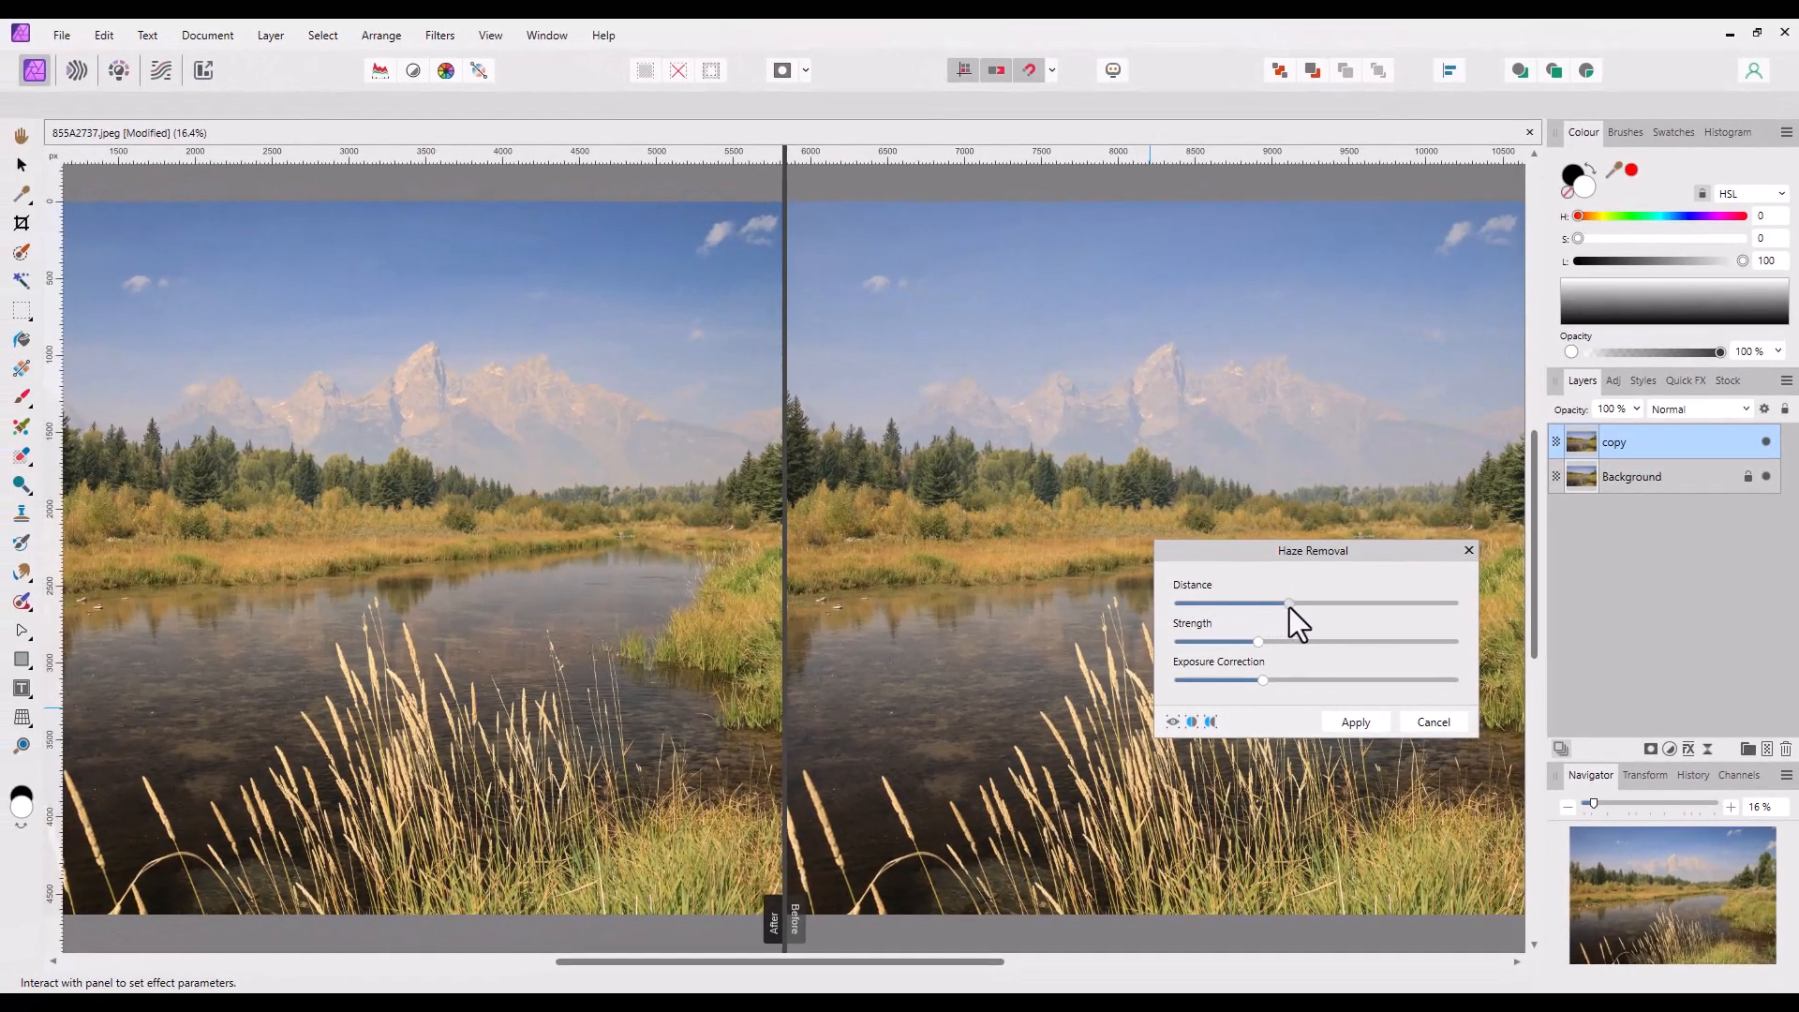
pyautogui.moveTo(1289, 604); pyautogui.dragTo(1276, 603)
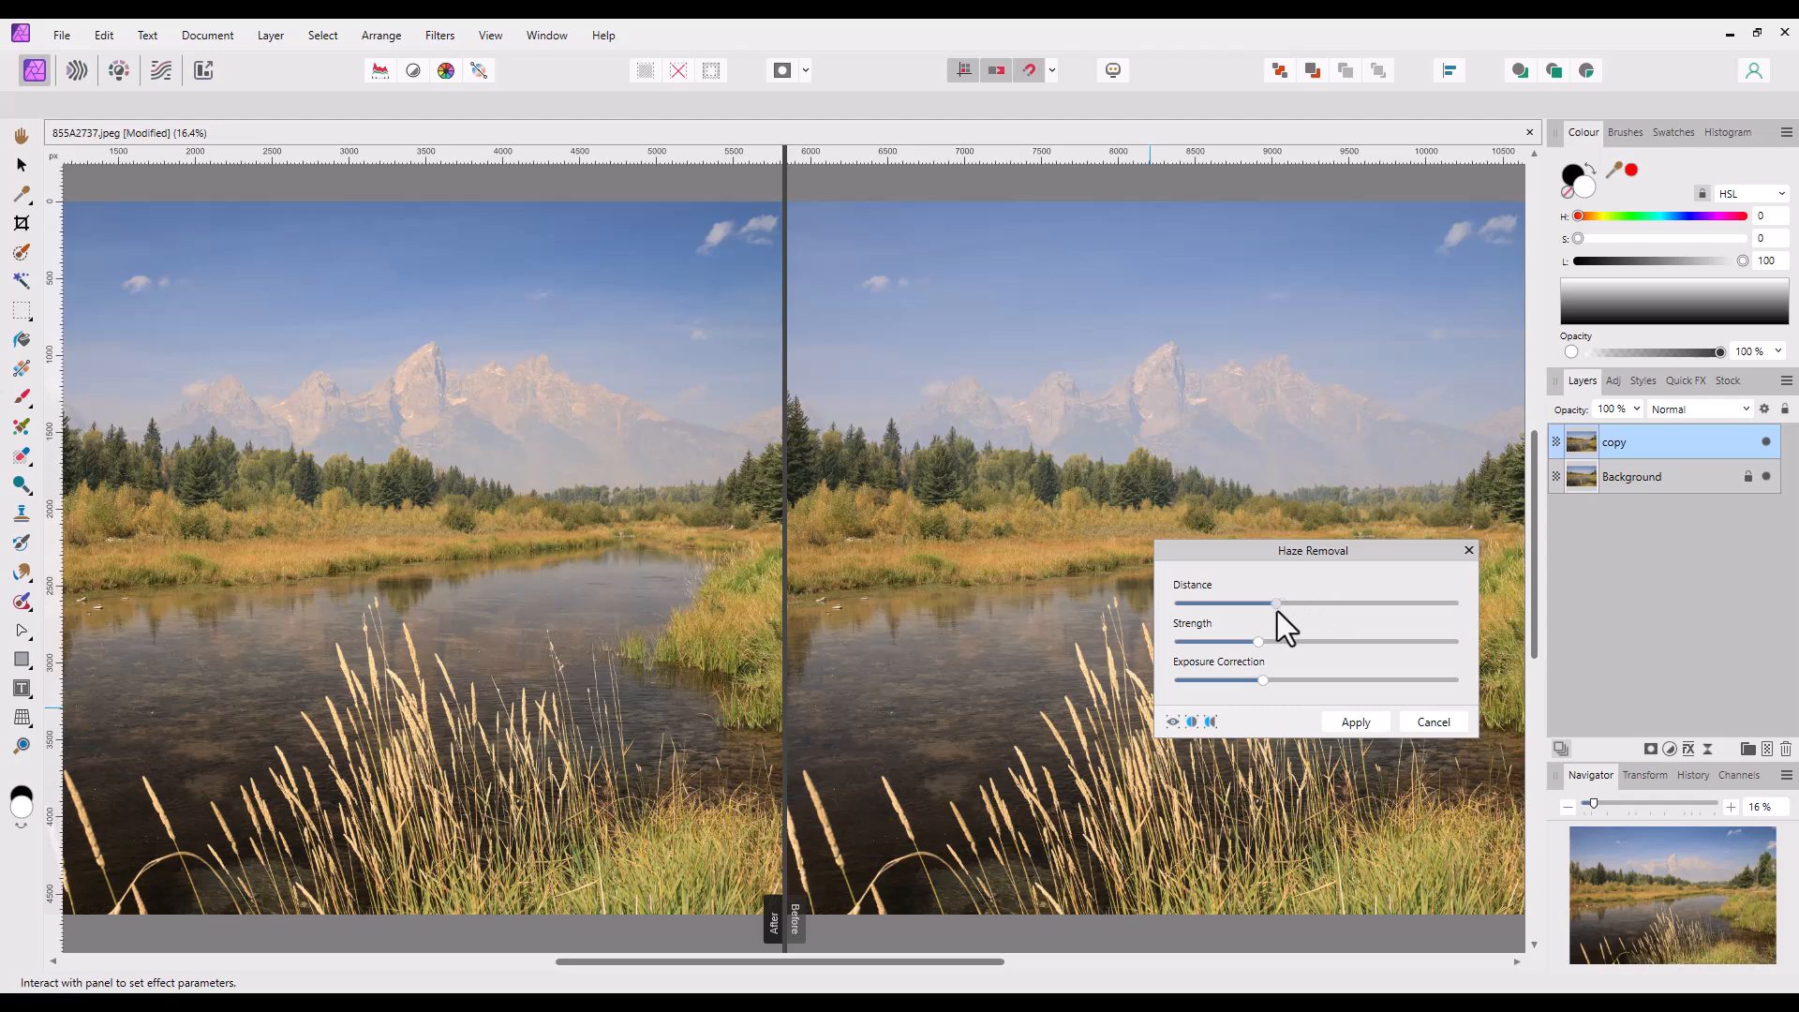
pyautogui.moveTo(1276, 604); pyautogui.dragTo(1373, 604)
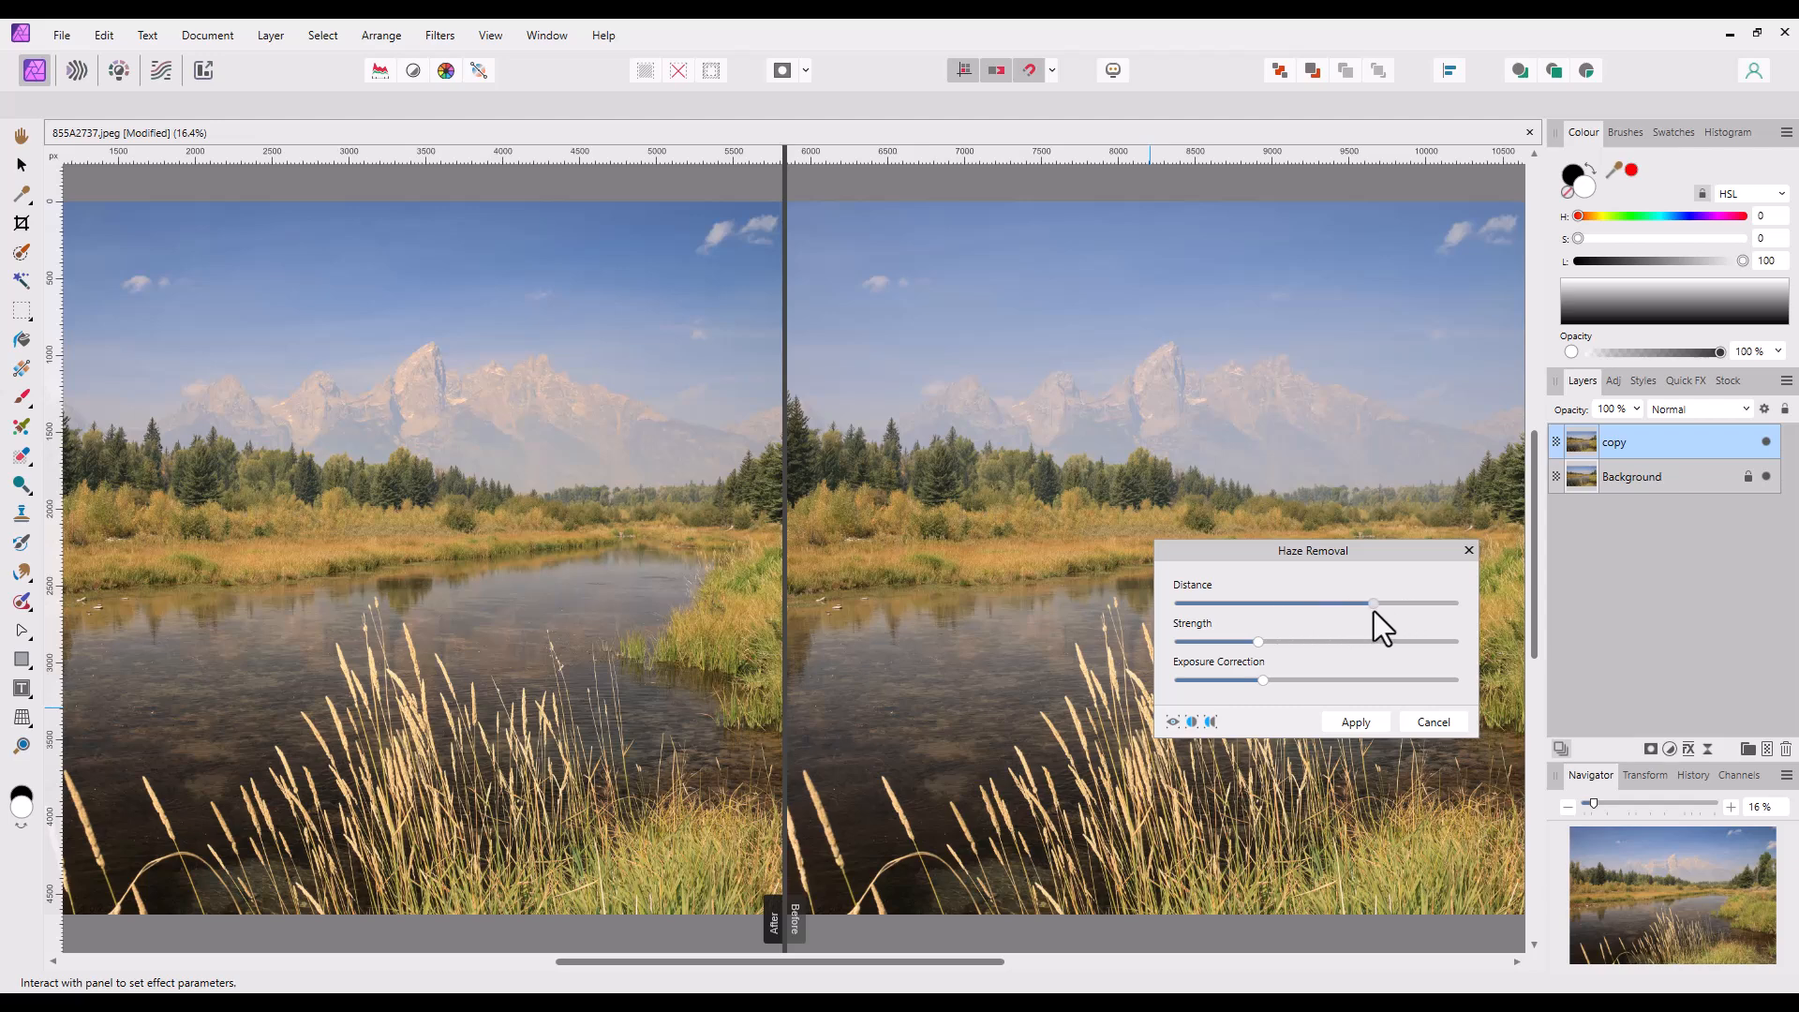
pyautogui.moveTo(1374, 603); pyautogui.dragTo(1413, 603)
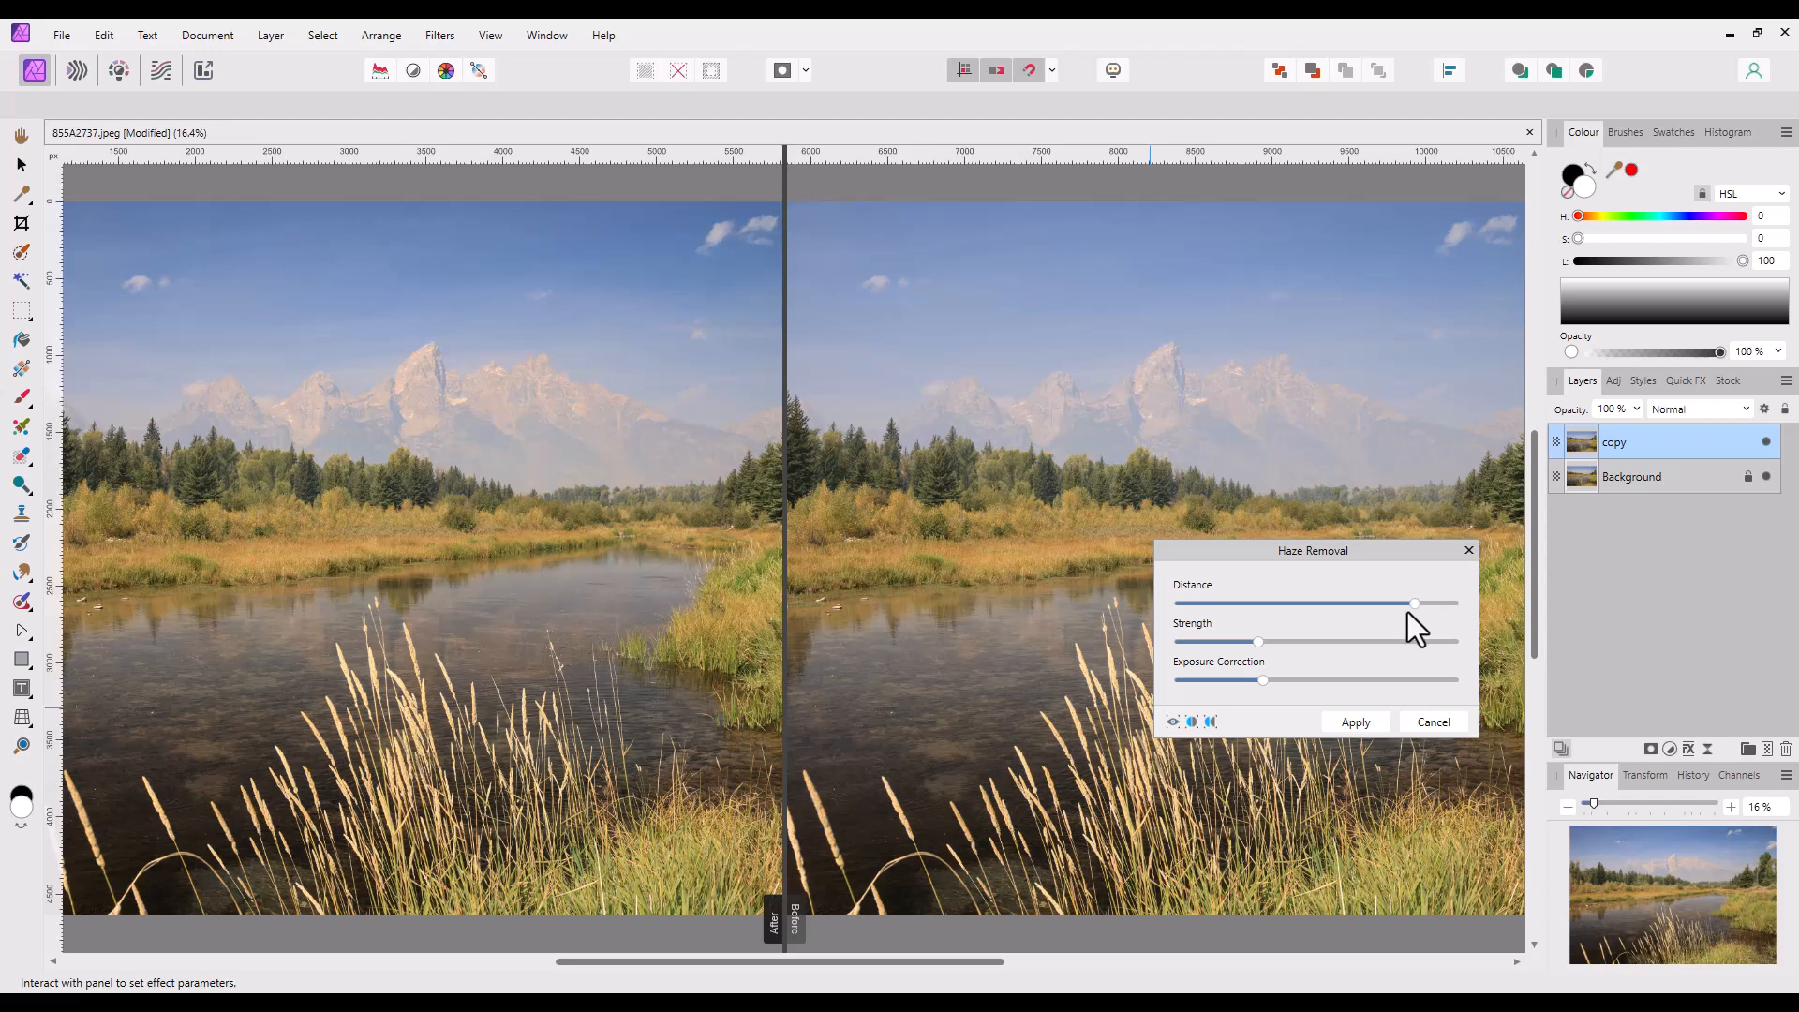
pyautogui.moveTo(1036, 596)
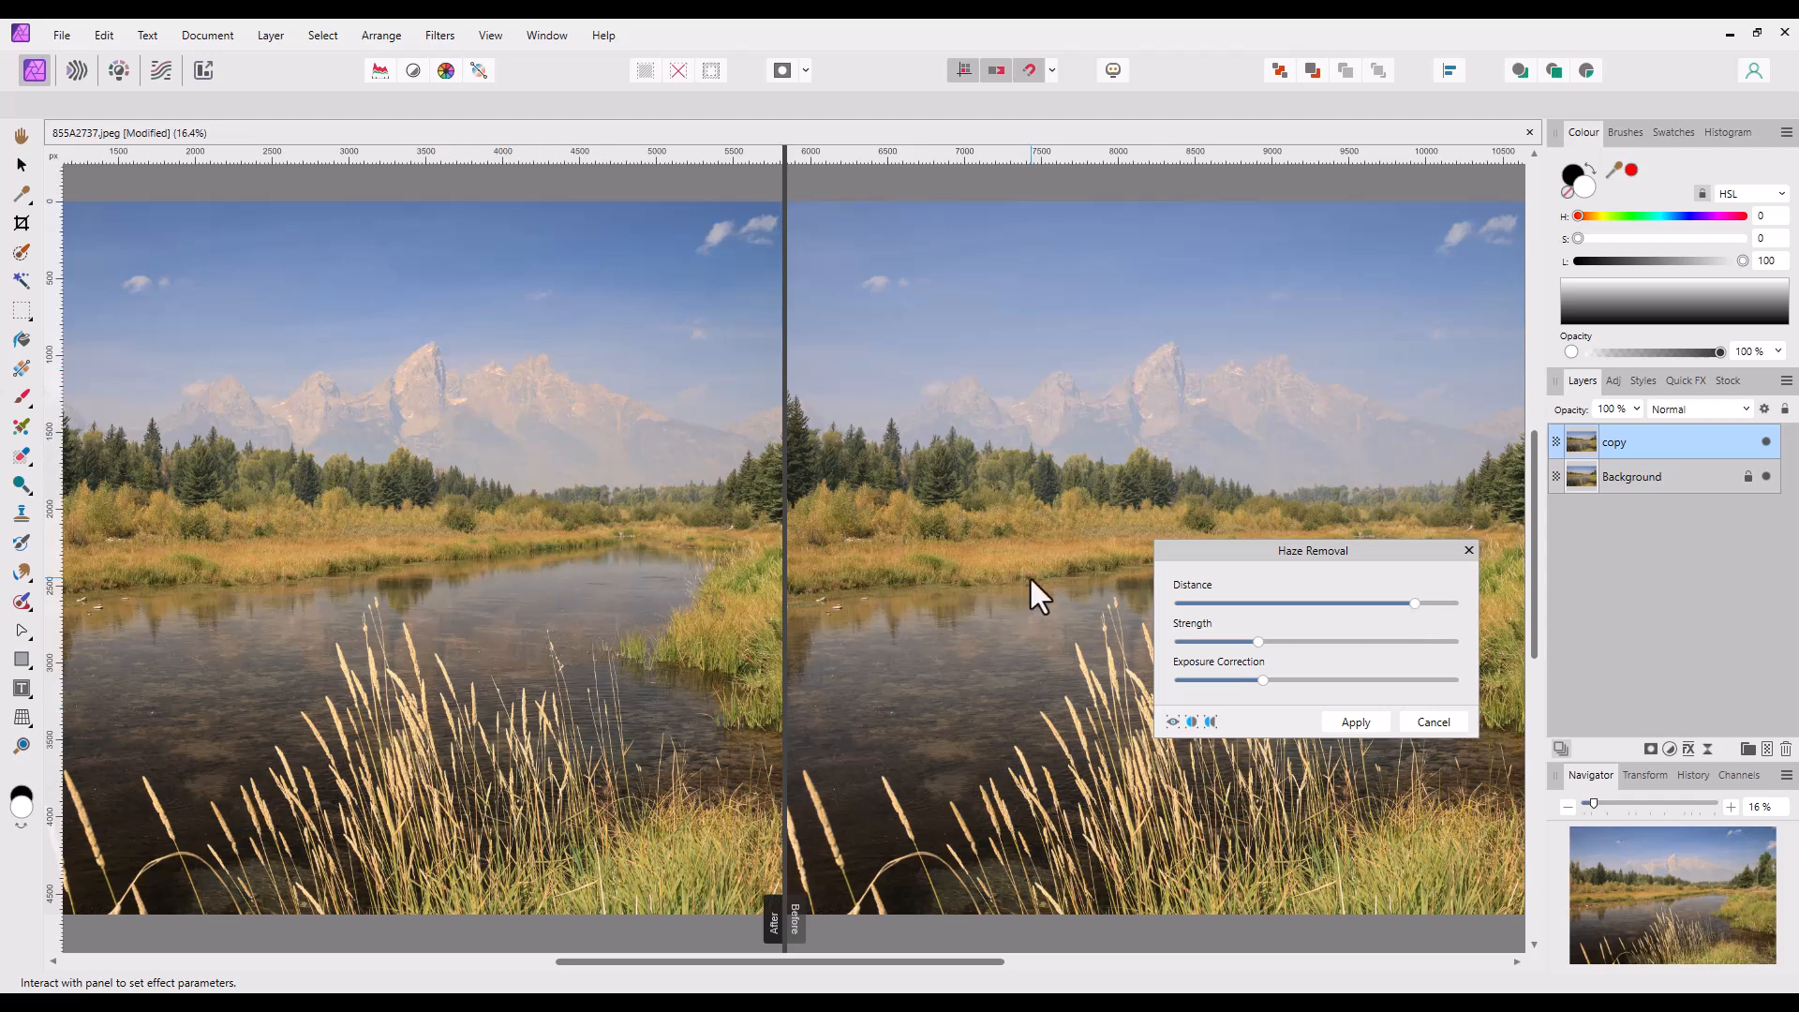
pyautogui.moveTo(1255, 640); pyautogui.dragTo(1313, 641)
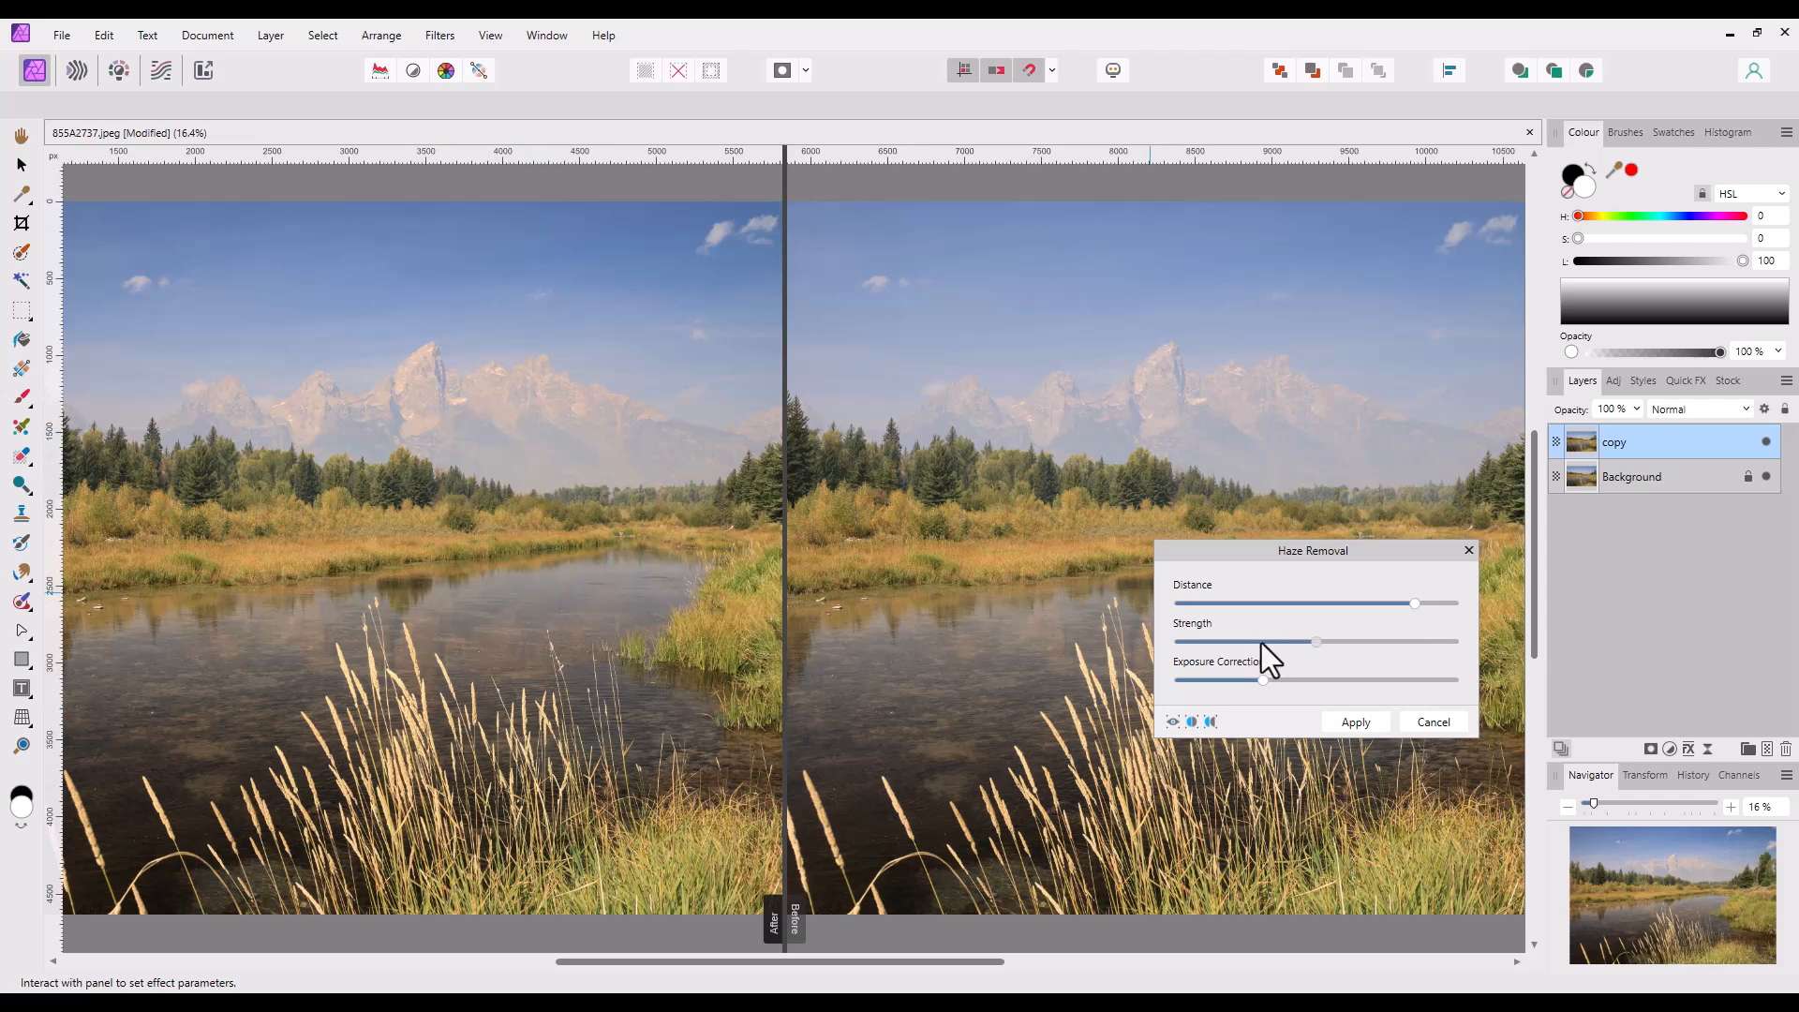
pyautogui.moveTo(1313, 641); pyautogui.dragTo(1303, 641)
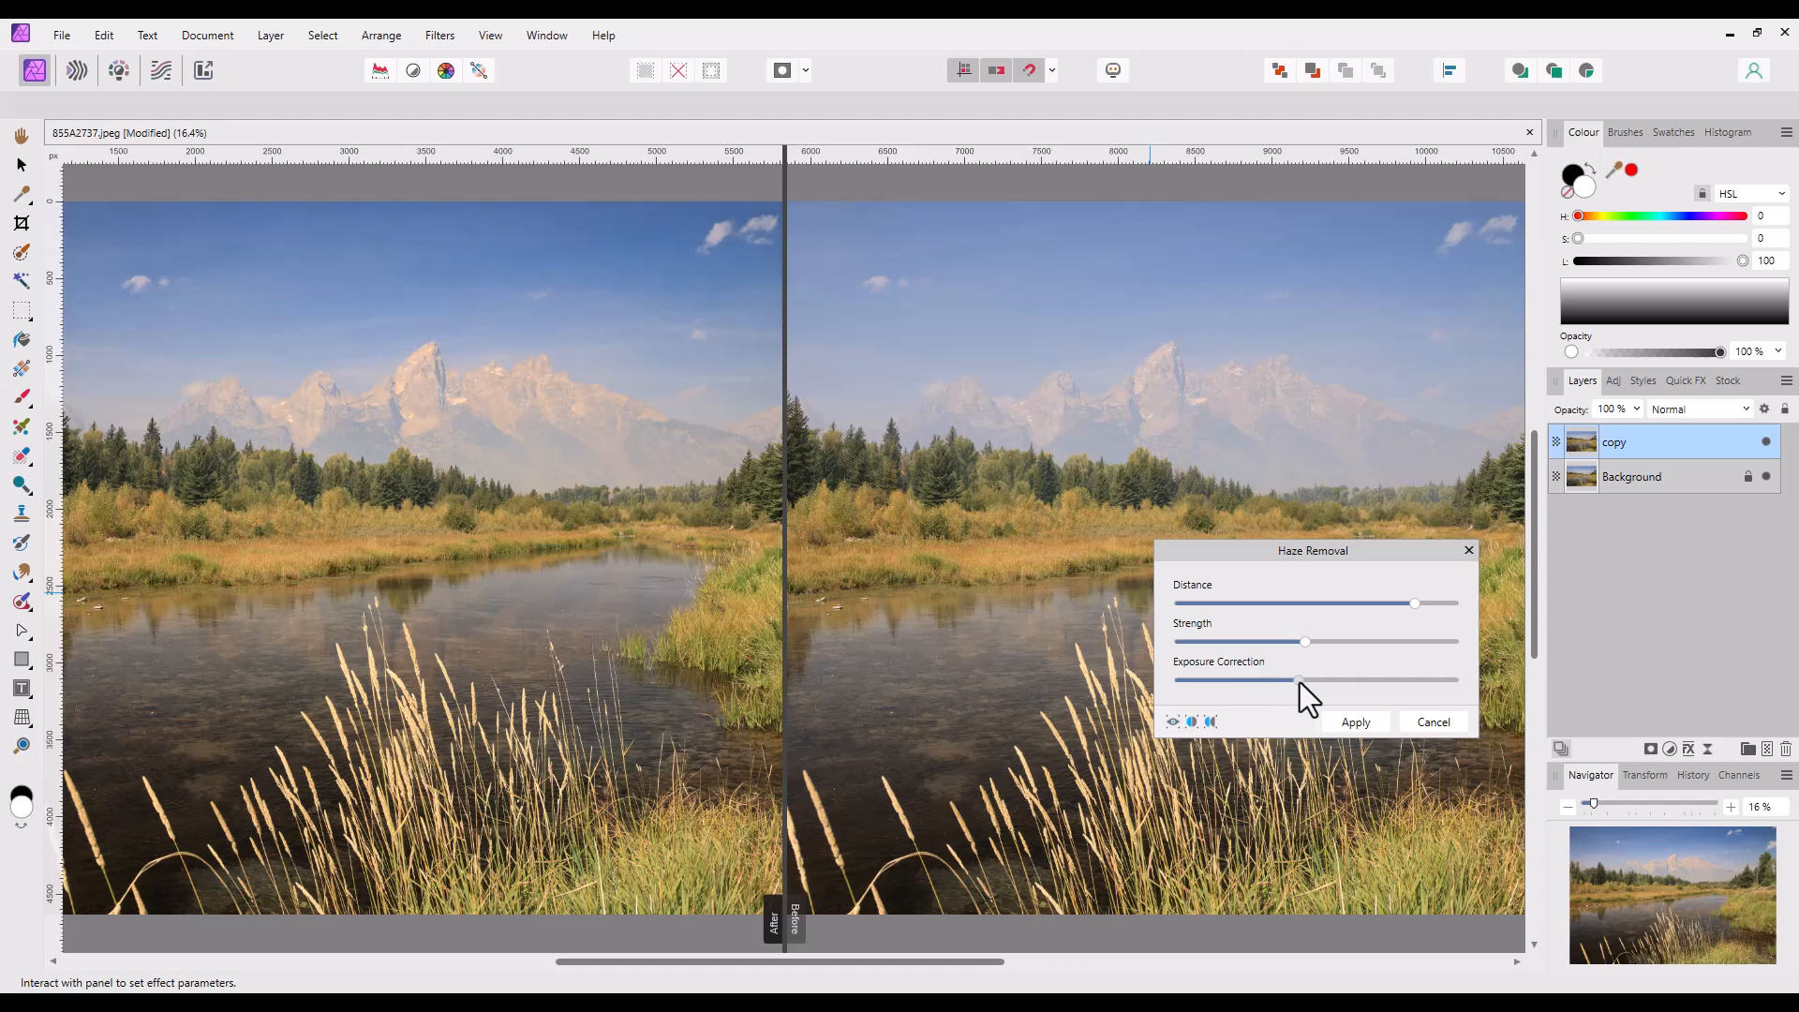
pyautogui.moveTo(1297, 678); pyautogui.dragTo(1347, 678)
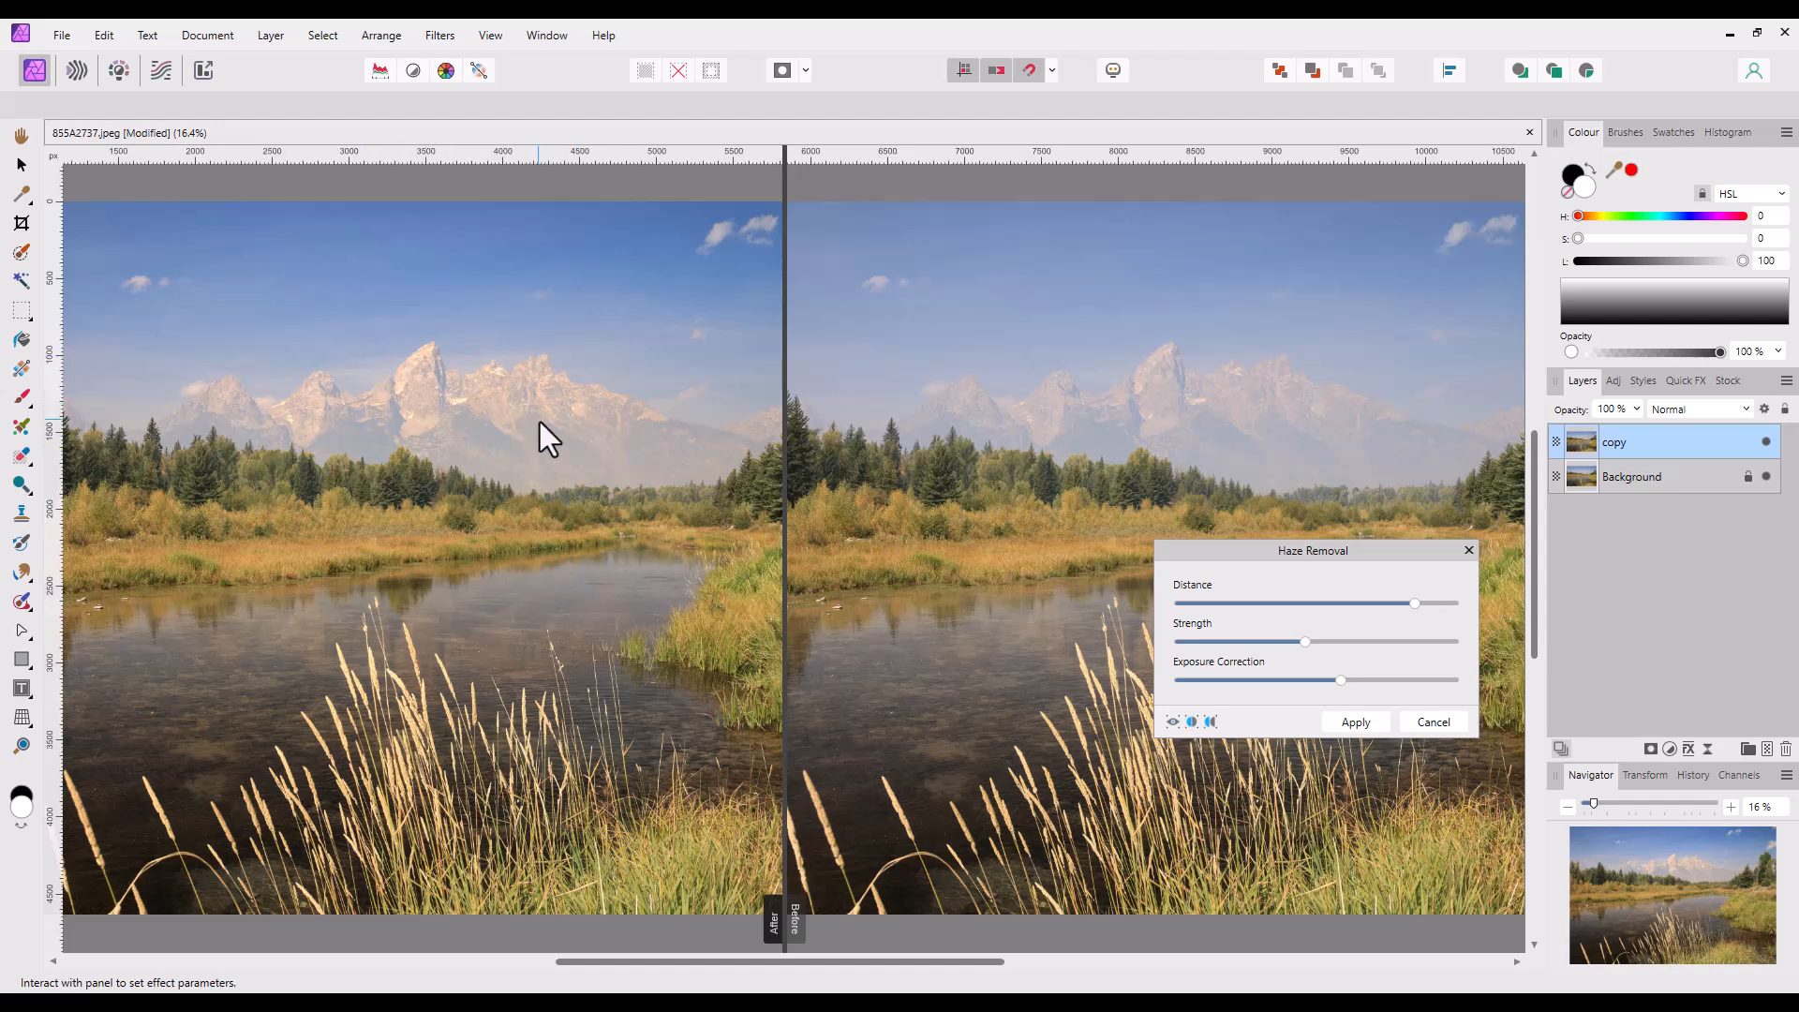
pyautogui.moveTo(453, 412)
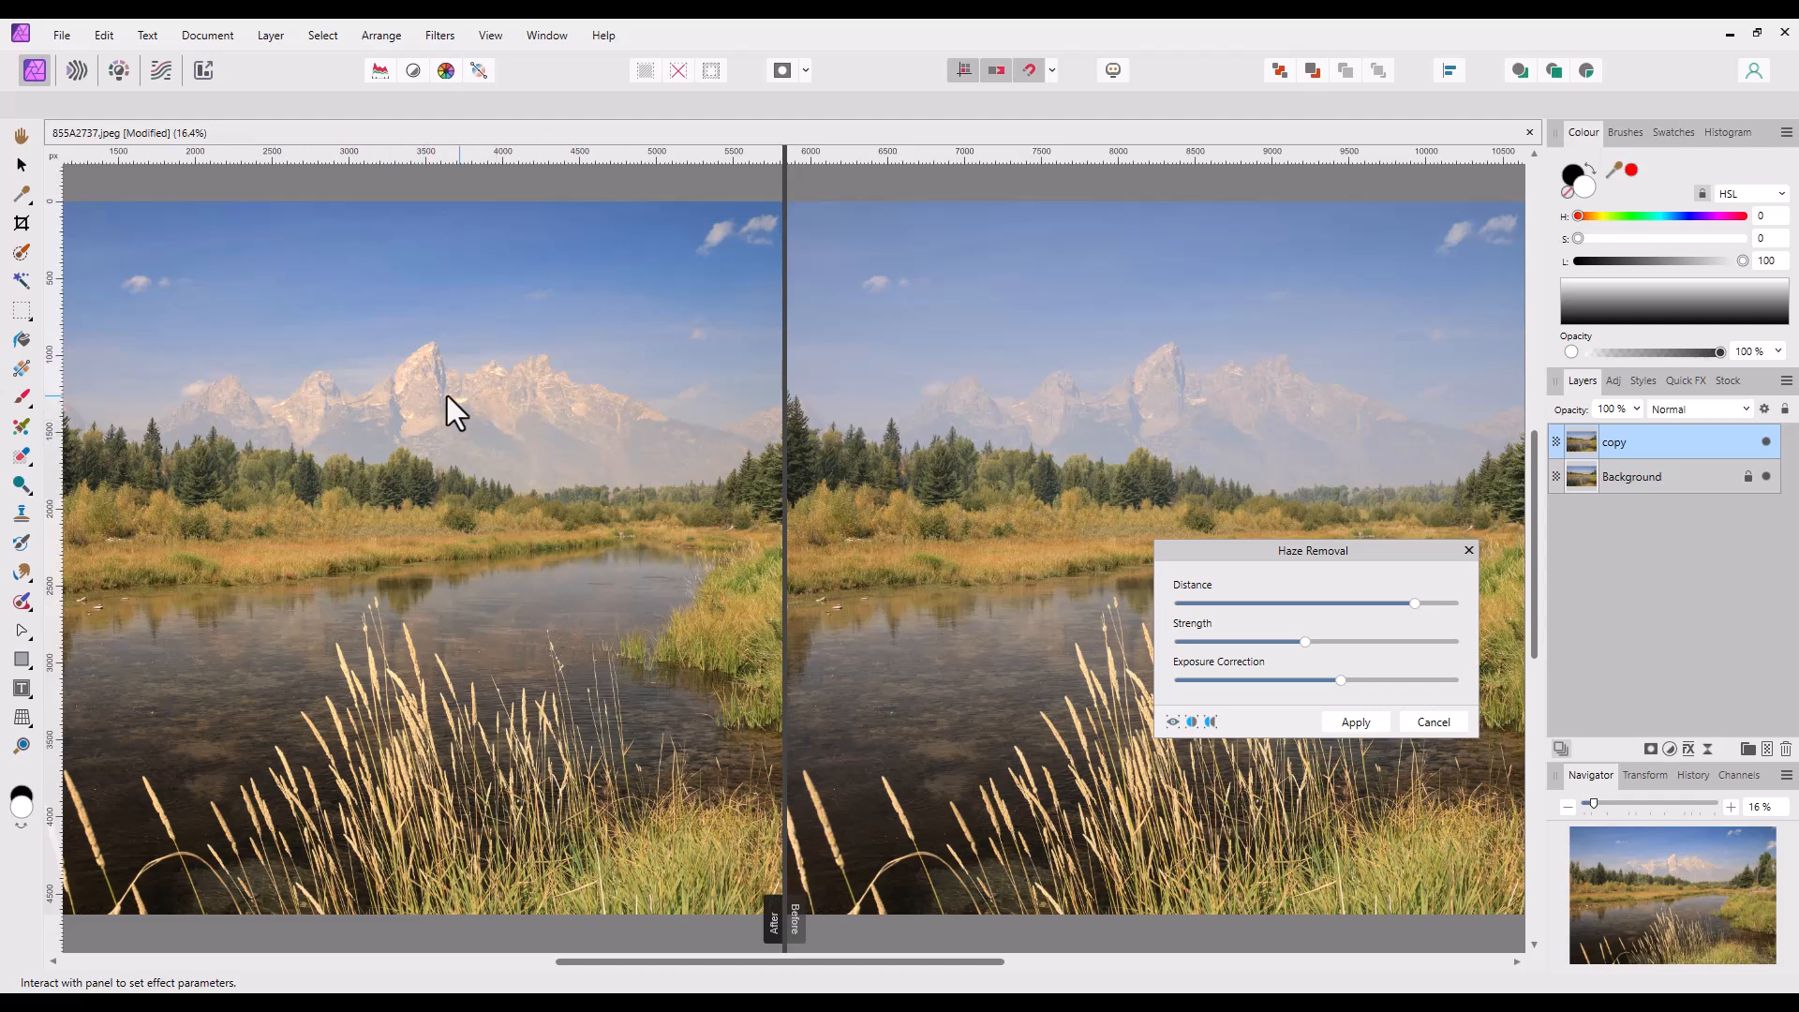
pyautogui.moveTo(1229, 476)
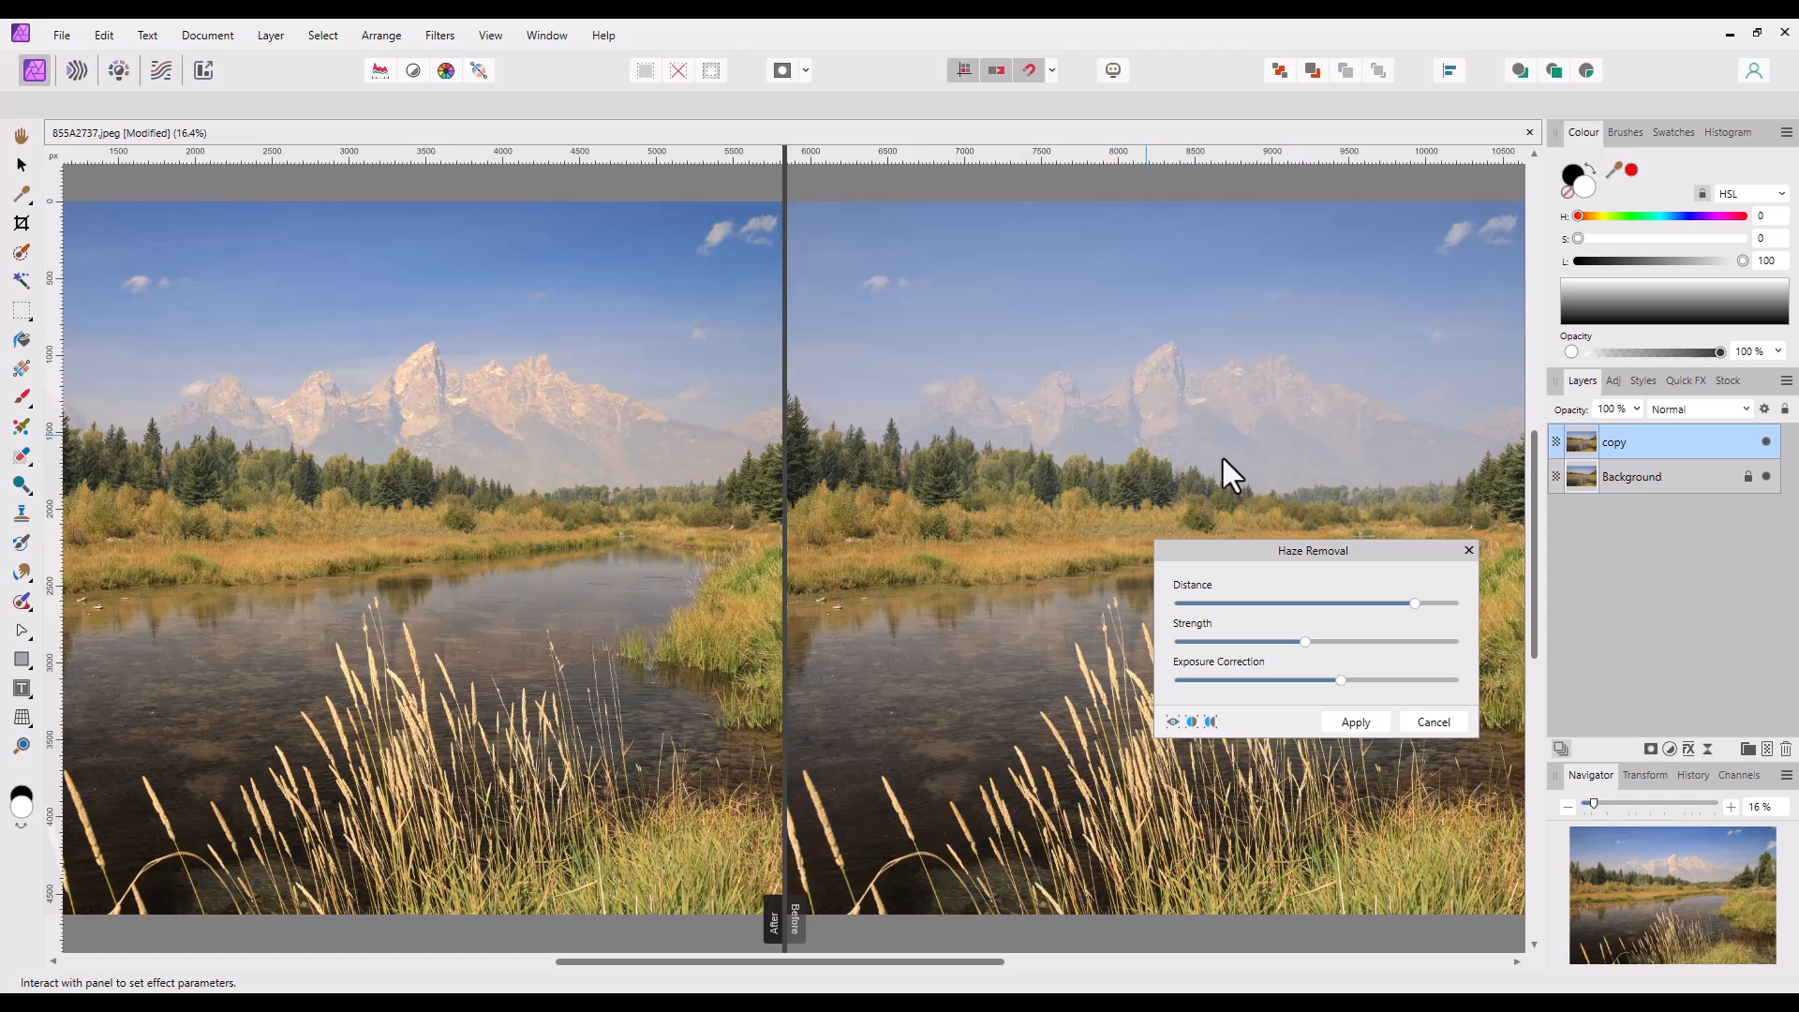
pyautogui.moveTo(1193, 549)
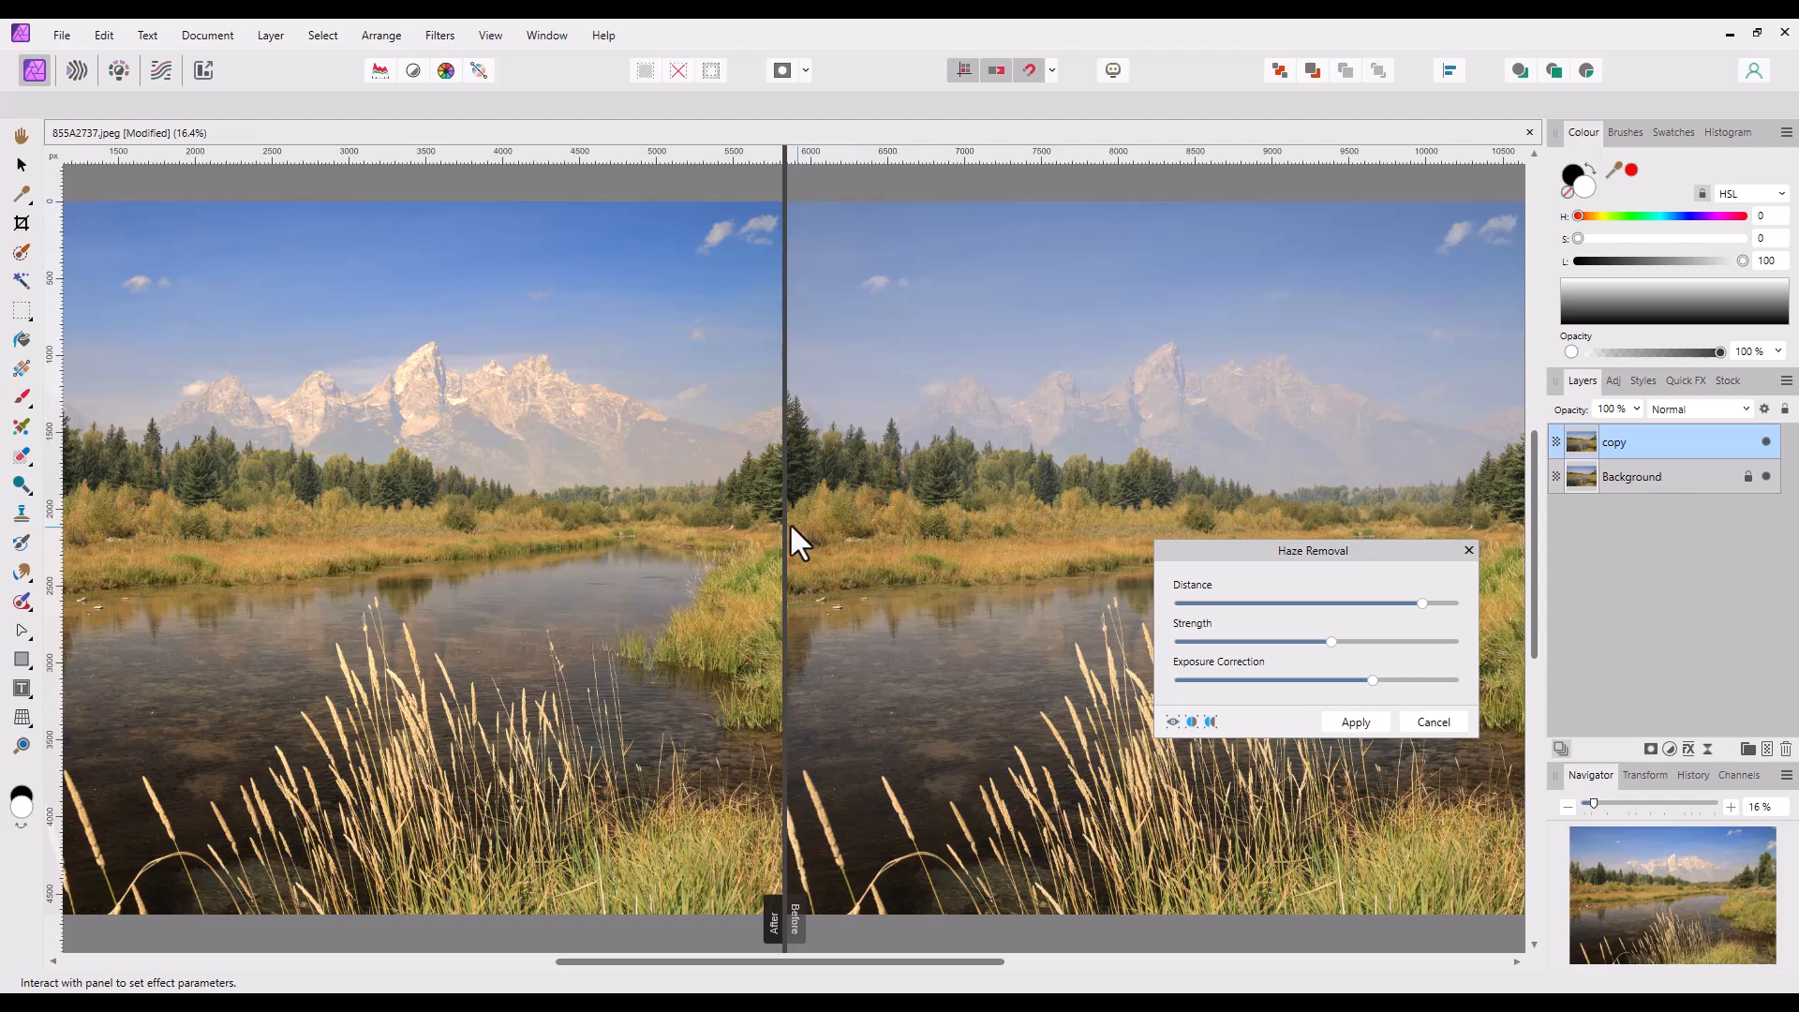
pyautogui.moveTo(877, 557)
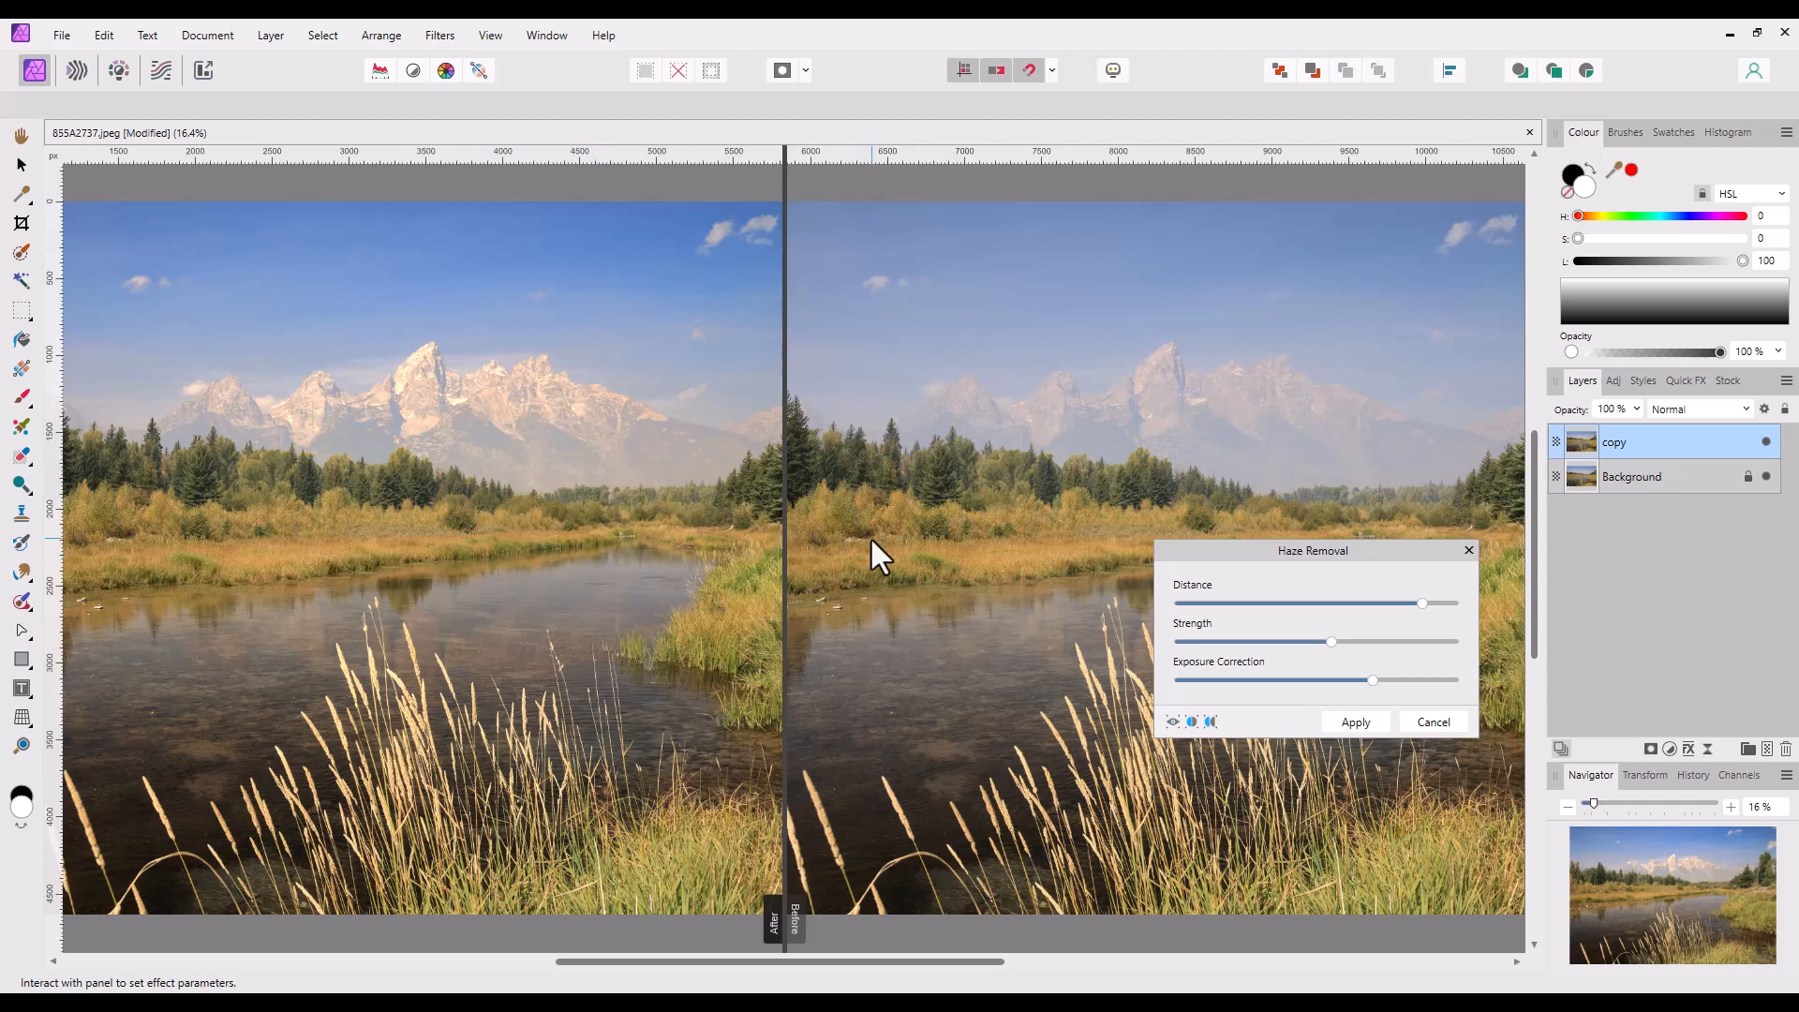
pyautogui.moveTo(1175, 735)
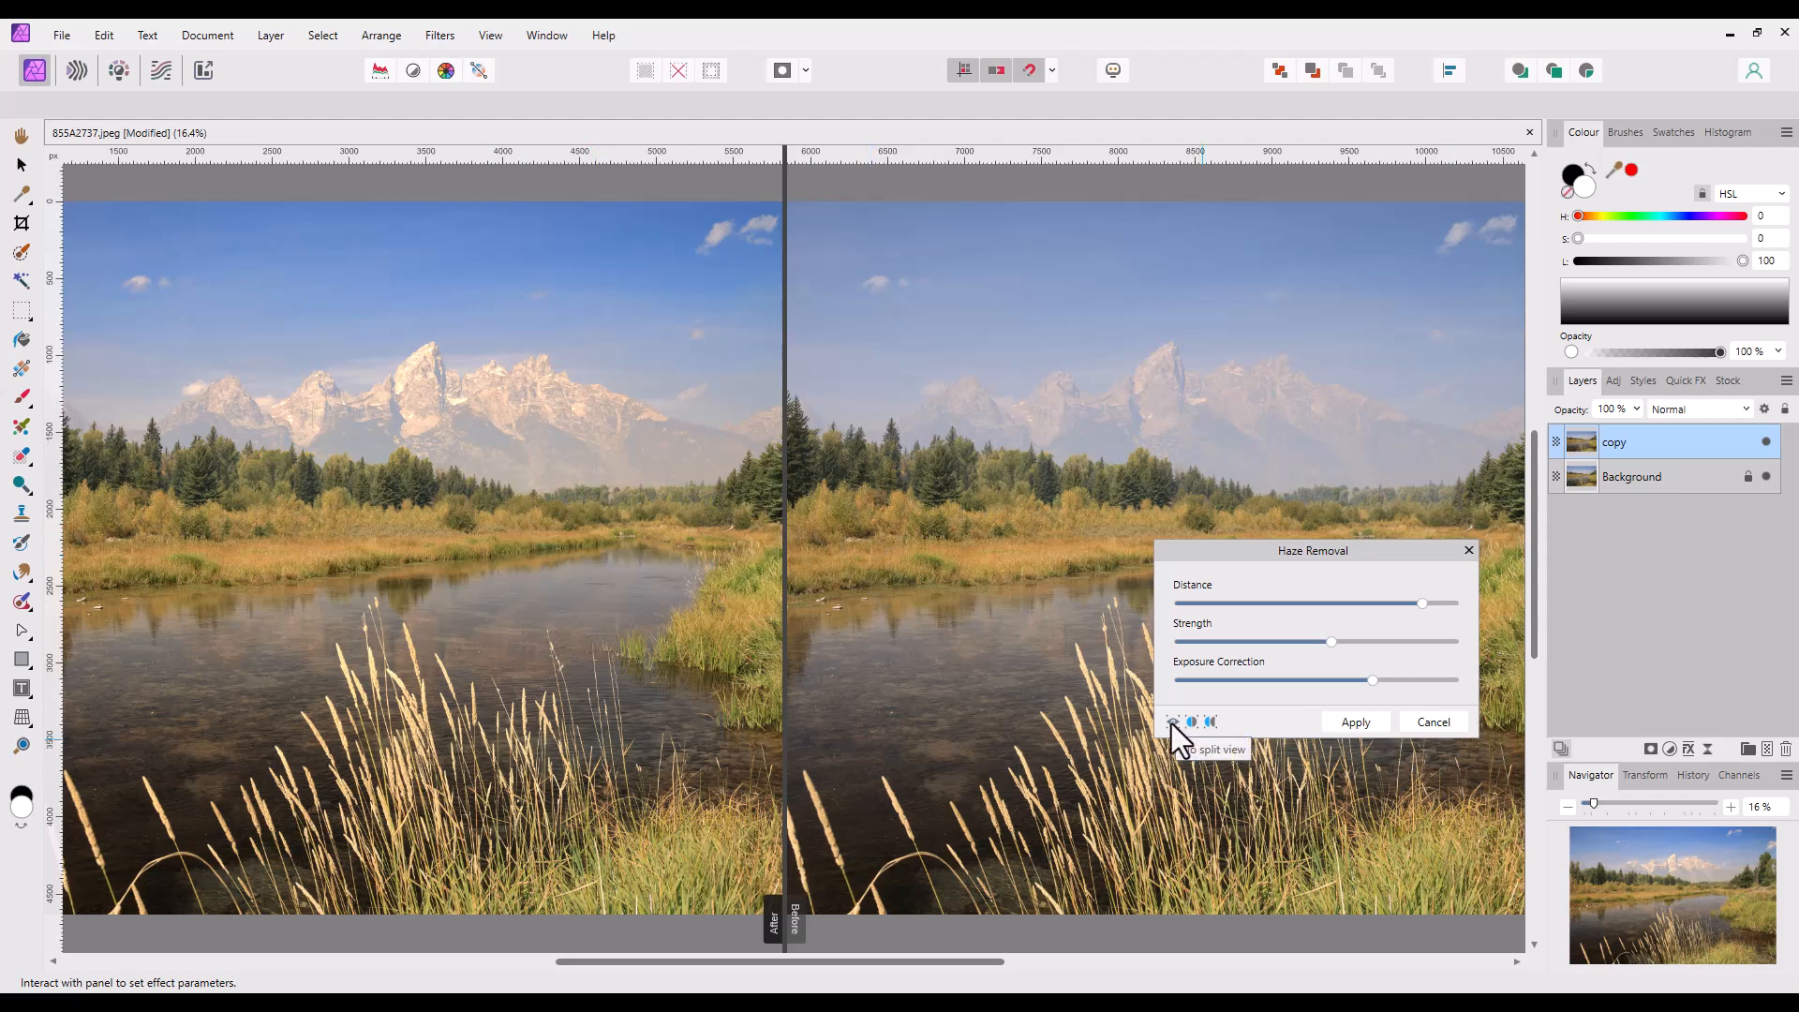
# Turn off the split comparison and apply Haze Removal to the copy layer
pyautogui.click(1173, 719)
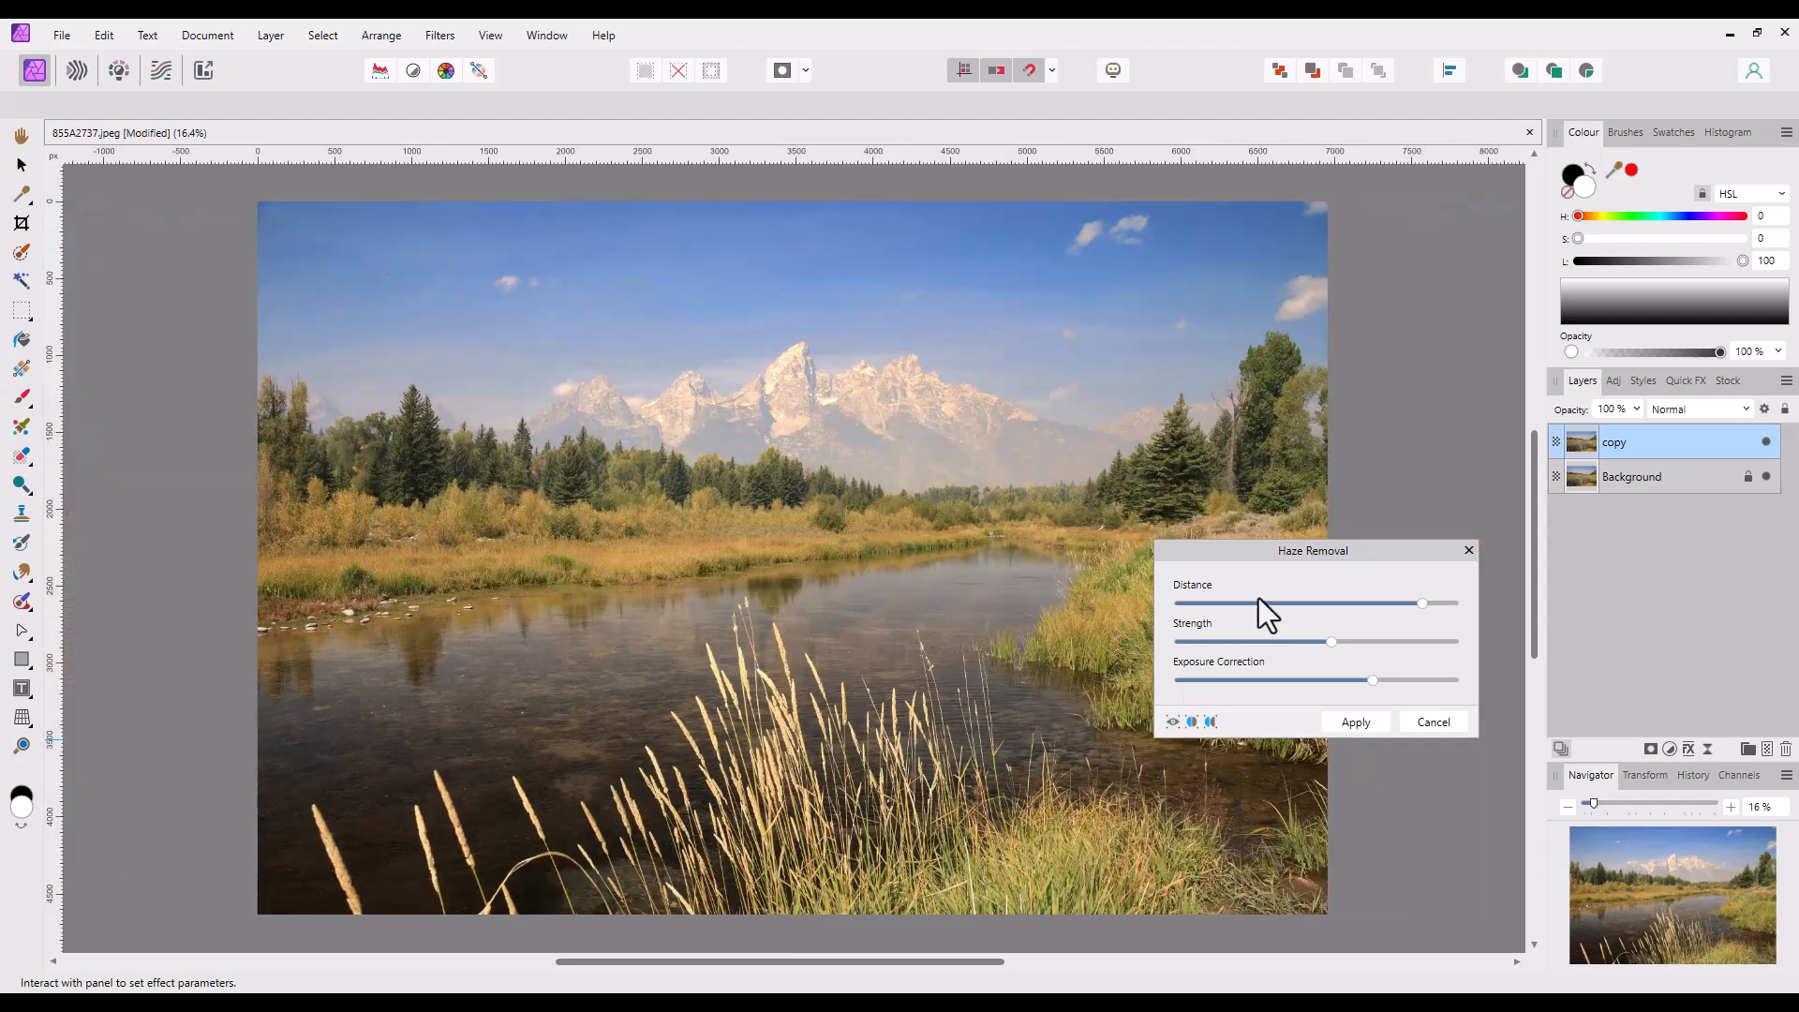
pyautogui.moveTo(1358, 740)
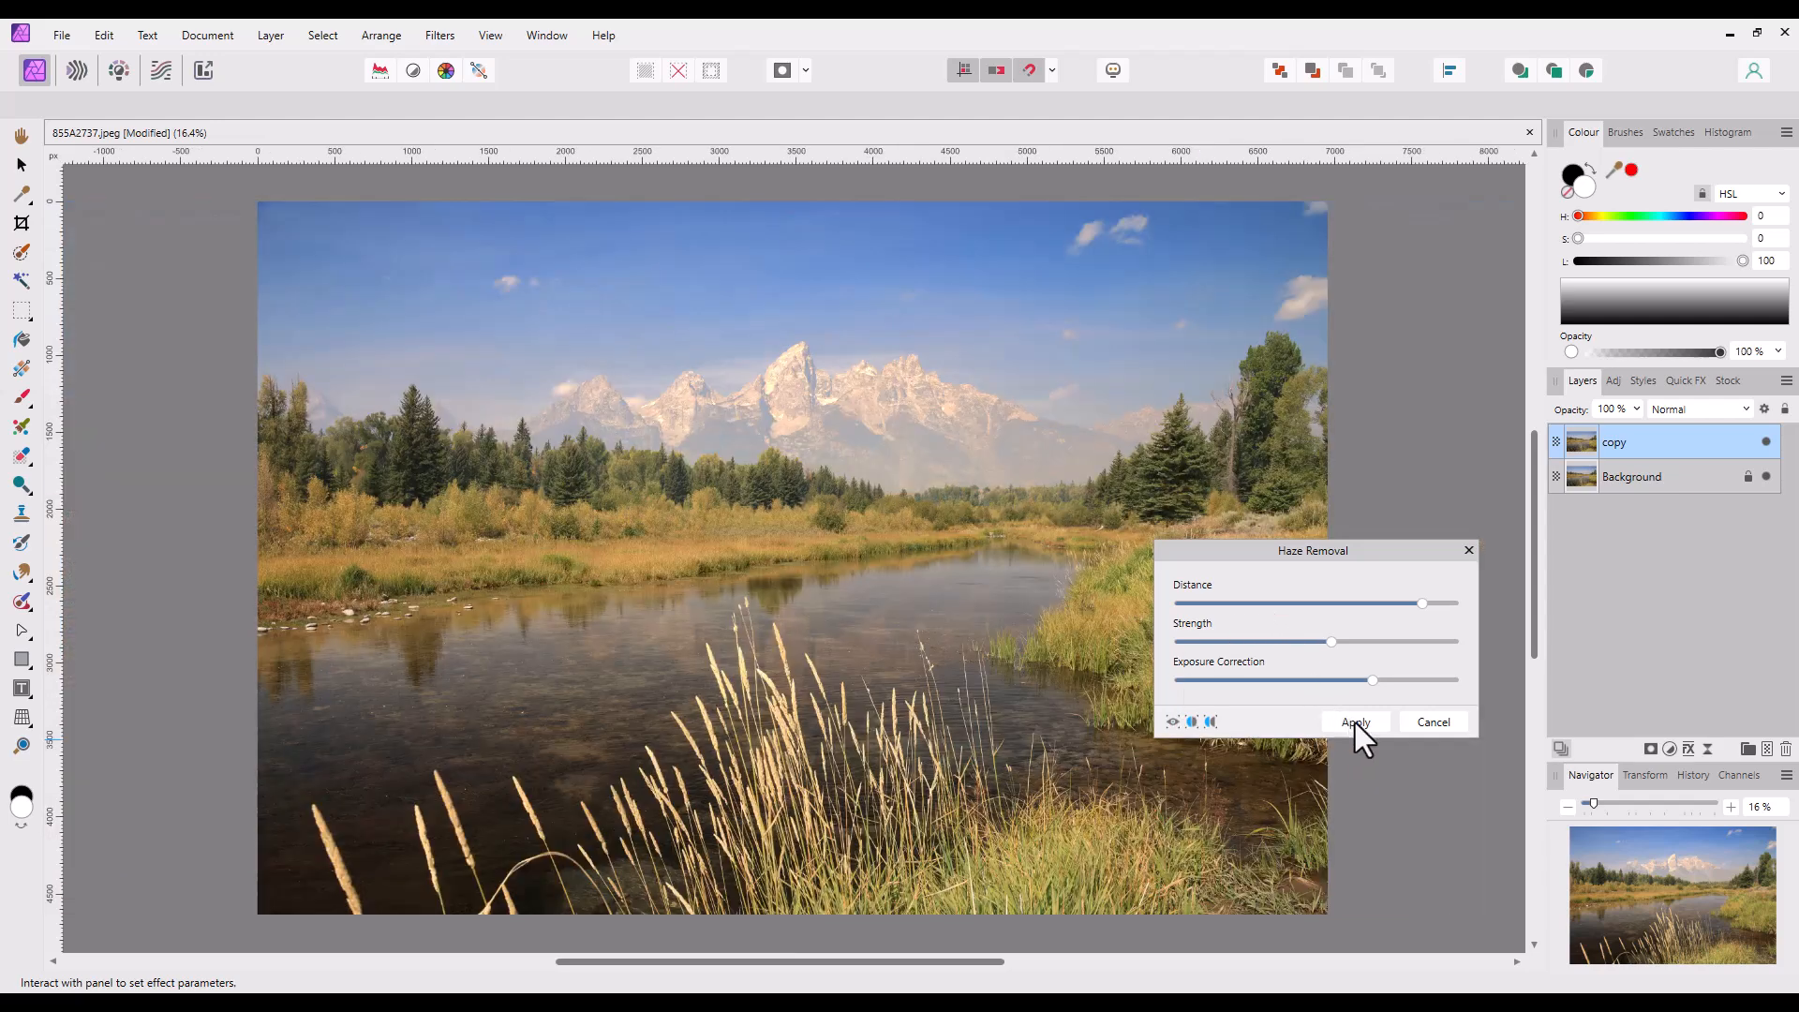
pyautogui.click(1354, 721)
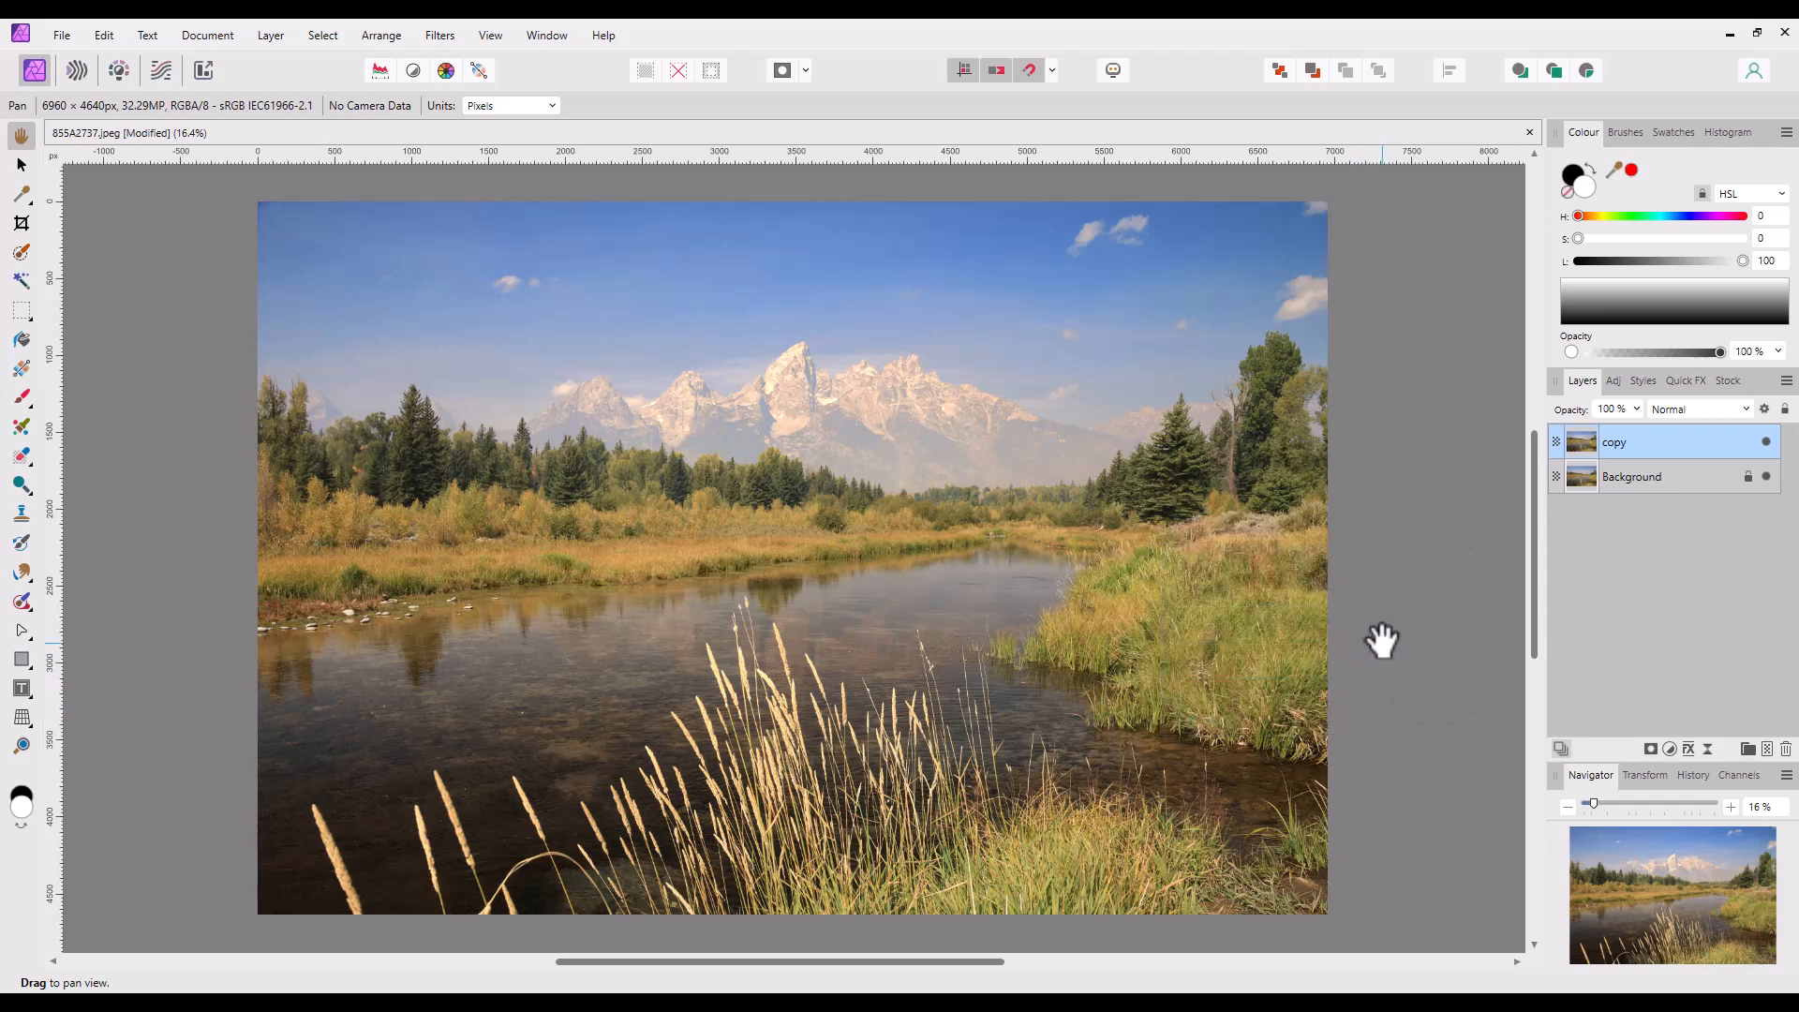
pyautogui.moveTo(1620, 581)
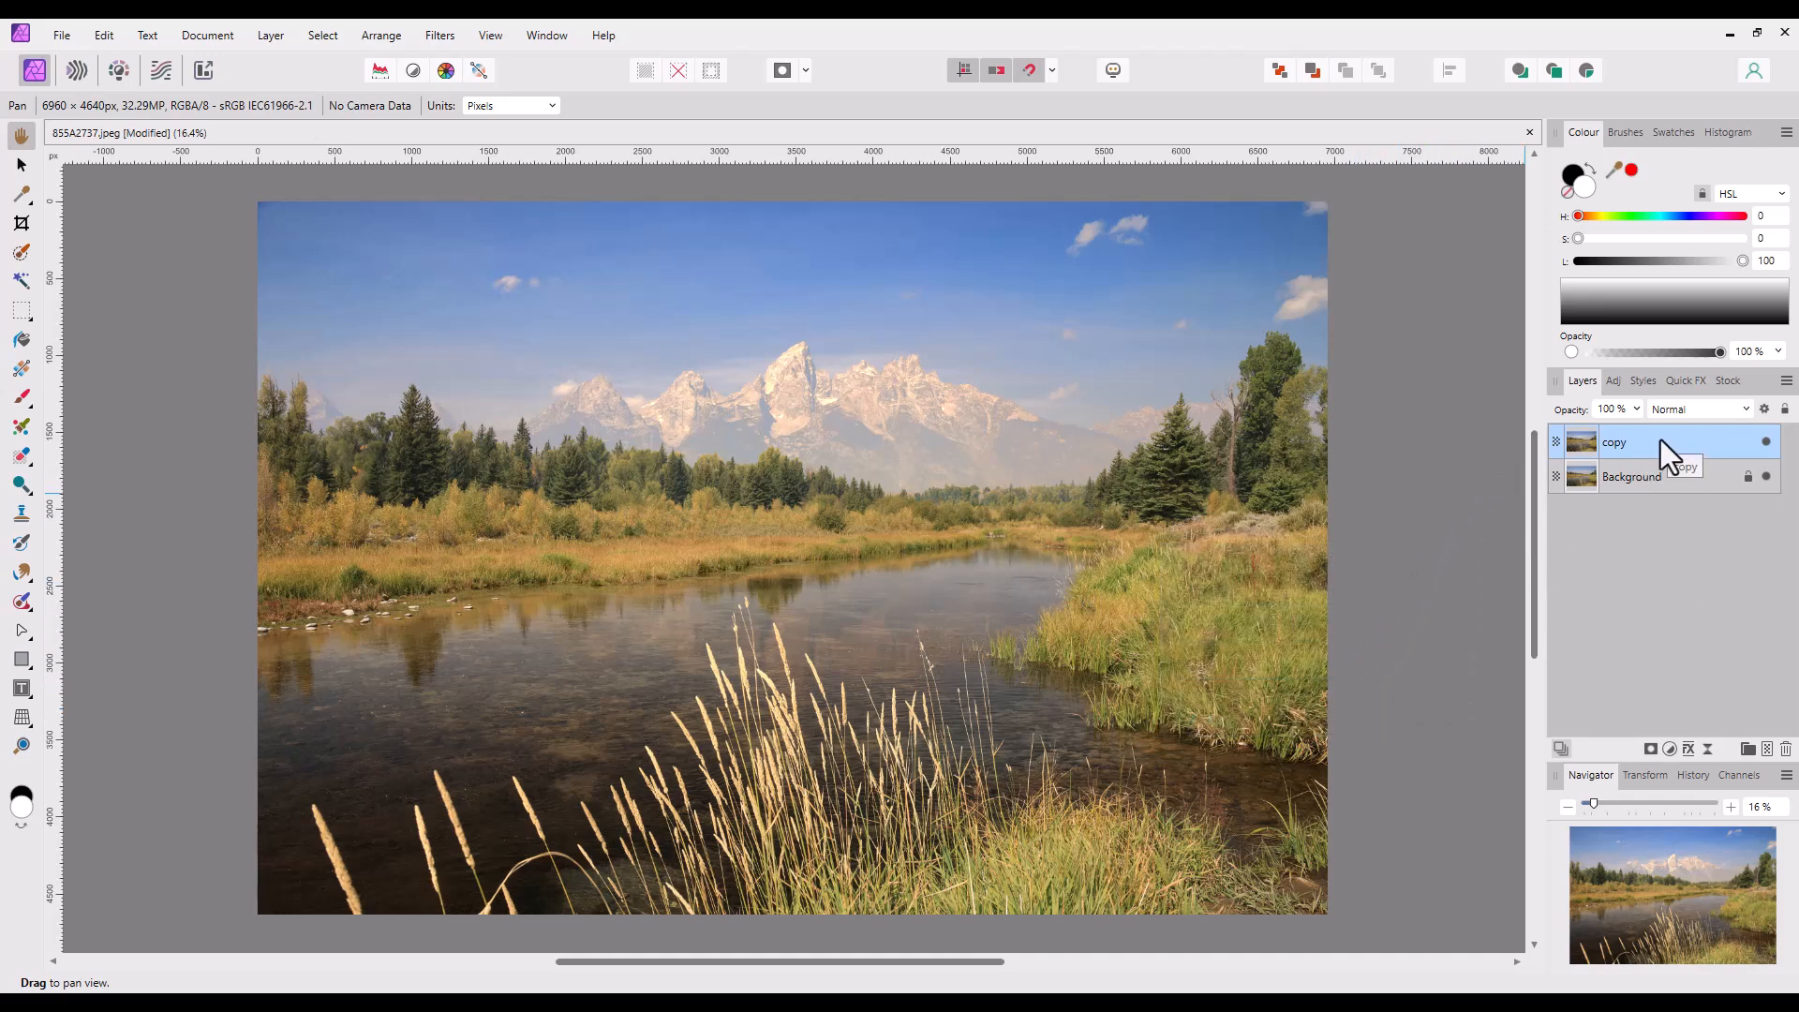
pyautogui.moveTo(1765, 442)
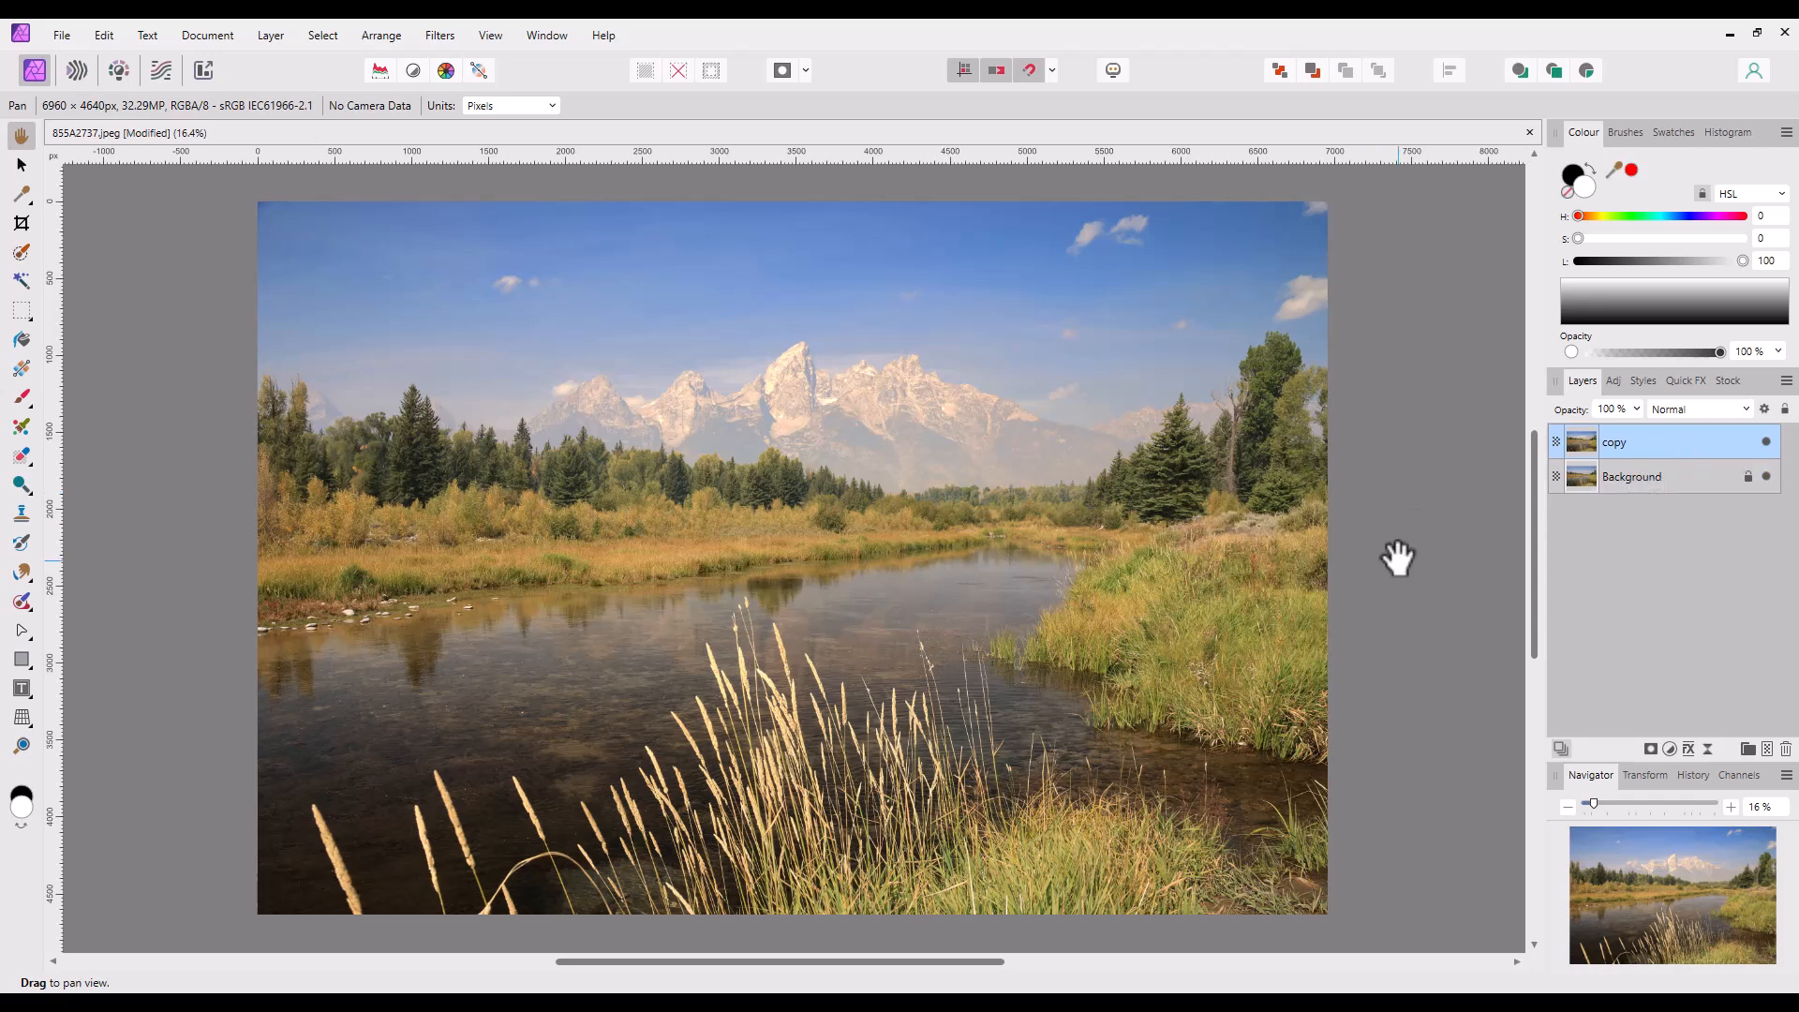
pyautogui.moveTo(700, 431)
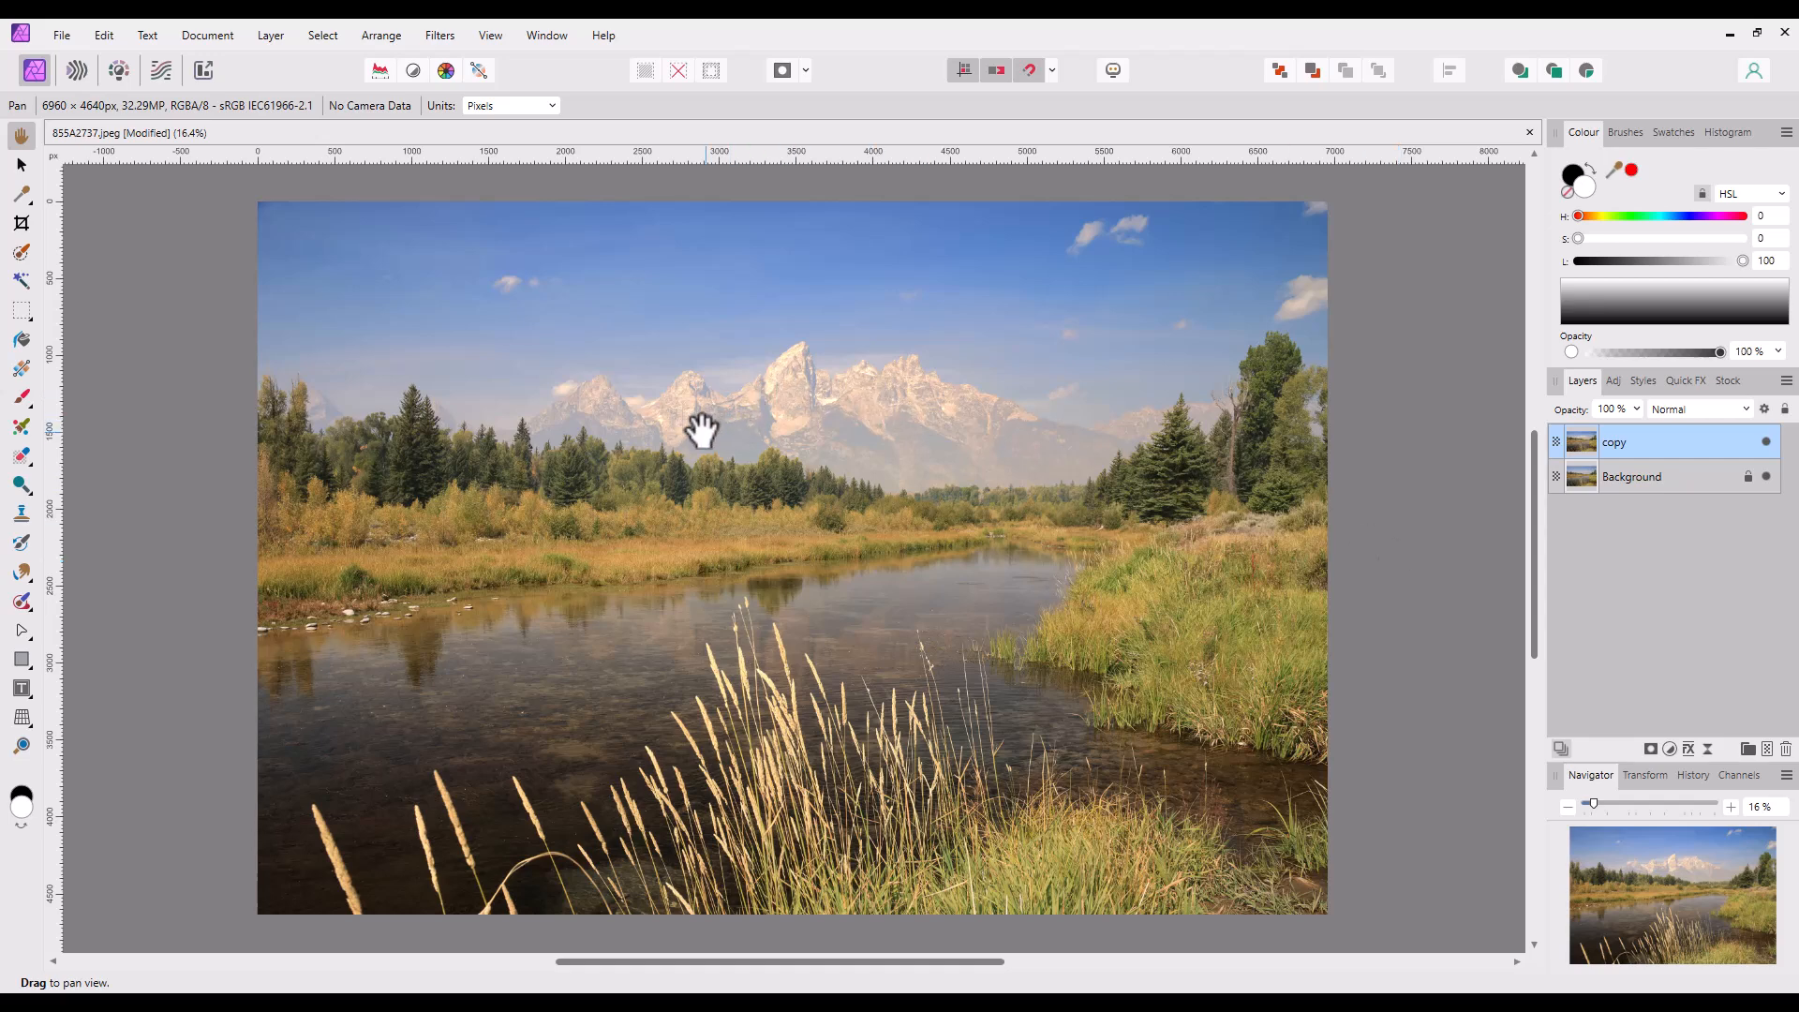
pyautogui.moveTo(1464, 562)
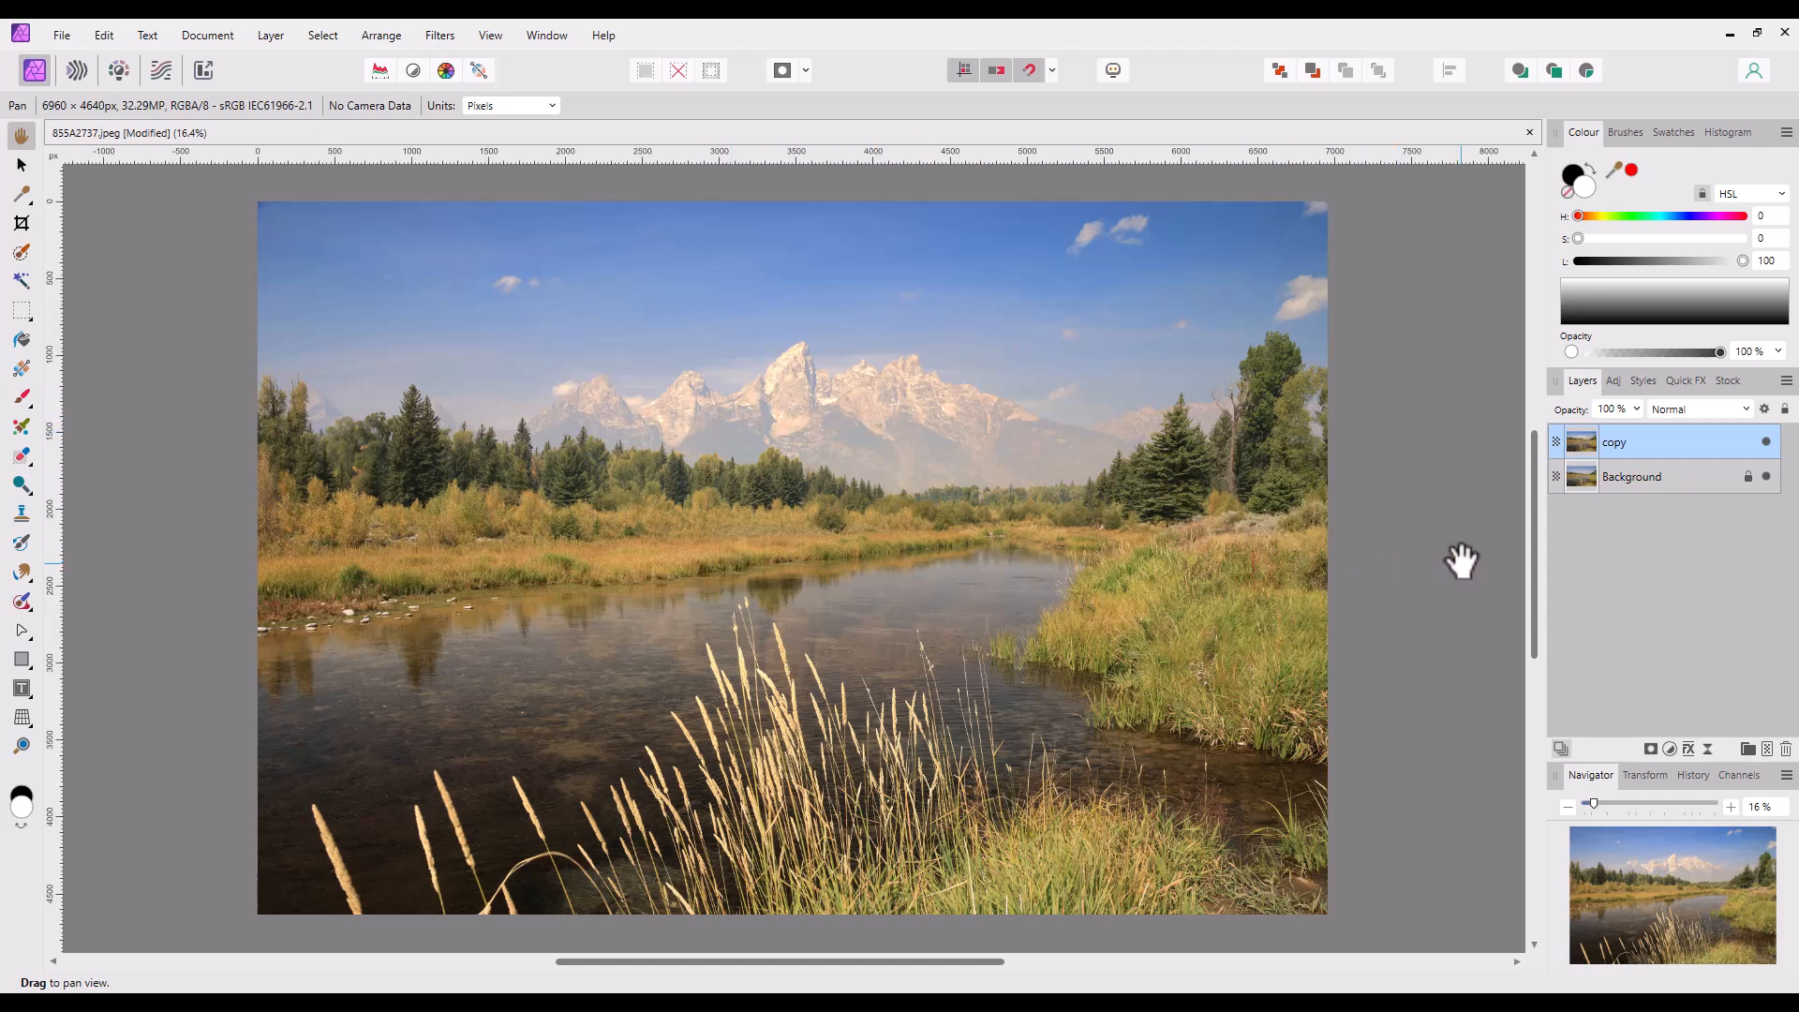
pyautogui.moveTo(1437, 641)
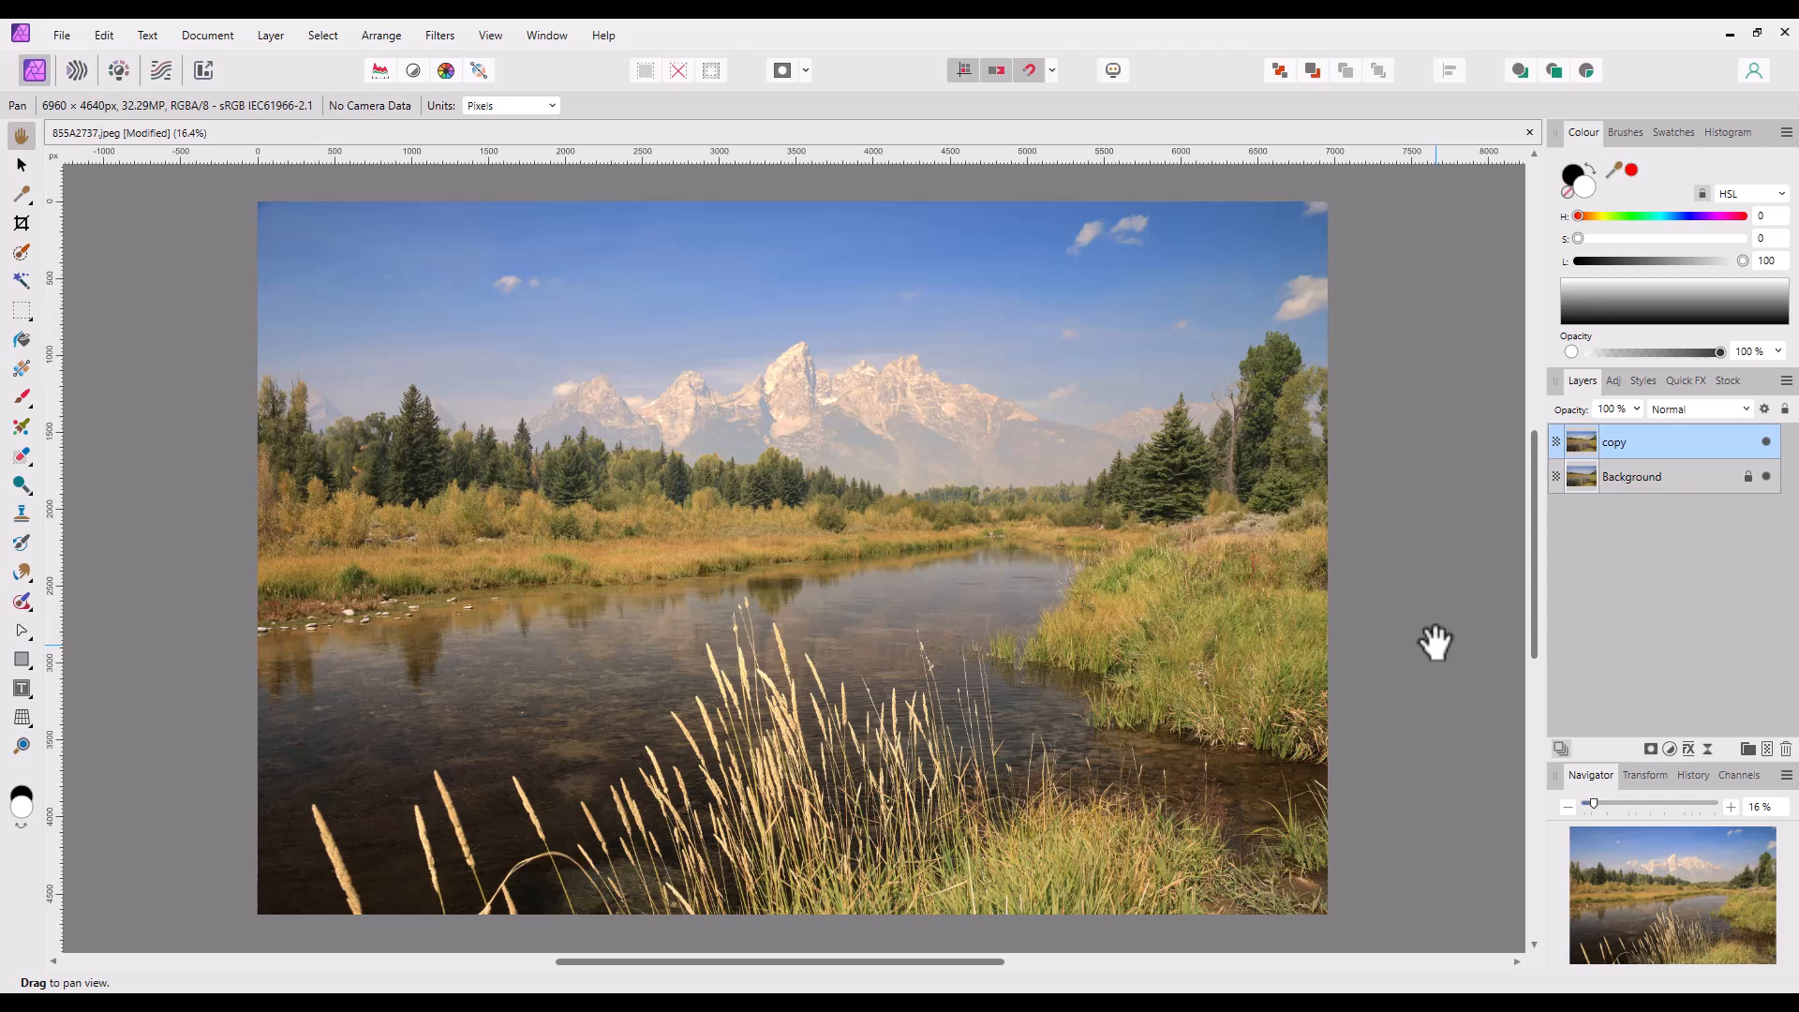
pyautogui.moveTo(1681, 783)
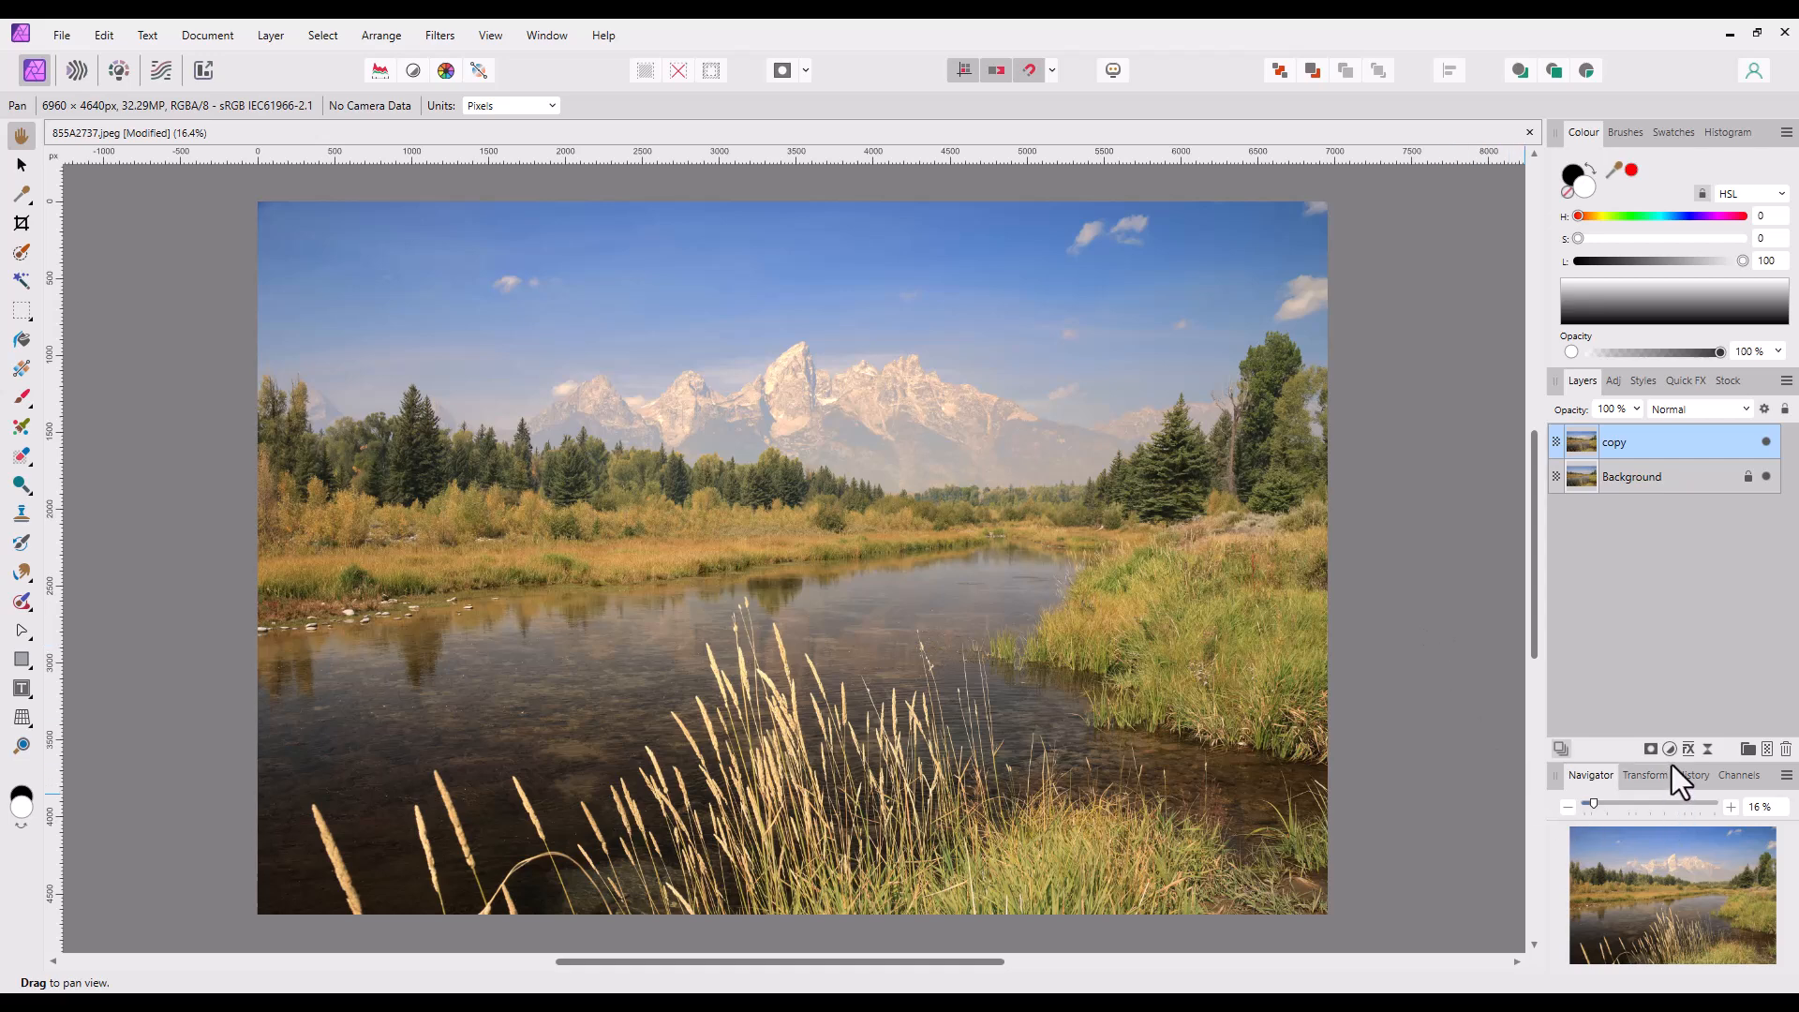
pyautogui.moveTo(1669, 780)
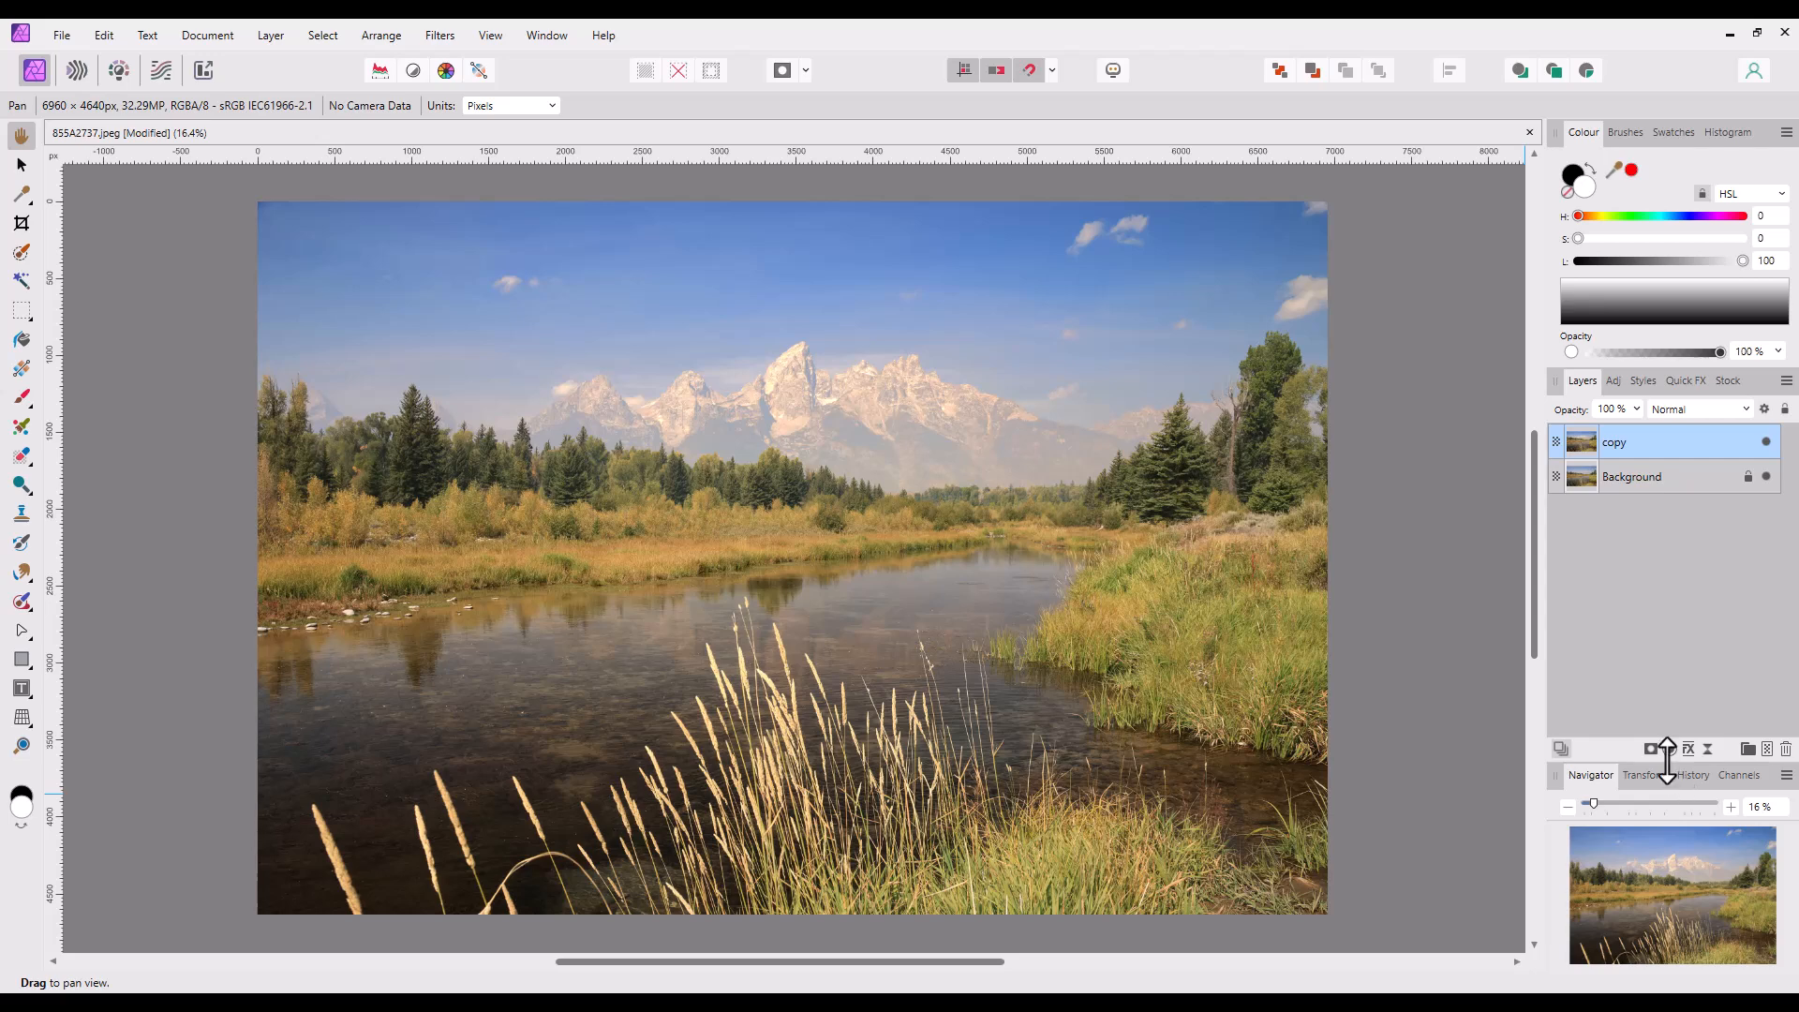
pyautogui.moveTo(1675, 772)
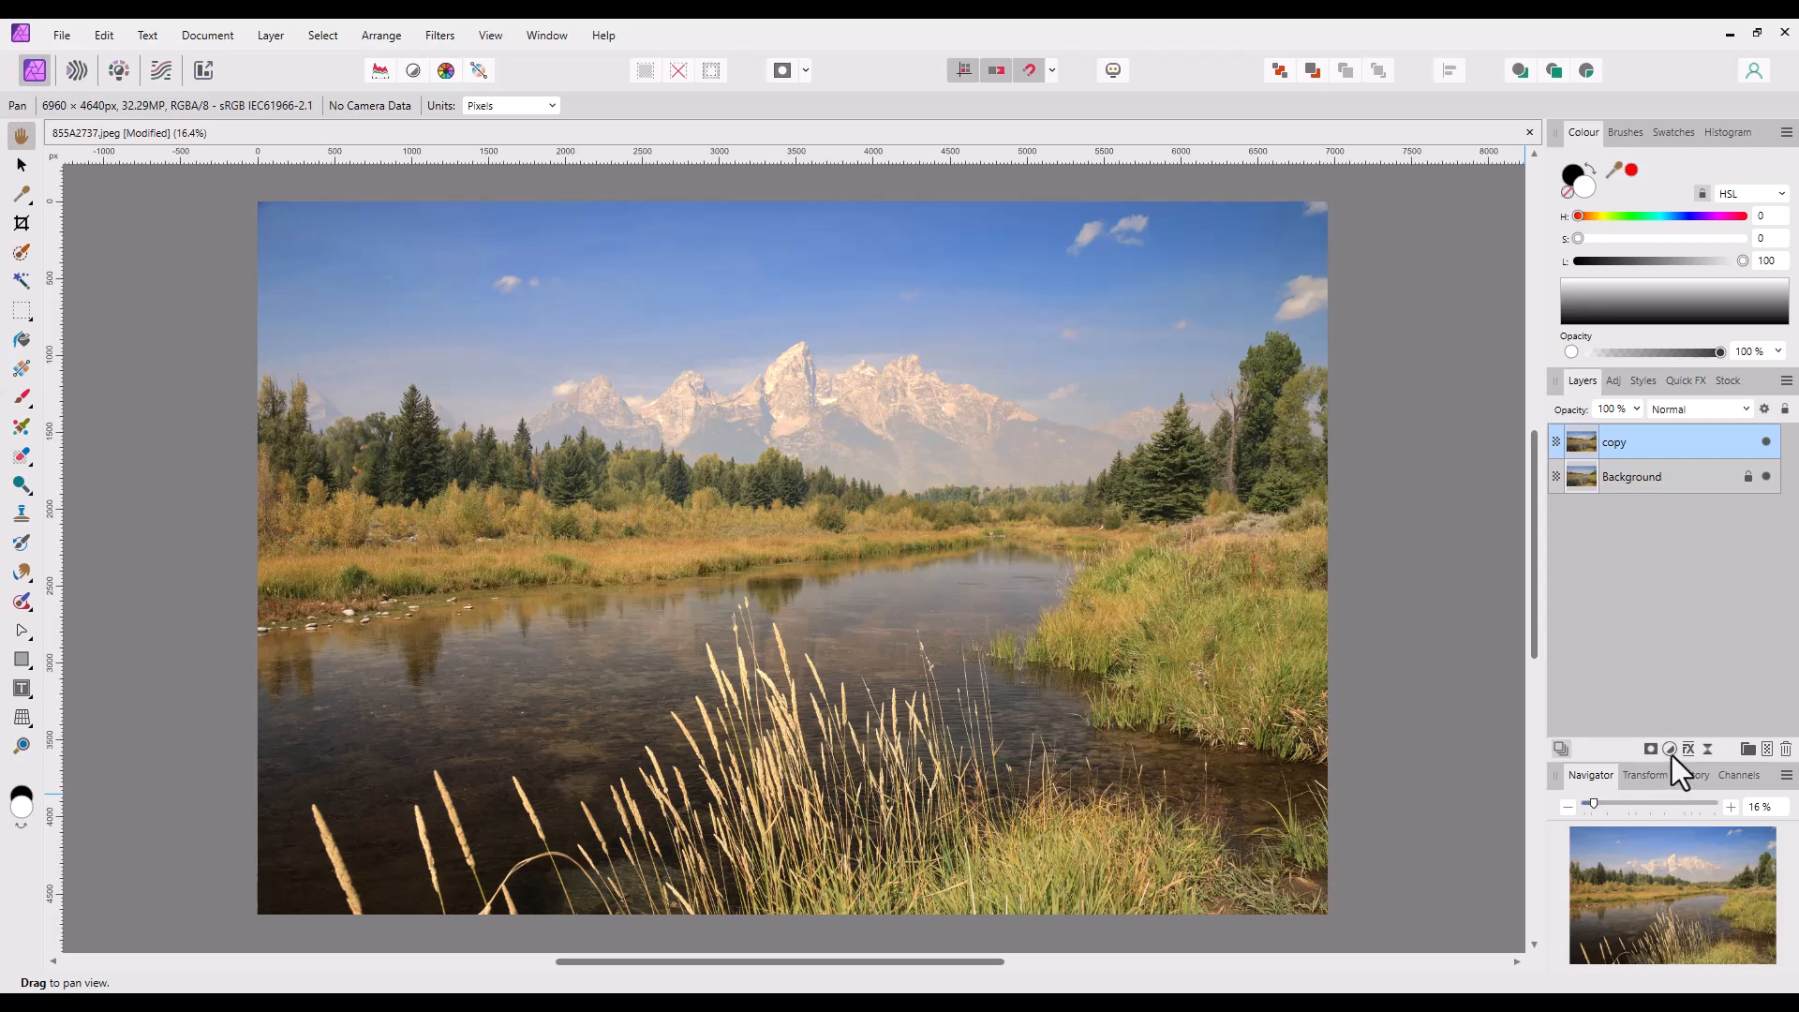
pyautogui.moveTo(1673, 766)
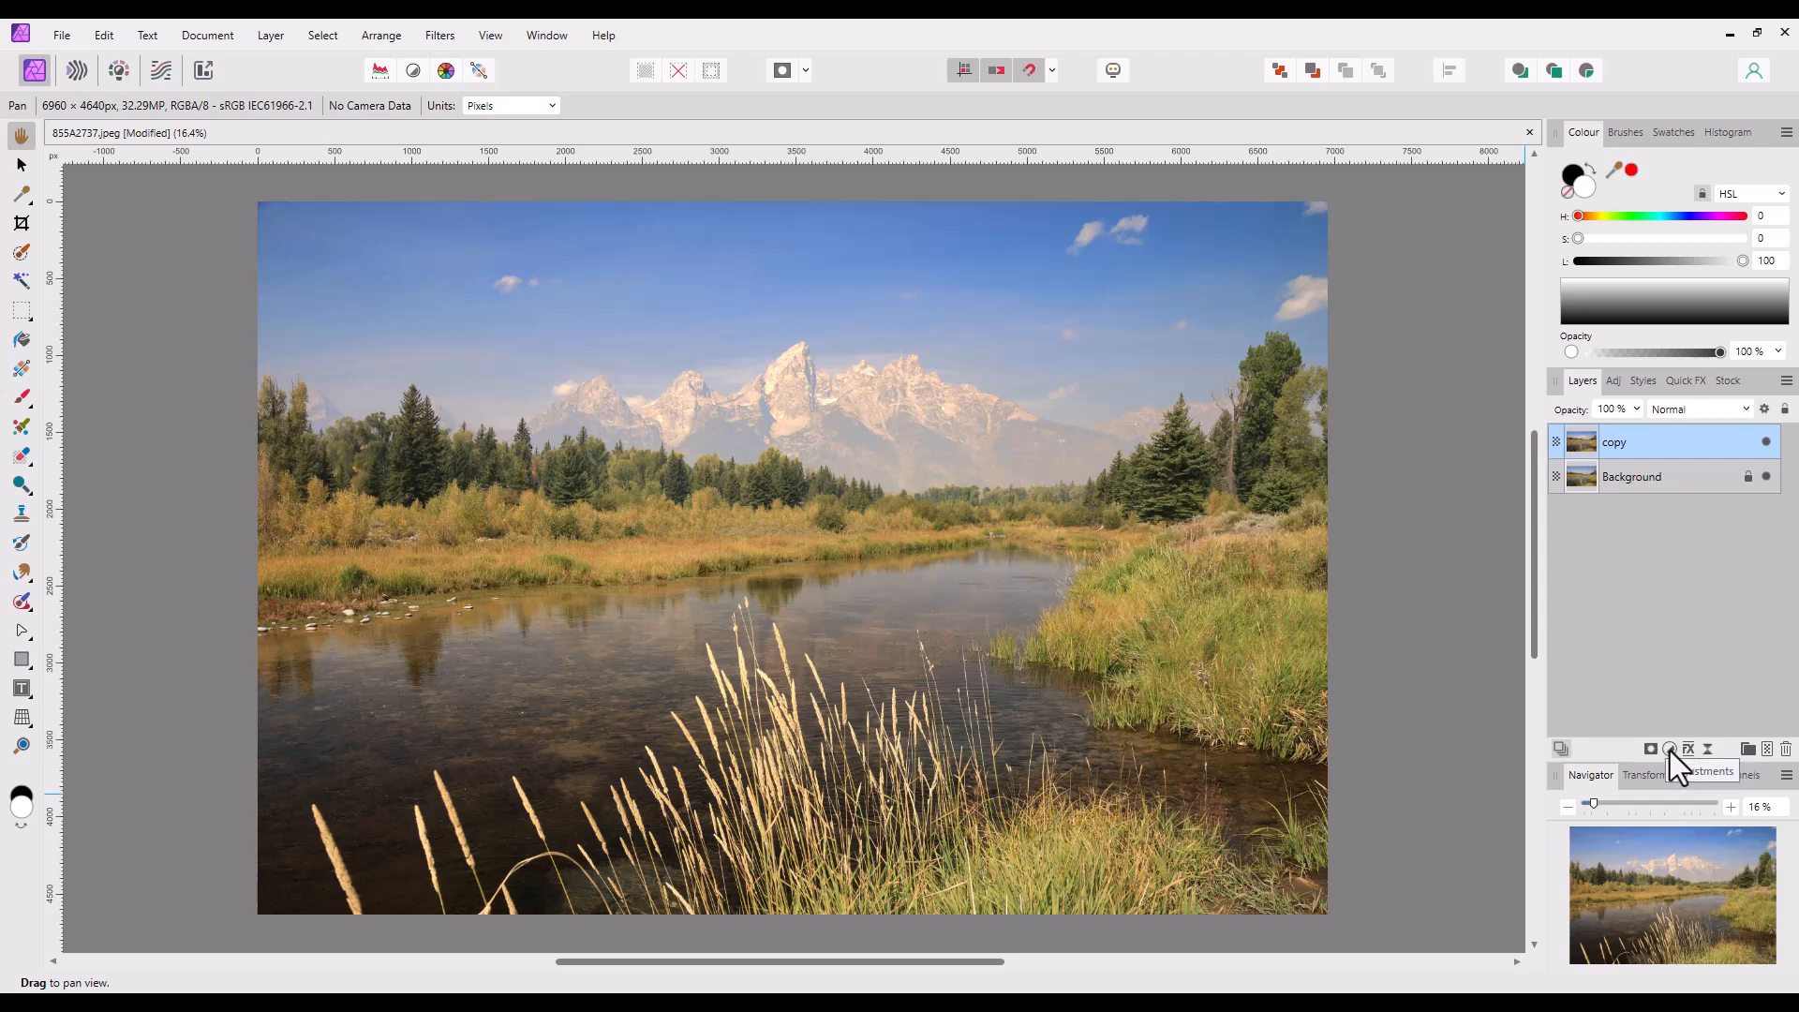
# Bring up the adjustment layer list for the de-hazed copy layer
pyautogui.click(1670, 749)
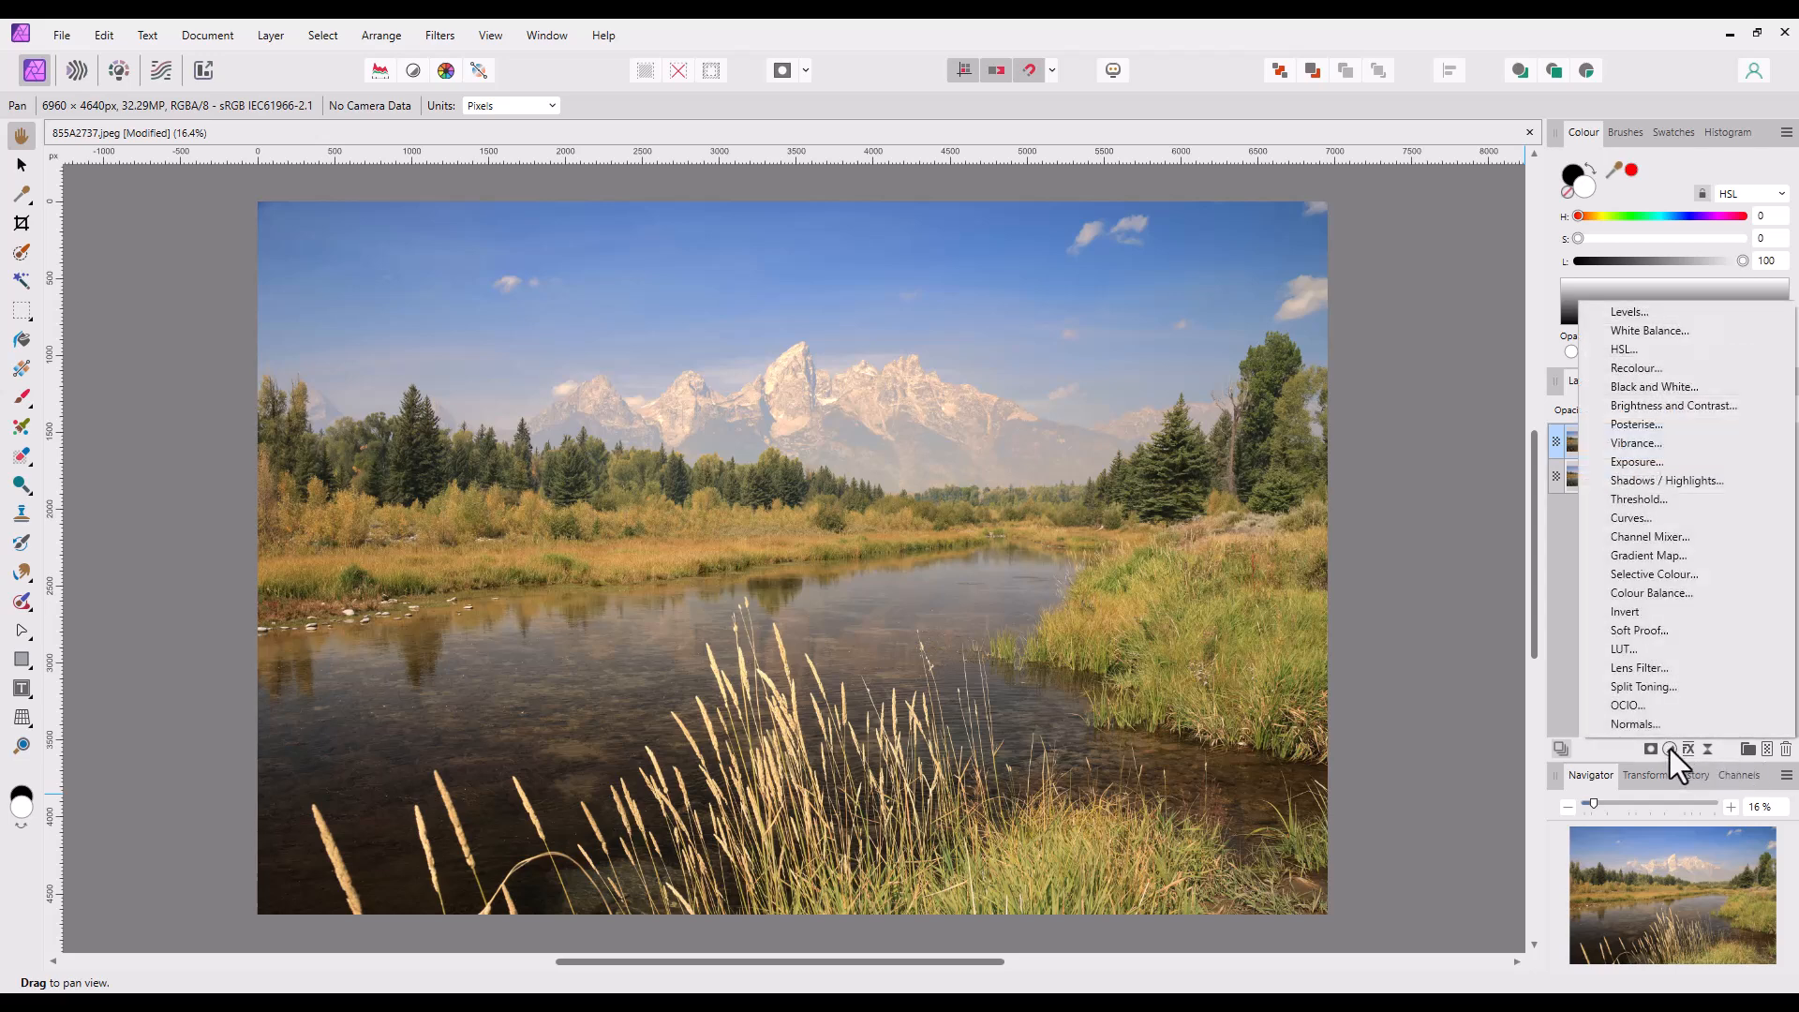
pyautogui.moveTo(1629, 311)
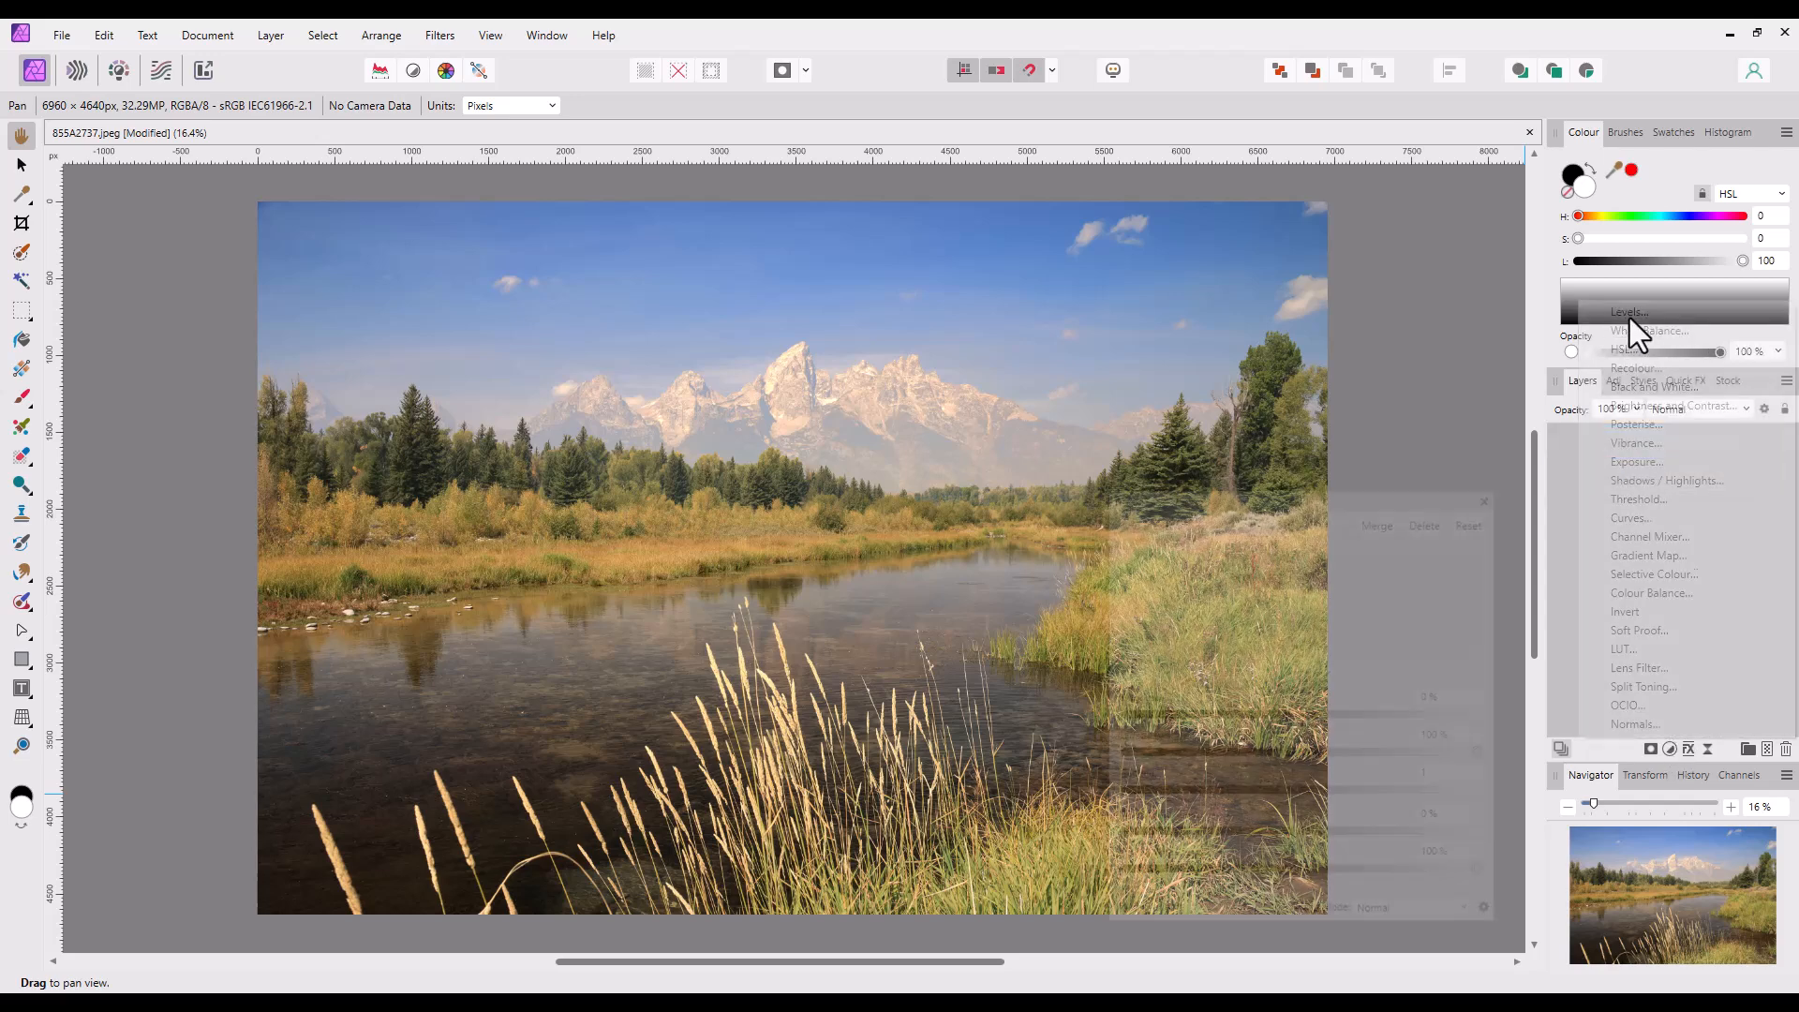
# Add a Levels adjustment with black level 5% and midtone gamma about 1.07
pyautogui.click(1626, 311)
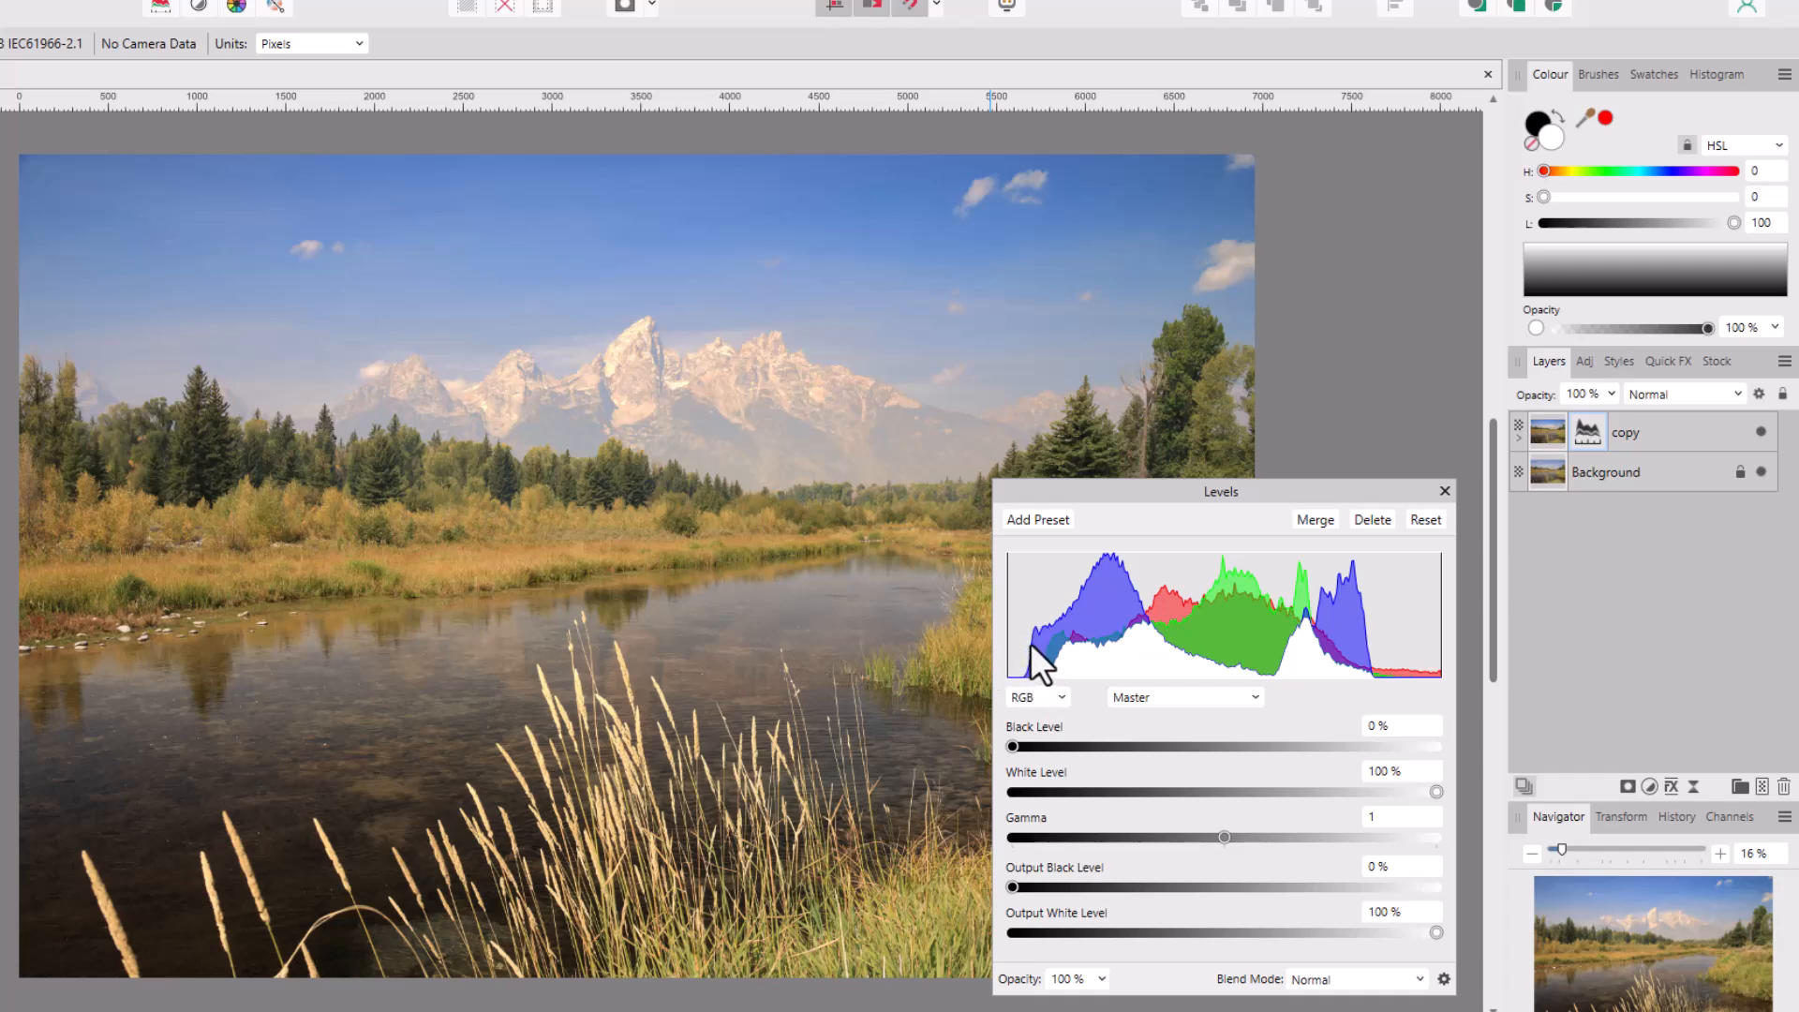
pyautogui.moveTo(1022, 774)
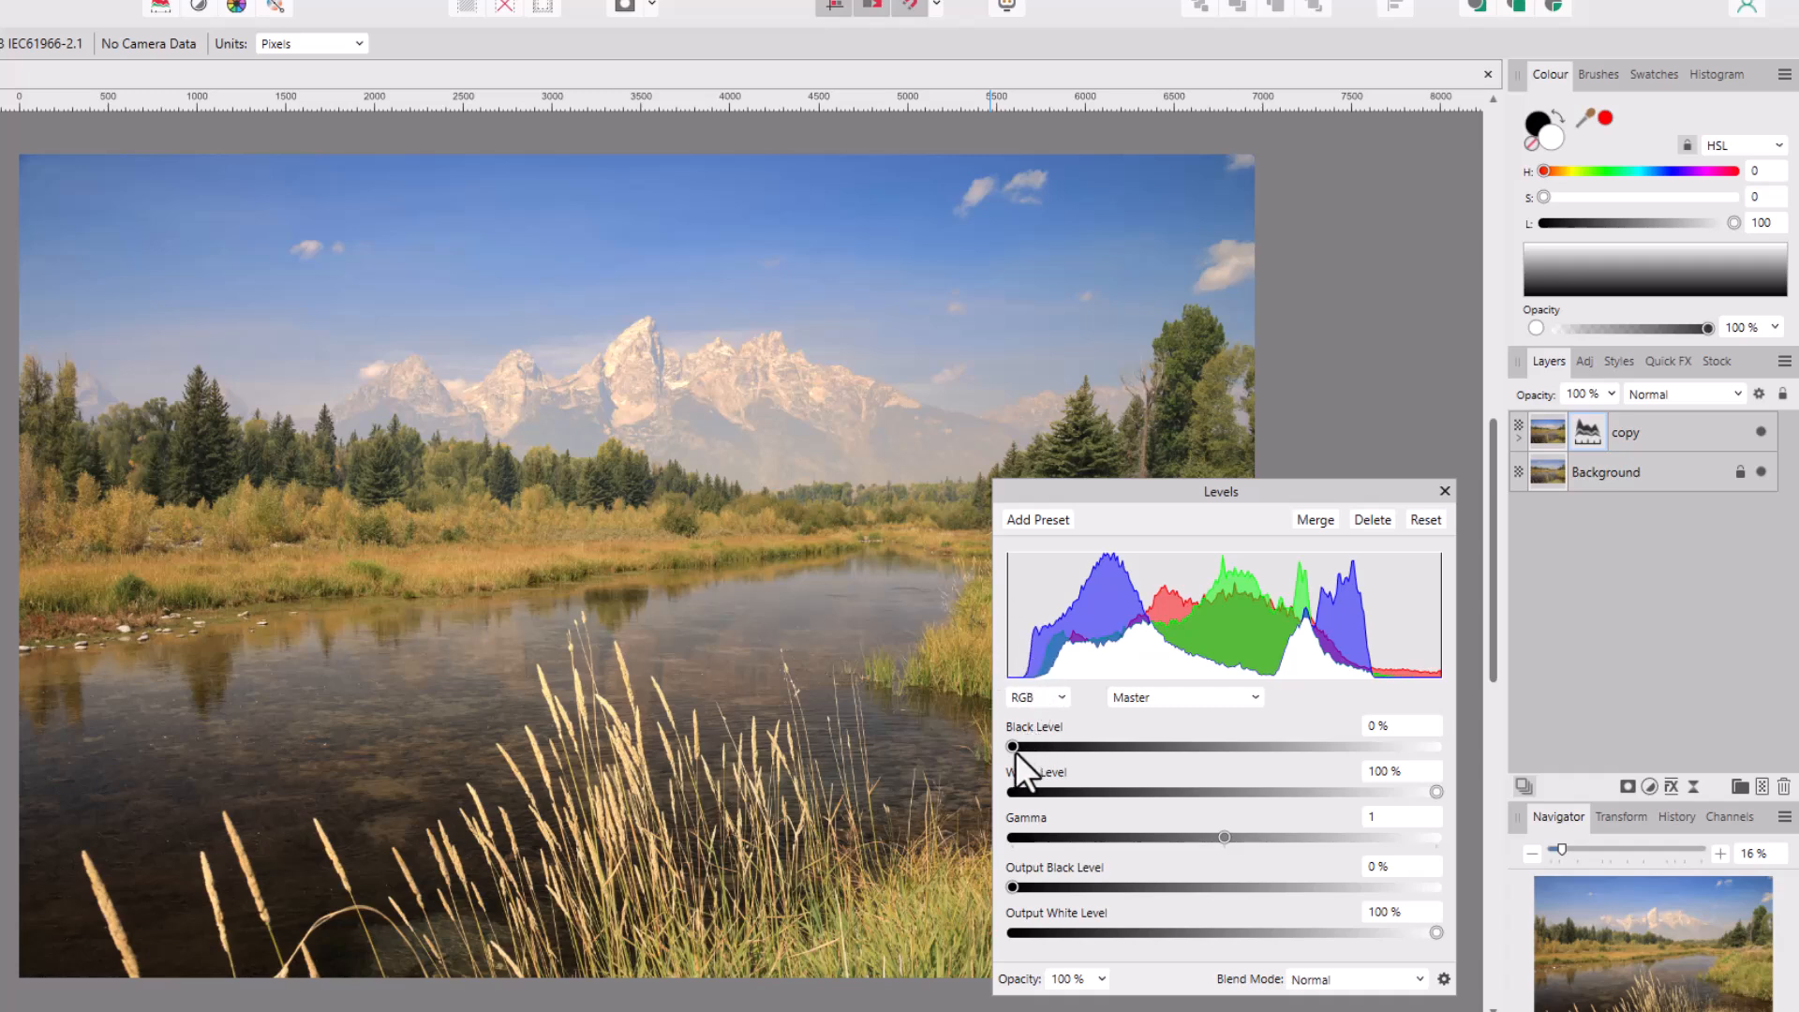
pyautogui.moveTo(1012, 748); pyautogui.dragTo(1027, 747)
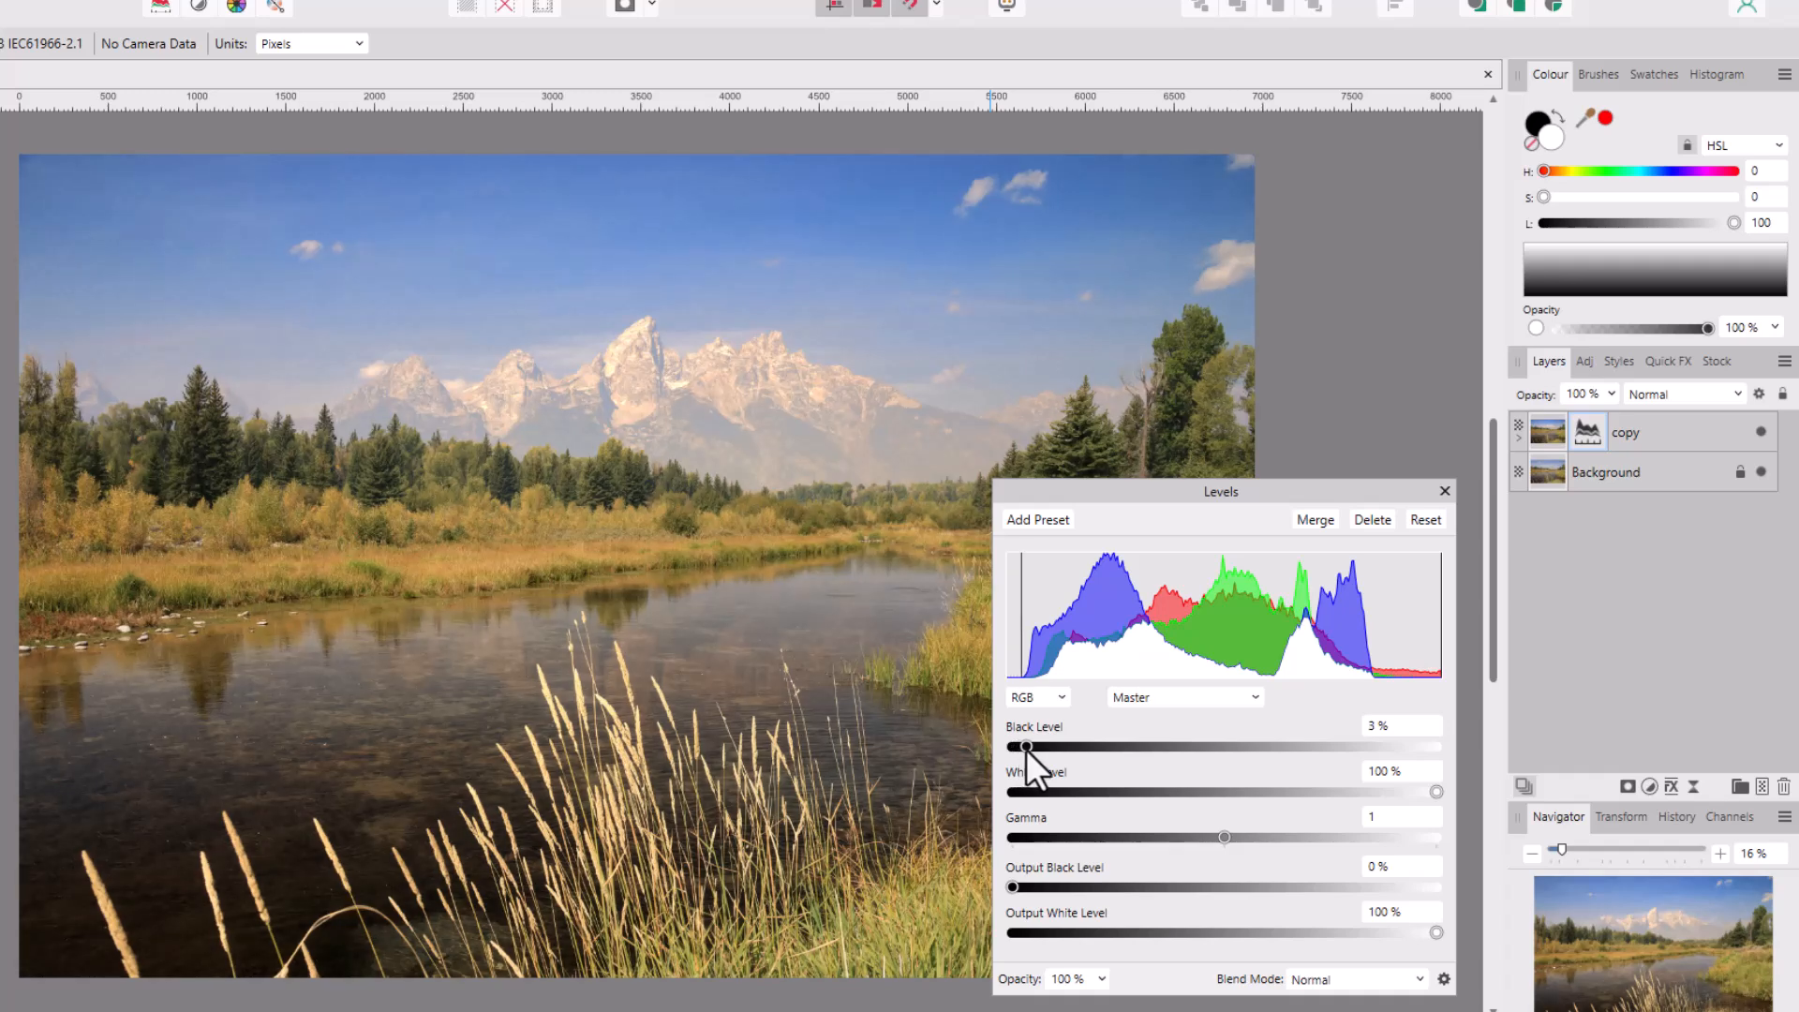
pyautogui.moveTo(1025, 748); pyautogui.dragTo(1036, 748)
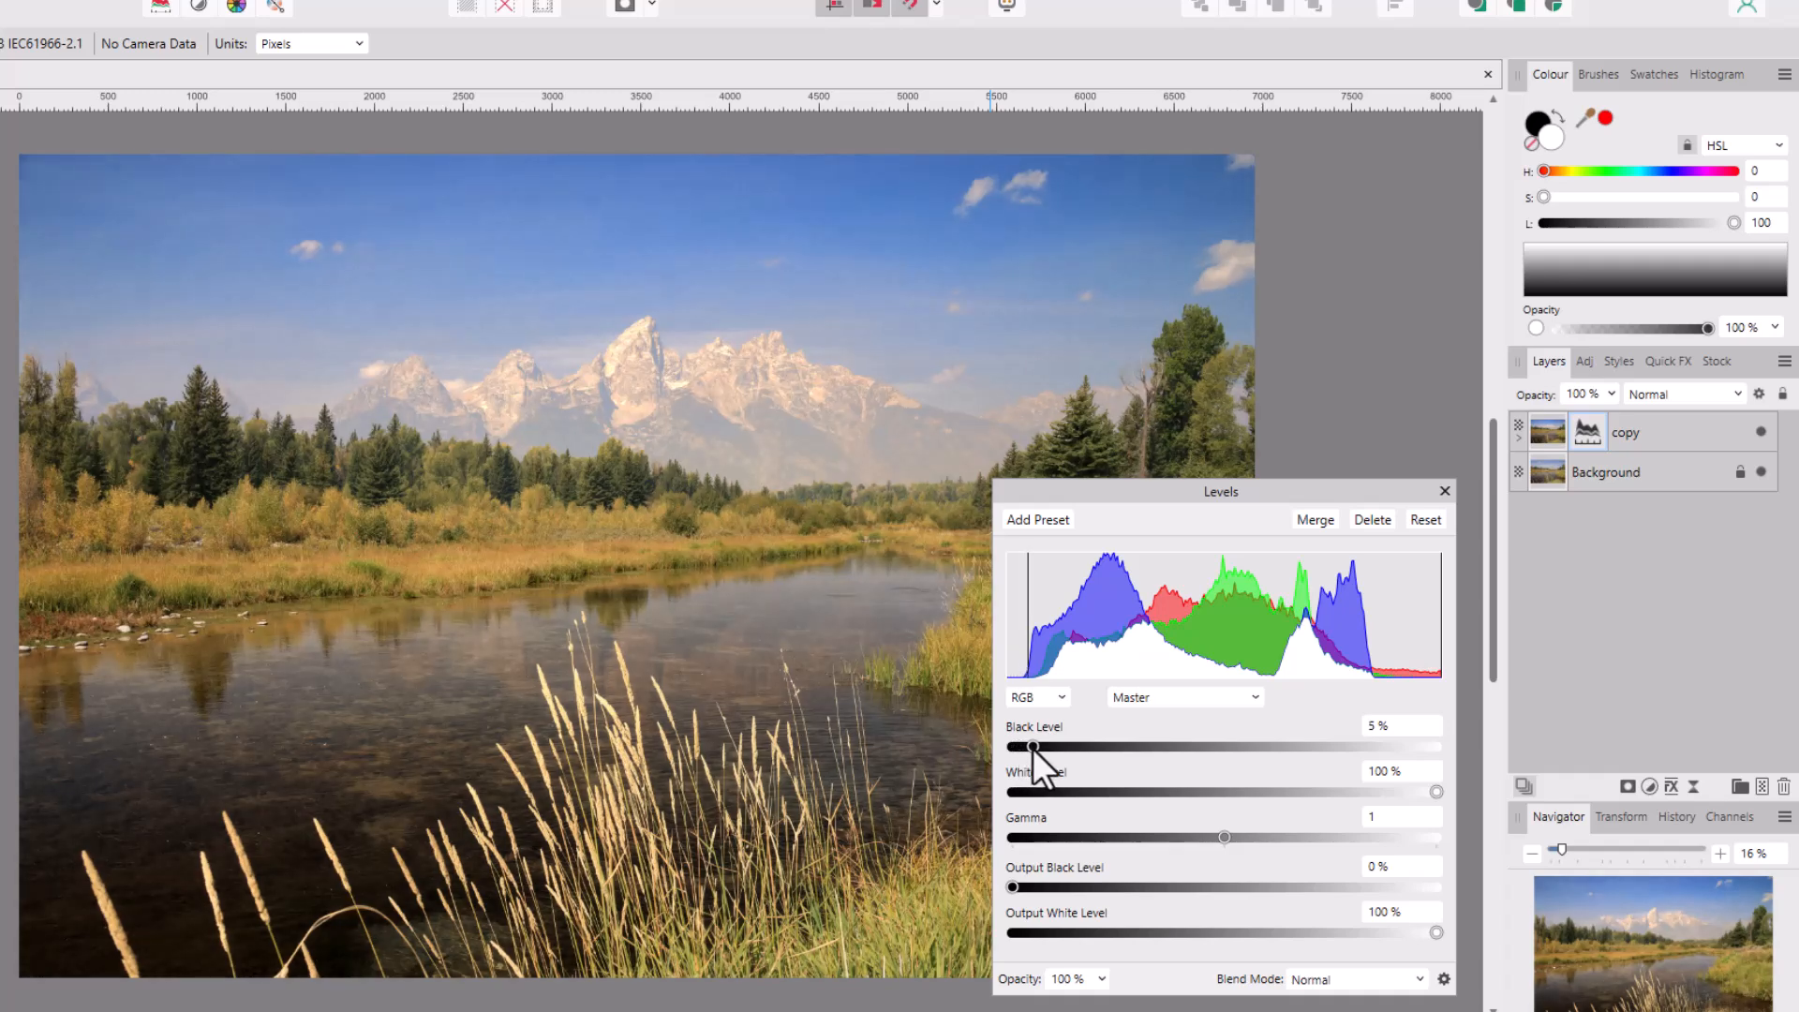
pyautogui.moveTo(756, 740)
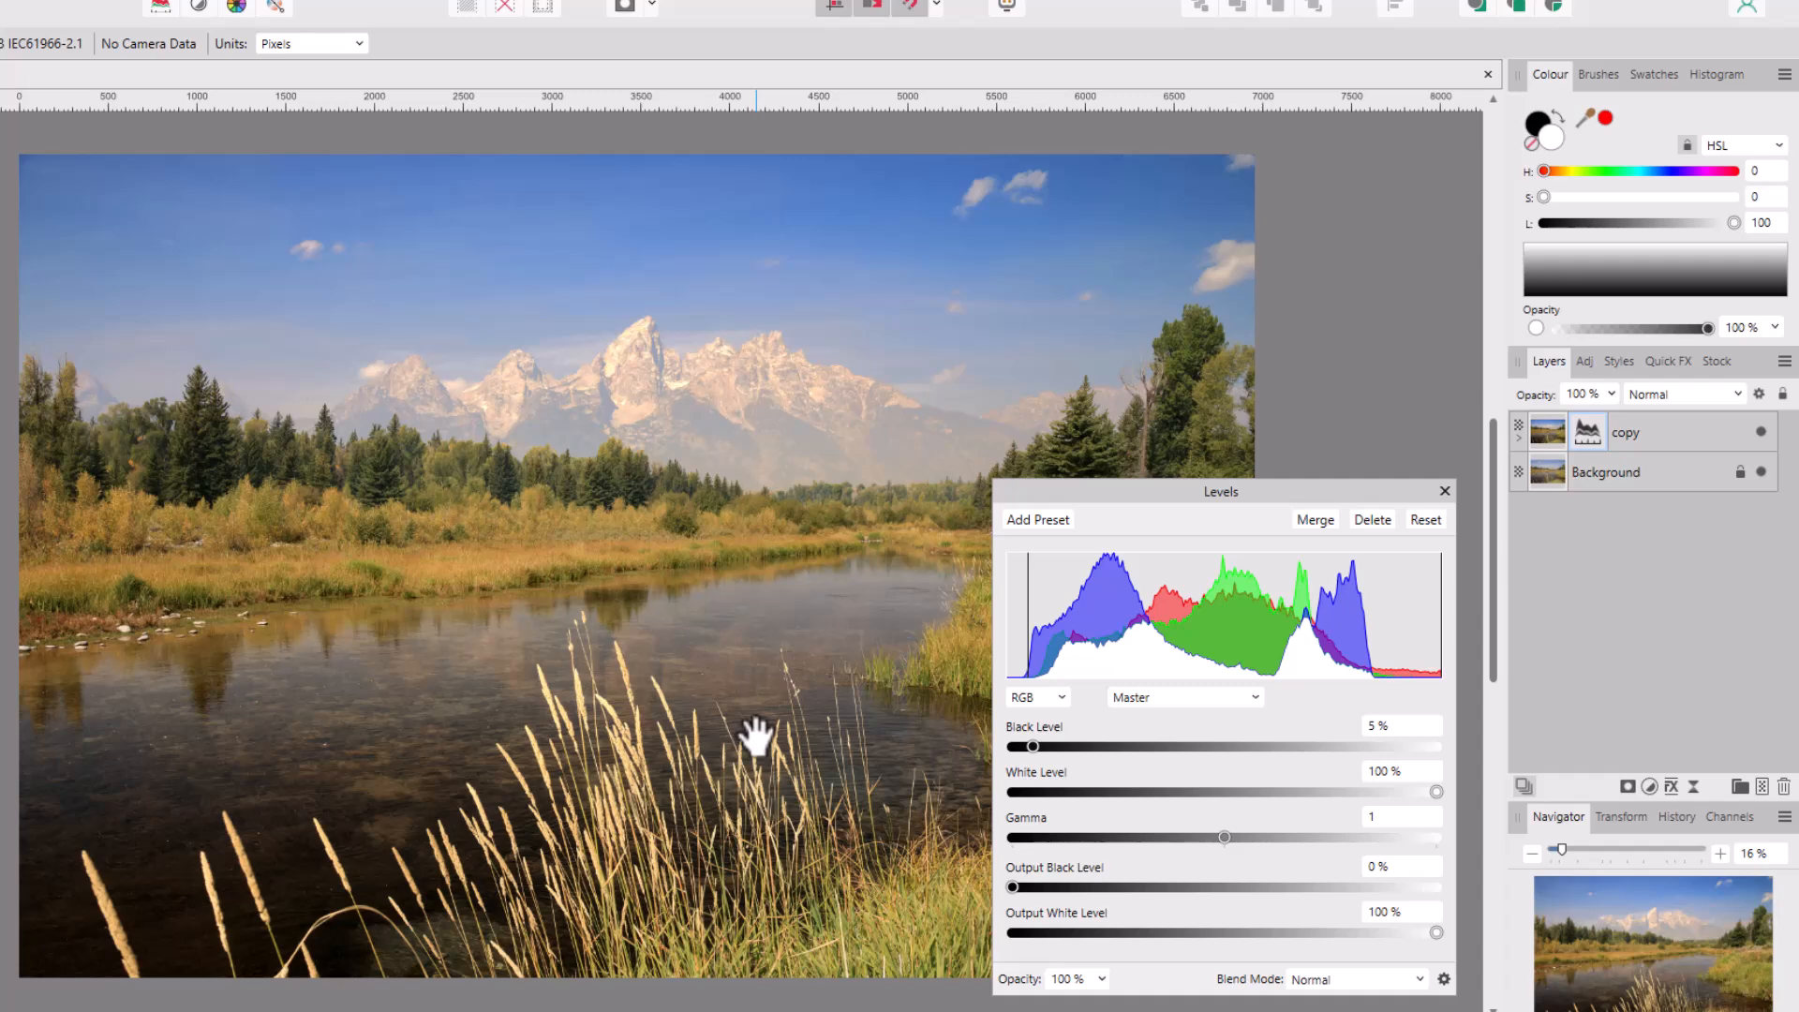
pyautogui.moveTo(1249, 854)
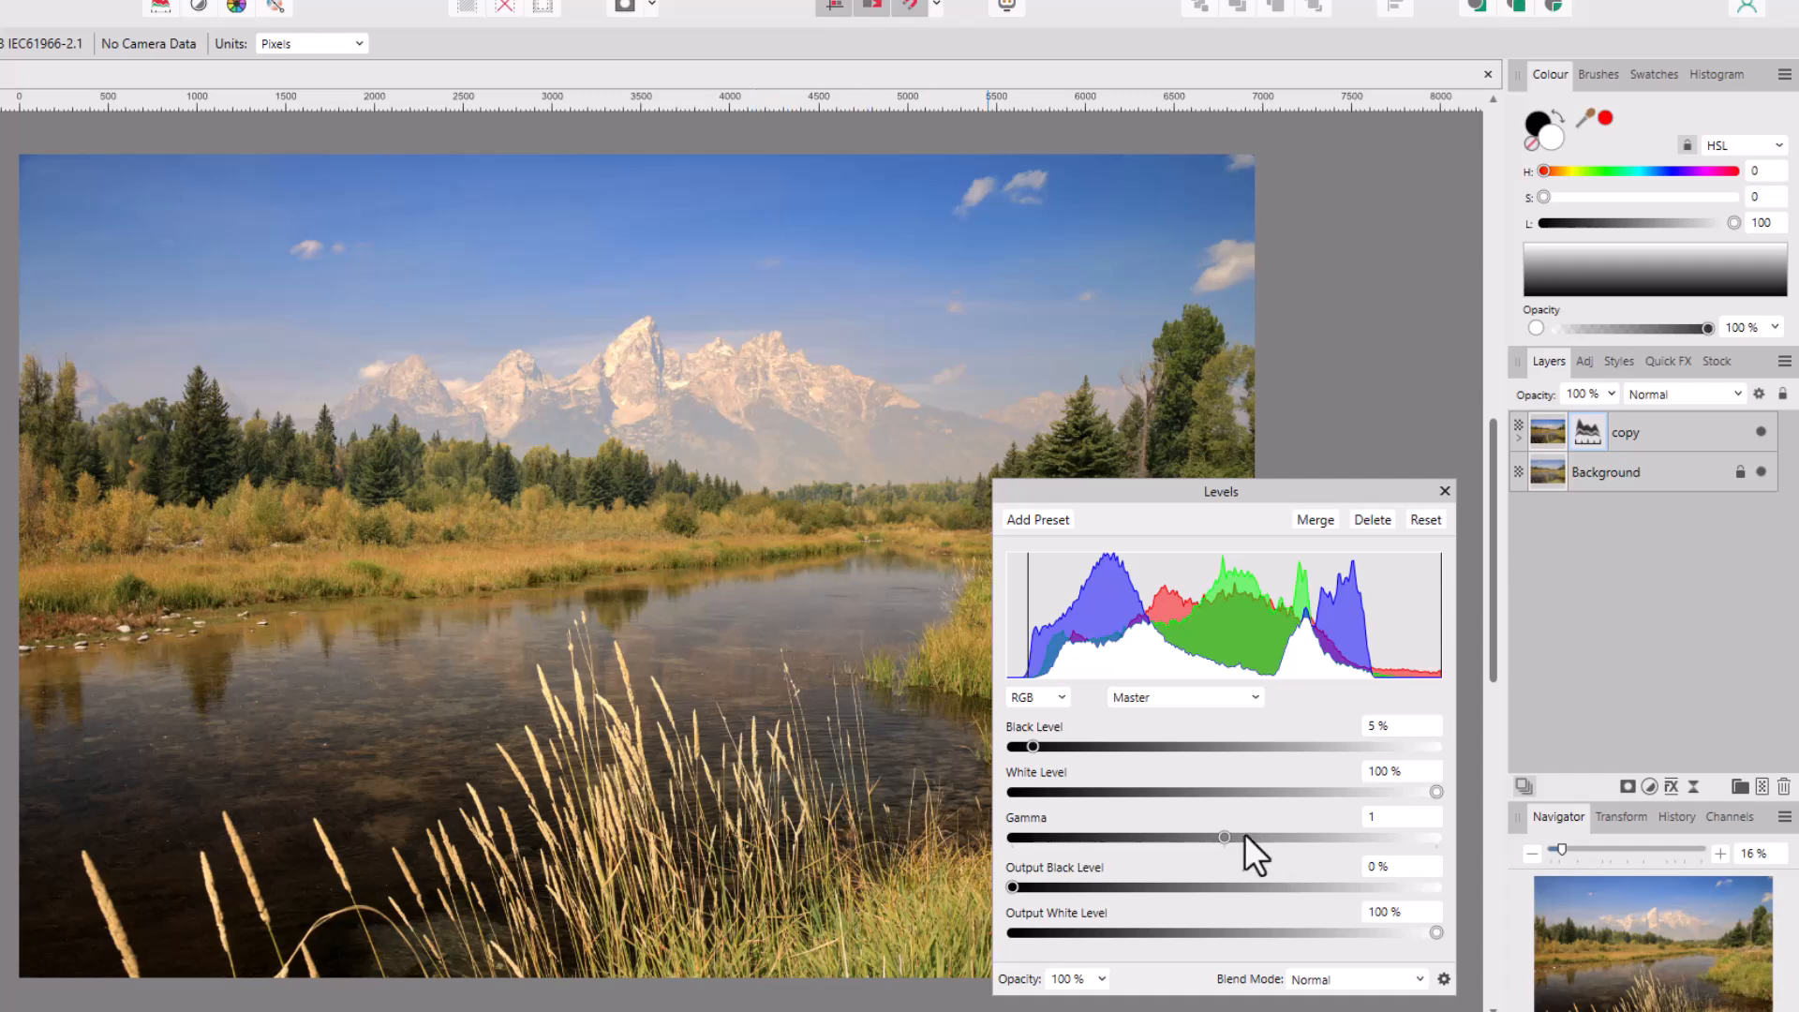
pyautogui.moveTo(1224, 838); pyautogui.dragTo(1214, 837)
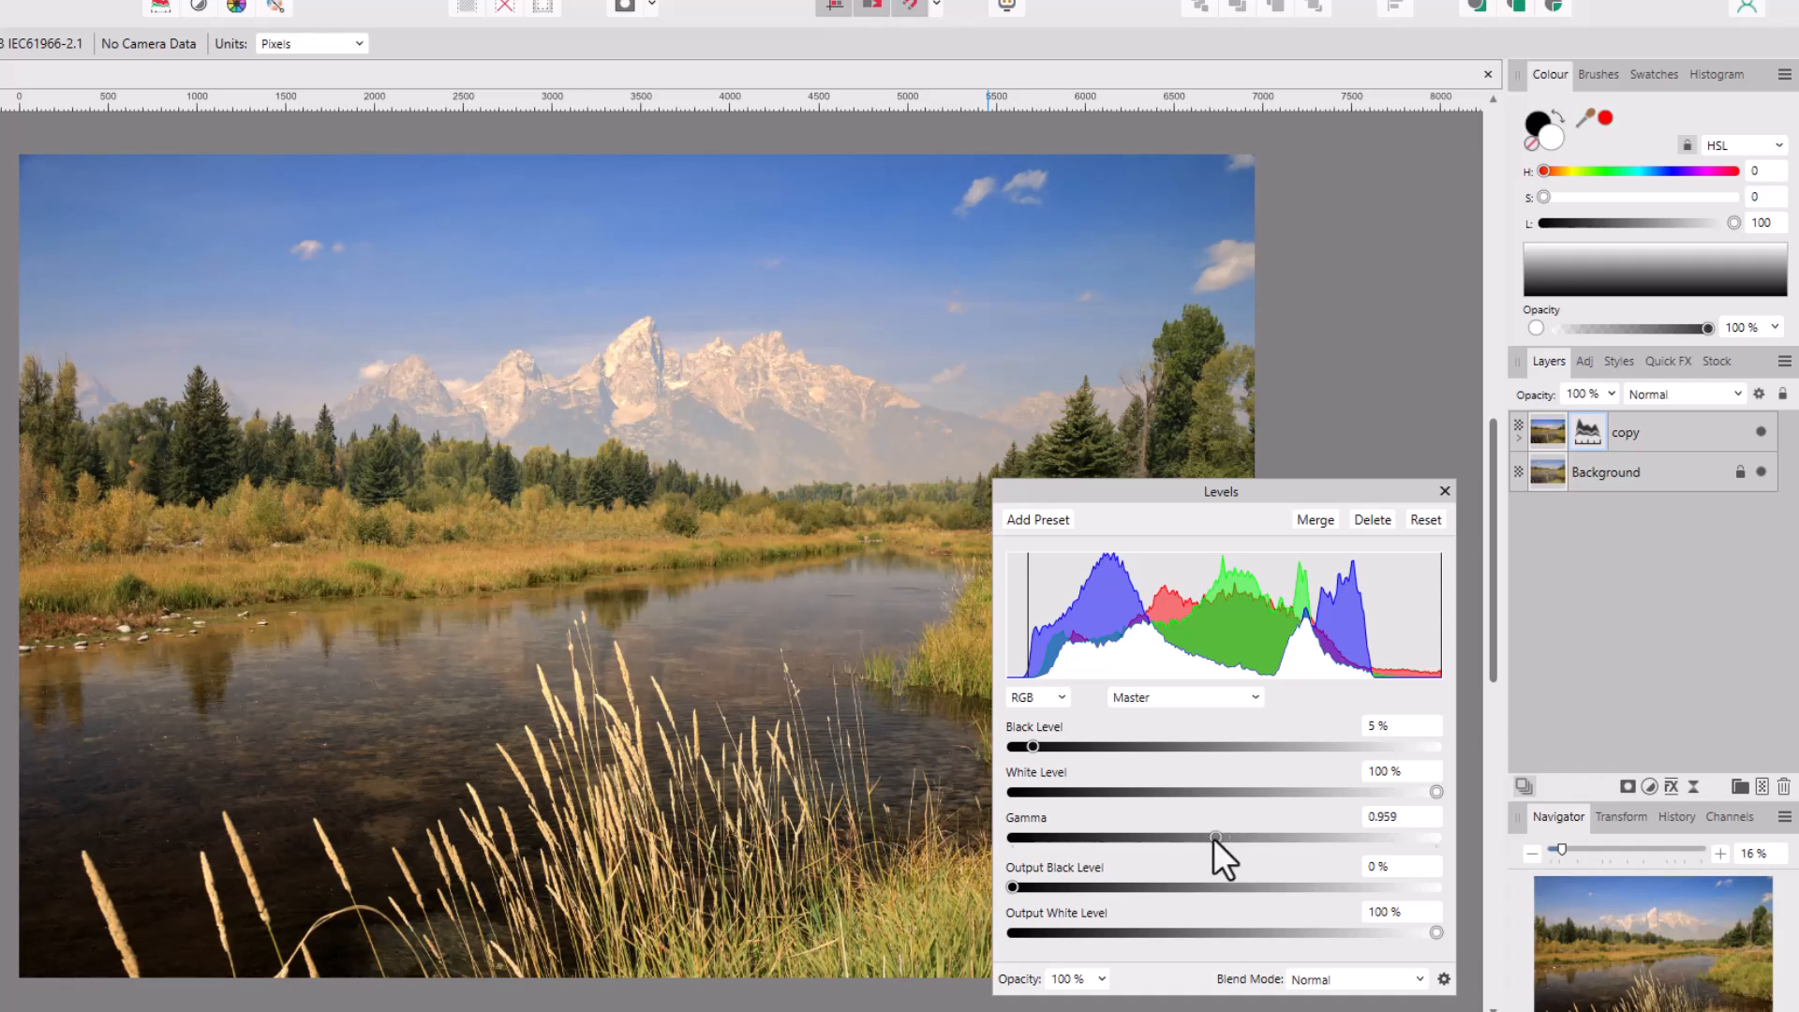
pyautogui.moveTo(1212, 838); pyautogui.dragTo(1261, 837)
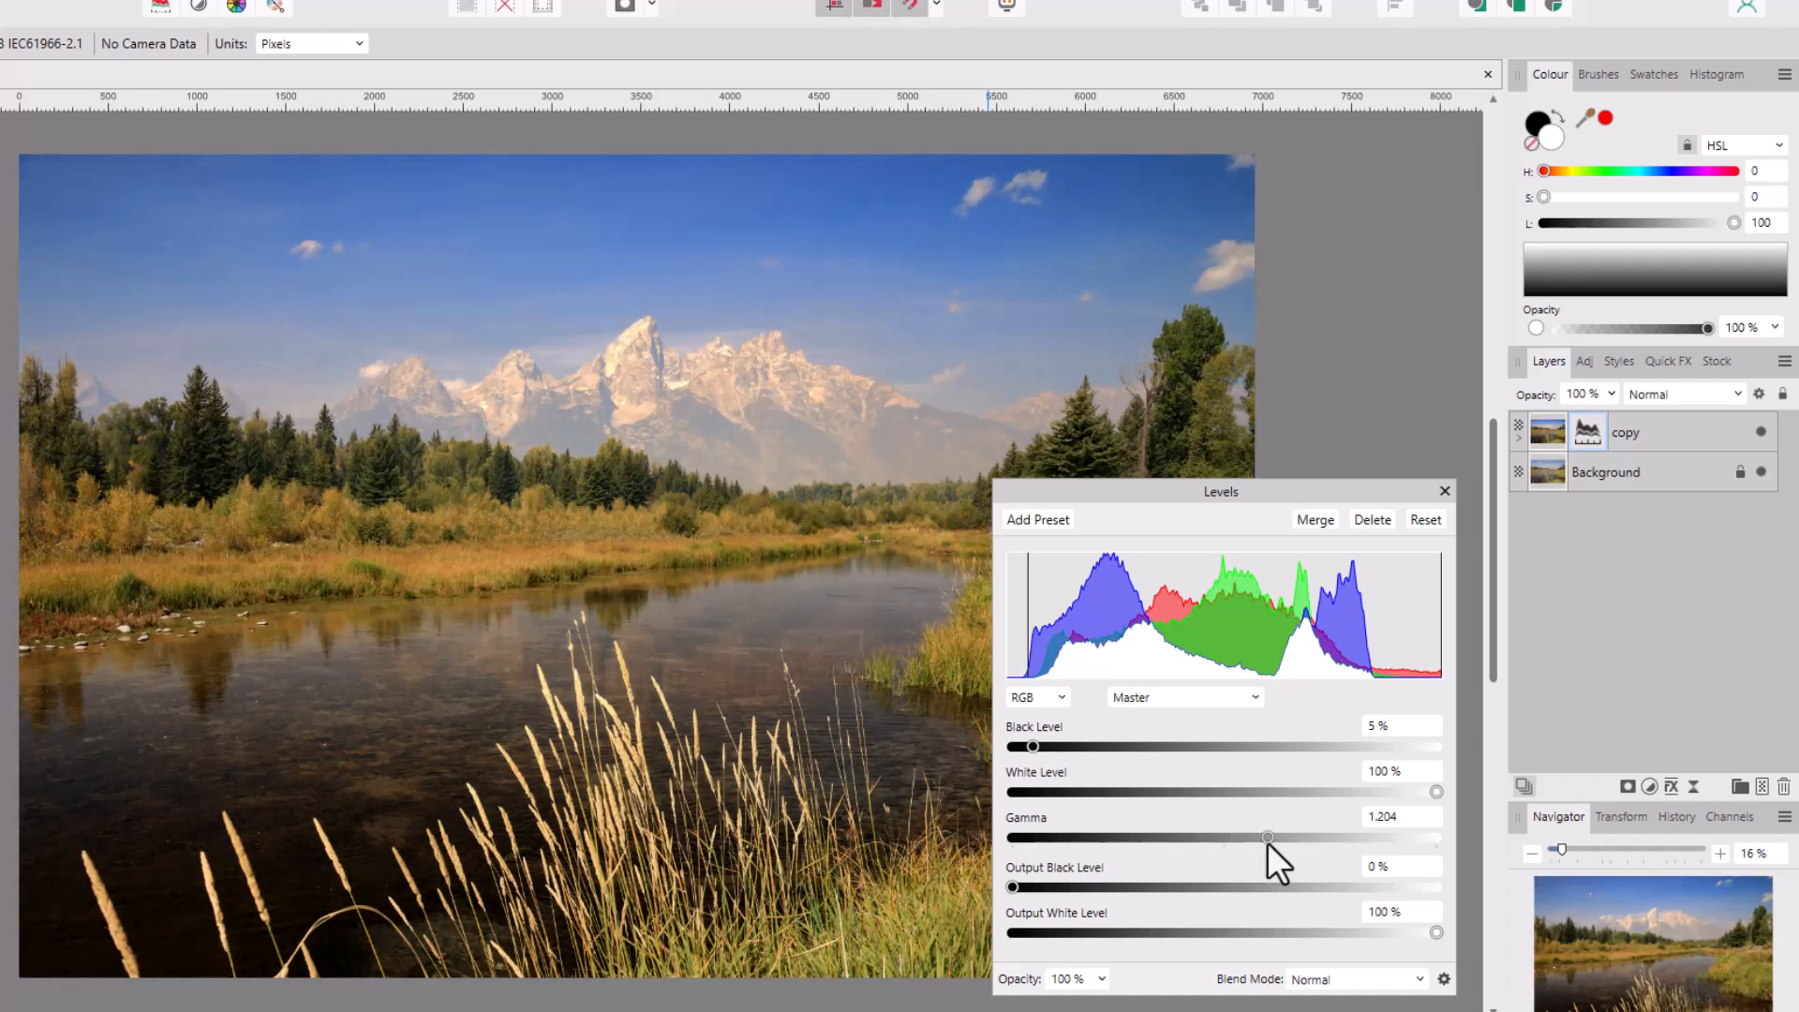
pyautogui.moveTo(1271, 837); pyautogui.dragTo(1265, 837)
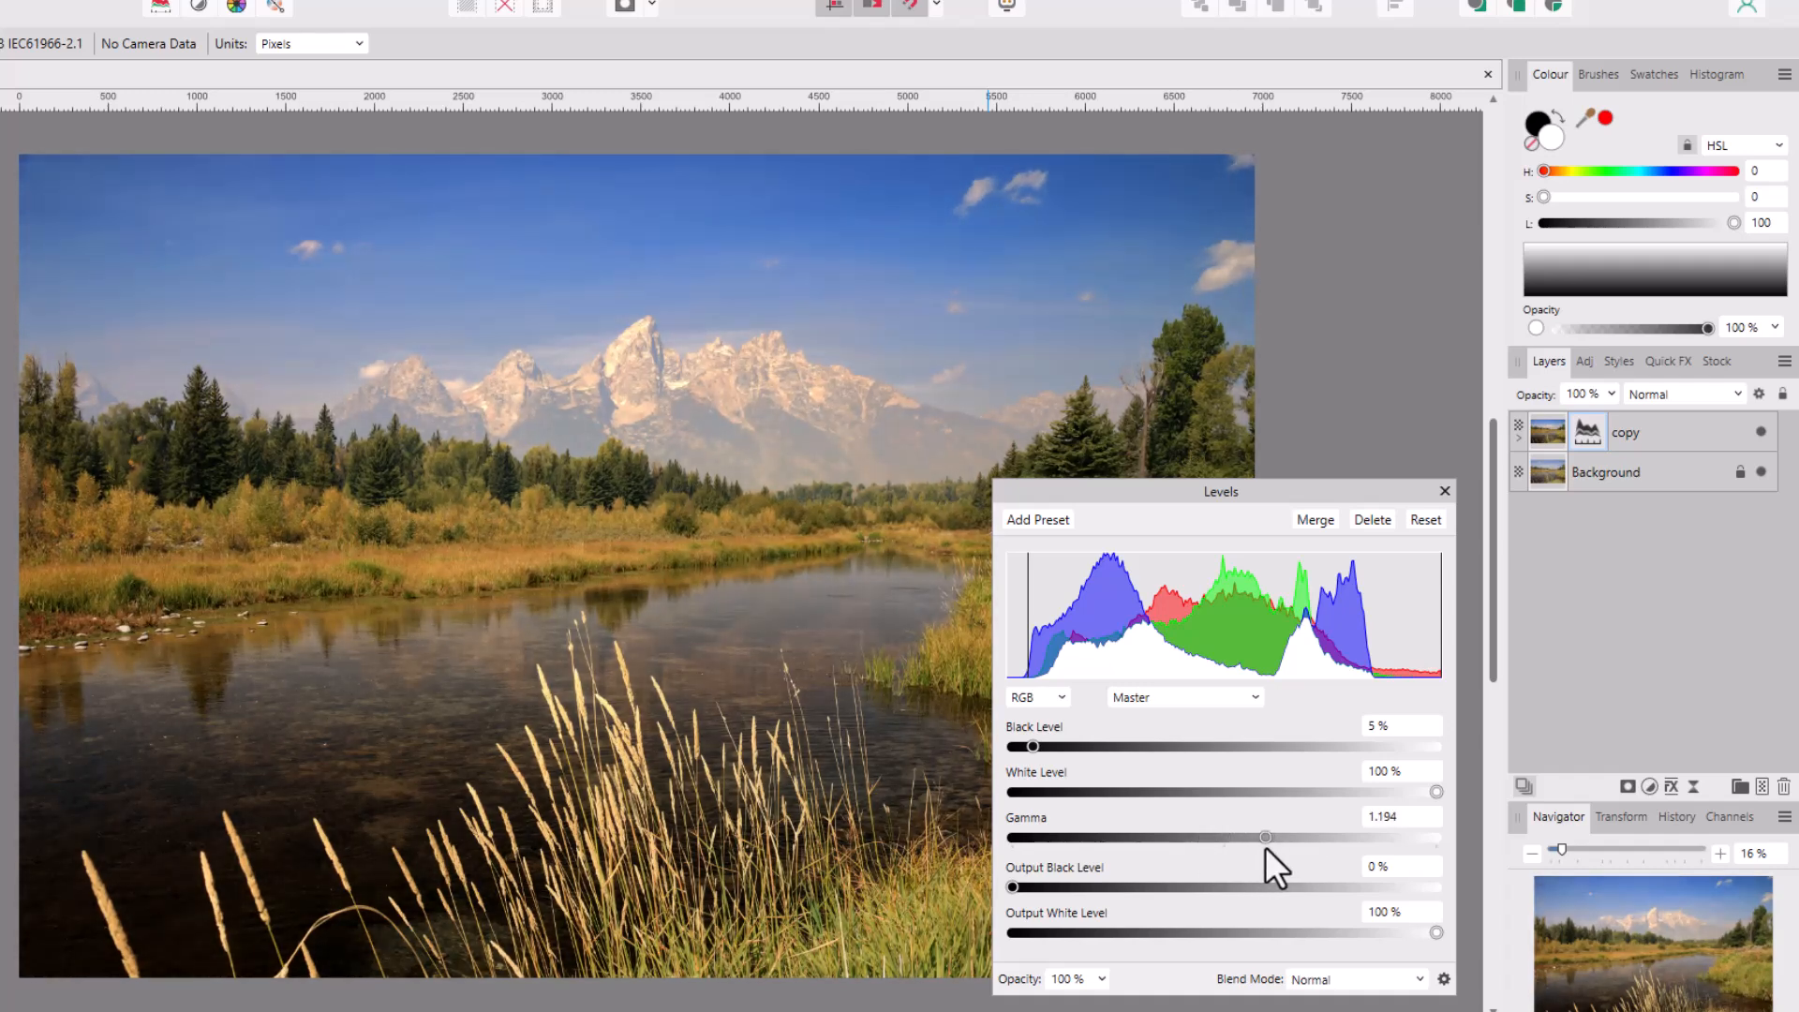
pyautogui.moveTo(1265, 835); pyautogui.dragTo(1238, 836)
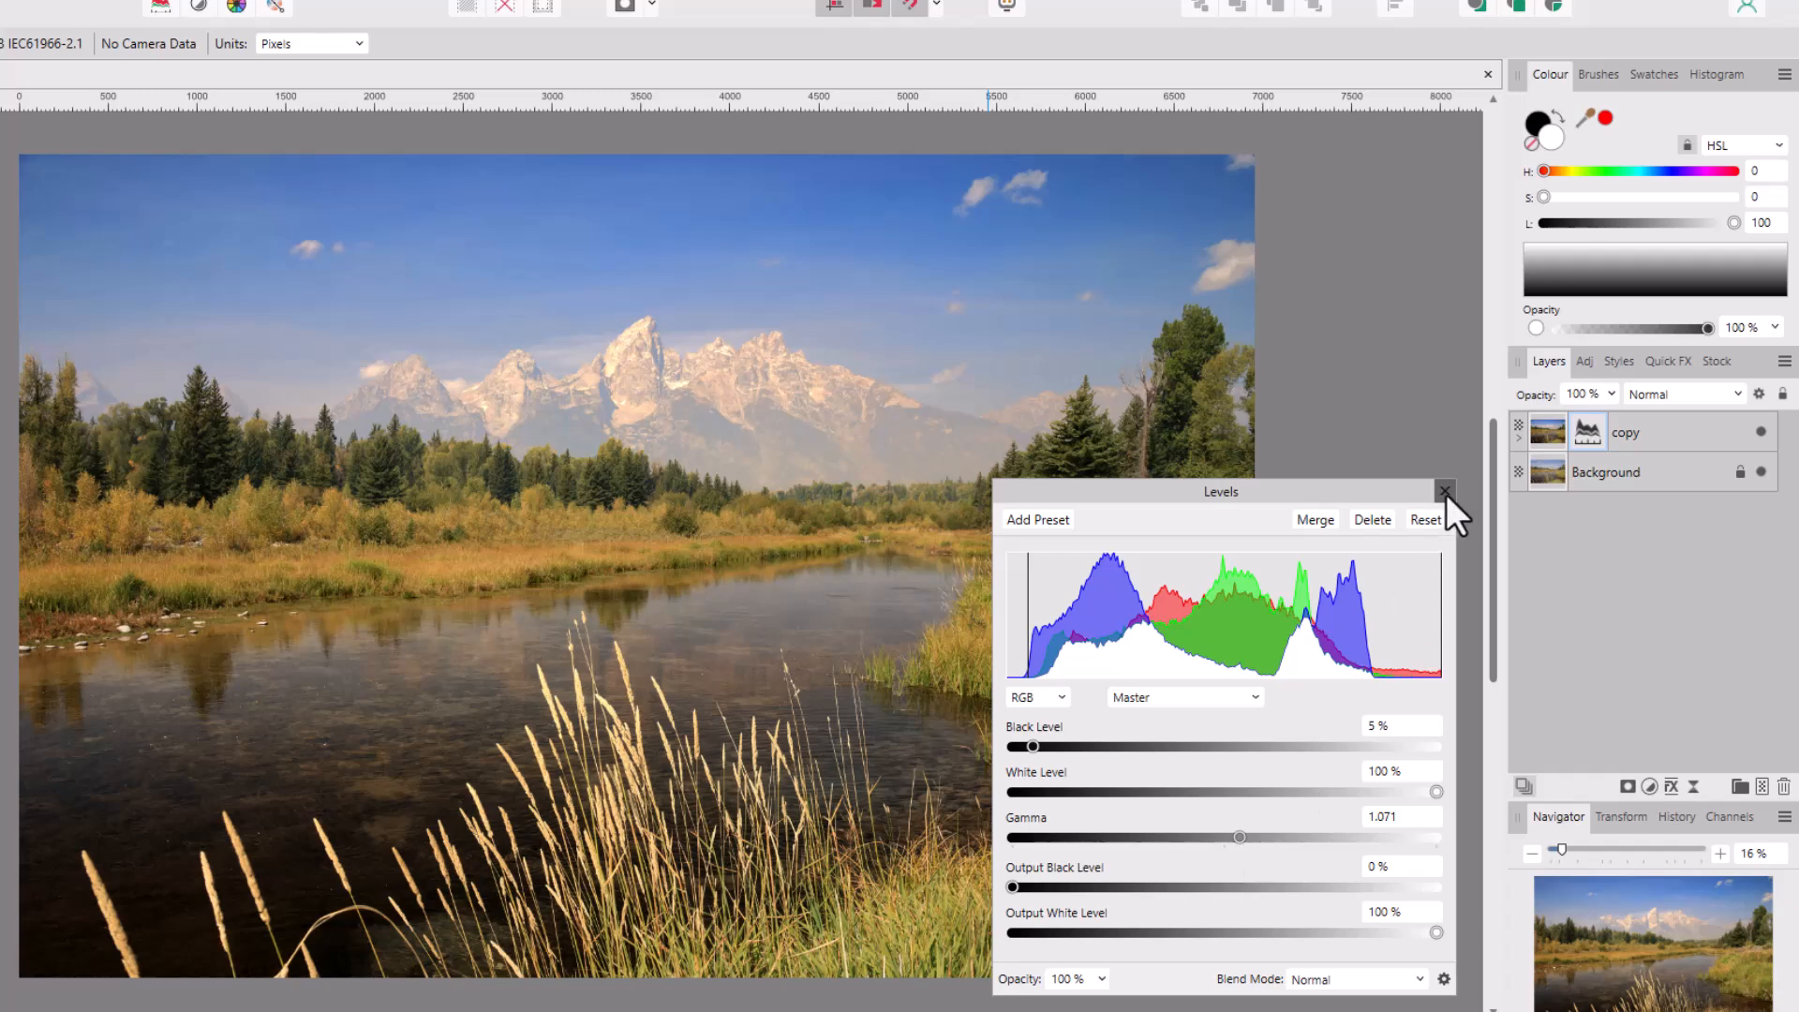
# Close the Levels settings and reselect the copy layer for another adjustment
pyautogui.click(1445, 491)
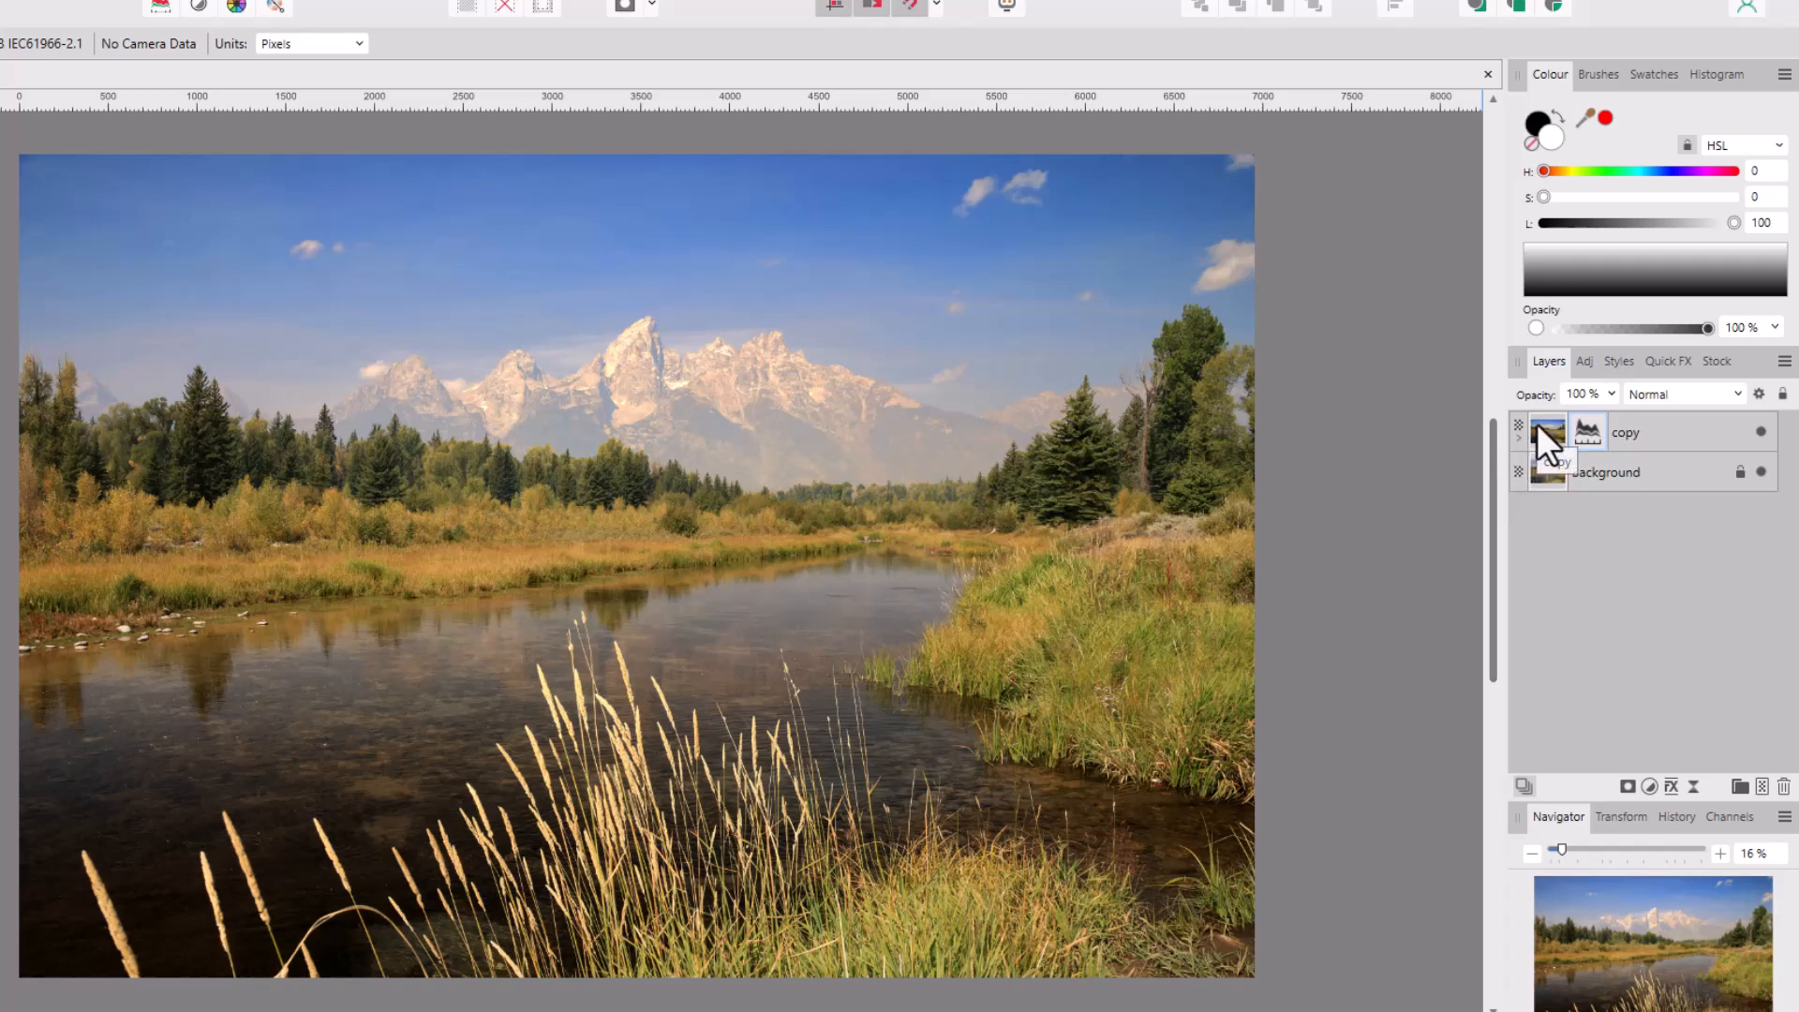
pyautogui.click(1626, 430)
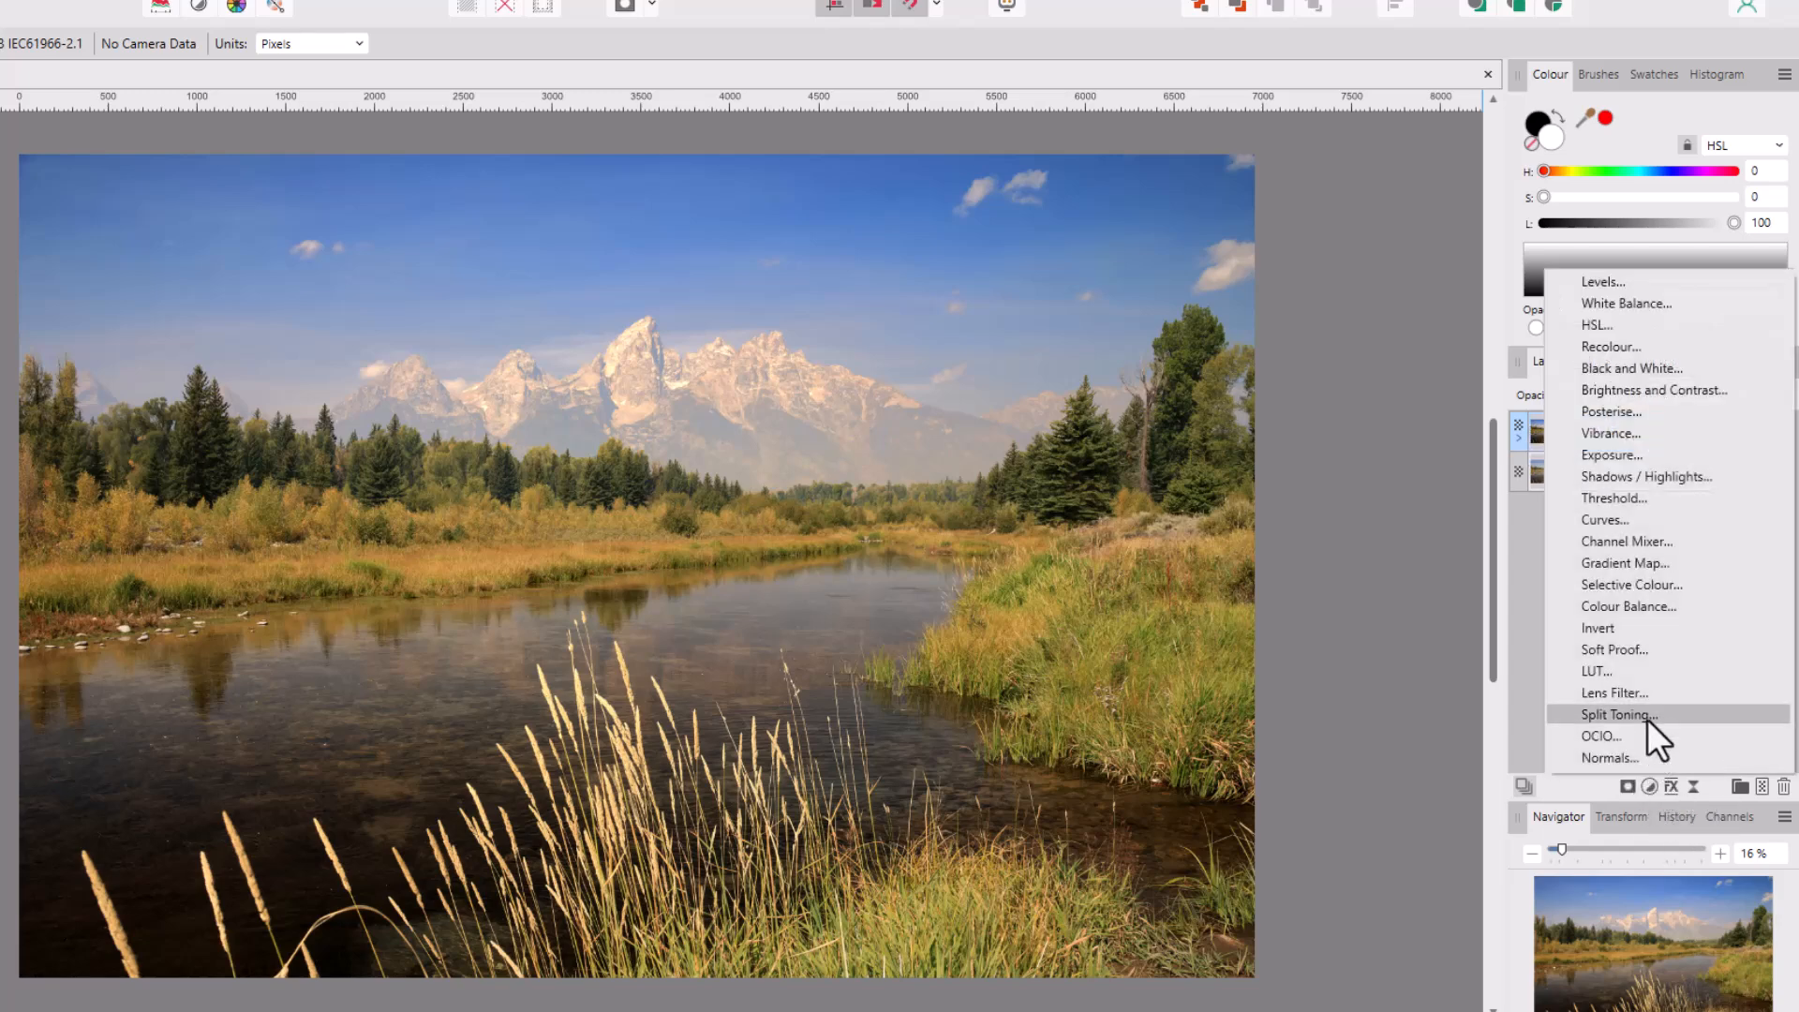
pyautogui.moveTo(1630, 540)
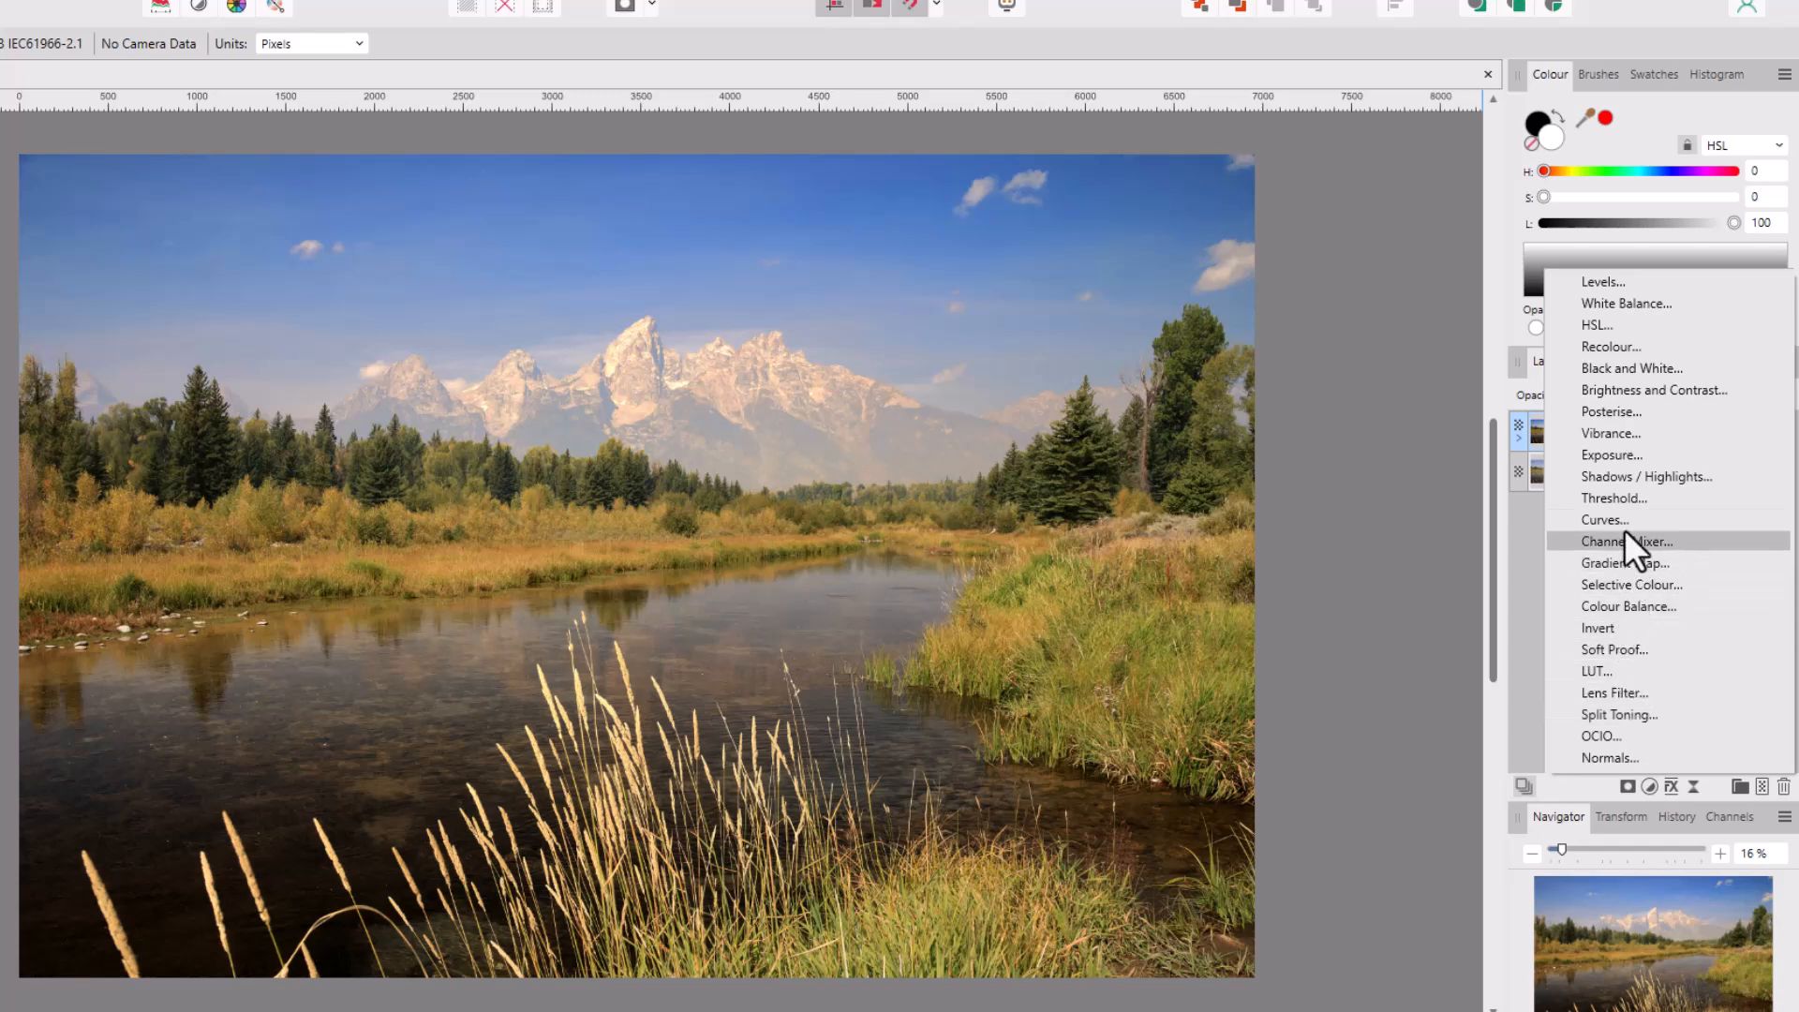
pyautogui.moveTo(1611, 433)
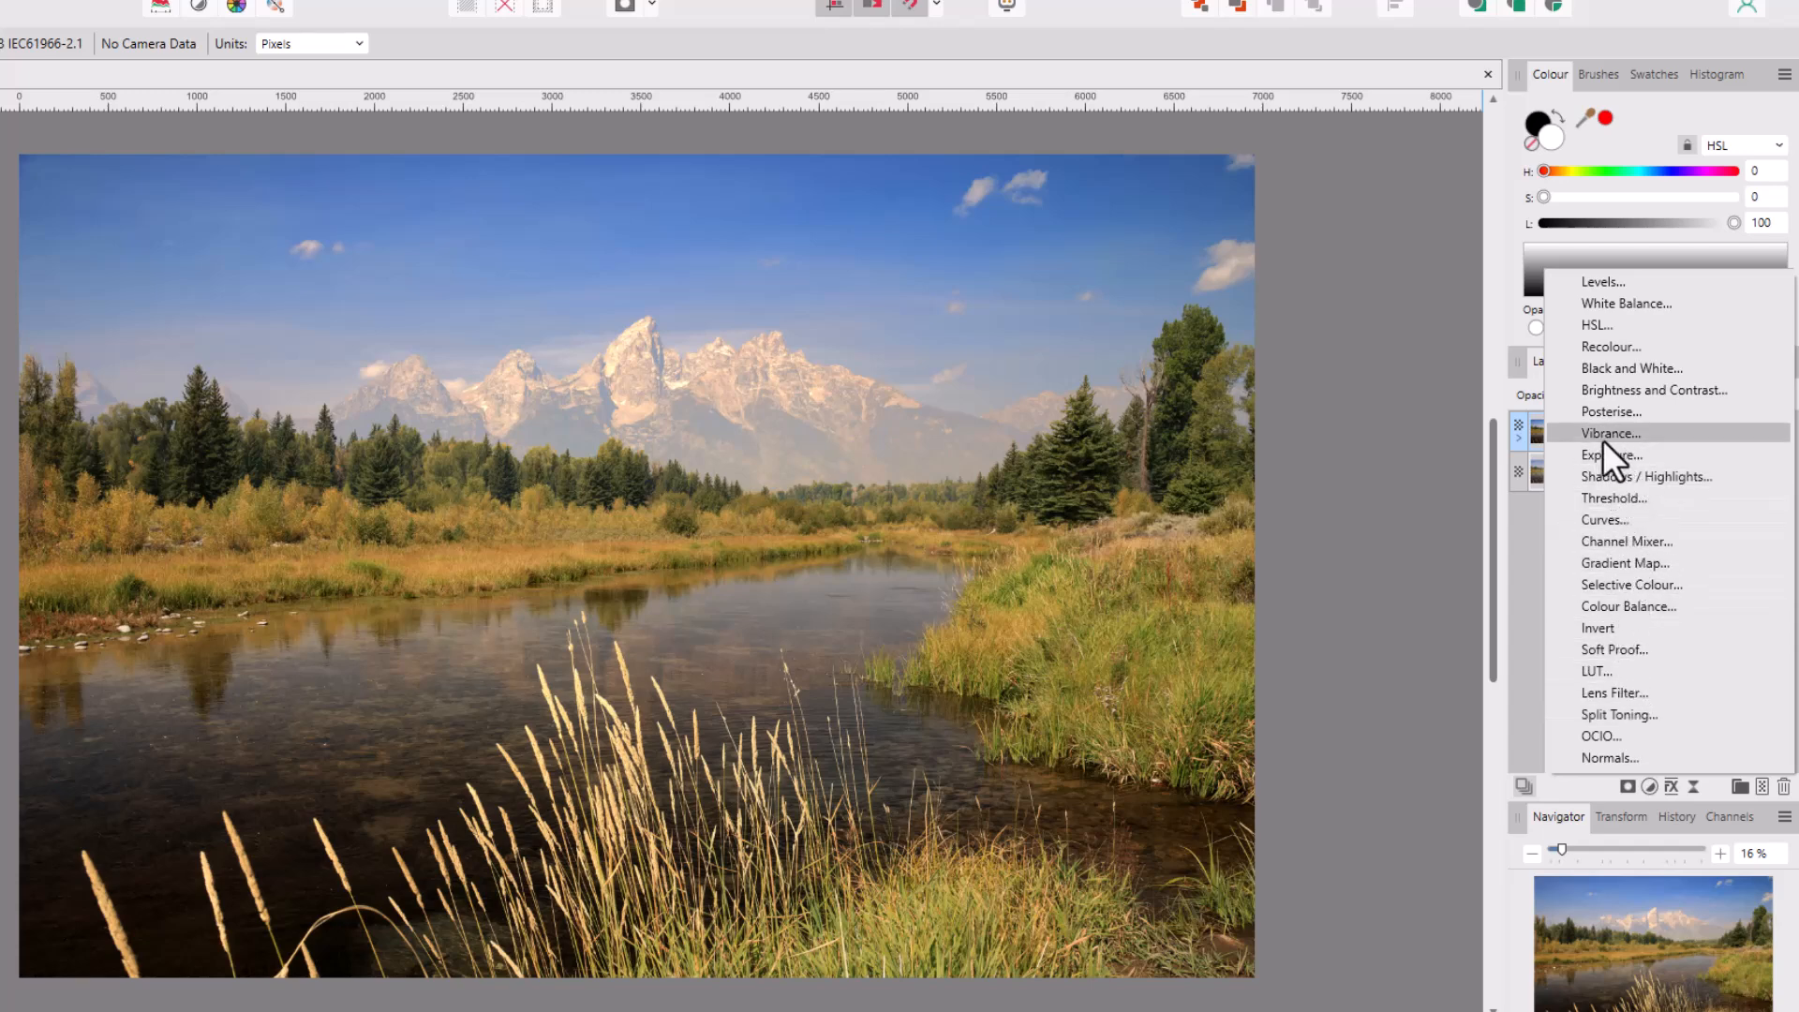
# Add a Vibrance adjustment under the copy layer and try vibrance around 40% and below zero
pyautogui.click(1611, 433)
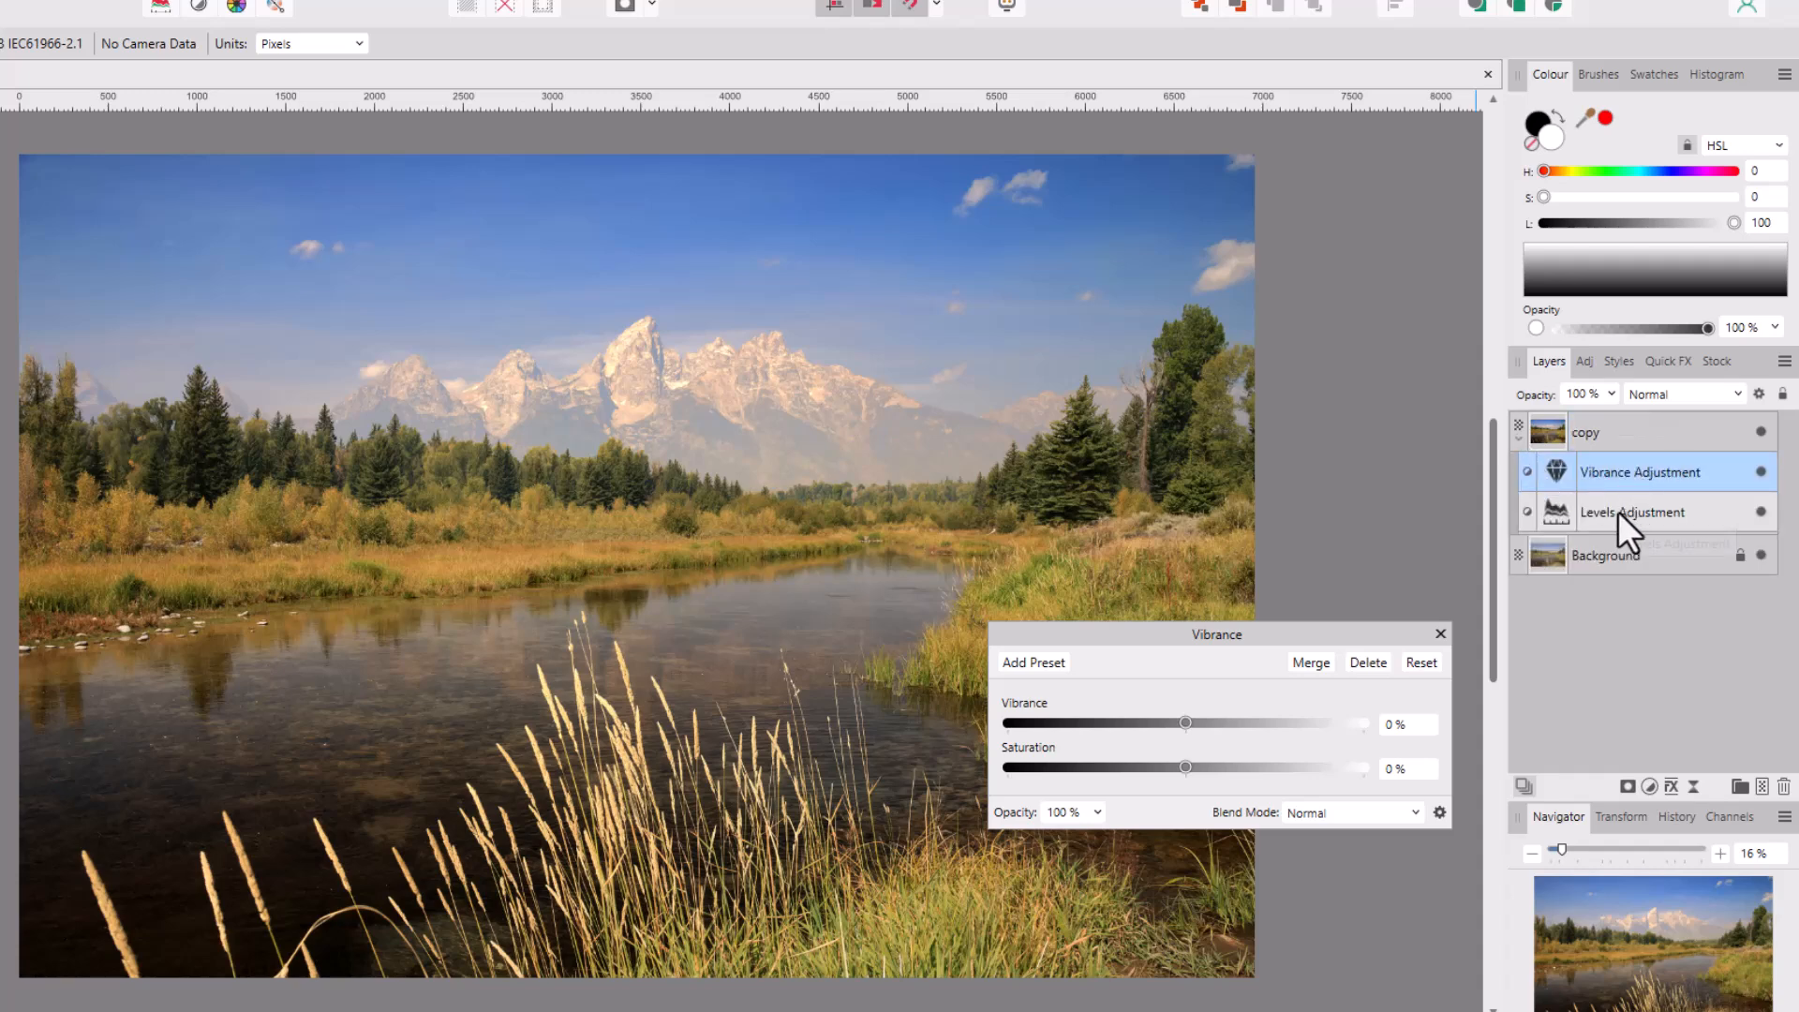
pyautogui.moveTo(1555, 448)
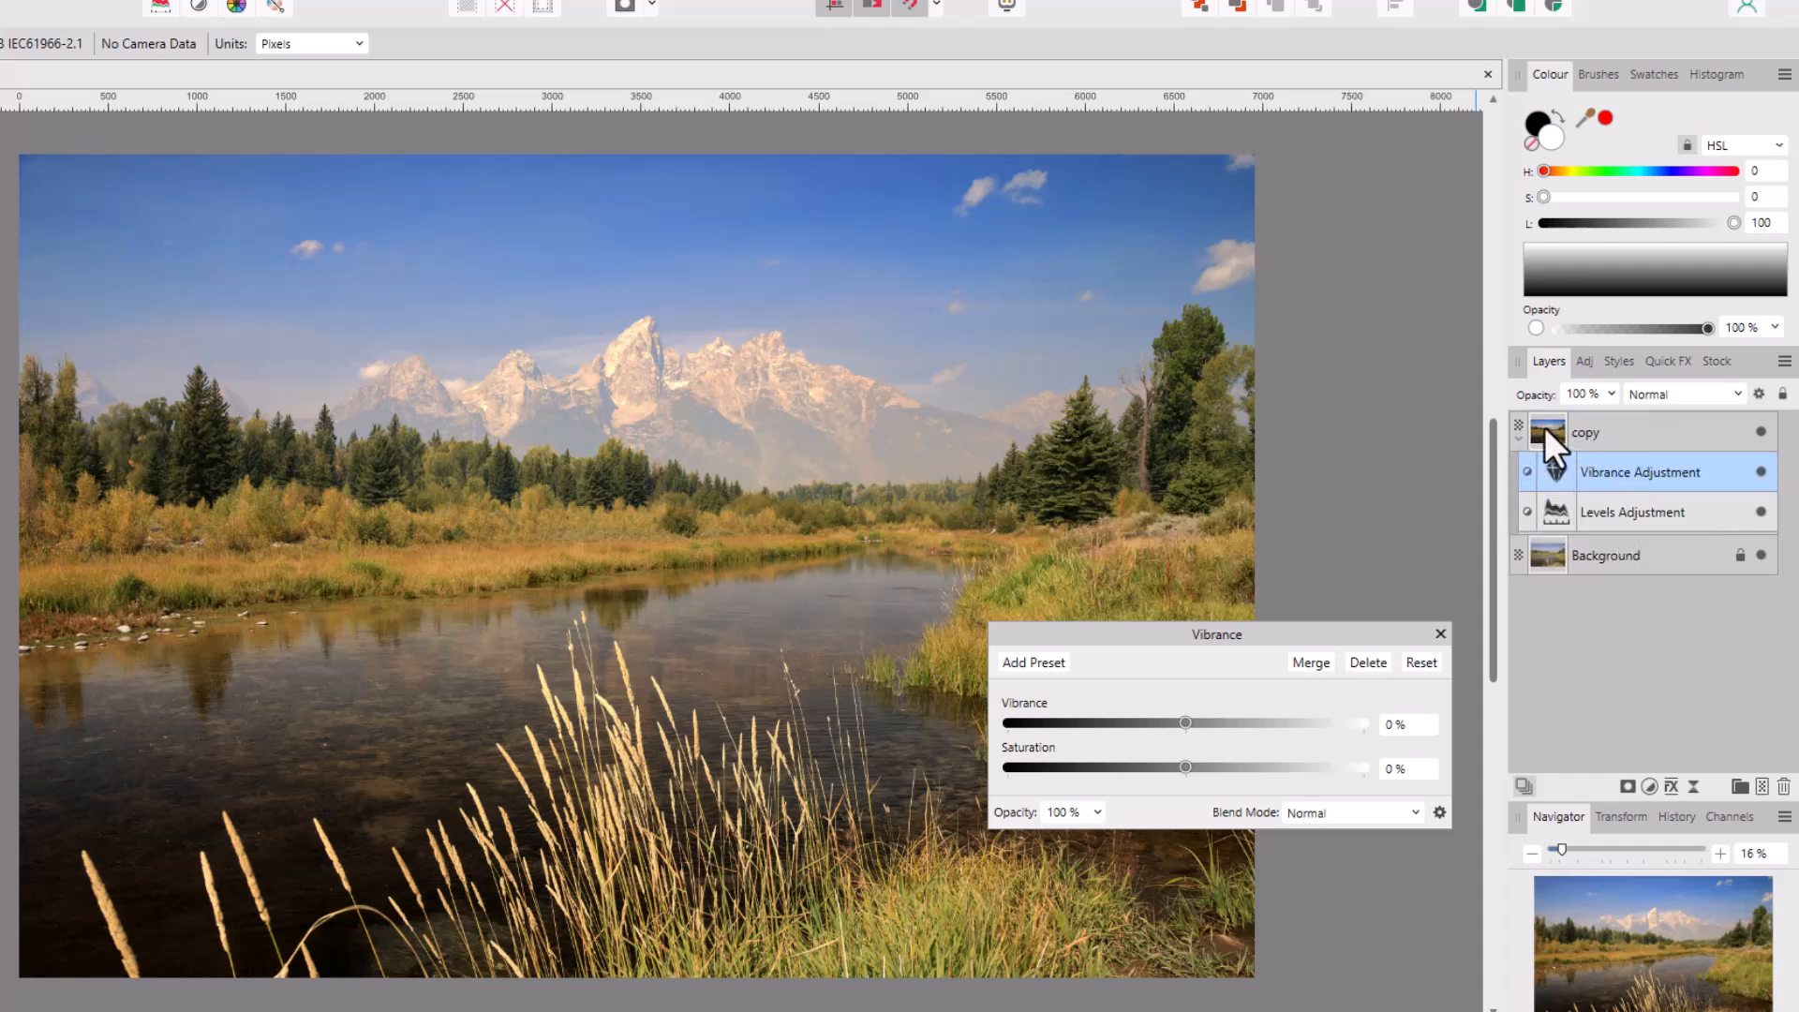
pyautogui.moveTo(1555, 447)
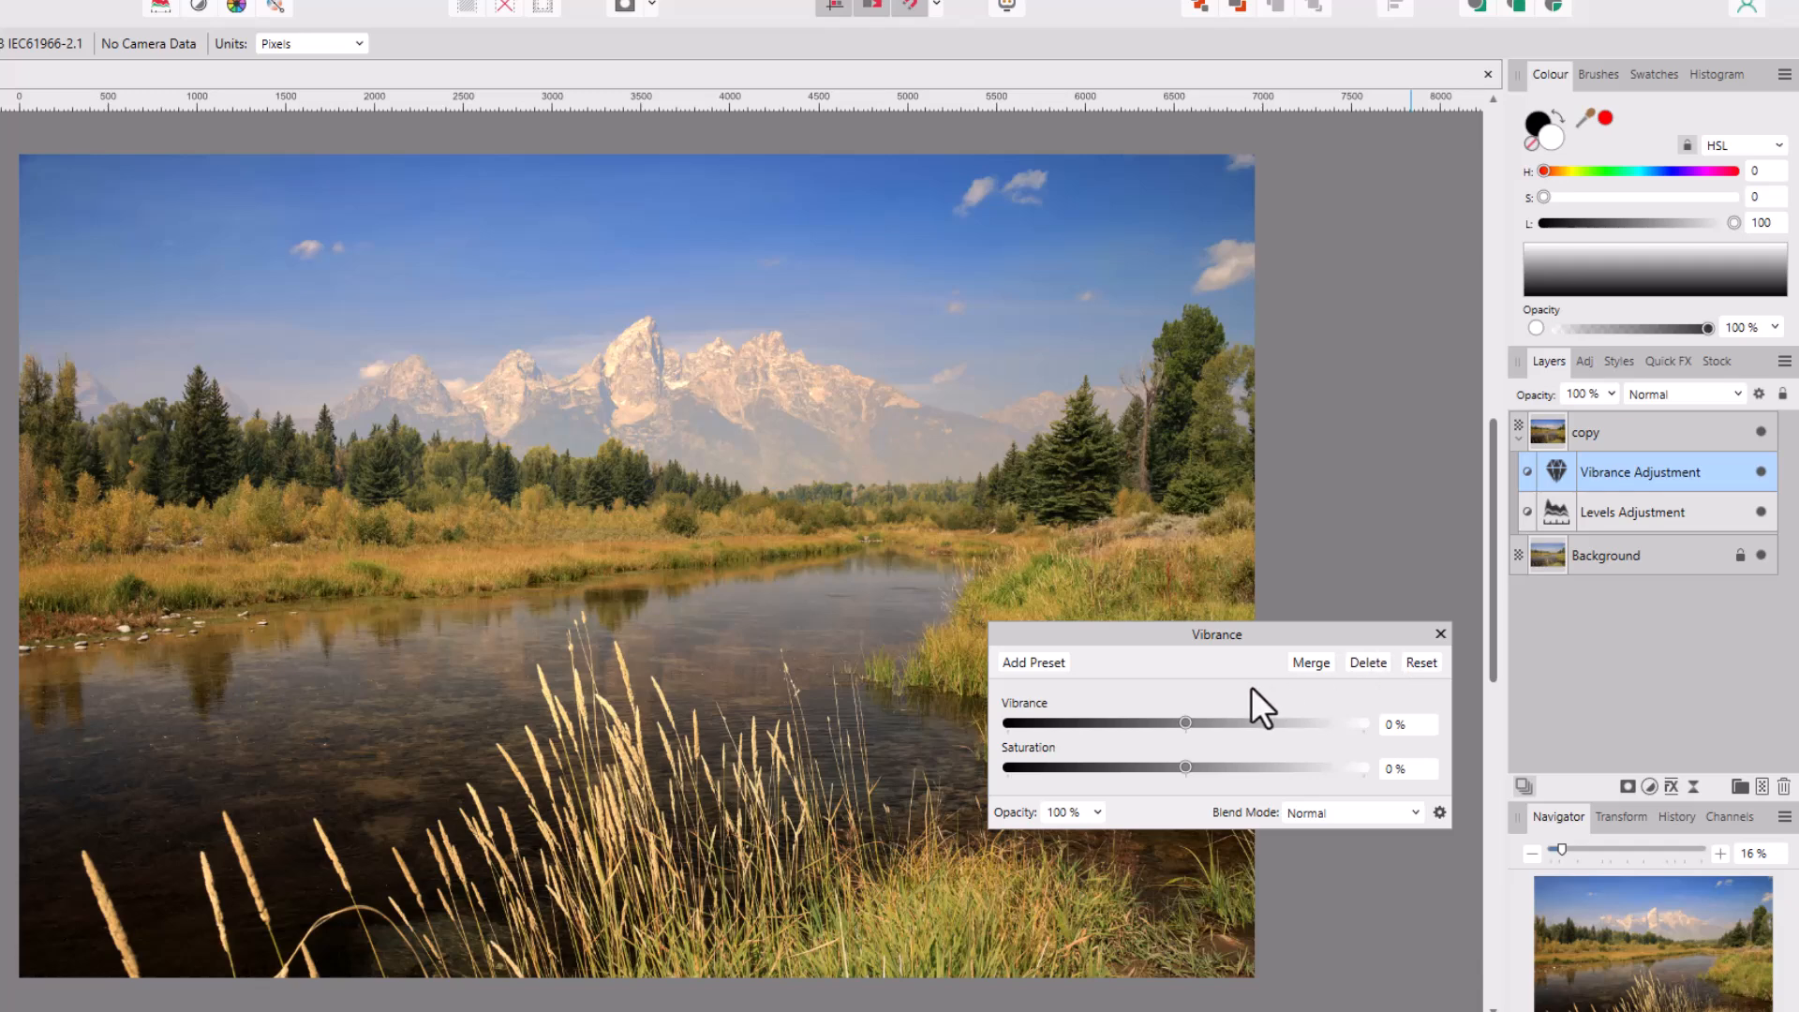
pyautogui.moveTo(1107, 768)
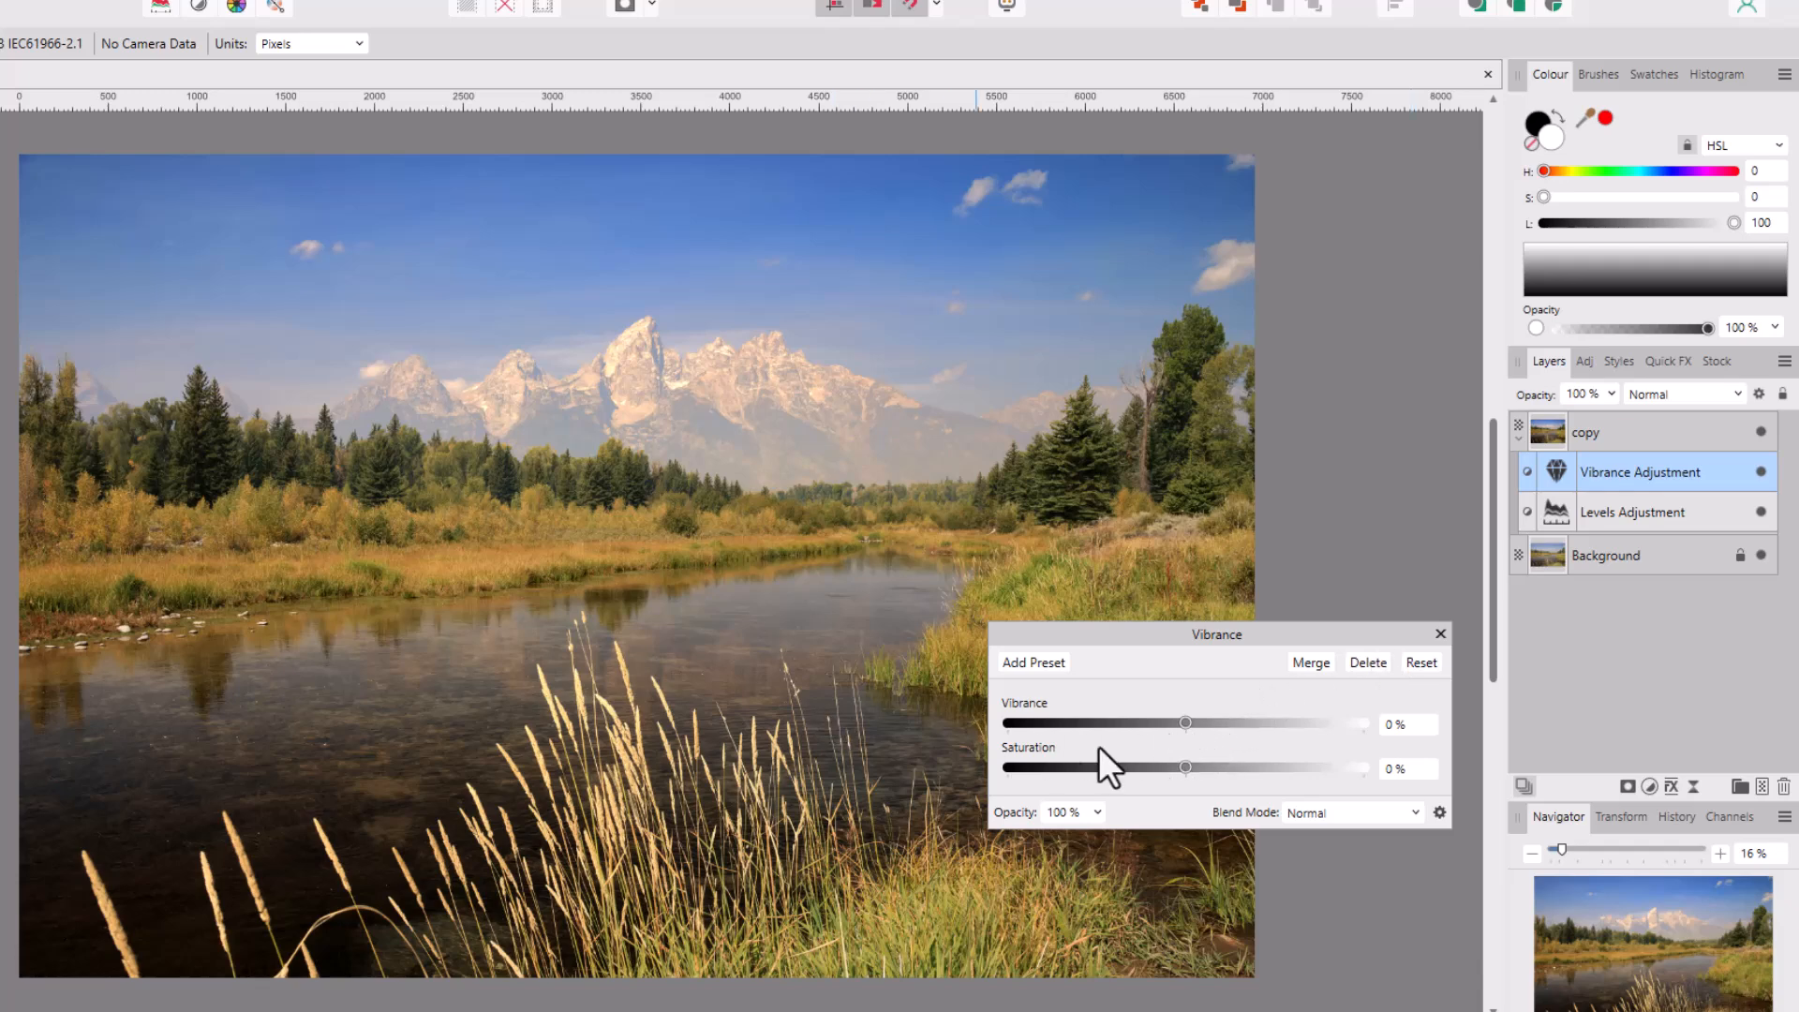
pyautogui.moveTo(1156, 804)
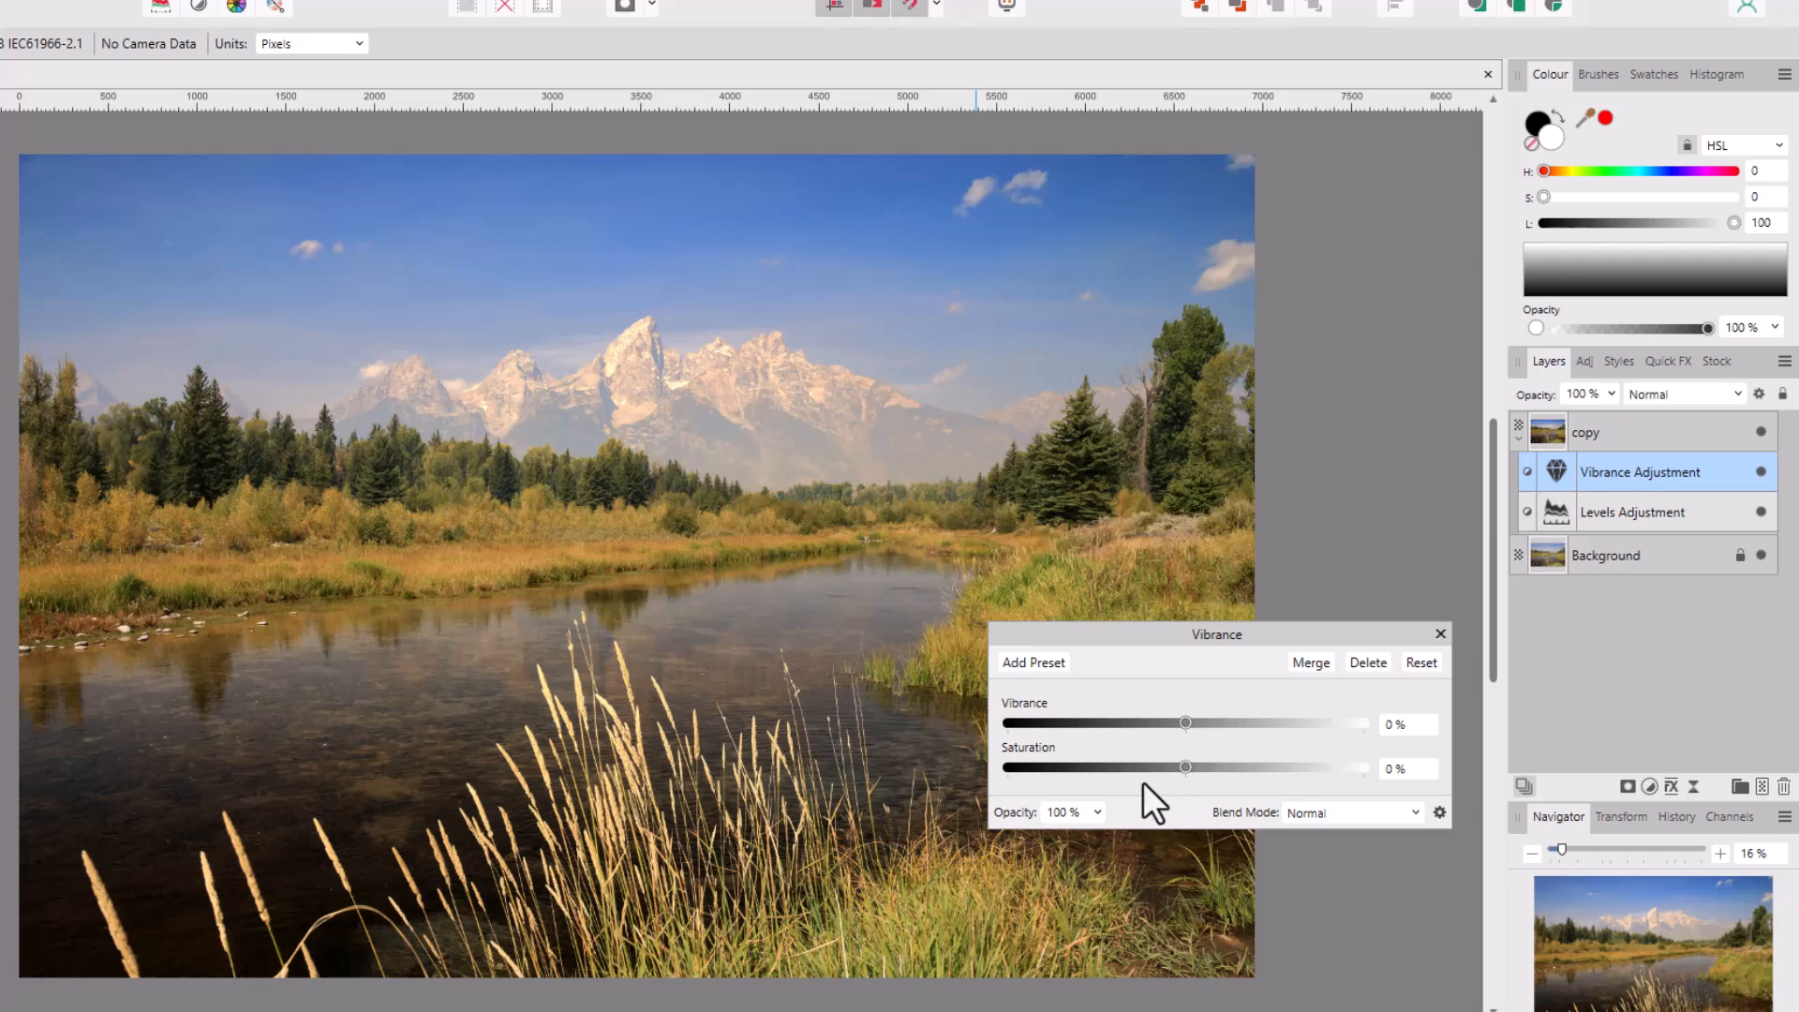
pyautogui.moveTo(1216, 780)
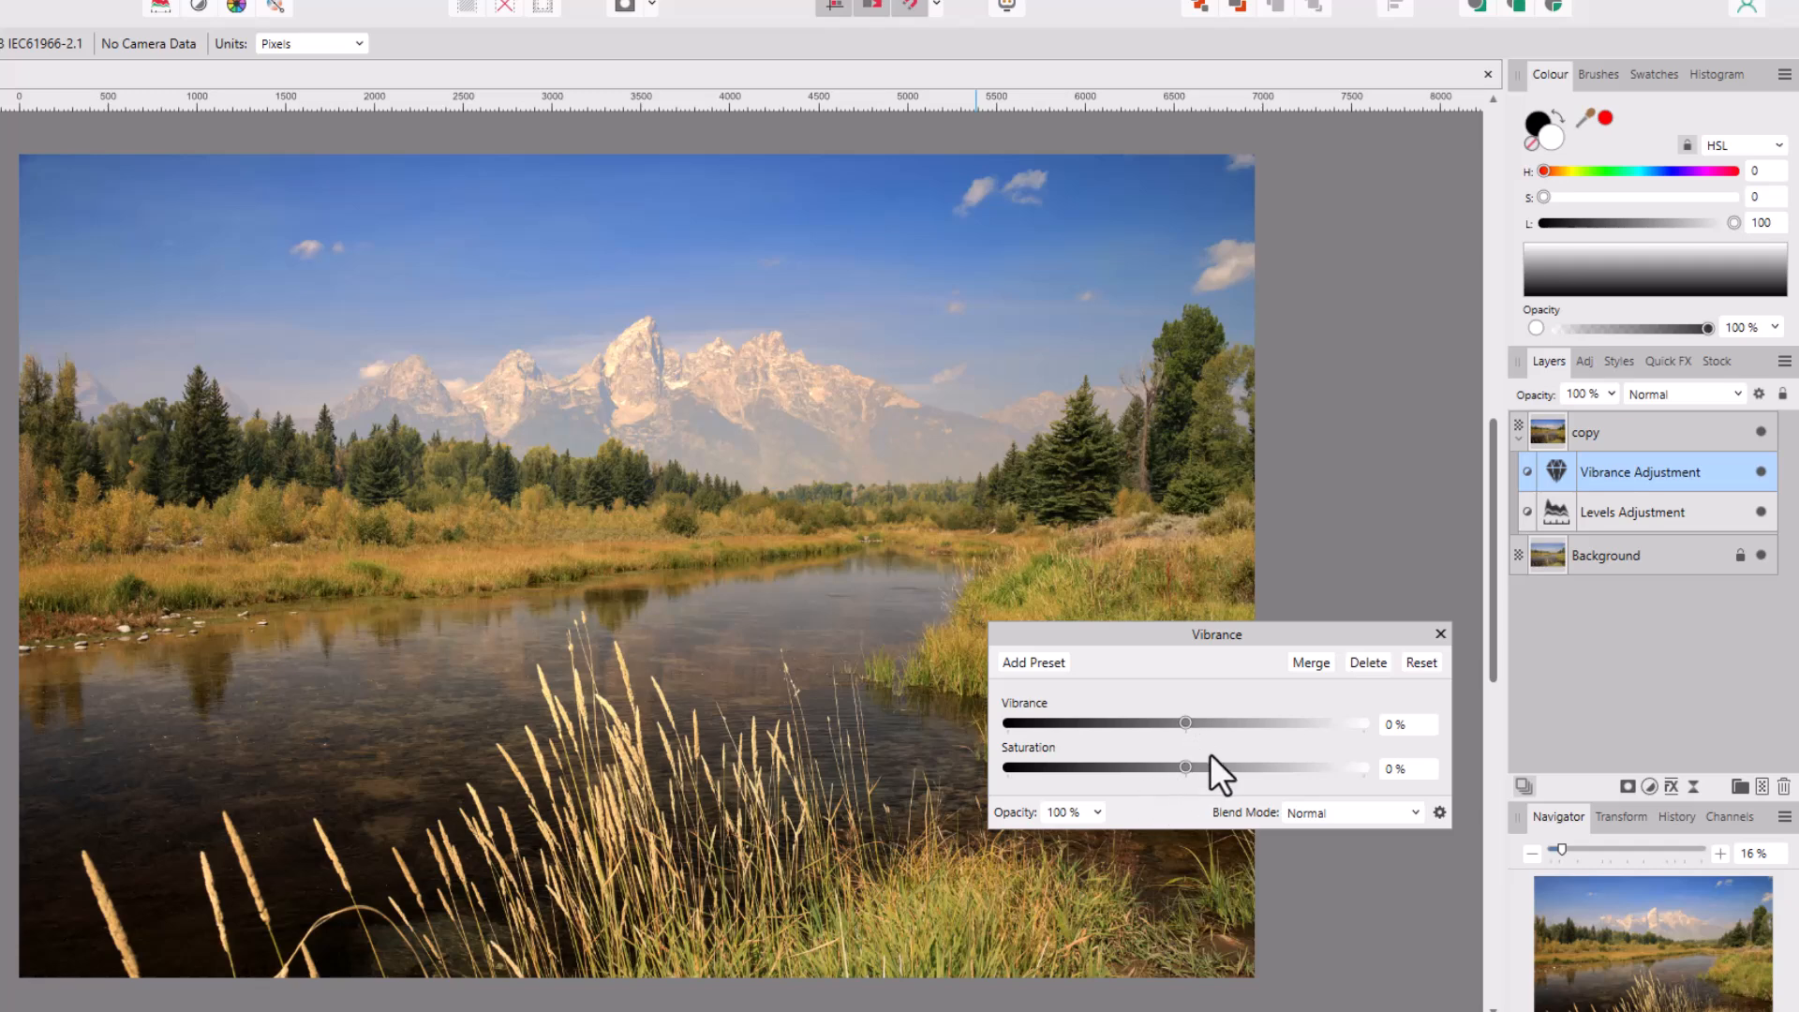
pyautogui.moveTo(1218, 752)
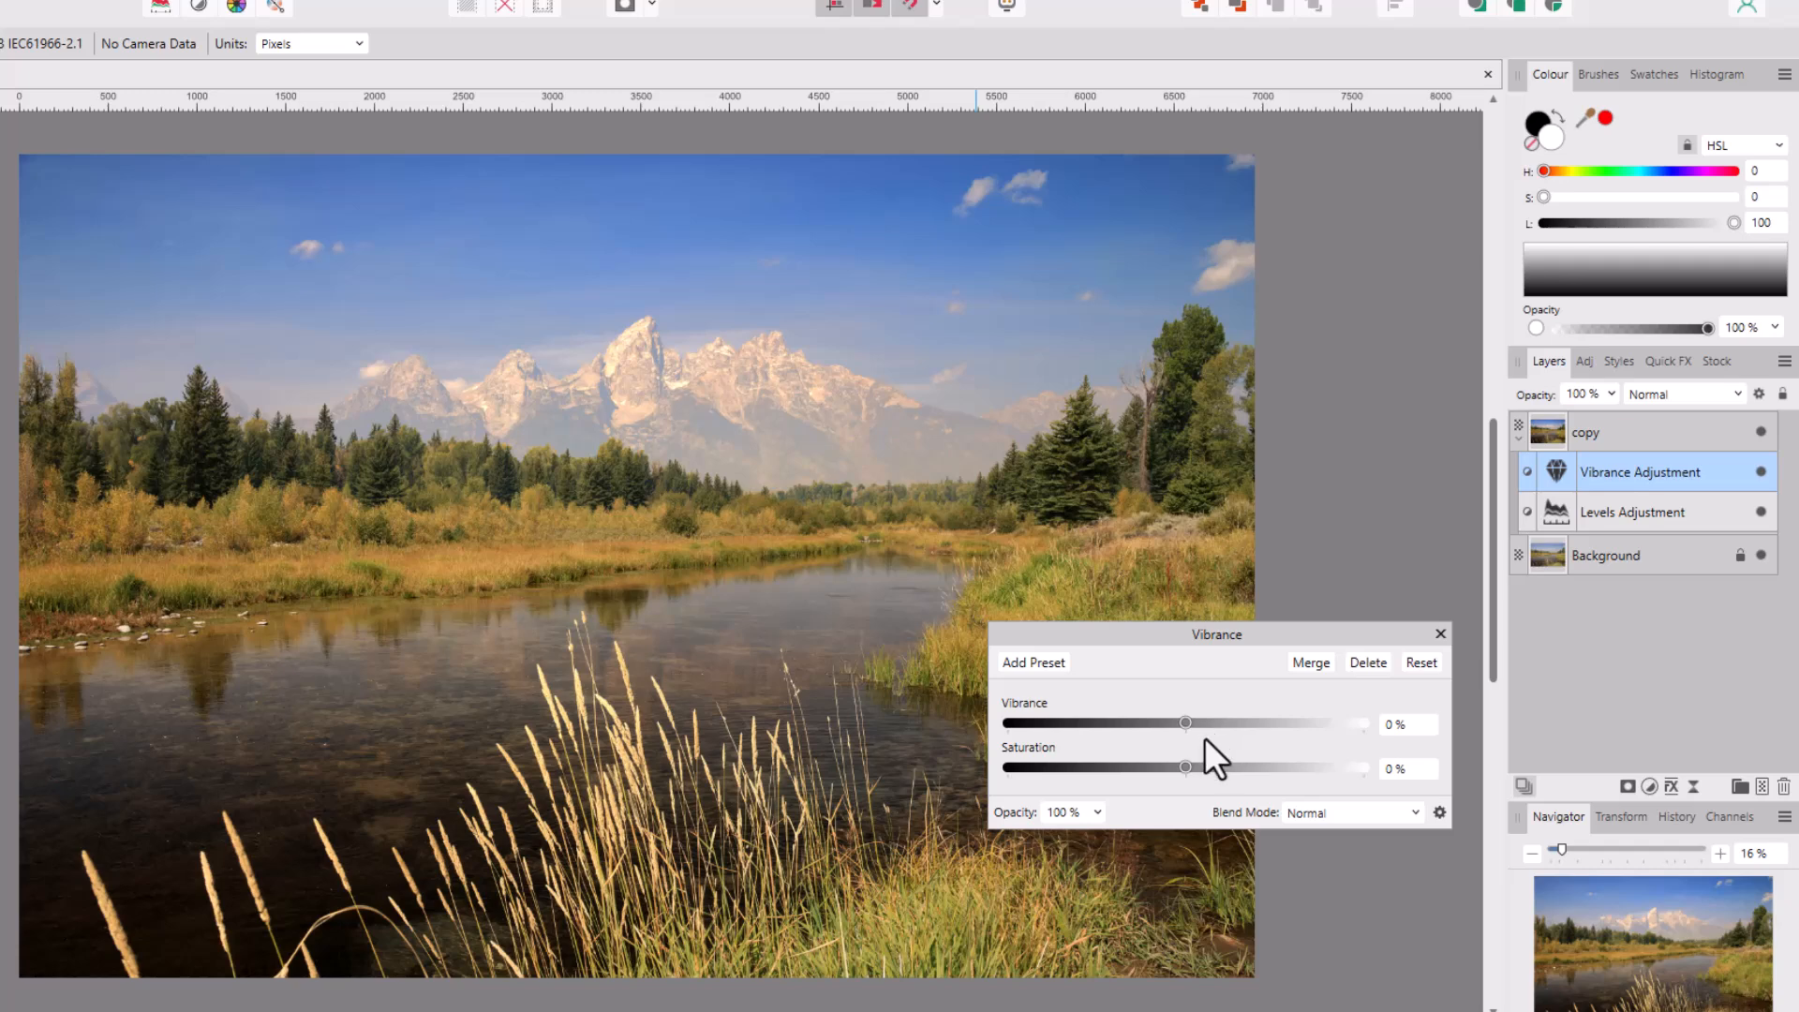
pyautogui.moveTo(1198, 744)
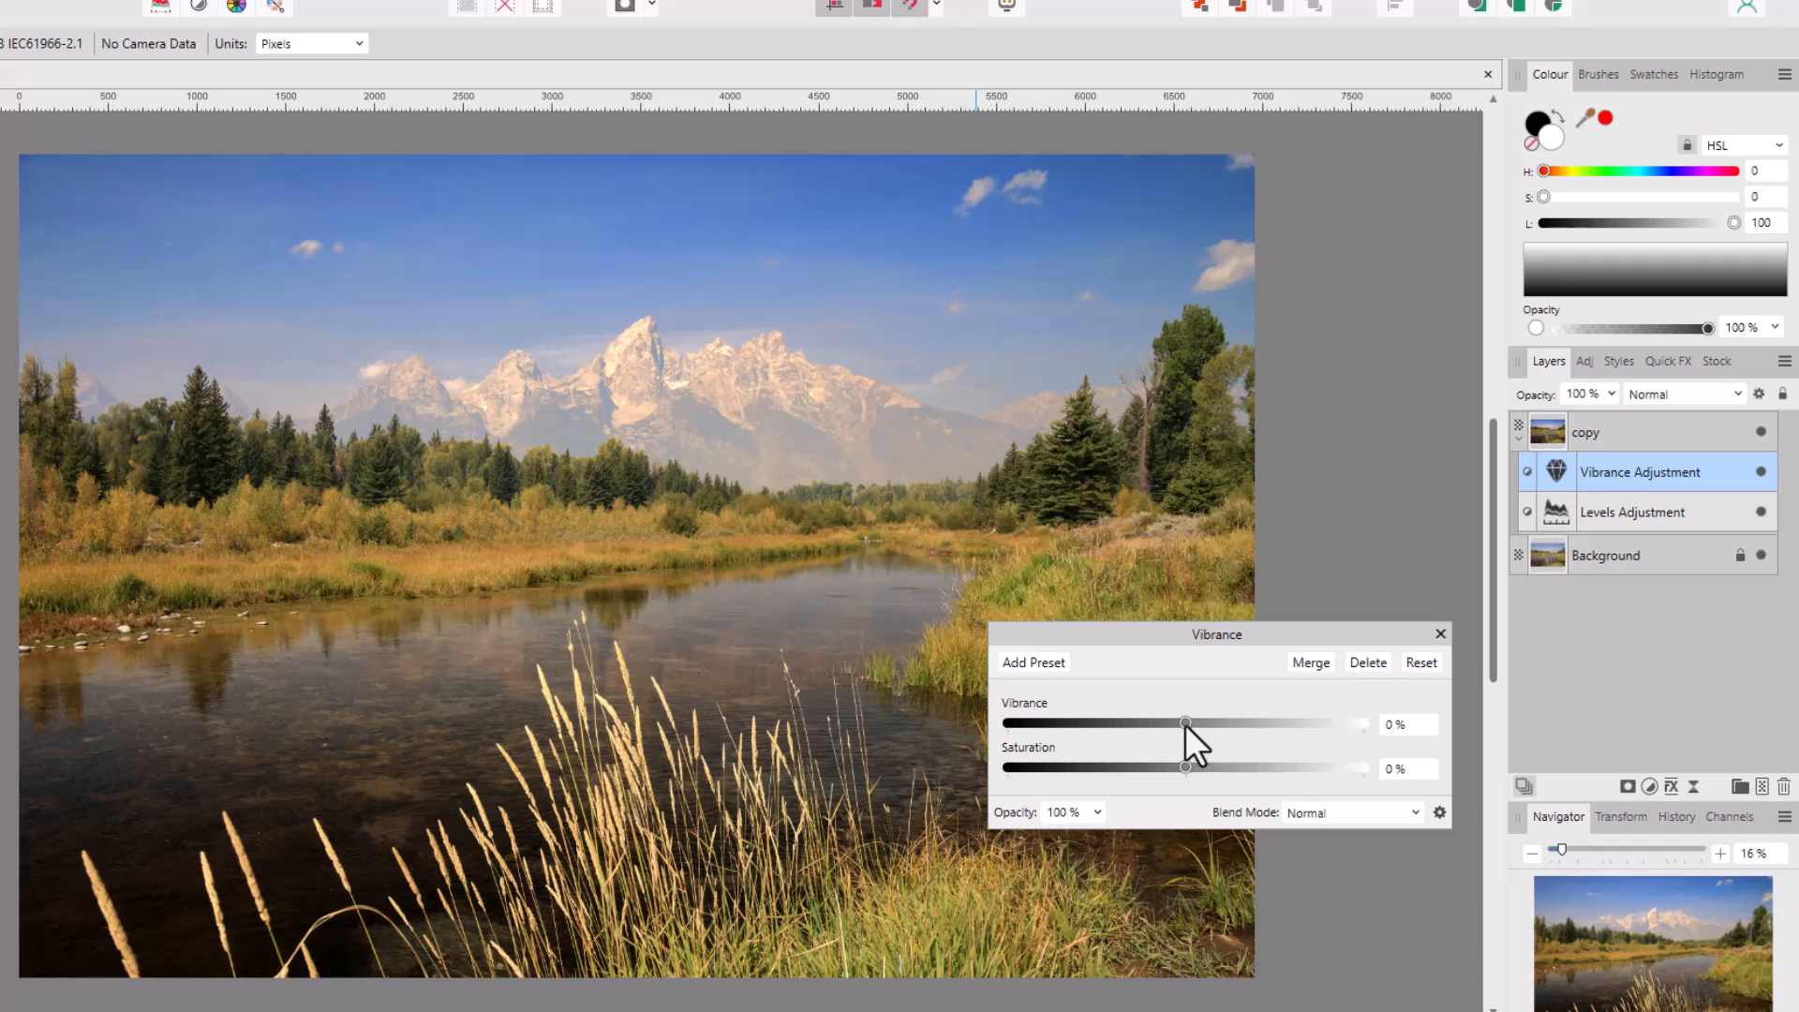
pyautogui.moveTo(1184, 723); pyautogui.dragTo(1261, 724)
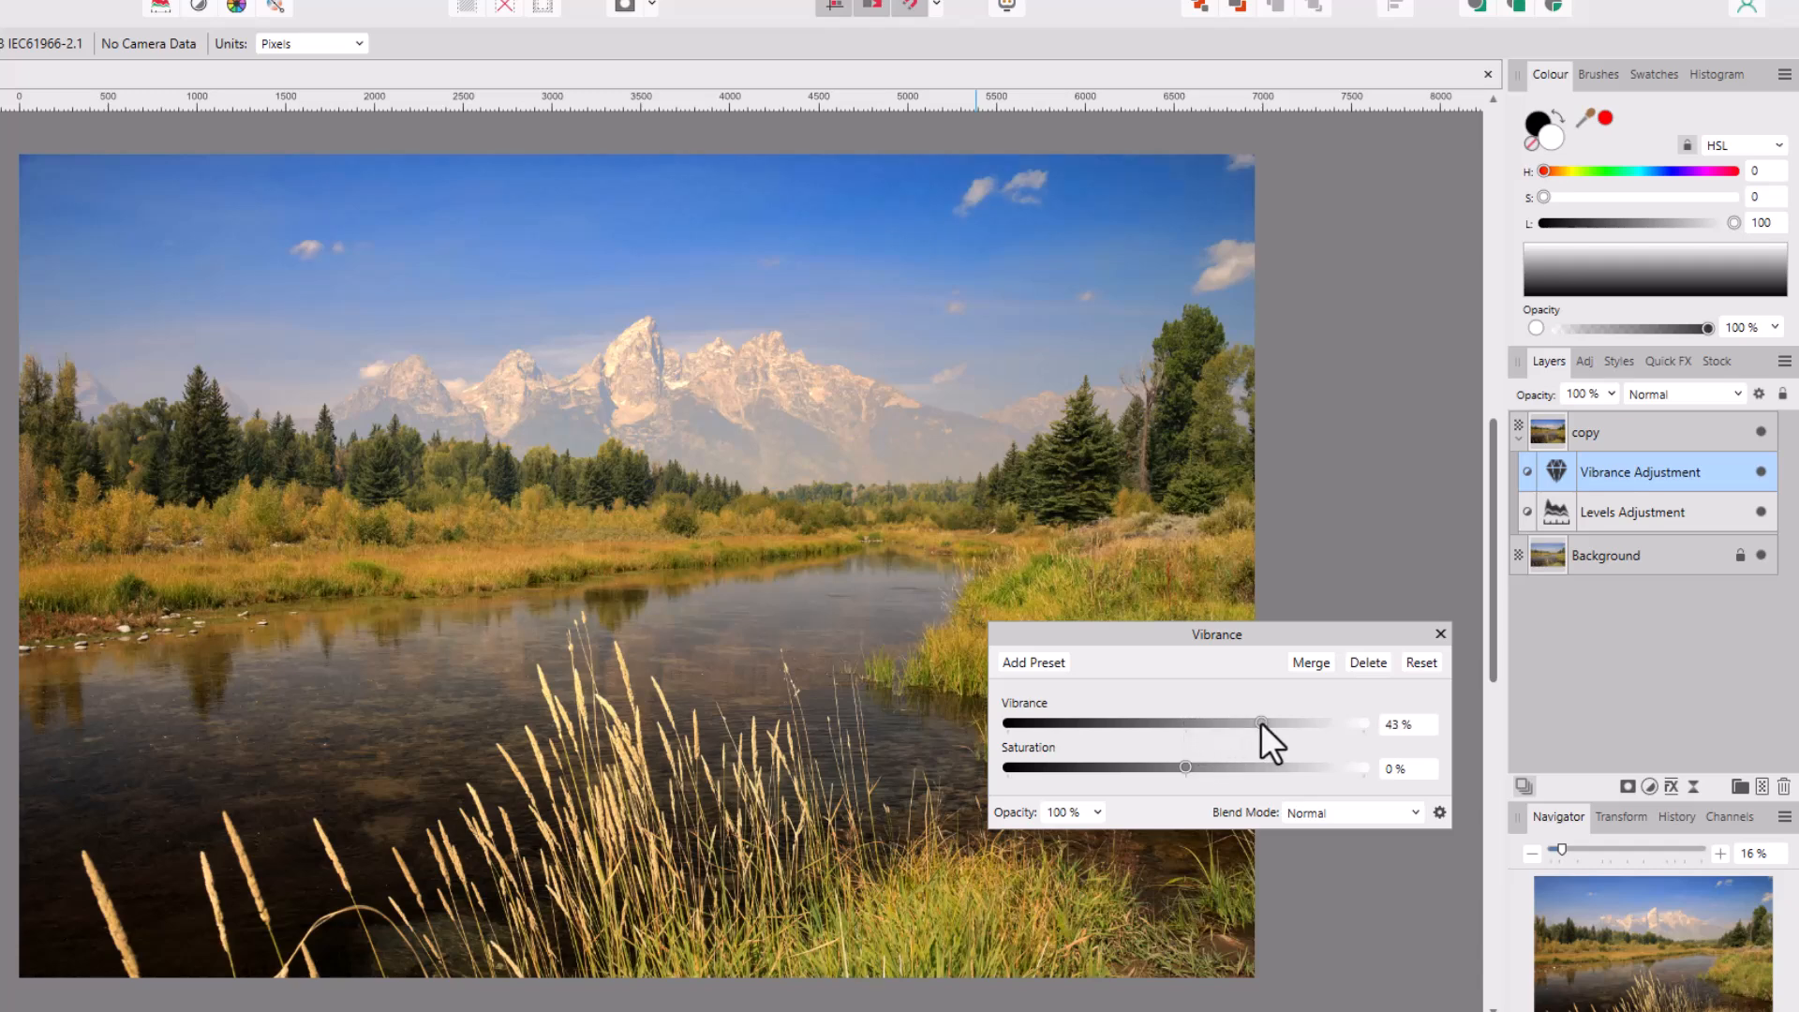
pyautogui.moveTo(1260, 724); pyautogui.dragTo(1158, 723)
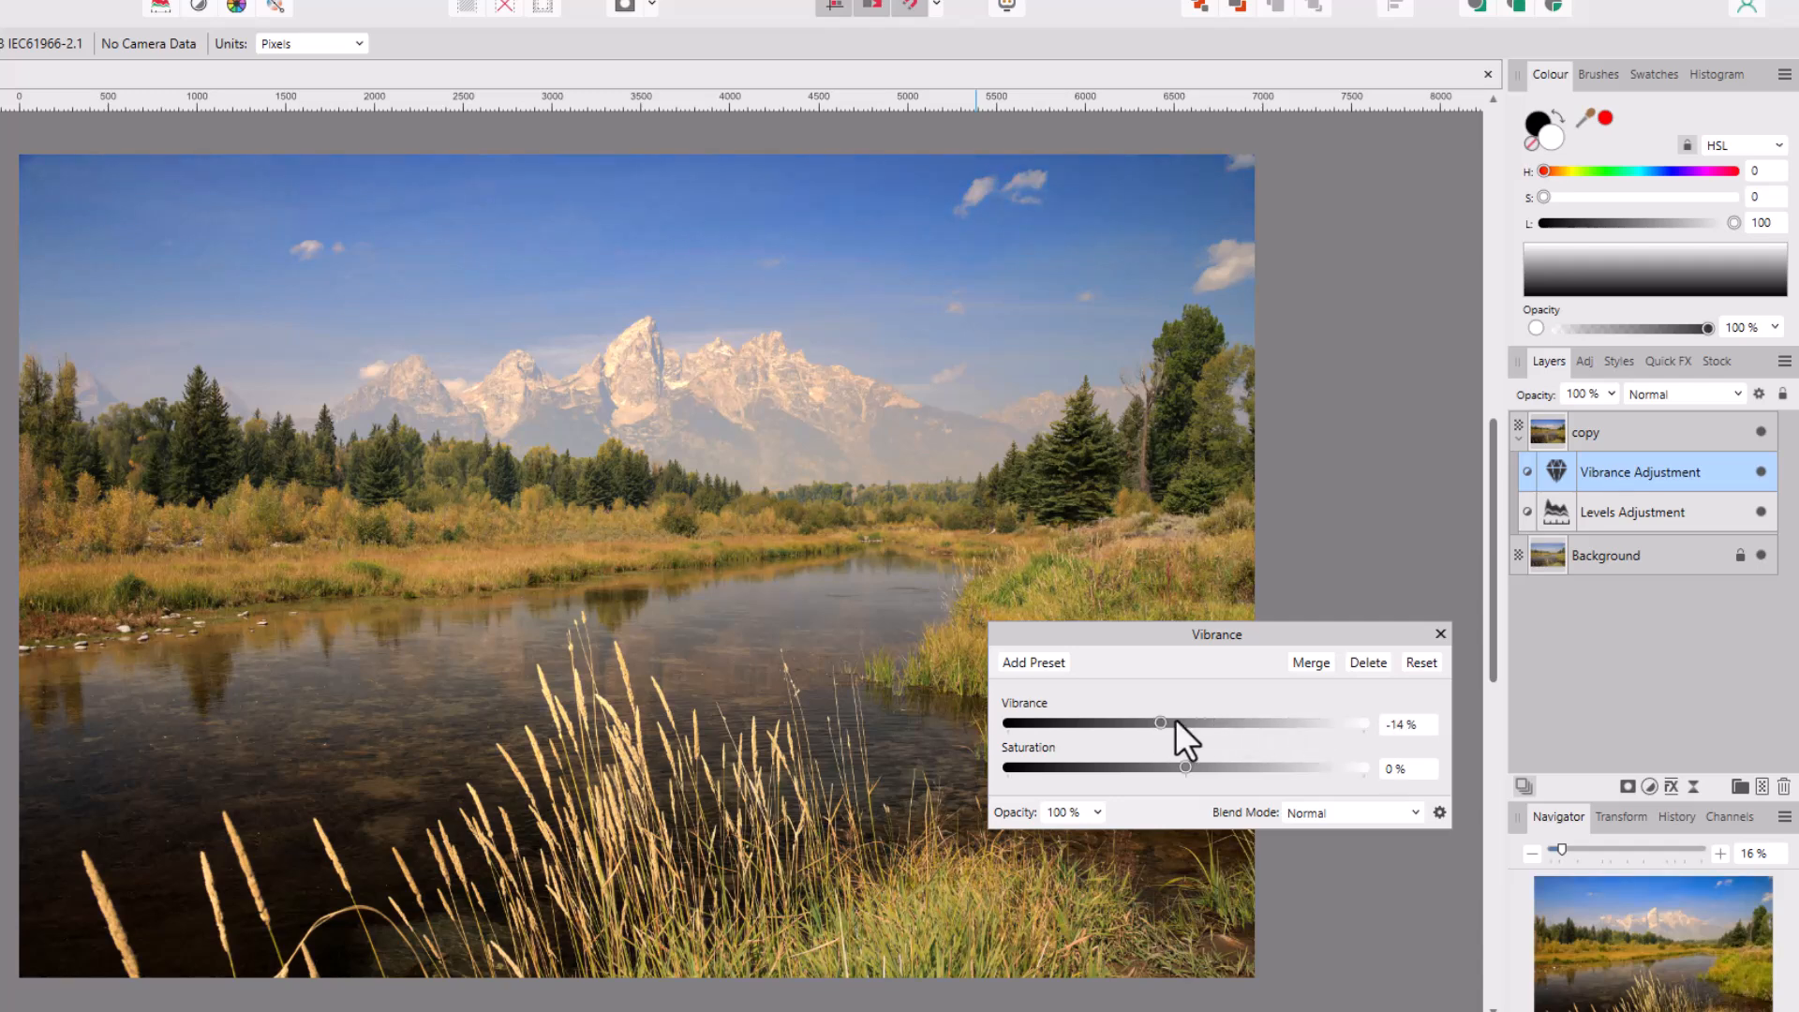
pyautogui.moveTo(1158, 723); pyautogui.dragTo(1248, 724)
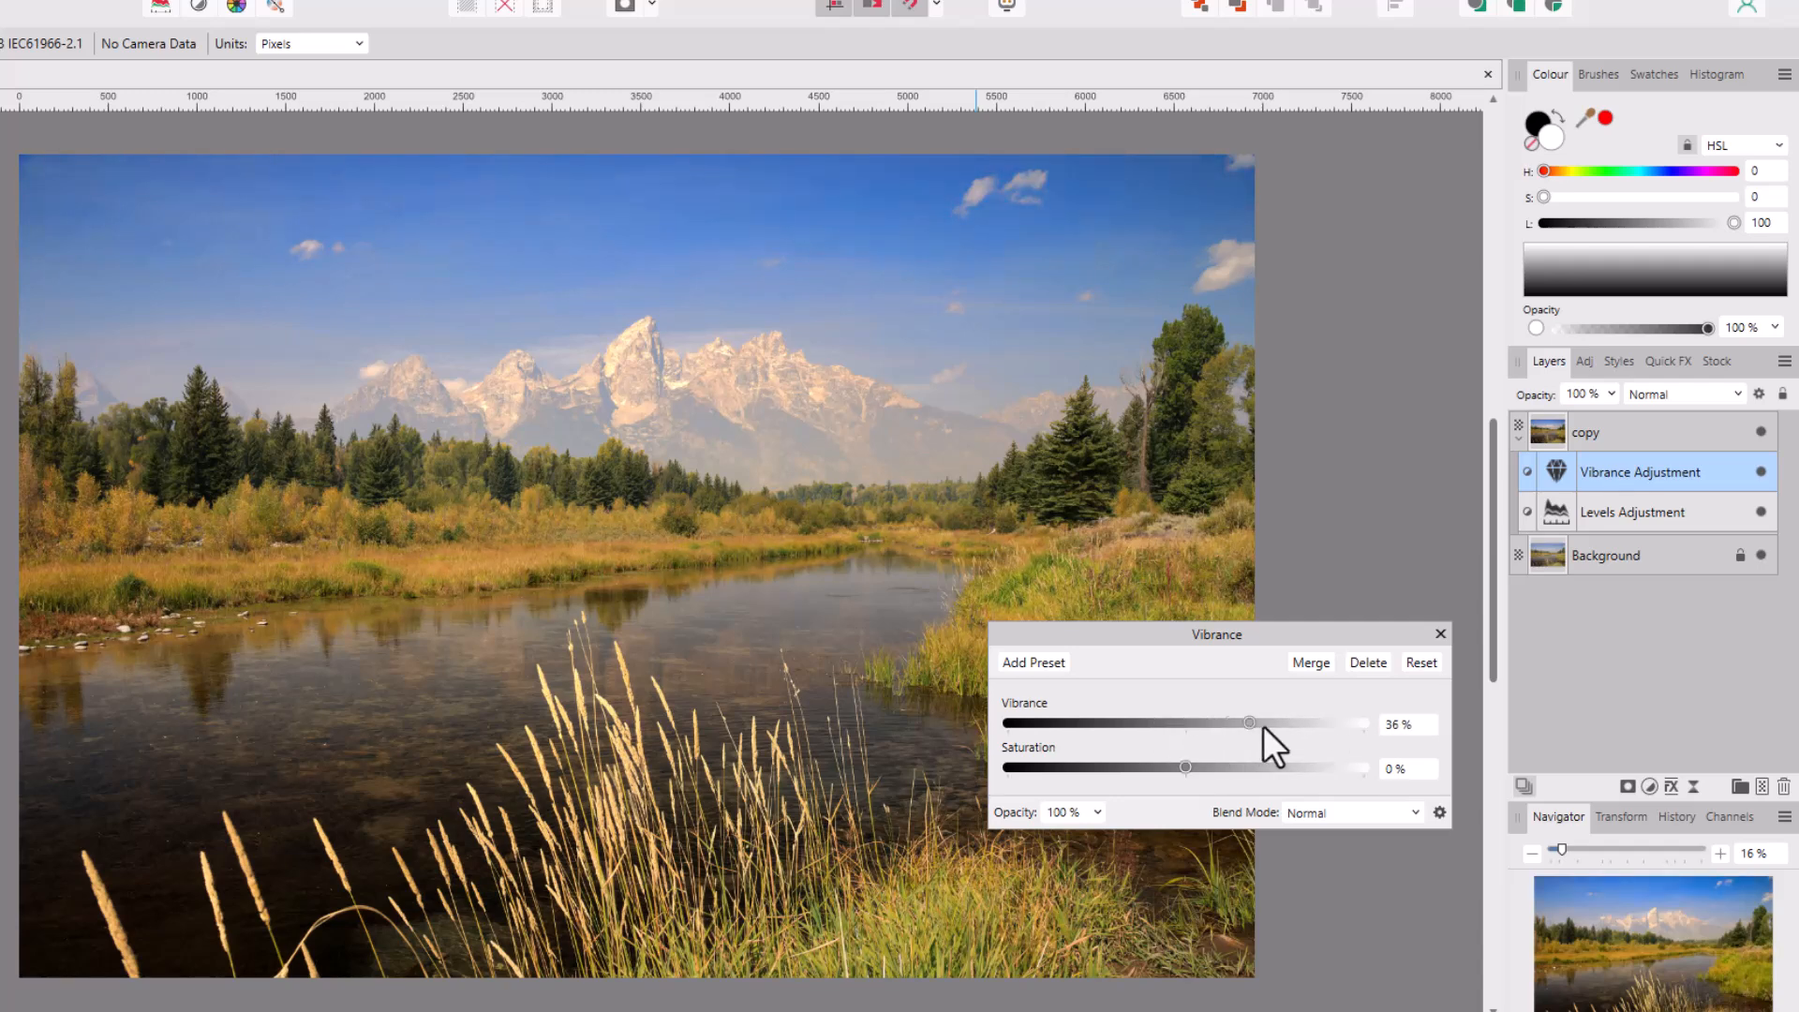
pyautogui.moveTo(1247, 723); pyautogui.dragTo(1260, 723)
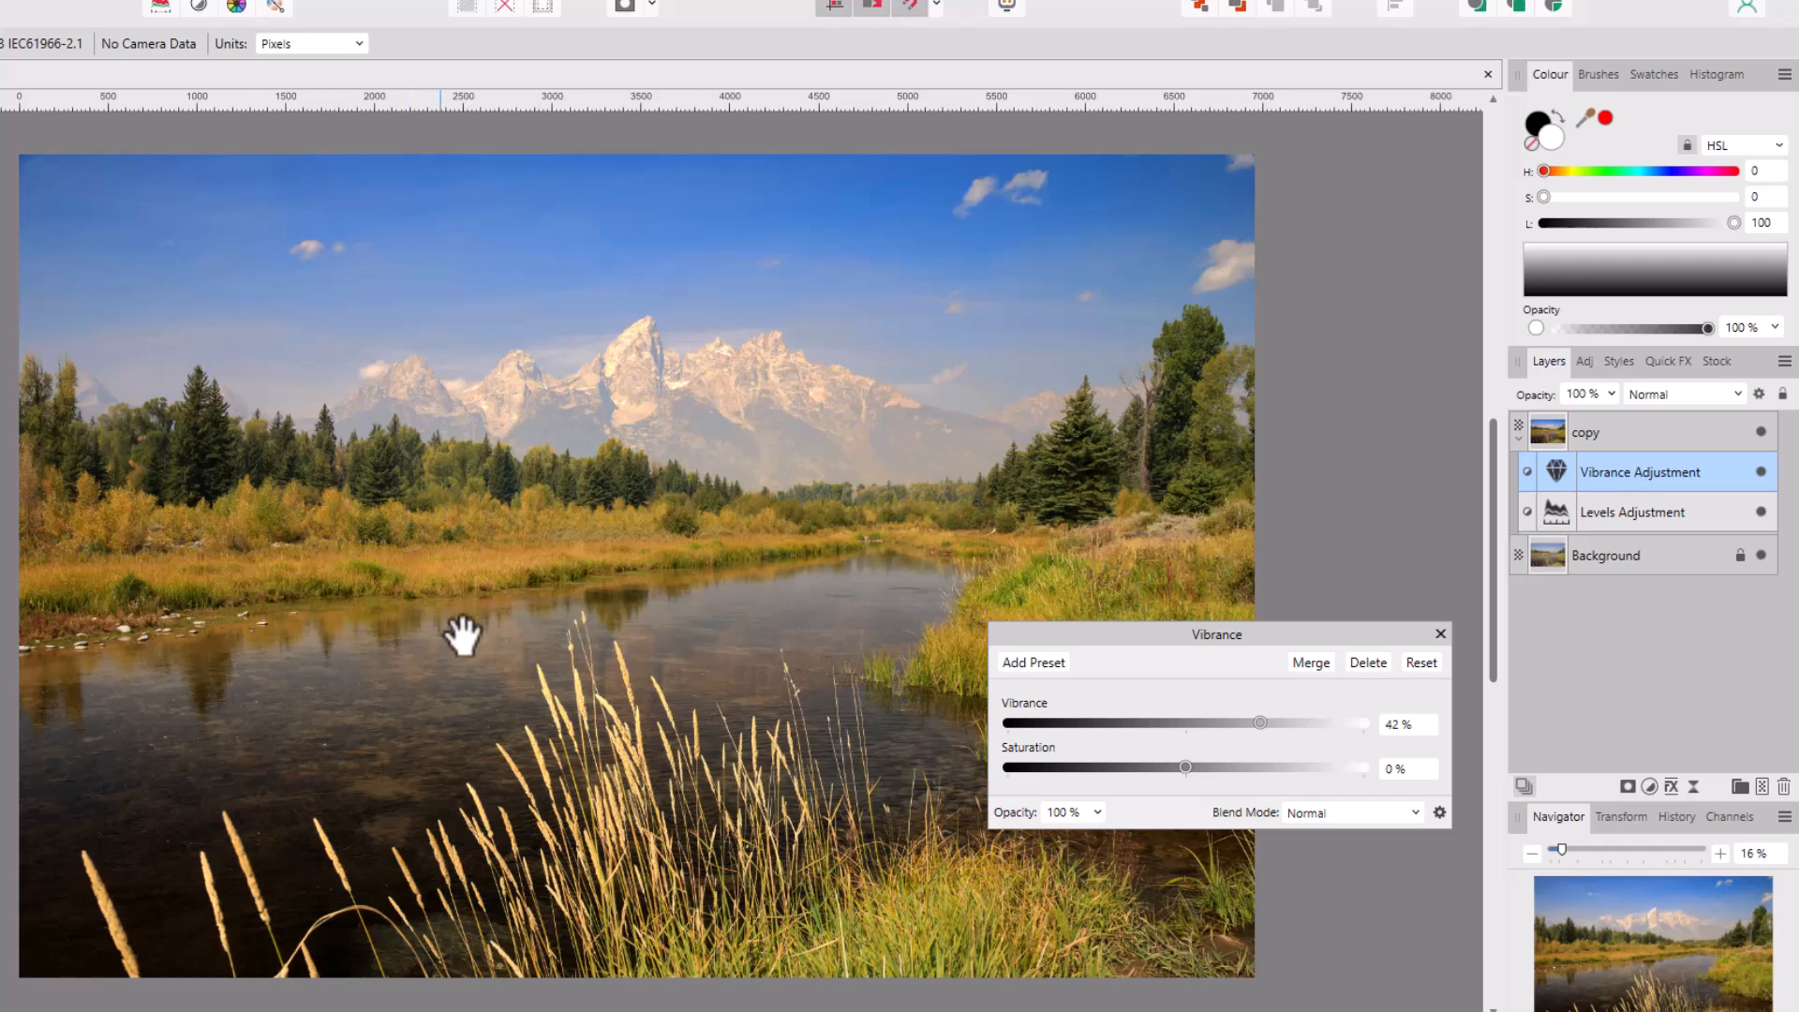
pyautogui.moveTo(1228, 754)
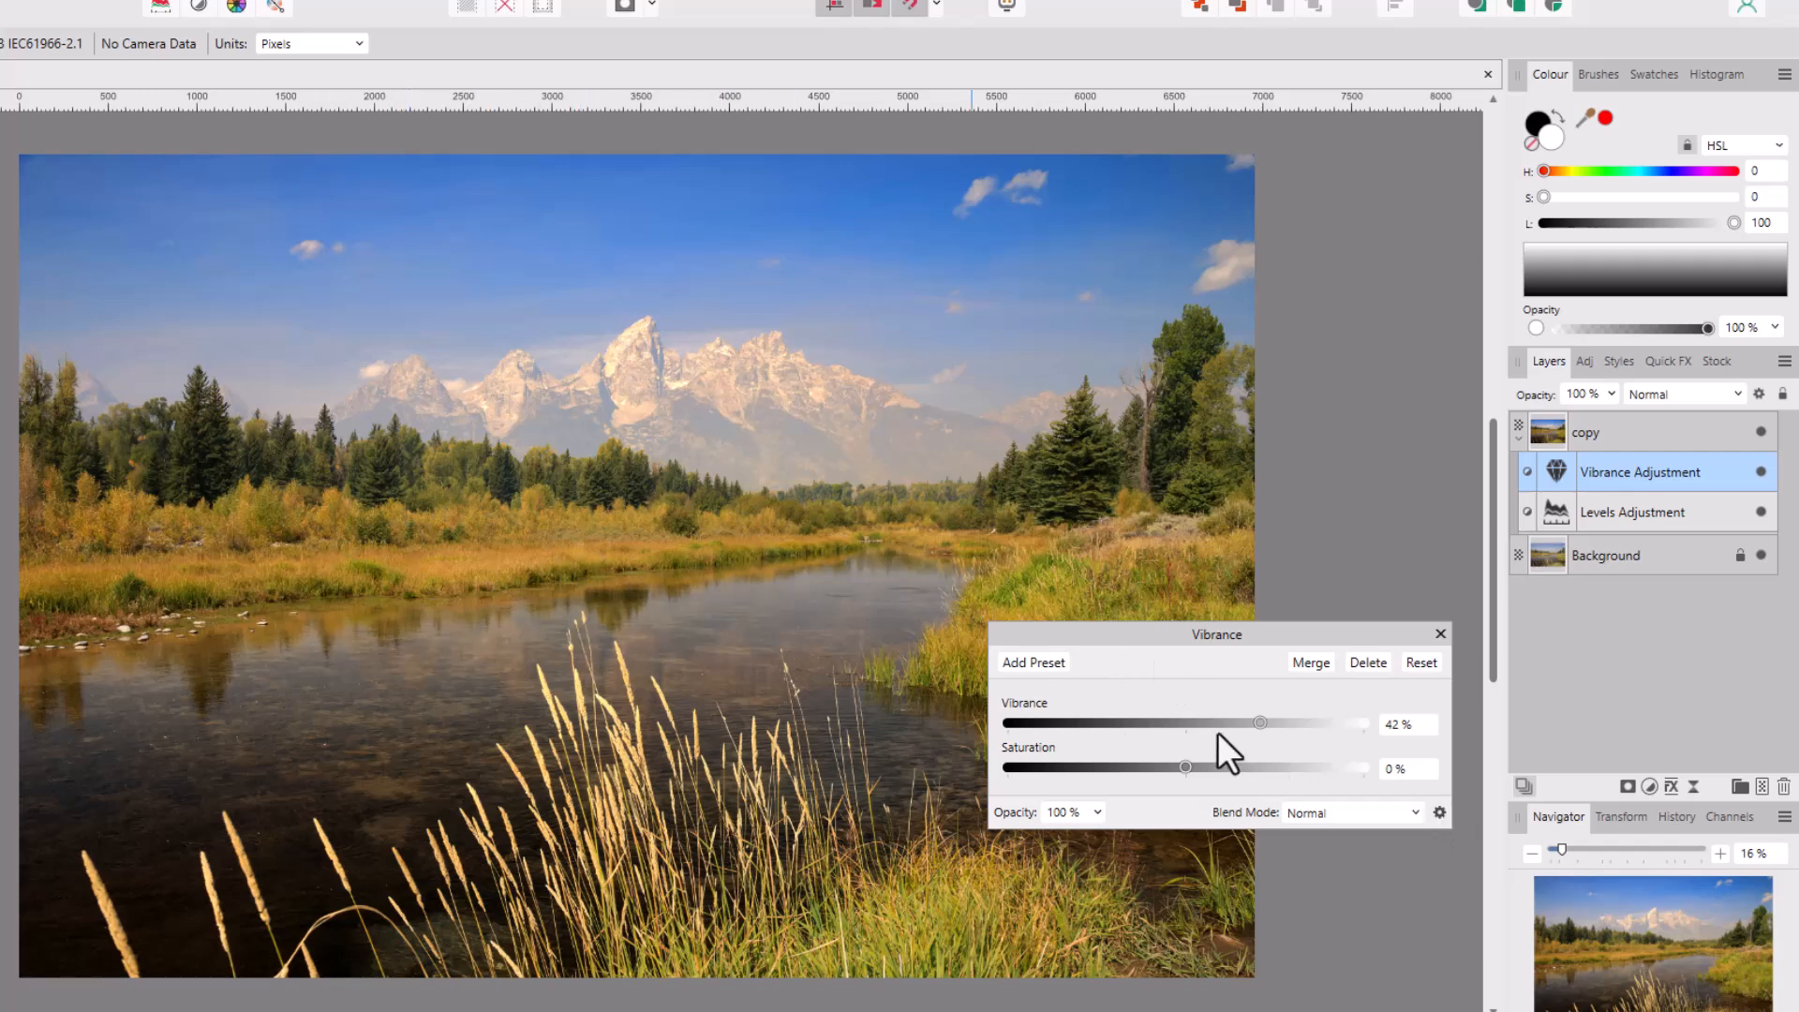
# Settle vibrance back near 15%, leaving saturation at 0%
pyautogui.moveTo(1259, 723); pyautogui.dragTo(1185, 723)
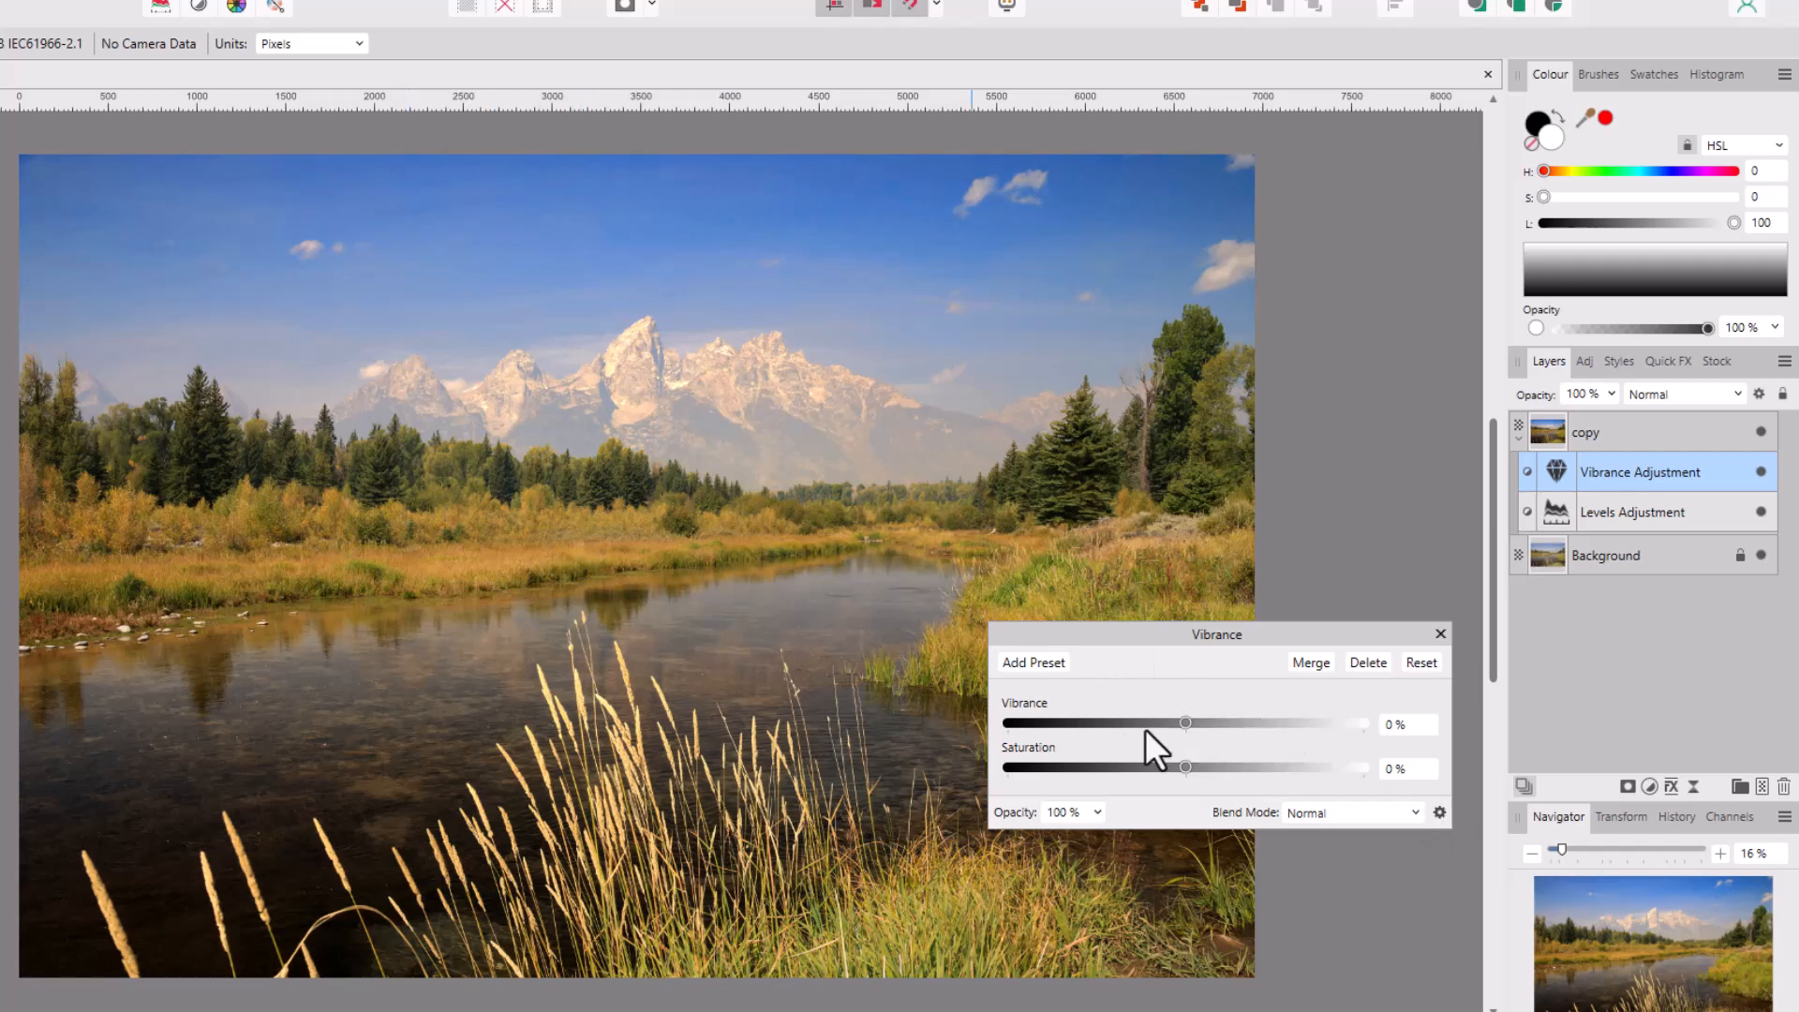
pyautogui.moveTo(1184, 723); pyautogui.dragTo(1191, 724)
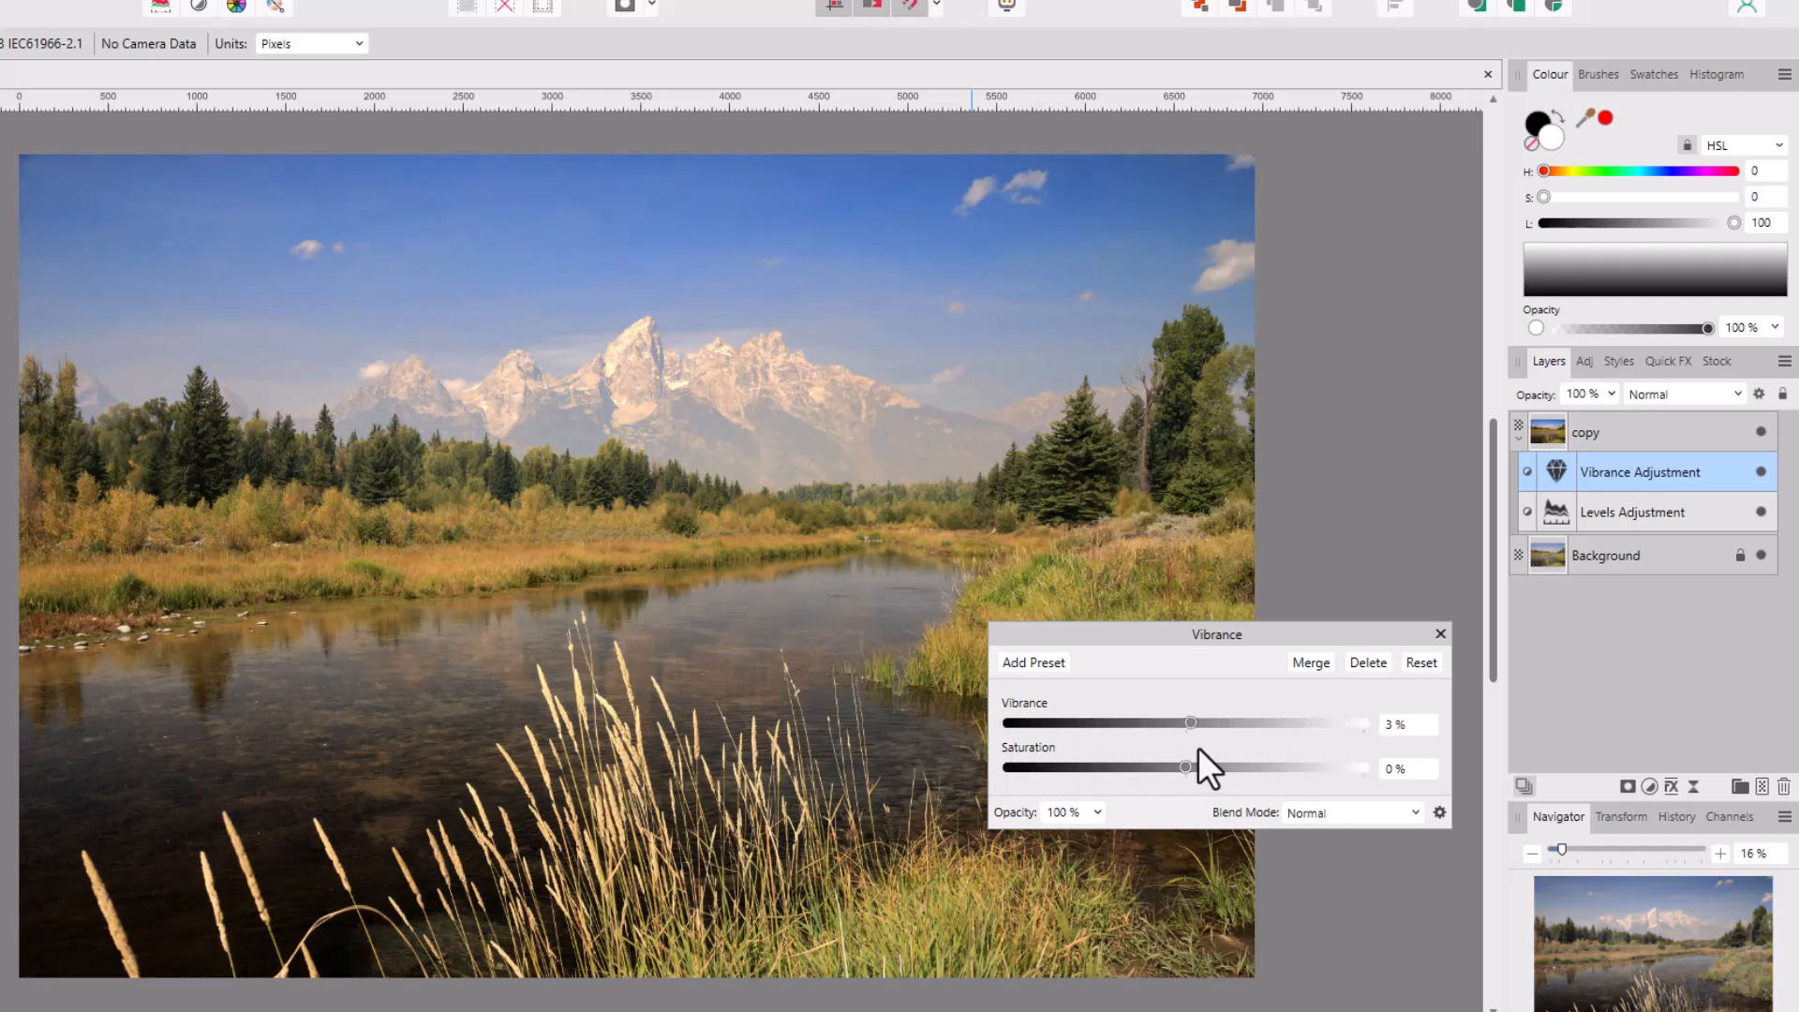
pyautogui.moveTo(1189, 723); pyautogui.dragTo(1212, 723)
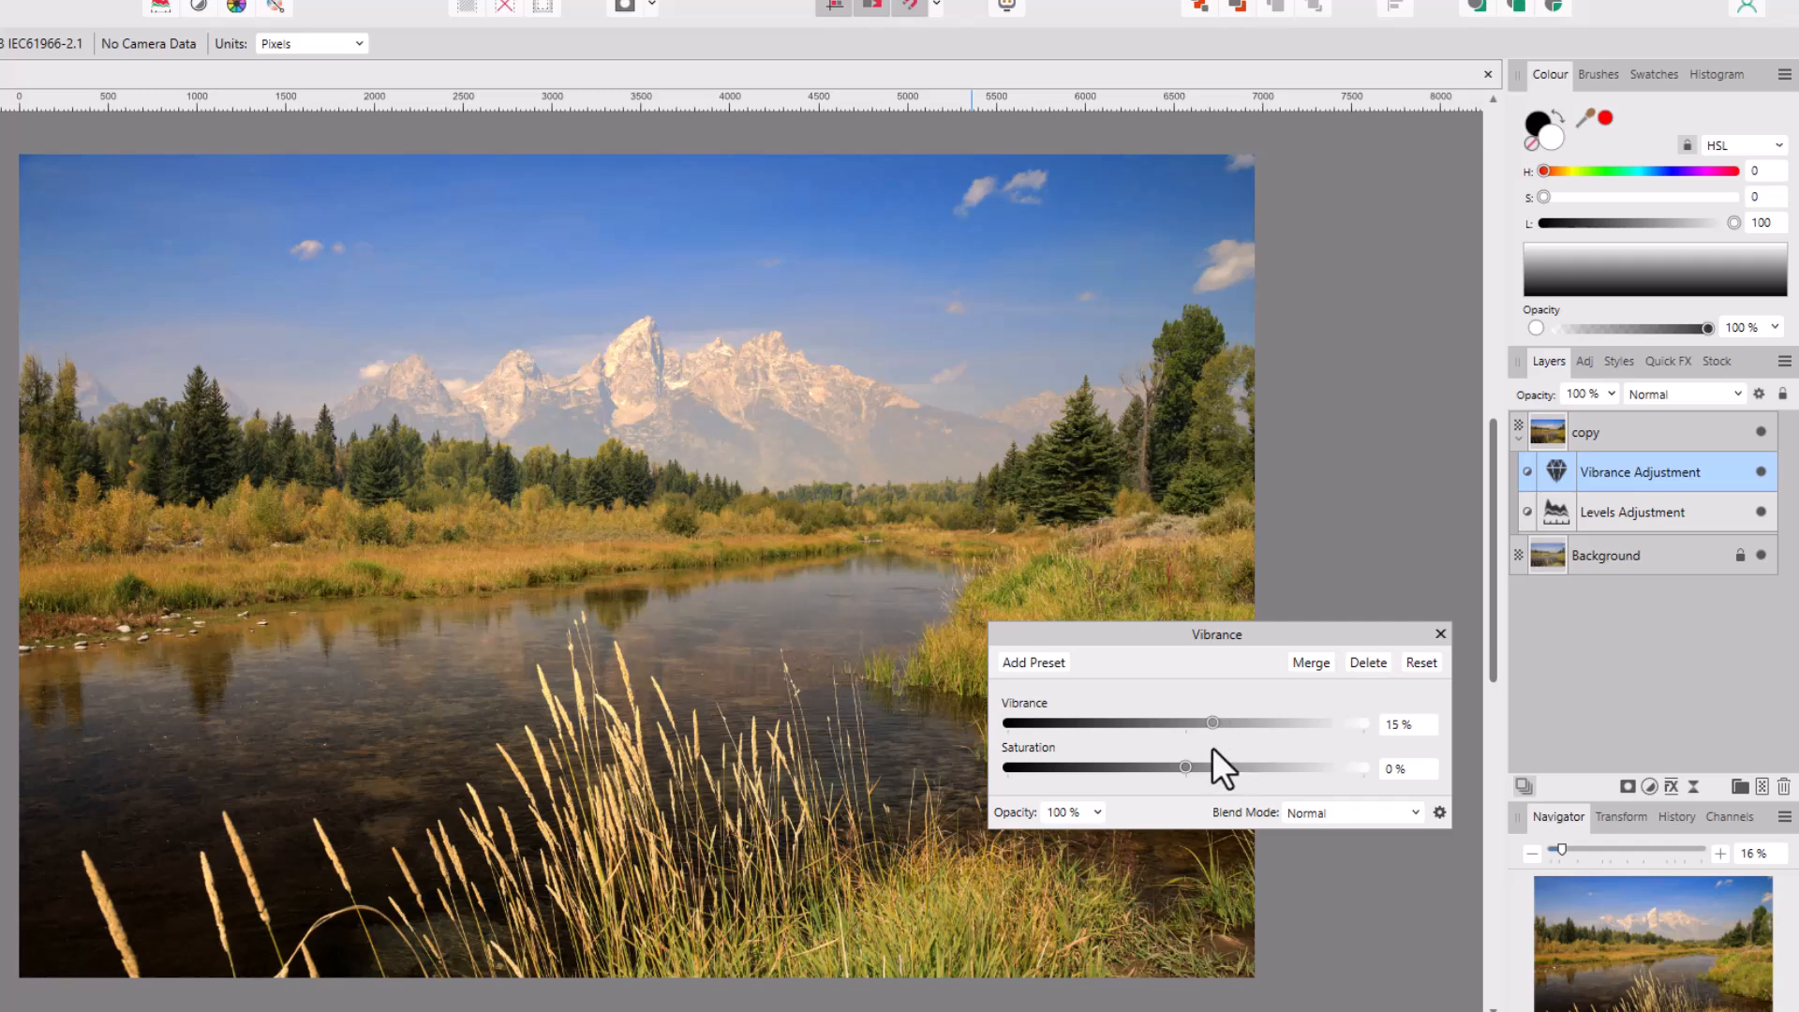
pyautogui.moveTo(1212, 724); pyautogui.dragTo(1220, 723)
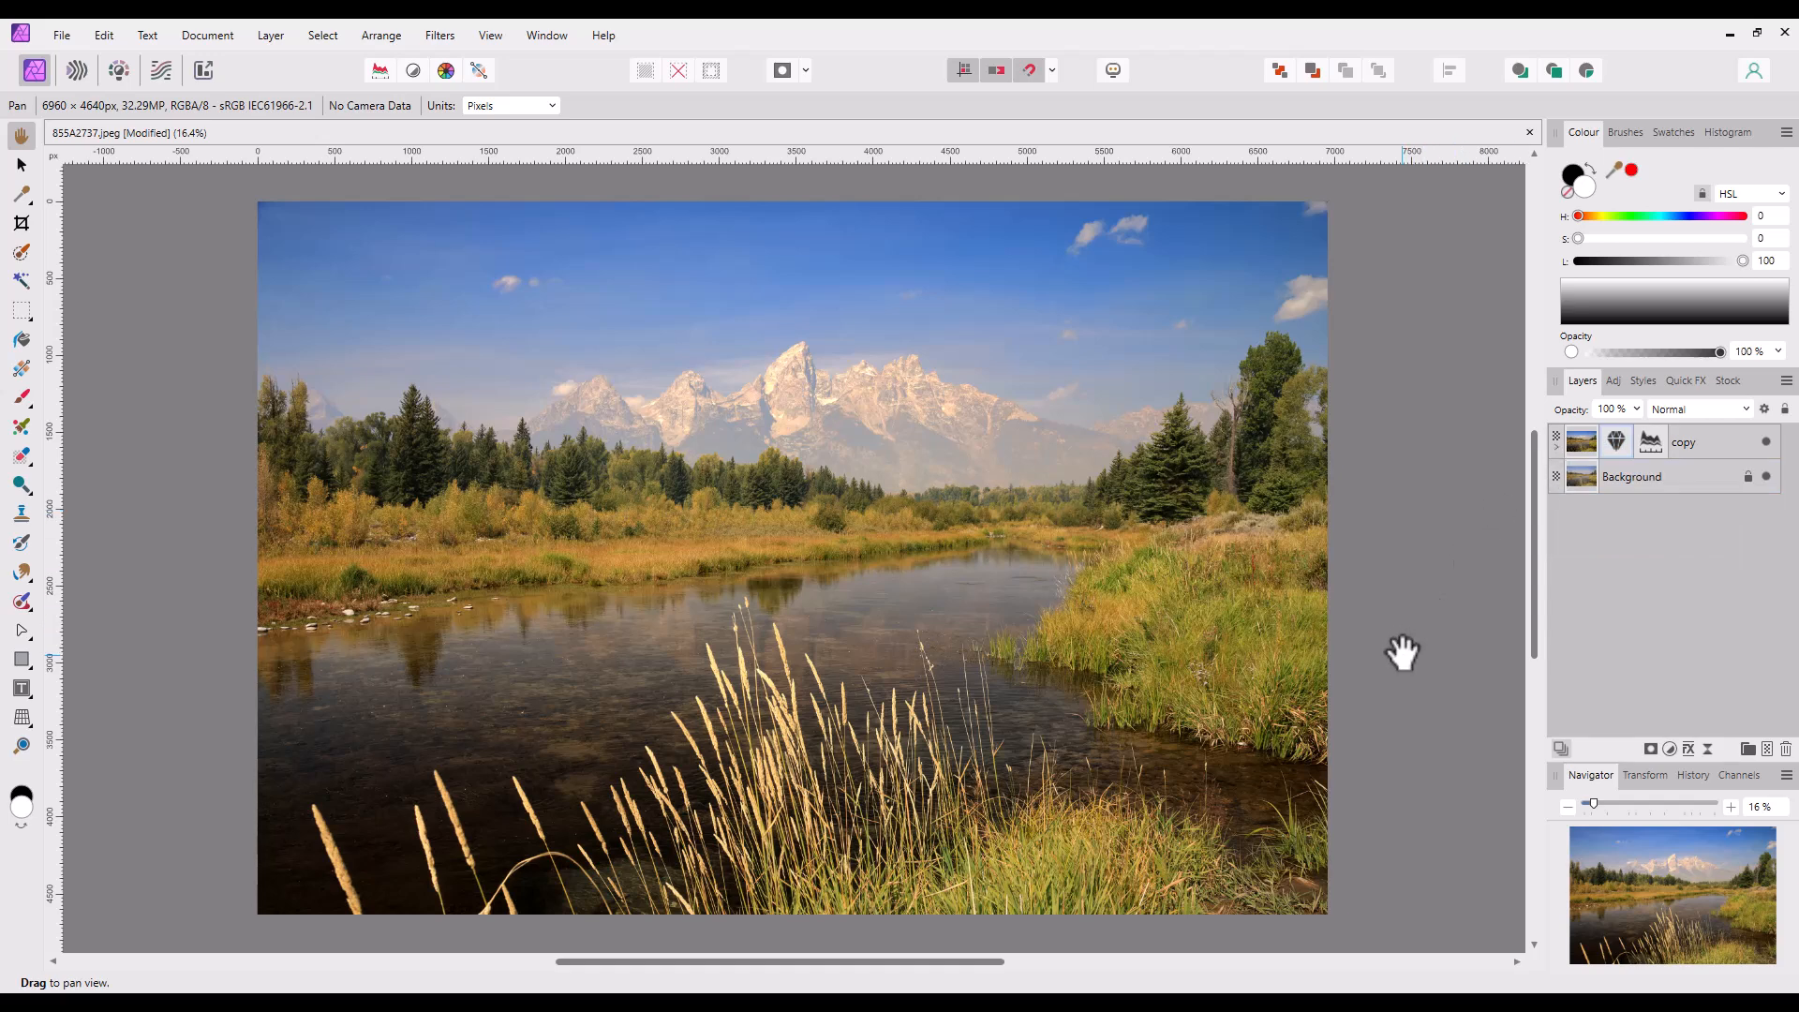
pyautogui.moveTo(1398, 671)
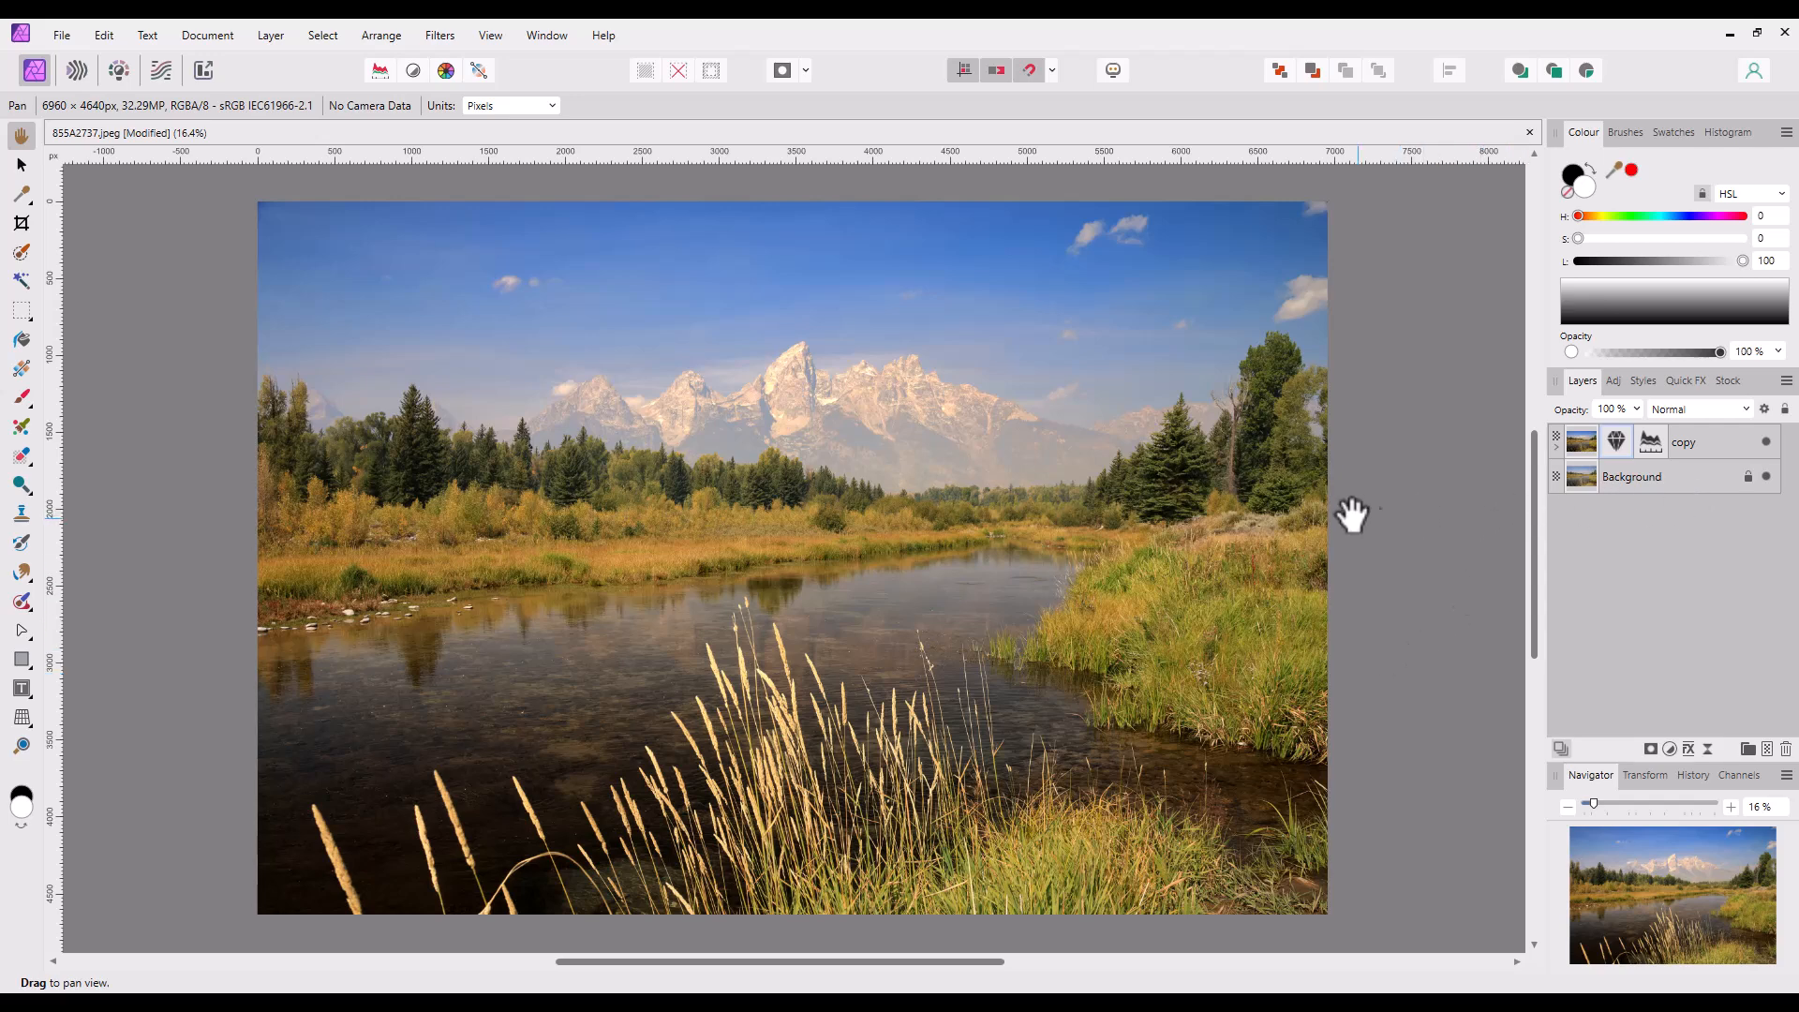
pyautogui.moveTo(1480, 549)
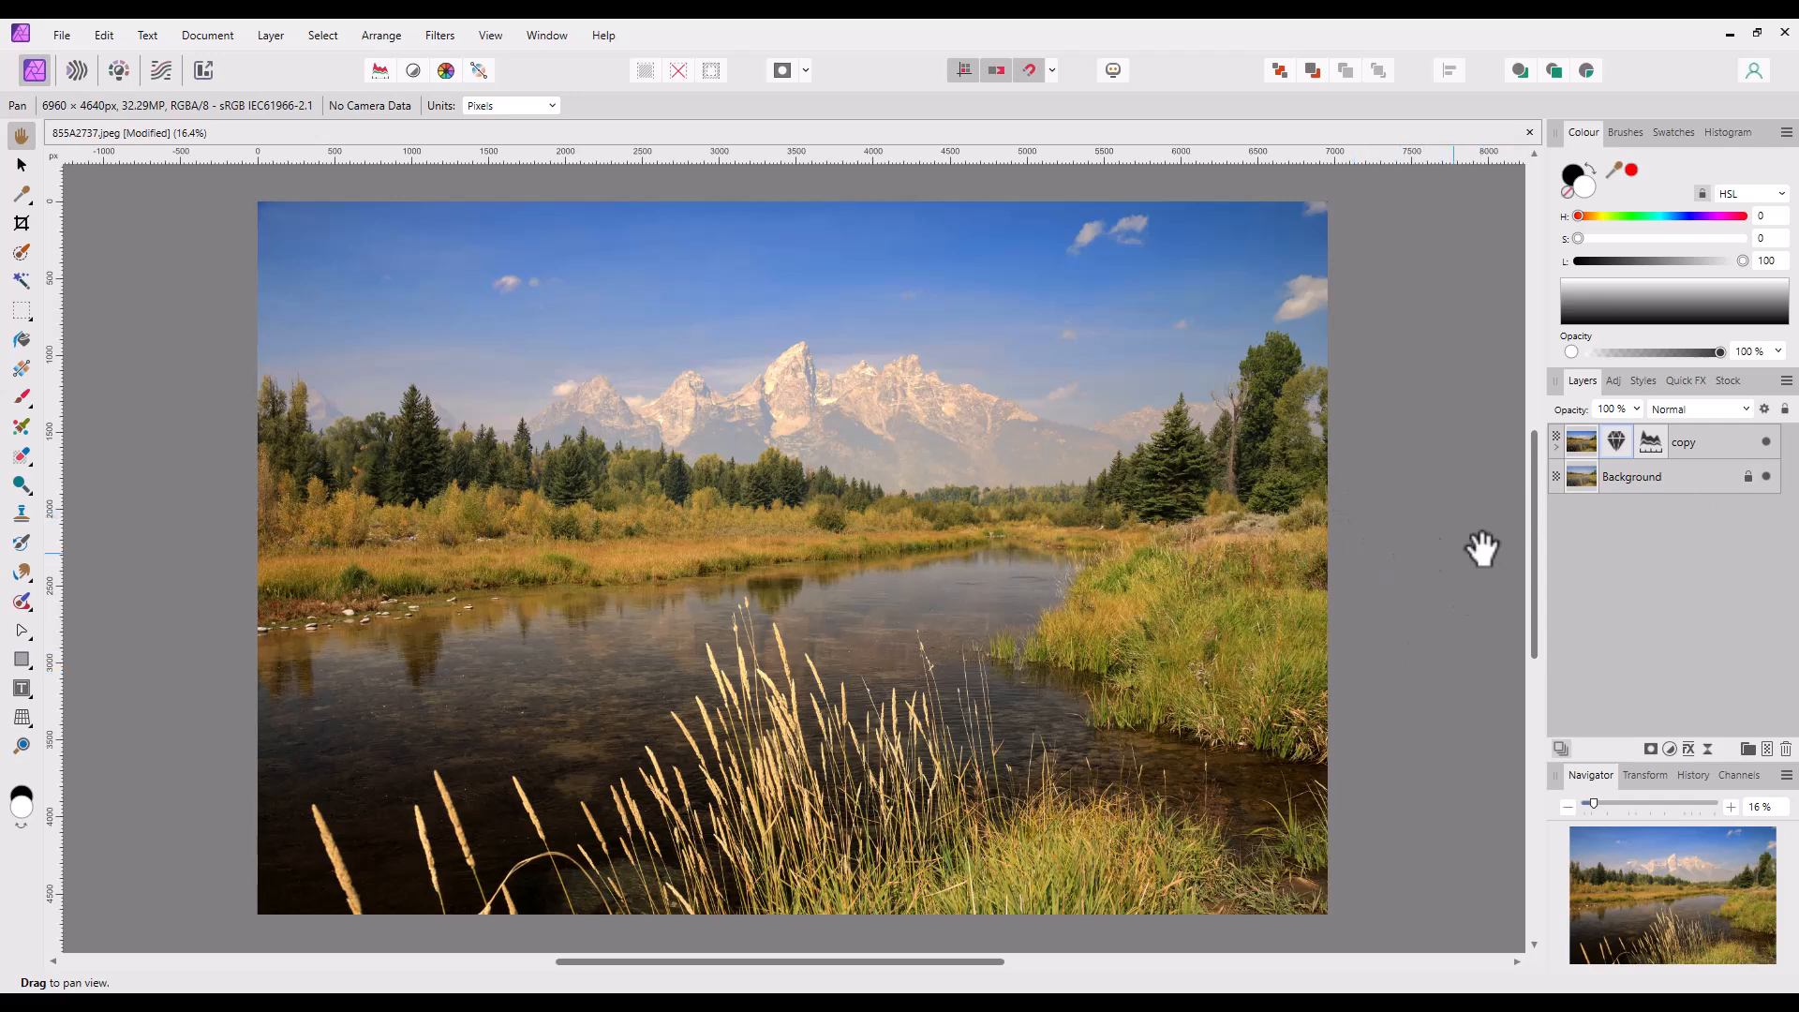
pyautogui.moveTo(1623, 459)
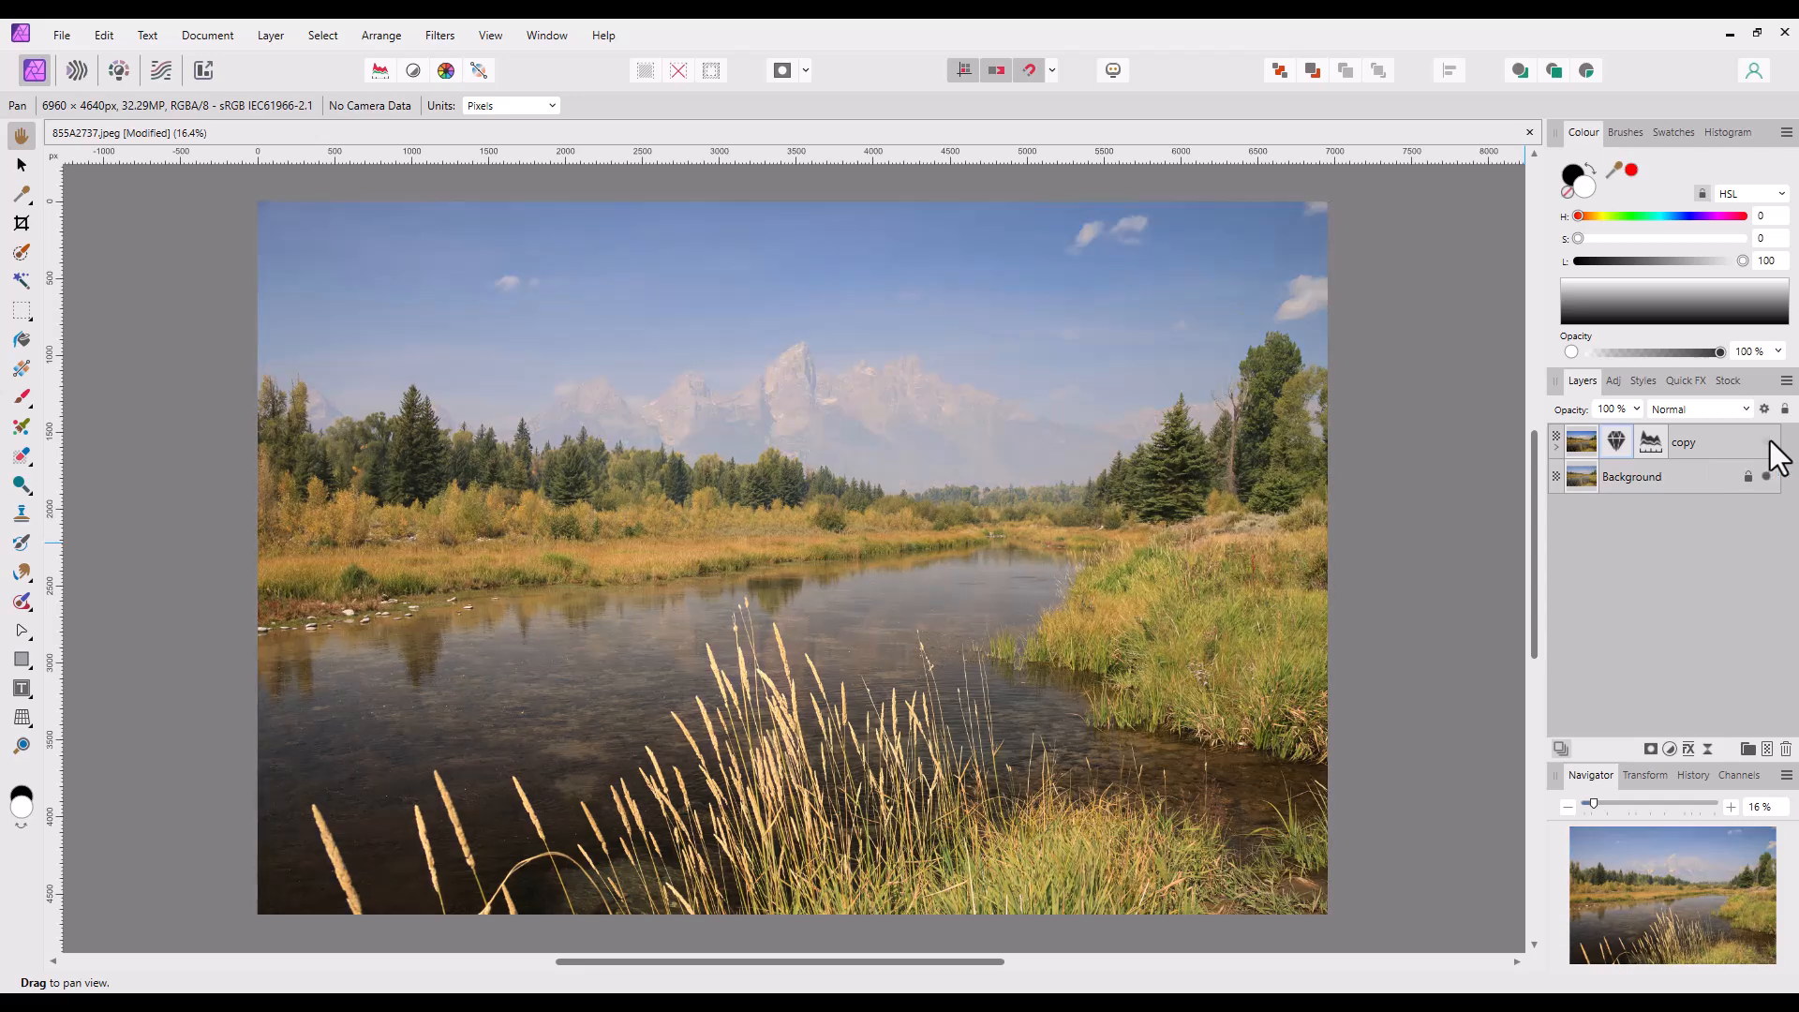
pyautogui.moveTo(1767, 476)
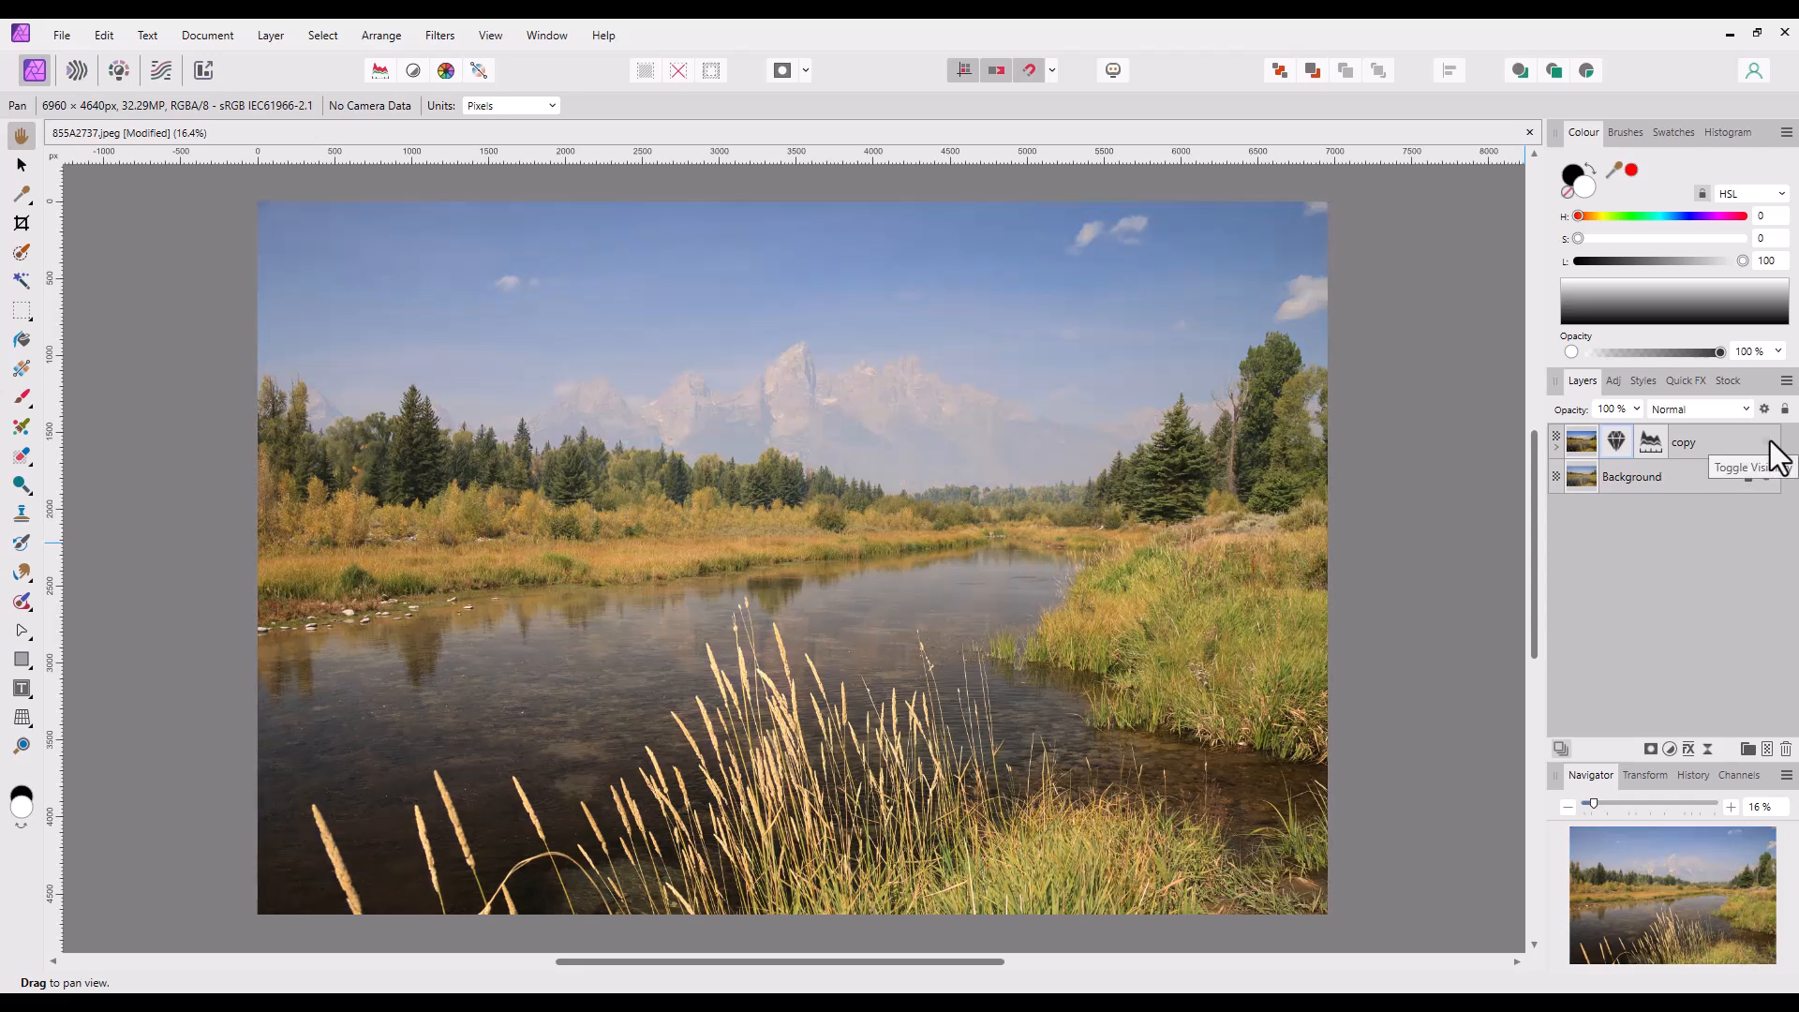
# Show the edited copy layer again after hiding it to compare with the hazy original
pyautogui.click(1765, 440)
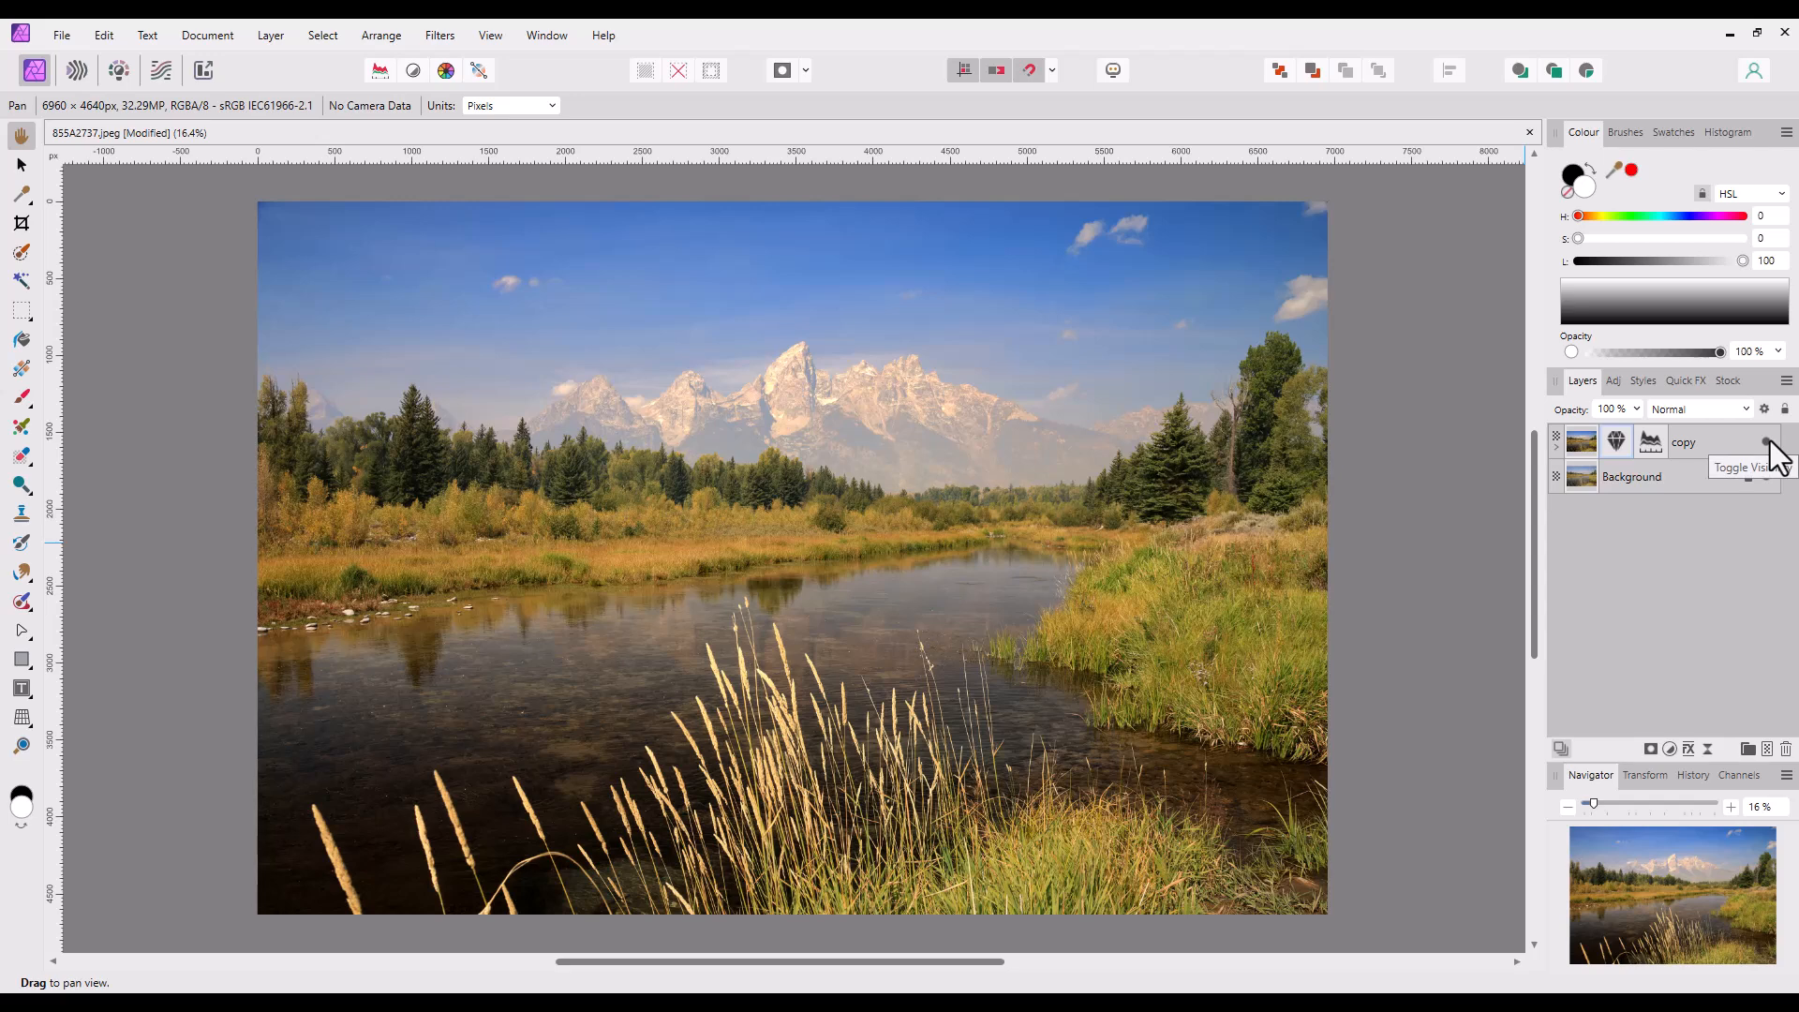
pyautogui.moveTo(1654, 502)
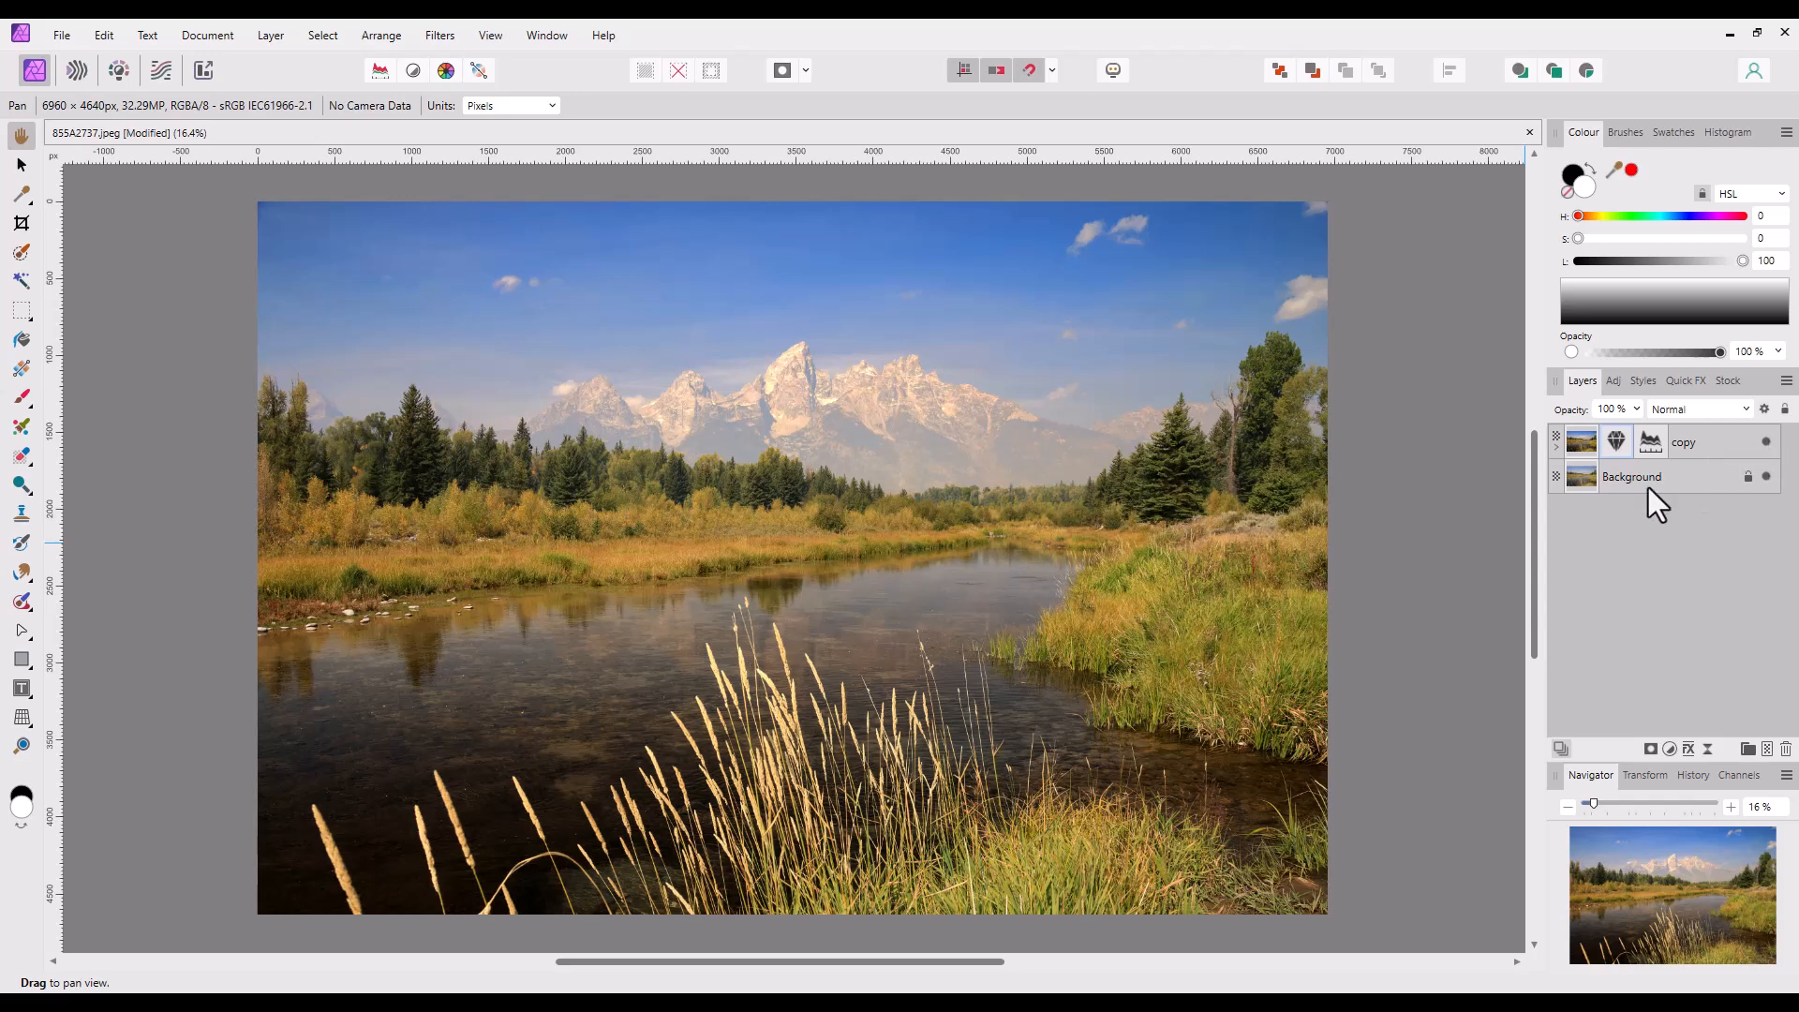